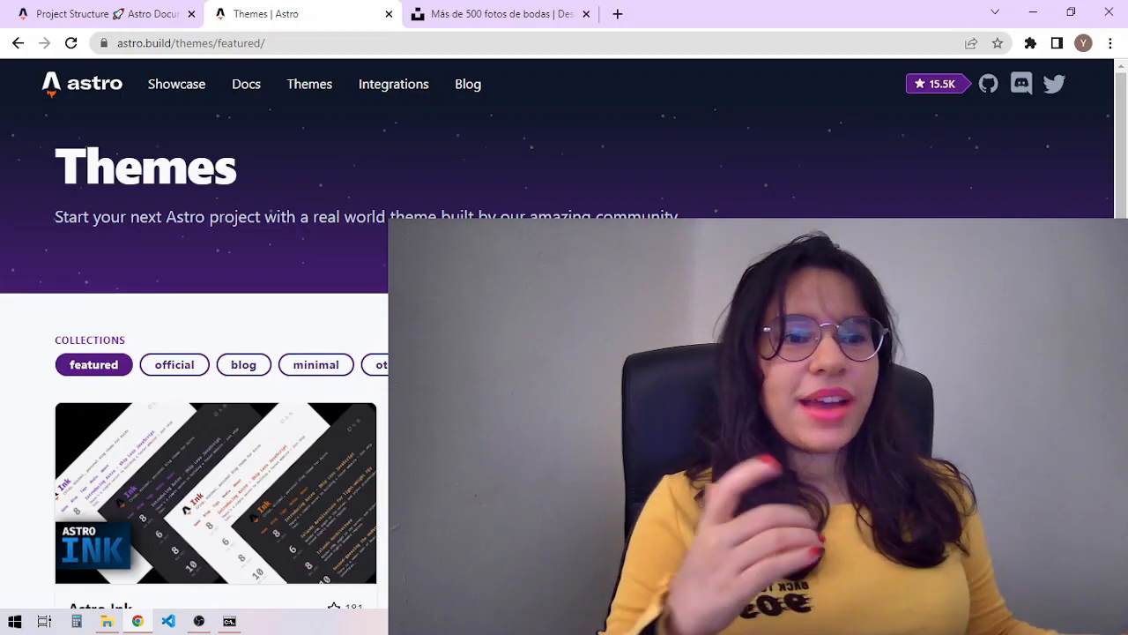
Browse the Astro Themes gallery, then scroll the docs Getting Started page to the 'npm create astro@latest' command
{"action": "scroll", "scroll_direction": "down", "scroll_amount": 3}
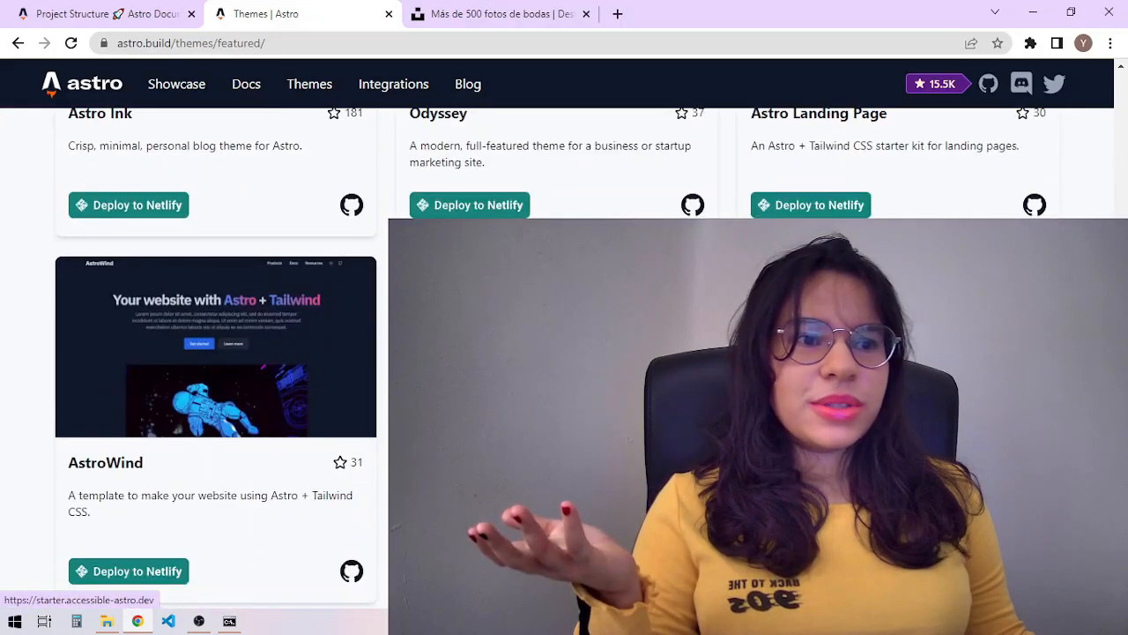
{"action": "scroll", "scroll_direction": "up", "scroll_amount": 3}
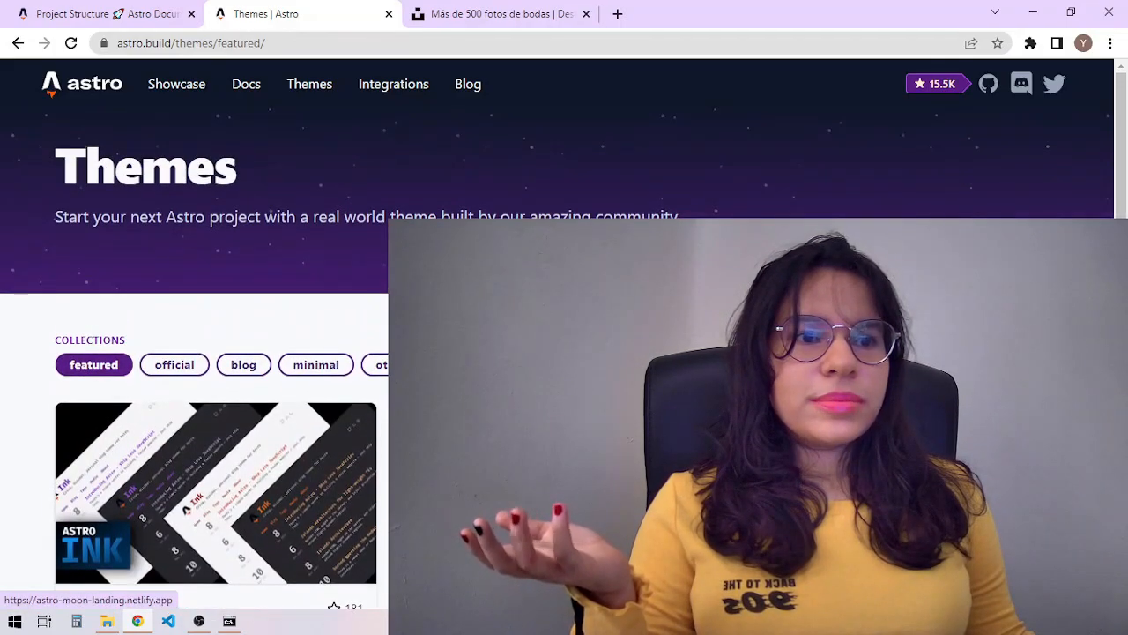
{"action": "scroll", "scroll_direction": "down", "scroll_amount": 3}
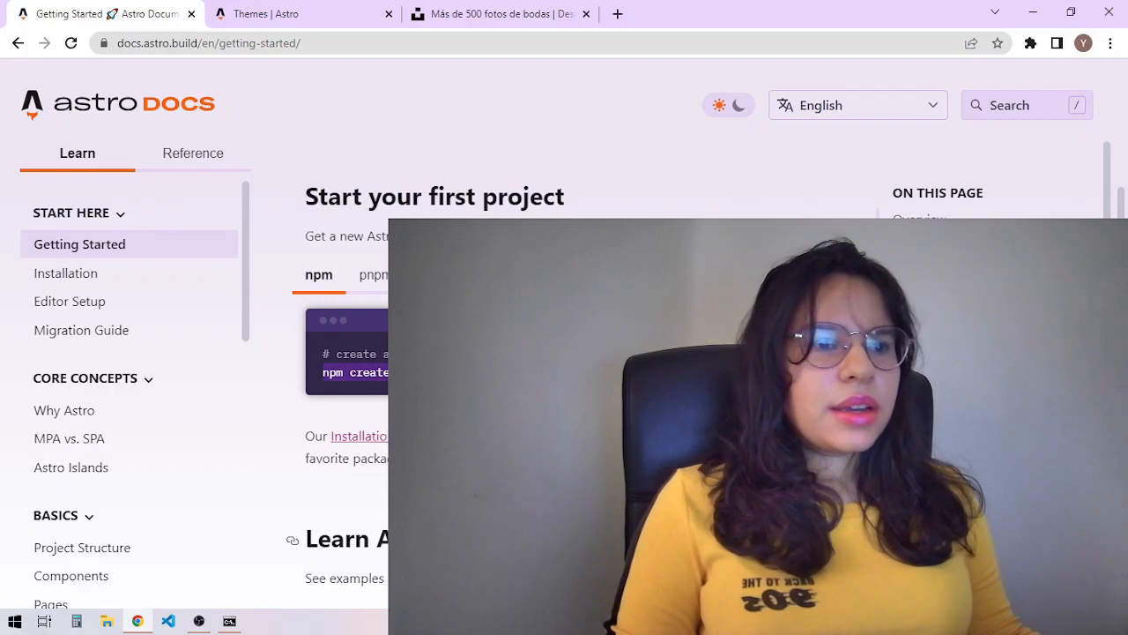
{"action": "scroll", "scroll_direction": "down", "scroll_amount": 3}
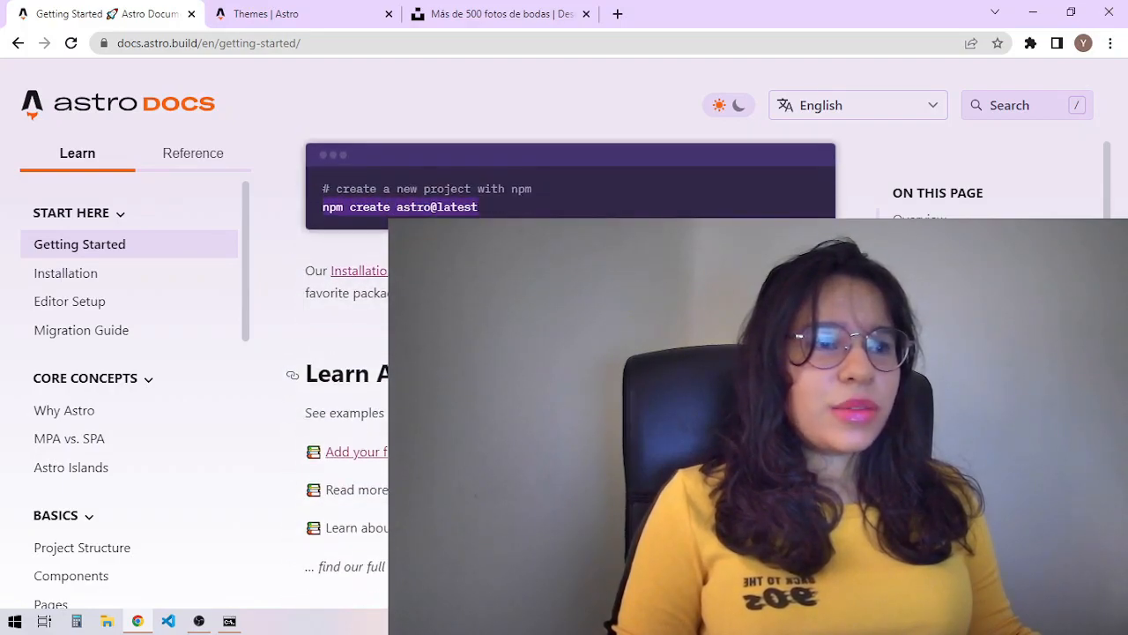
Scaffold my-astro-site from the Portfolio template, choosing 'I prefer not to use TypeScript'
{"action": "left_click", "coordinate": [229, 621]}
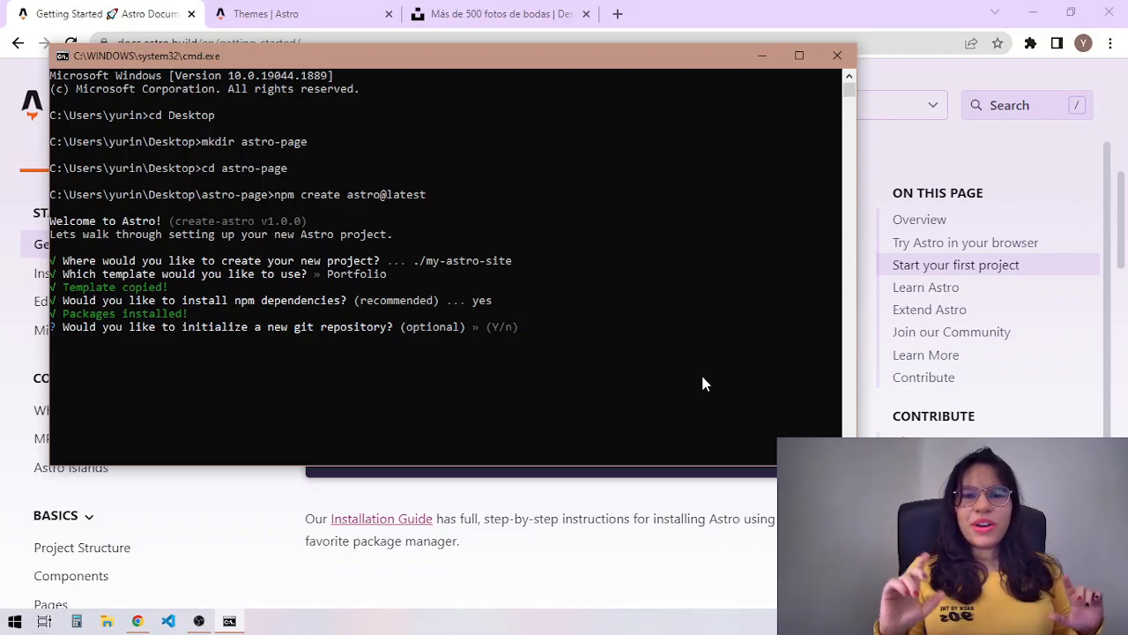
{"action": "mouse_move", "coordinate": [589, 349]}
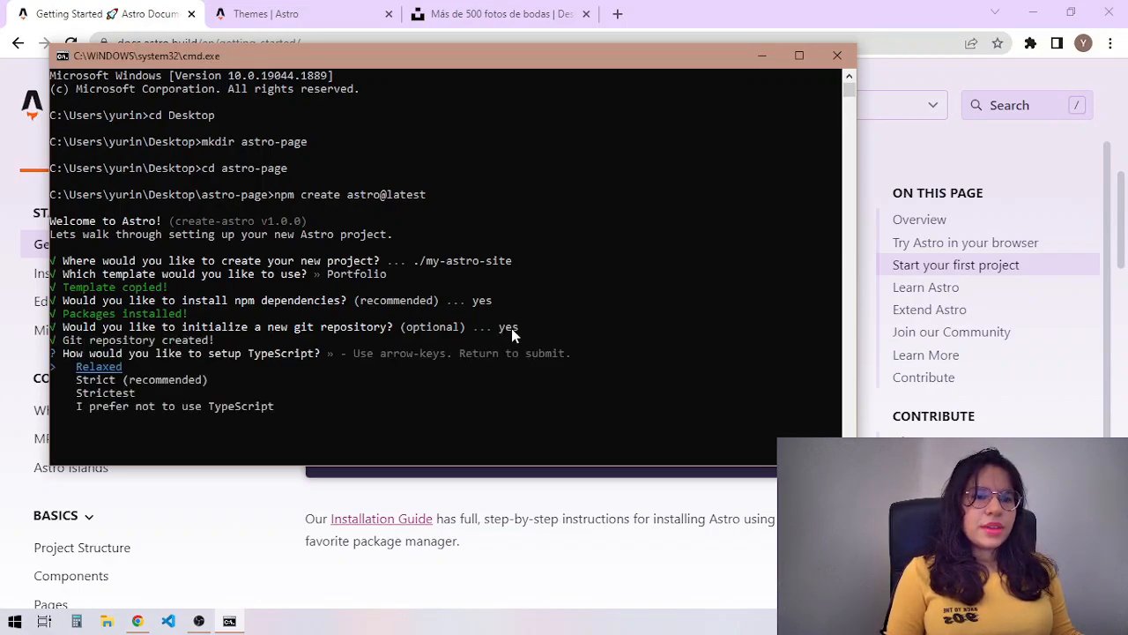
{"action": "key", "text": "down"}
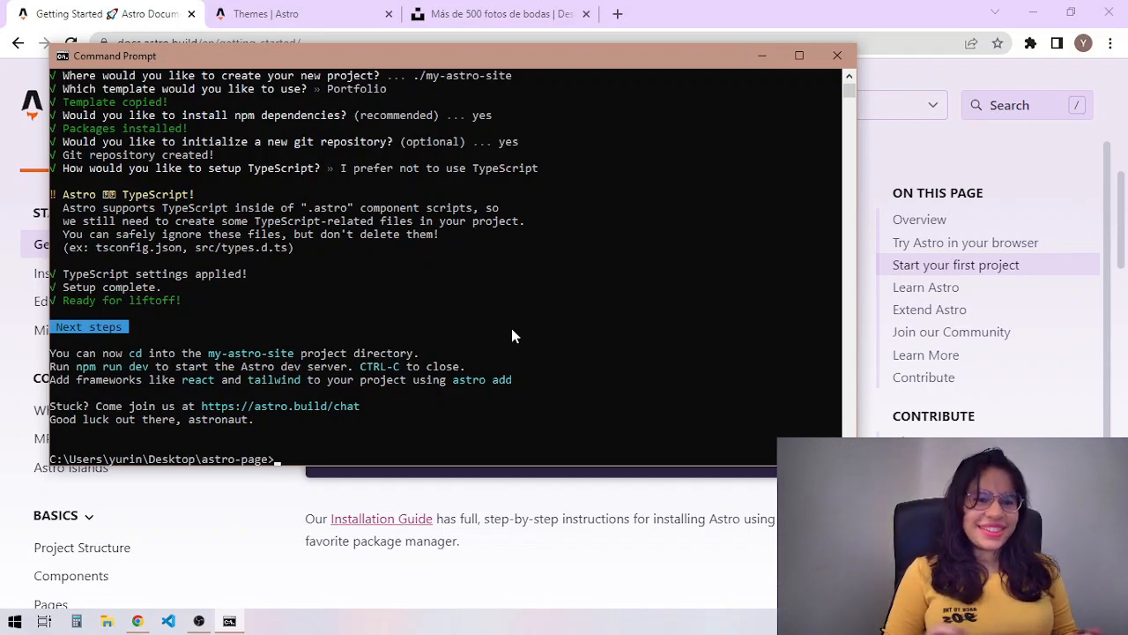
Enter the my-astro-site folder and start the dev server with npm run
{"action": "type", "text": "cd"}
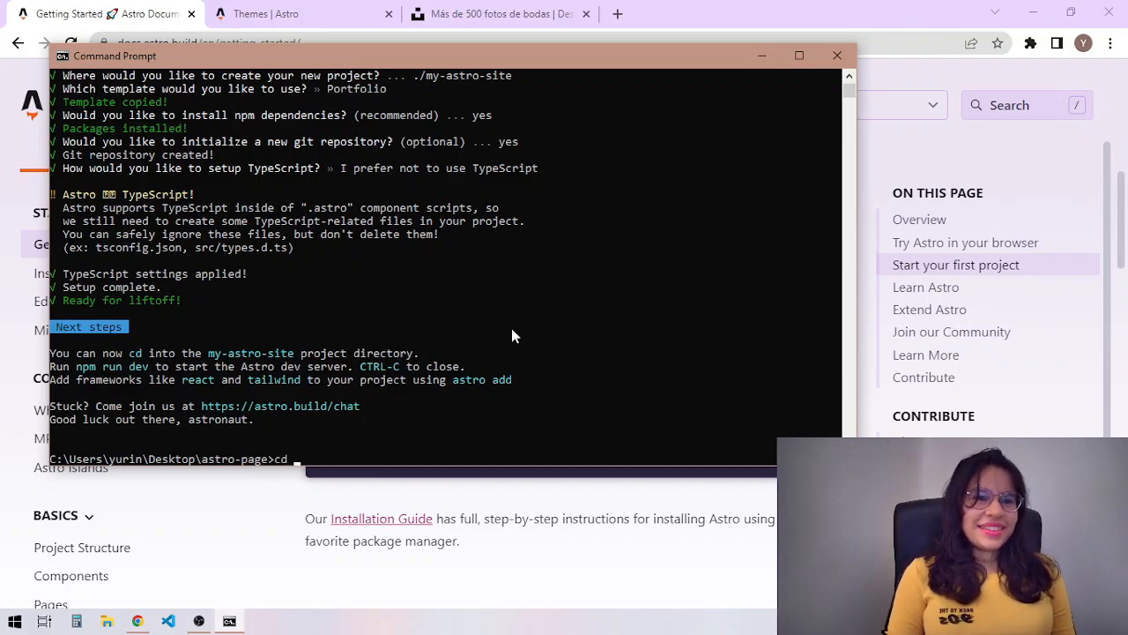
{"action": "type", "text": "my-as"}
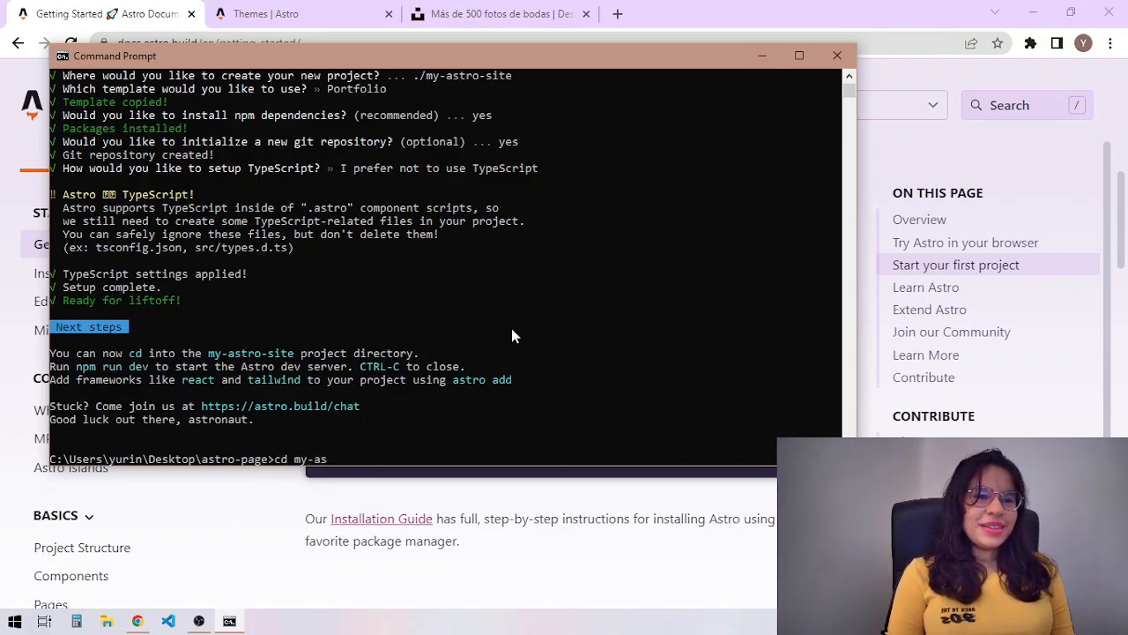
{"action": "type", "text": "tro-site"}
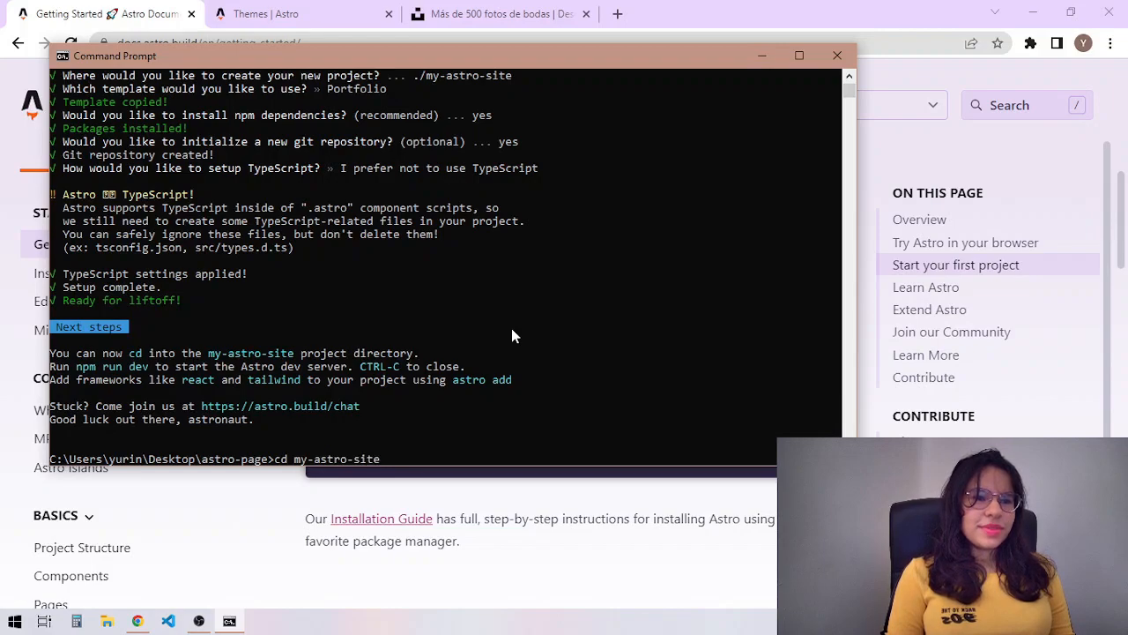
{"action": "type", "text": "n"}
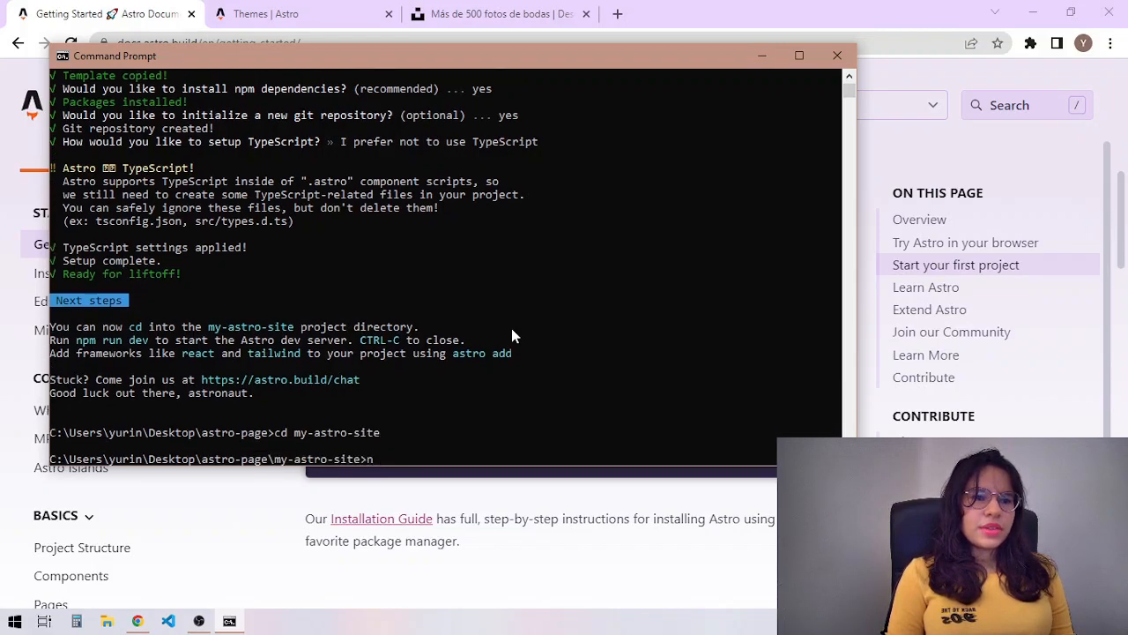
{"action": "type", "text": "npm ru"}
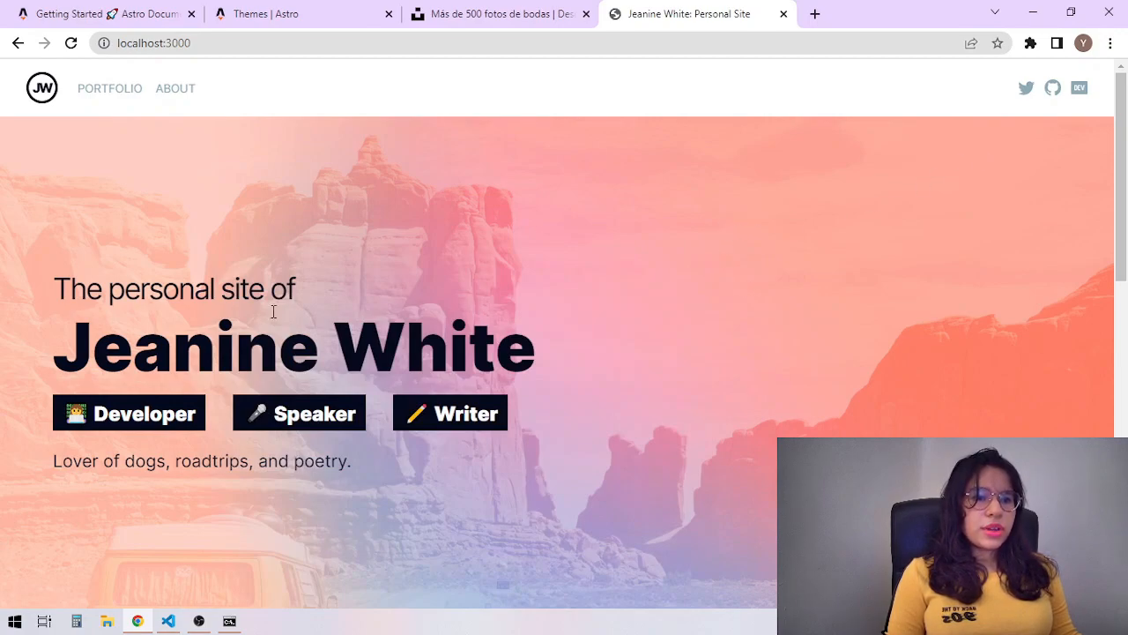
{"action": "mouse_move", "coordinate": [450, 412]}
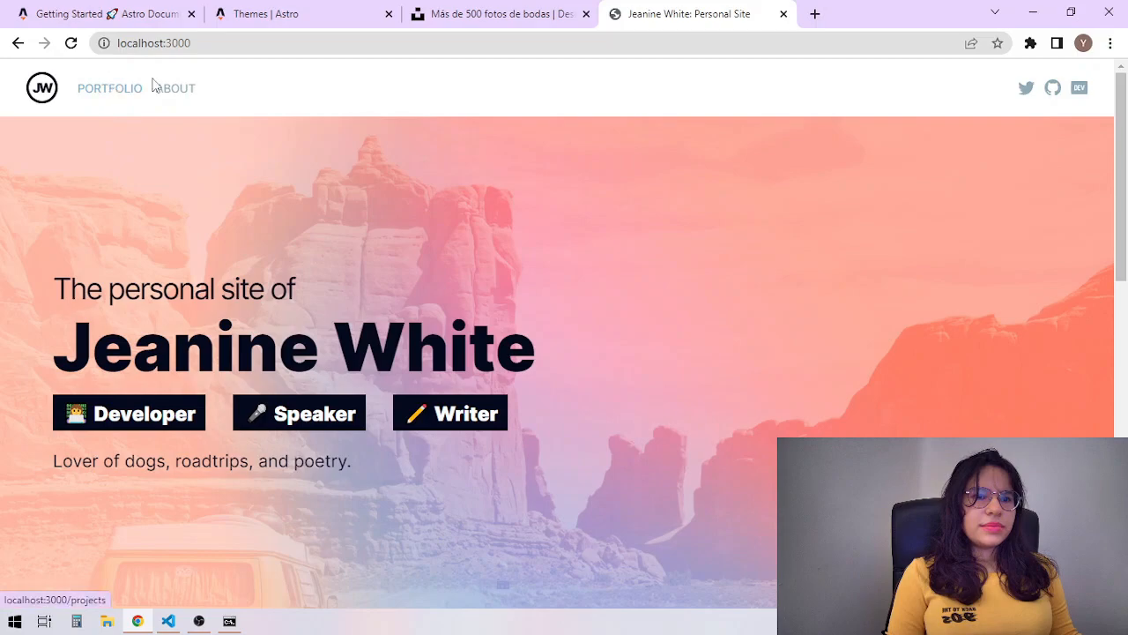
Review the local Jeanine White site's home, All Projects and About pages at localhost:3000
{"action": "scroll", "scroll_direction": "down", "scroll_amount": 3}
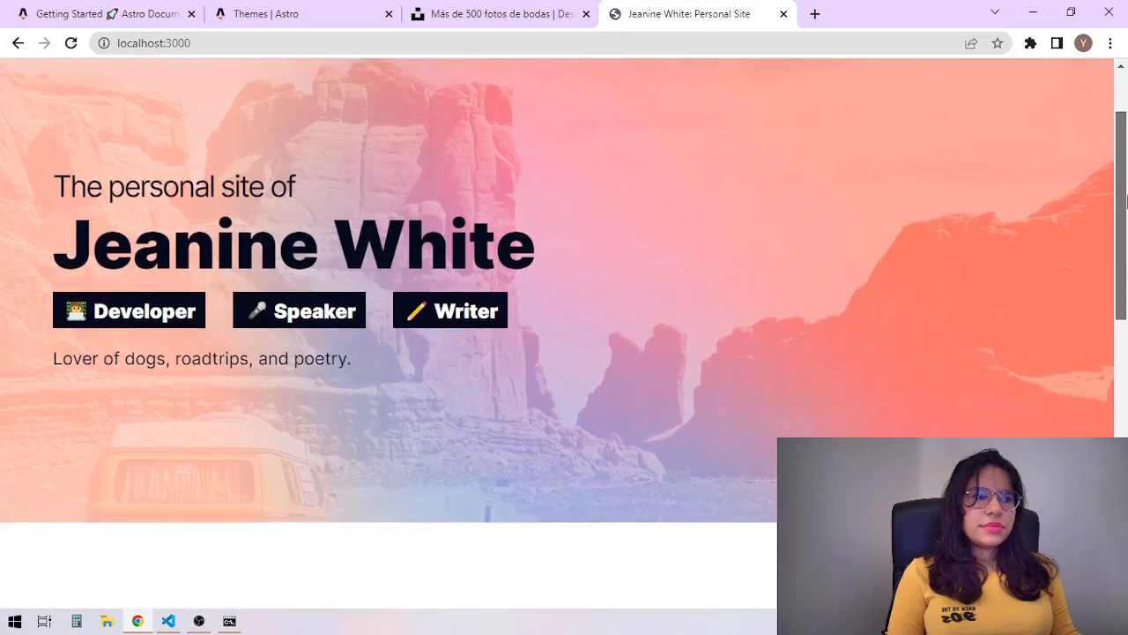
{"action": "scroll", "scroll_direction": "down", "scroll_amount": 3}
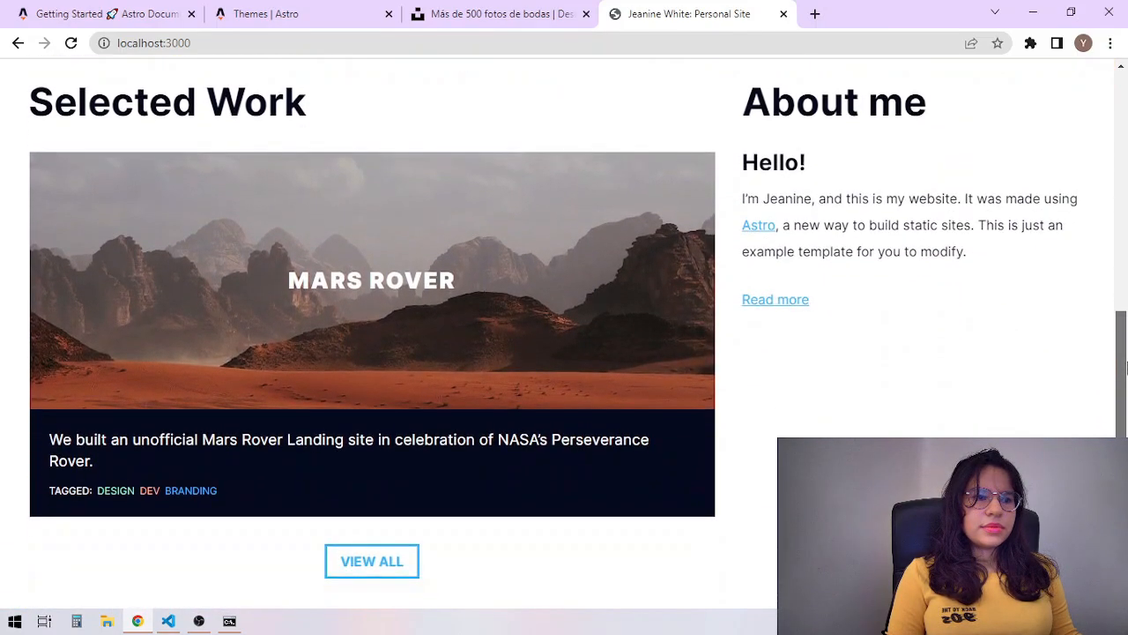
{"action": "scroll", "scroll_direction": "up", "scroll_amount": 3}
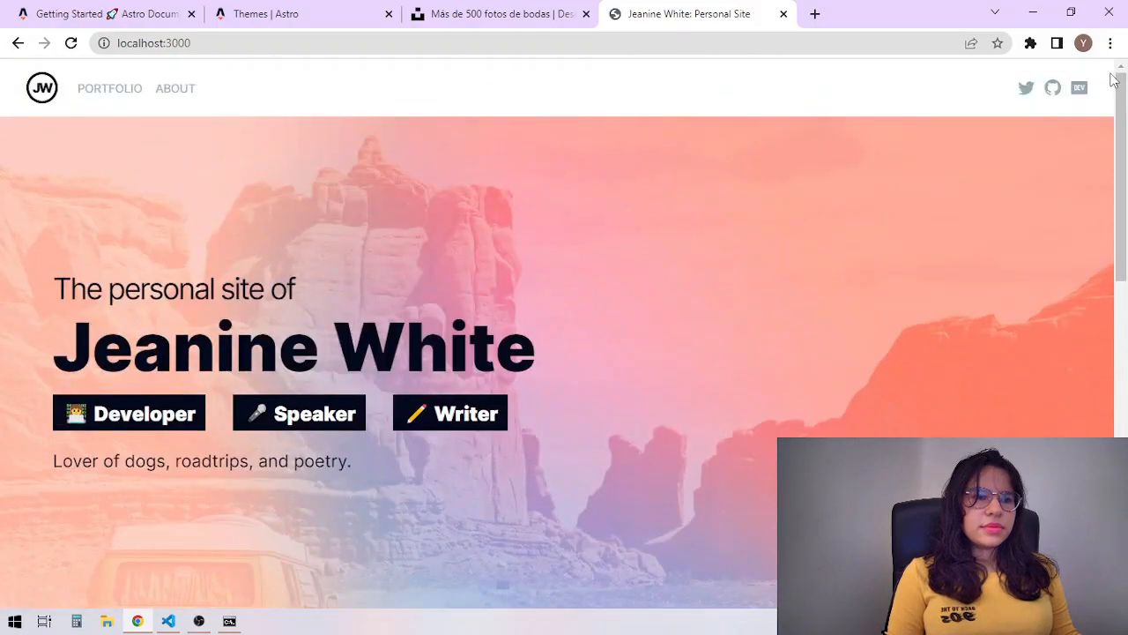
{"action": "left_click", "coordinate": [109, 88]}
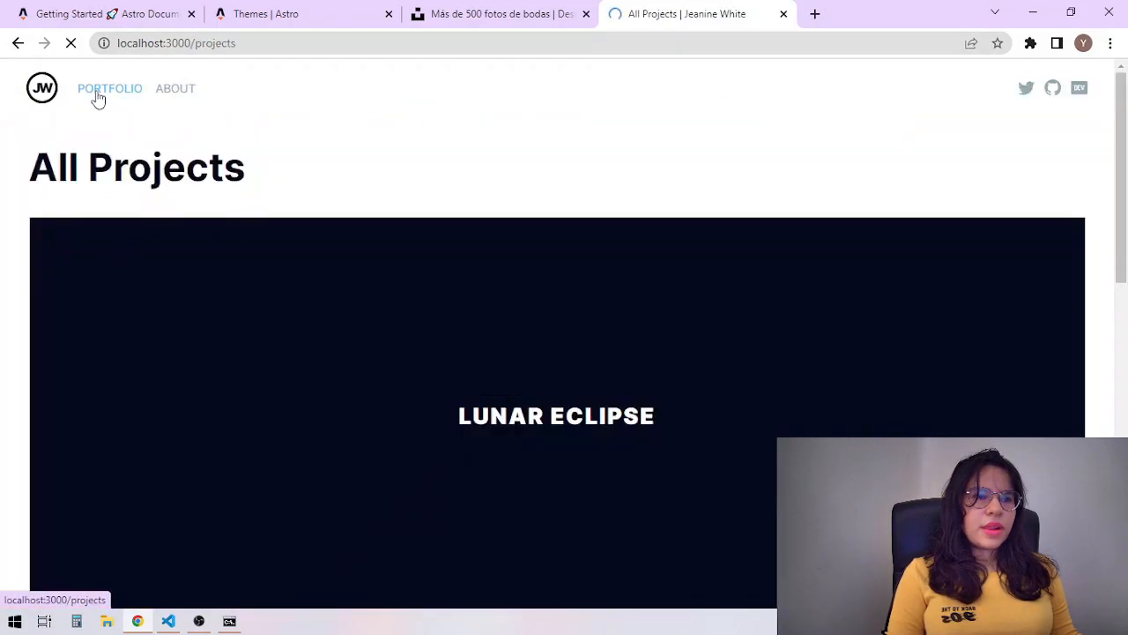
{"action": "scroll", "scroll_direction": "down", "scroll_amount": 3}
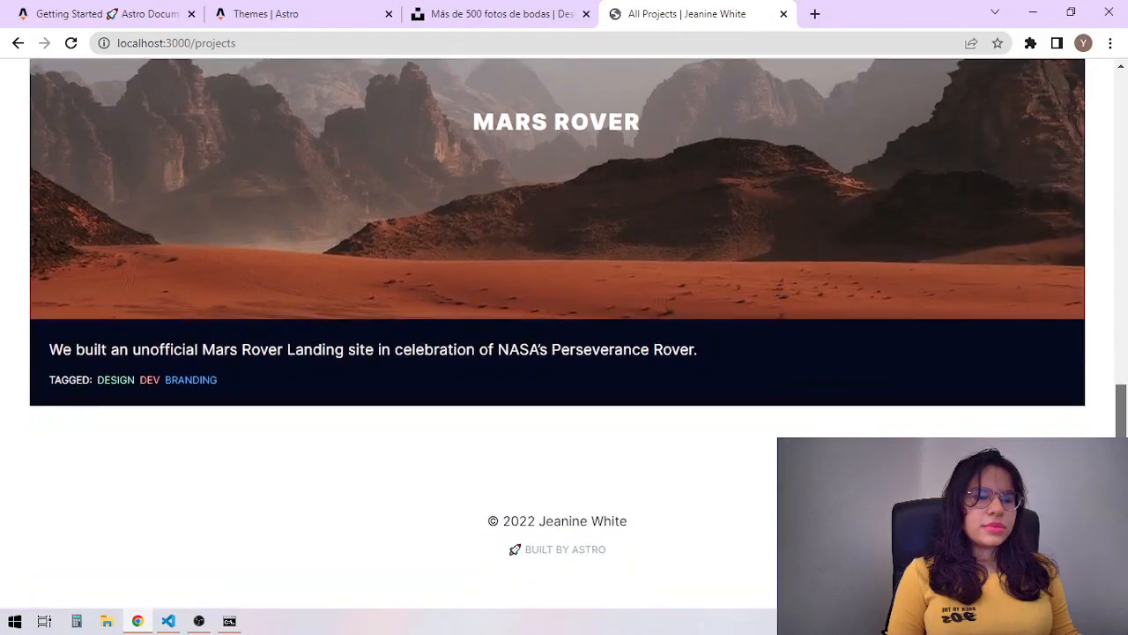
{"action": "left_click", "coordinate": [174, 88]}
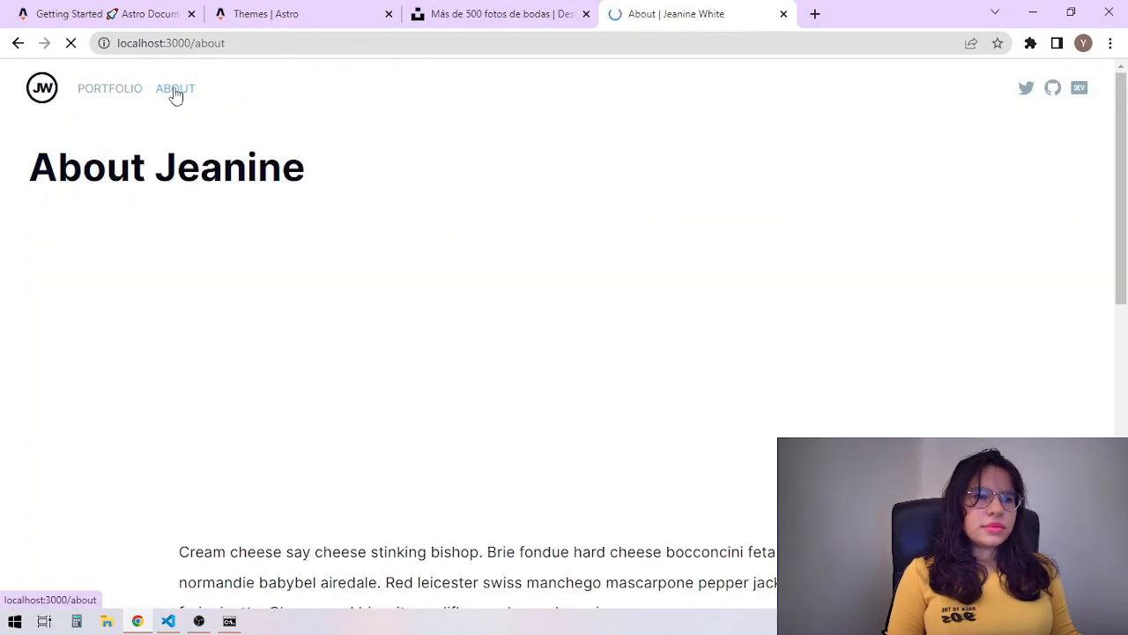
{"action": "scroll", "scroll_direction": "down", "scroll_amount": 3}
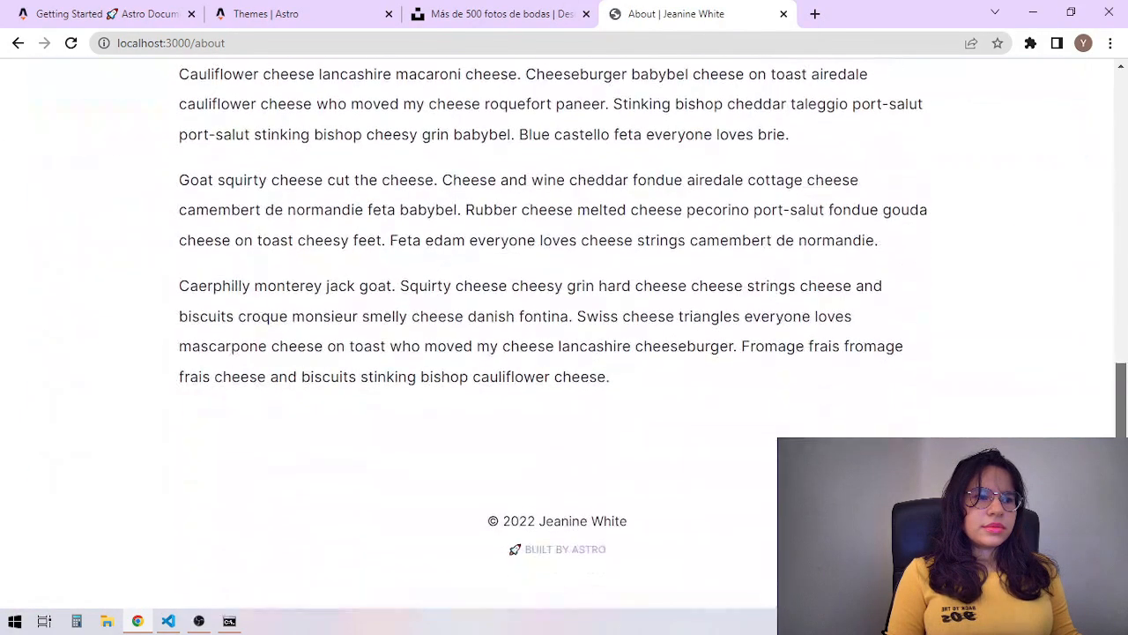
{"action": "scroll", "scroll_direction": "up", "scroll_amount": 3}
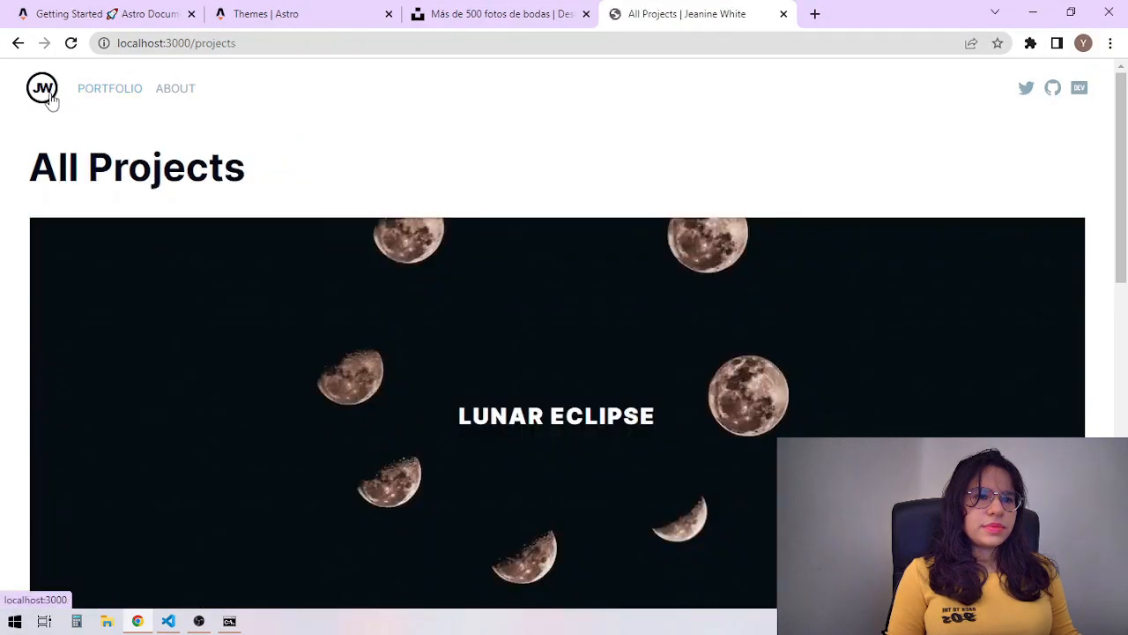
{"action": "scroll", "scroll_direction": "down", "scroll_amount": 3}
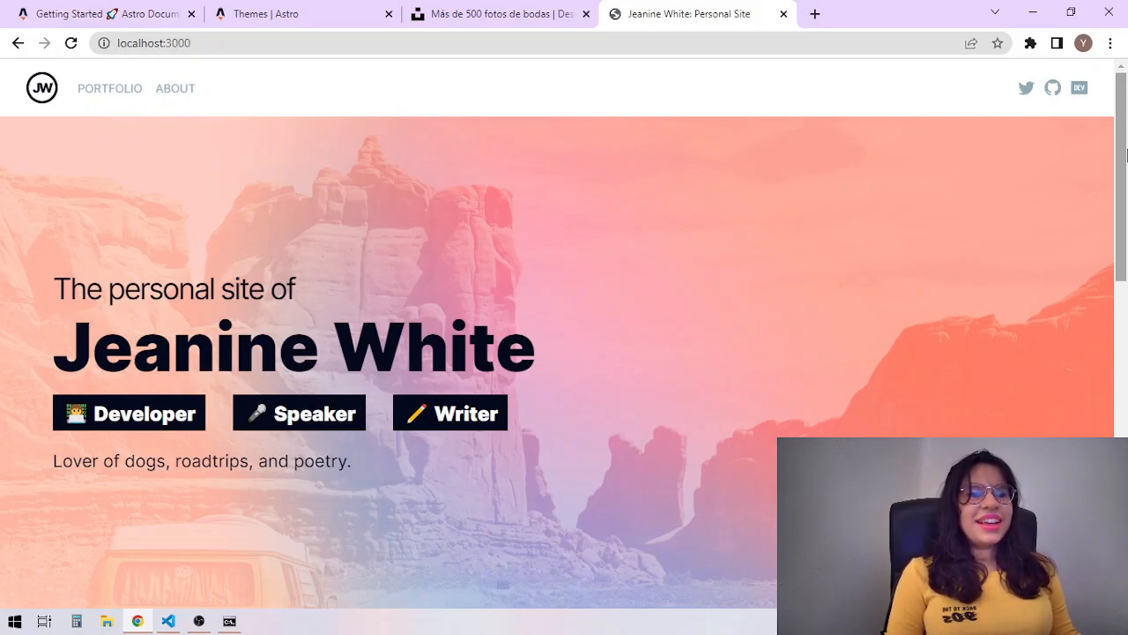
View the bride wedding photo on Unsplash, then return to scrolling the local site preview
{"action": "left_click", "coordinate": [501, 15]}
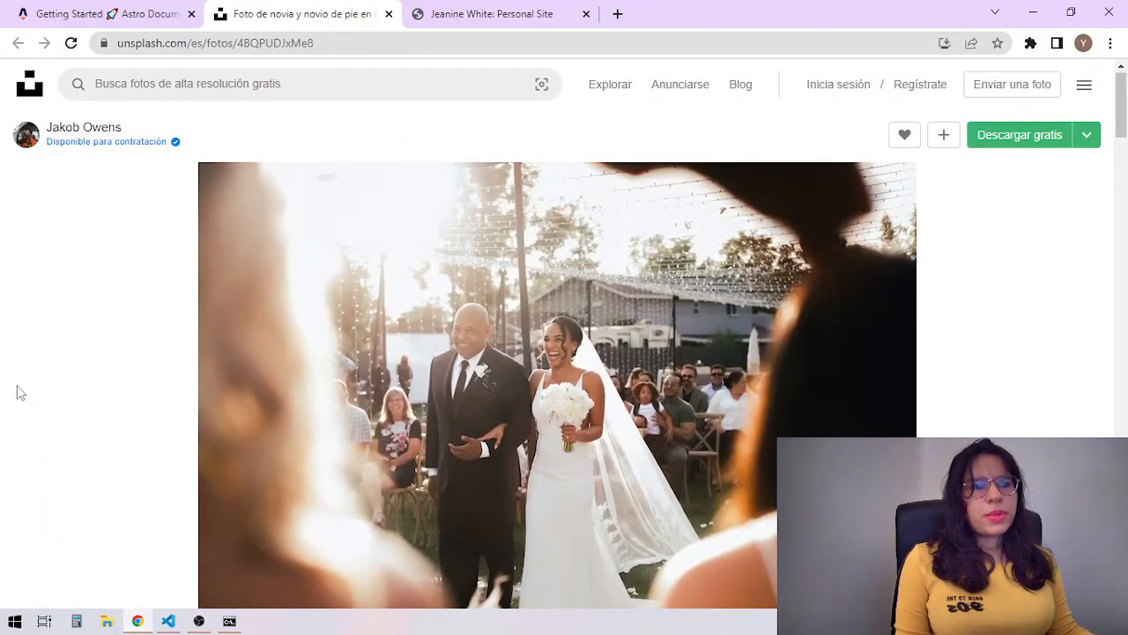
{"action": "left_click", "coordinate": [500, 14]}
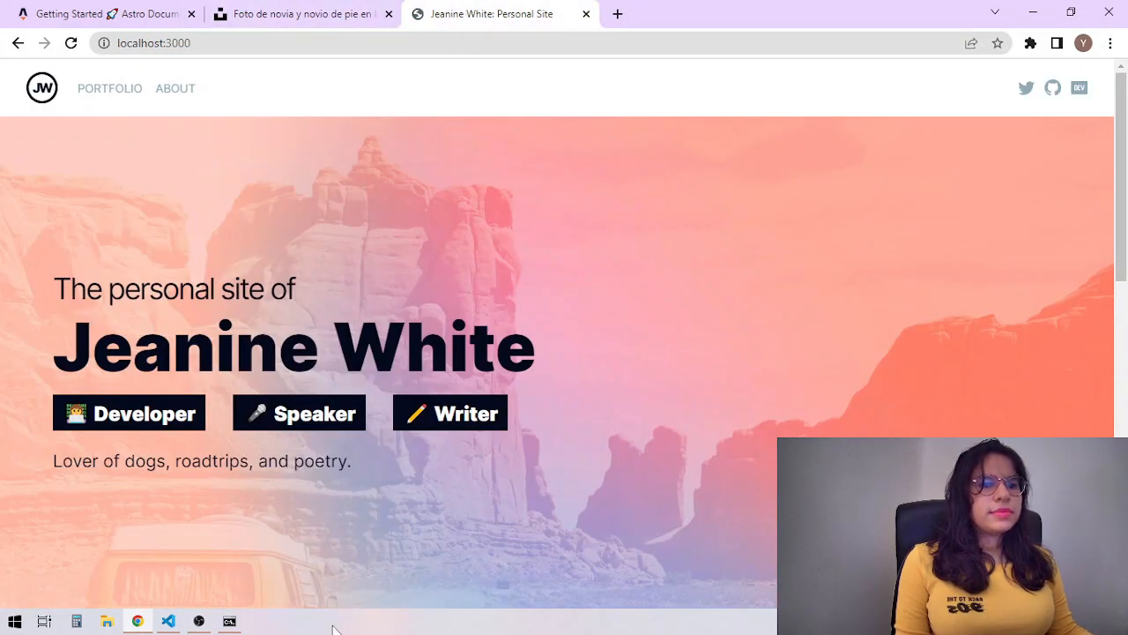
{"action": "mouse_move", "coordinate": [1069, 266]}
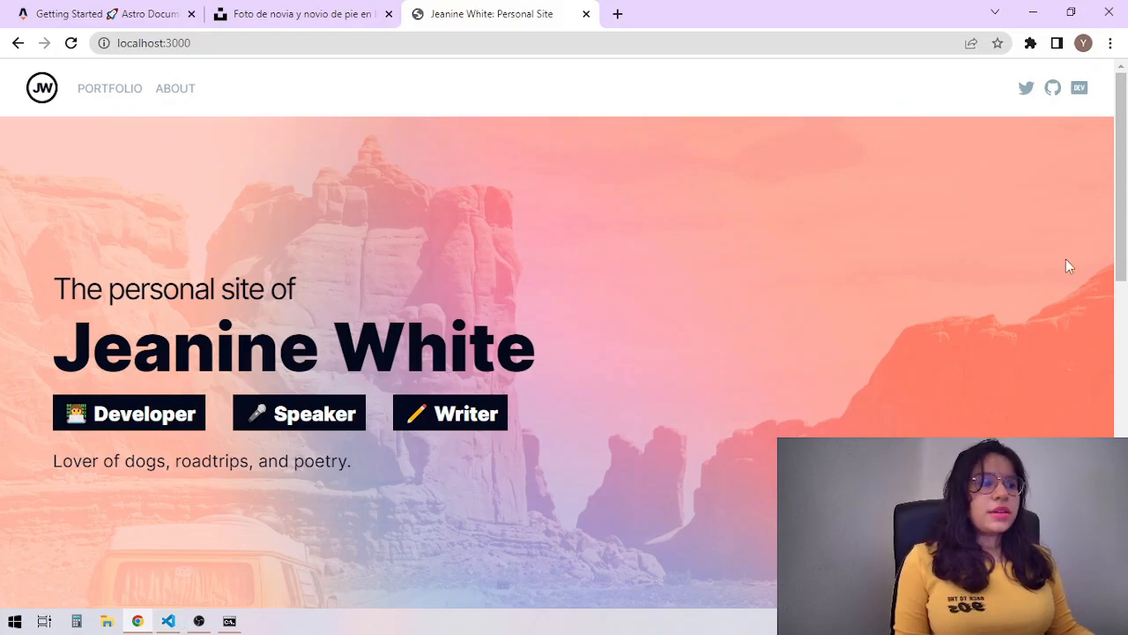
{"action": "scroll", "scroll_direction": "down", "scroll_amount": 3}
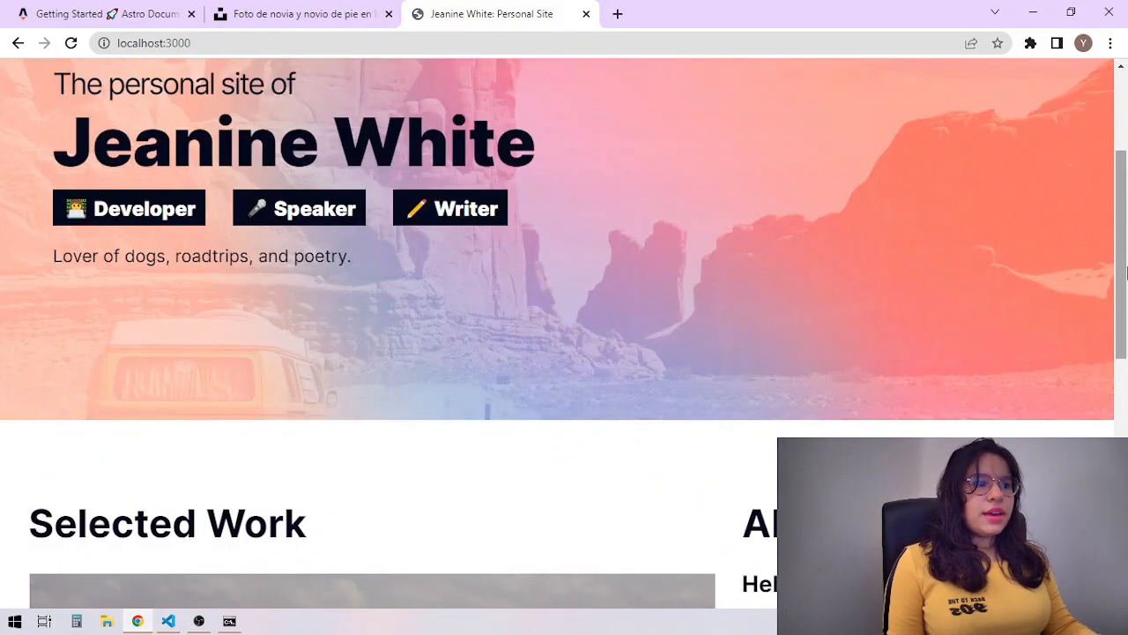
{"action": "scroll", "scroll_direction": "up", "scroll_amount": 3}
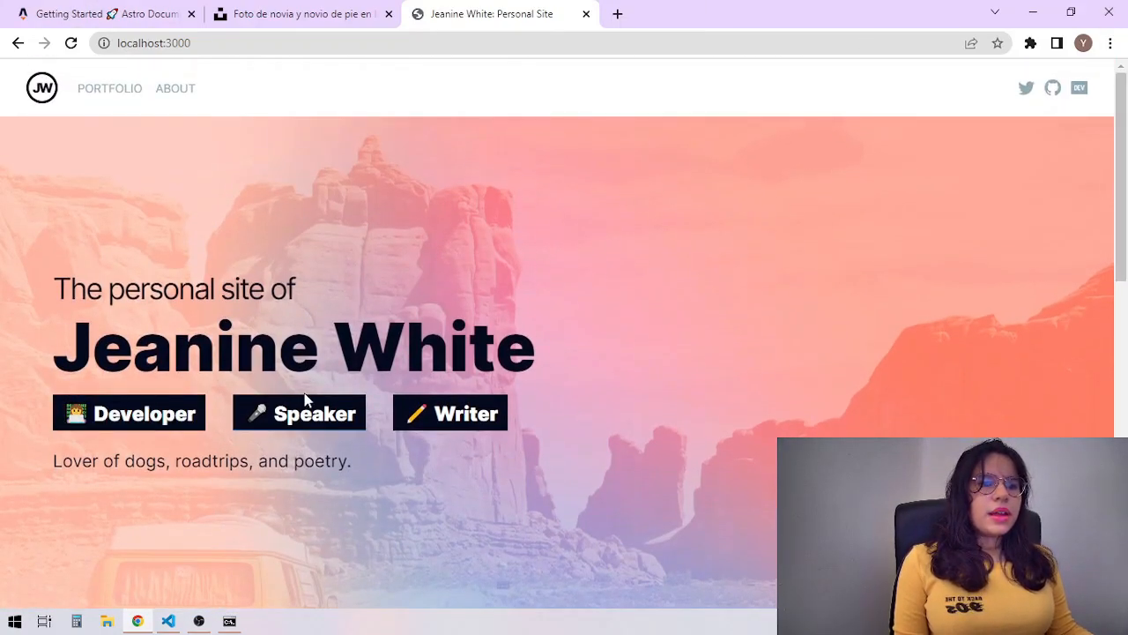
{"action": "scroll", "scroll_direction": "down", "scroll_amount": 3}
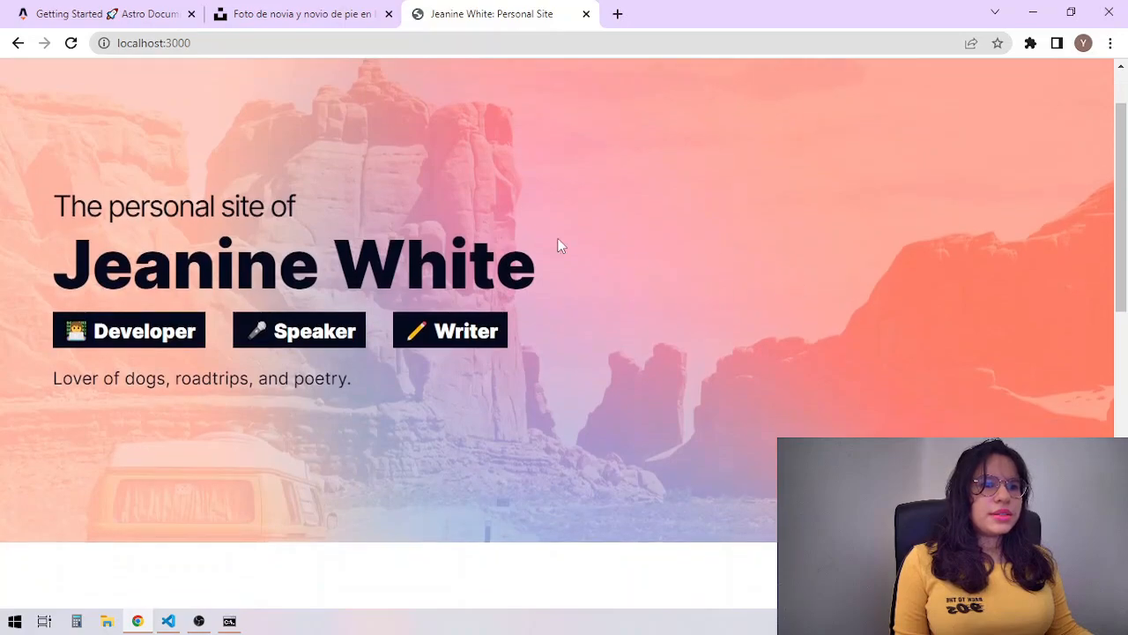
In index.astro, change the hero img src from distance.jpg to bride.jpg using the public images folder
{"action": "left_click", "coordinate": [168, 621]}
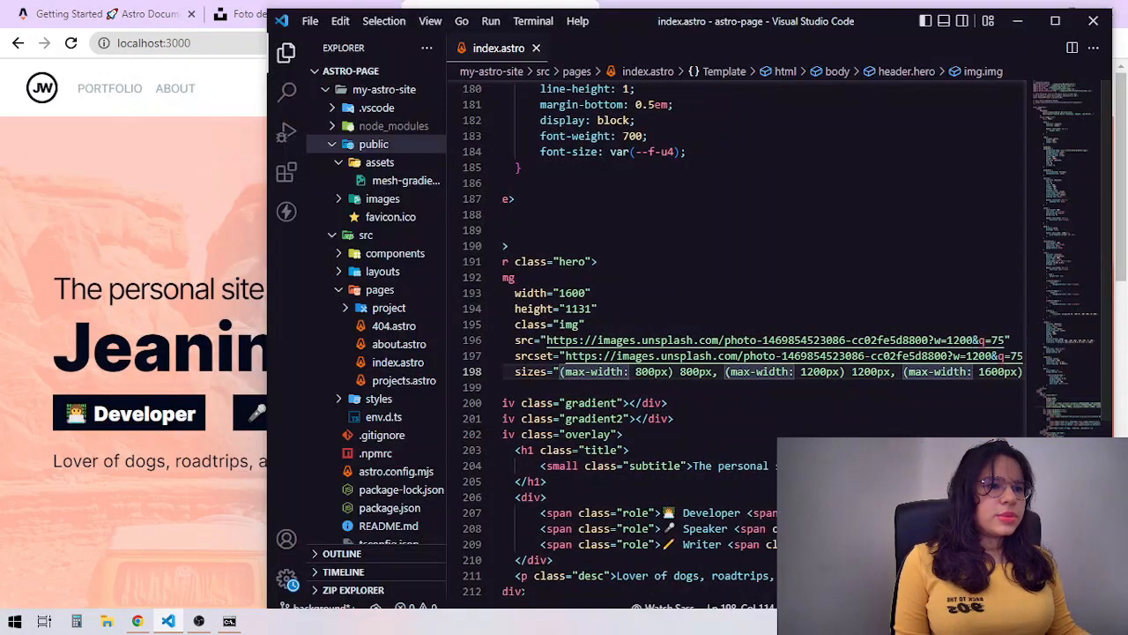
{"action": "mouse_move", "coordinate": [776, 339]}
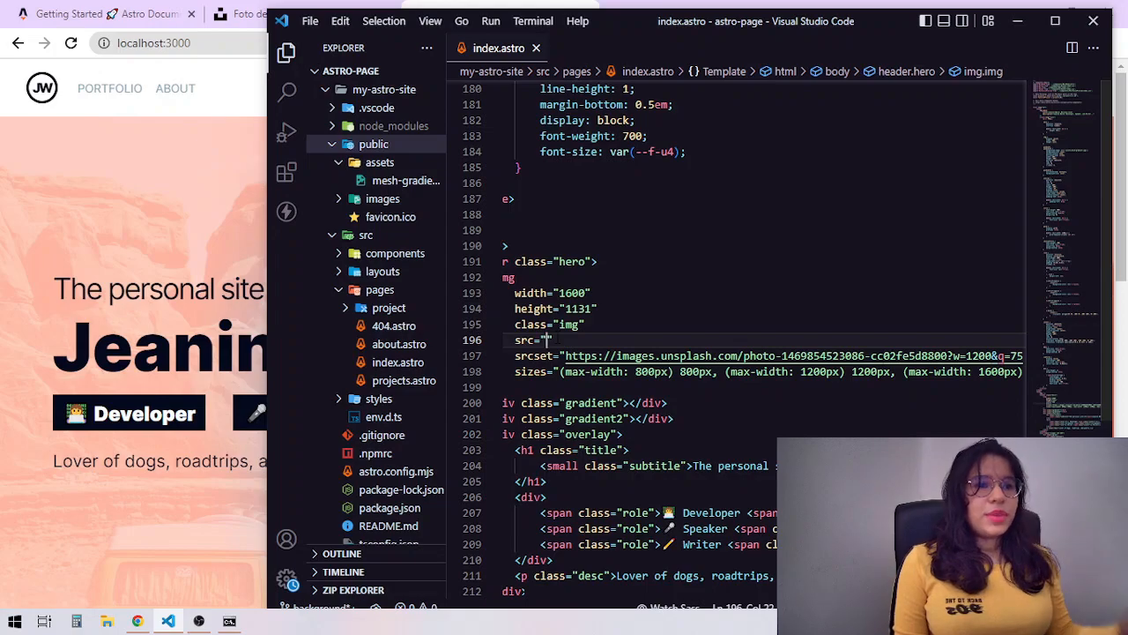
{"action": "left_click", "coordinate": [383, 197]}
{"action": "type", "text": "../../public/images/distance.jpg"}
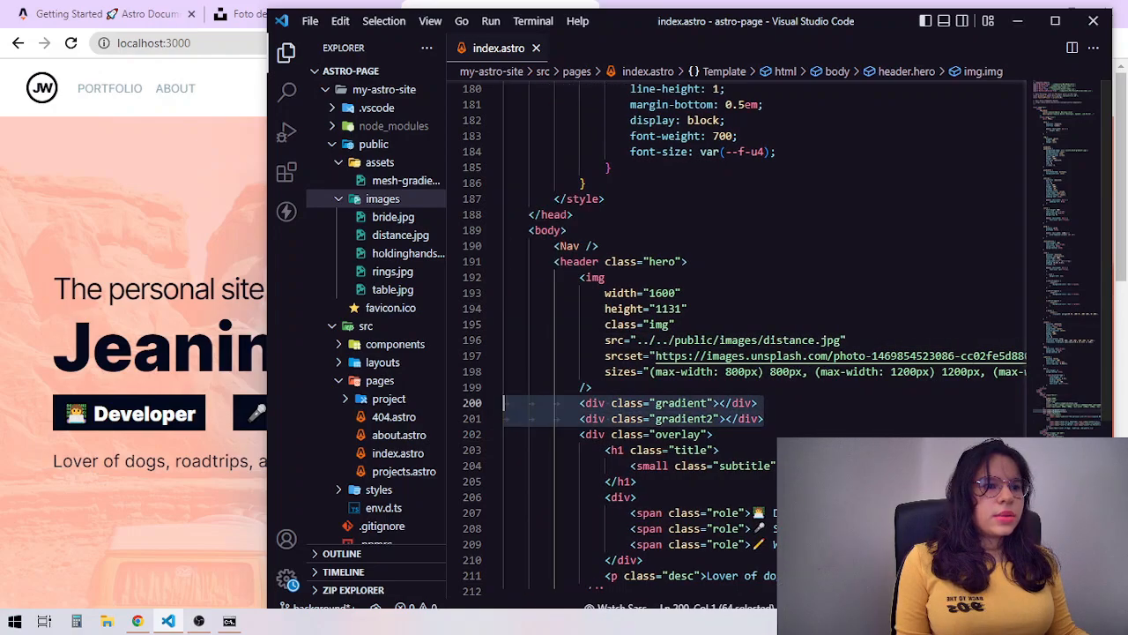
{"action": "left_click", "coordinate": [494, 402]}
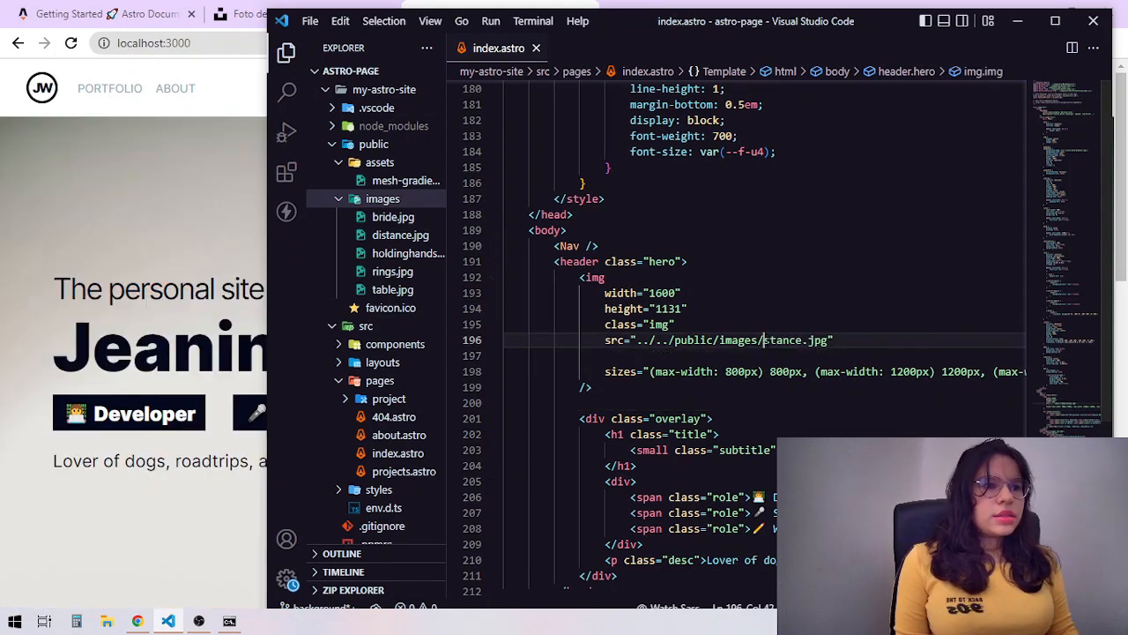
{"action": "key", "text": "Backspace"}
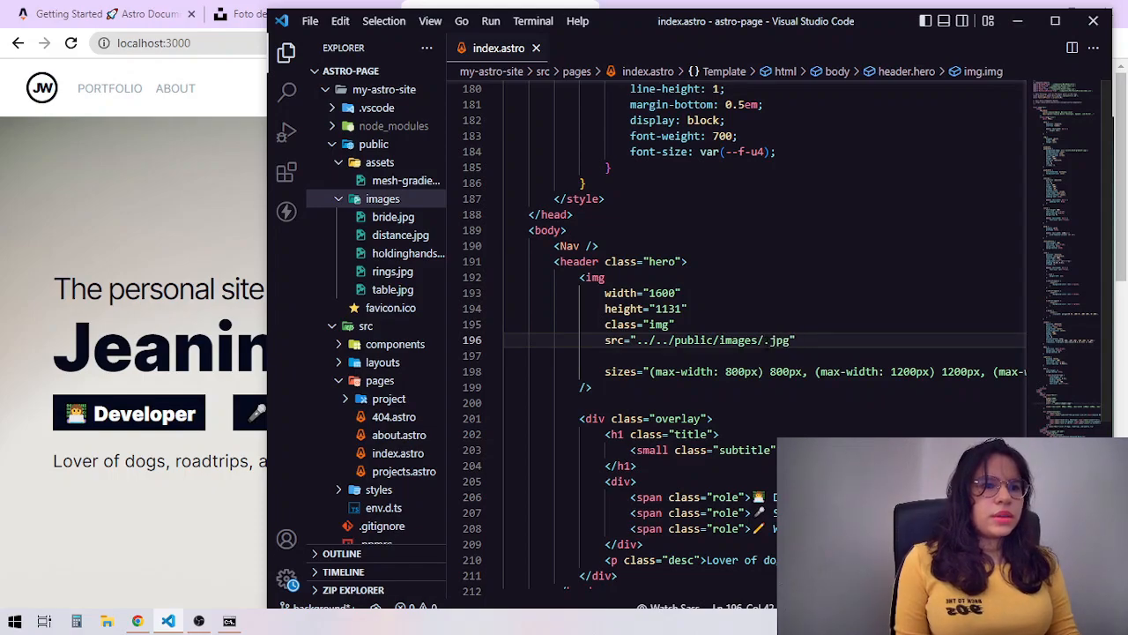
{"action": "type", "text": "brid"}
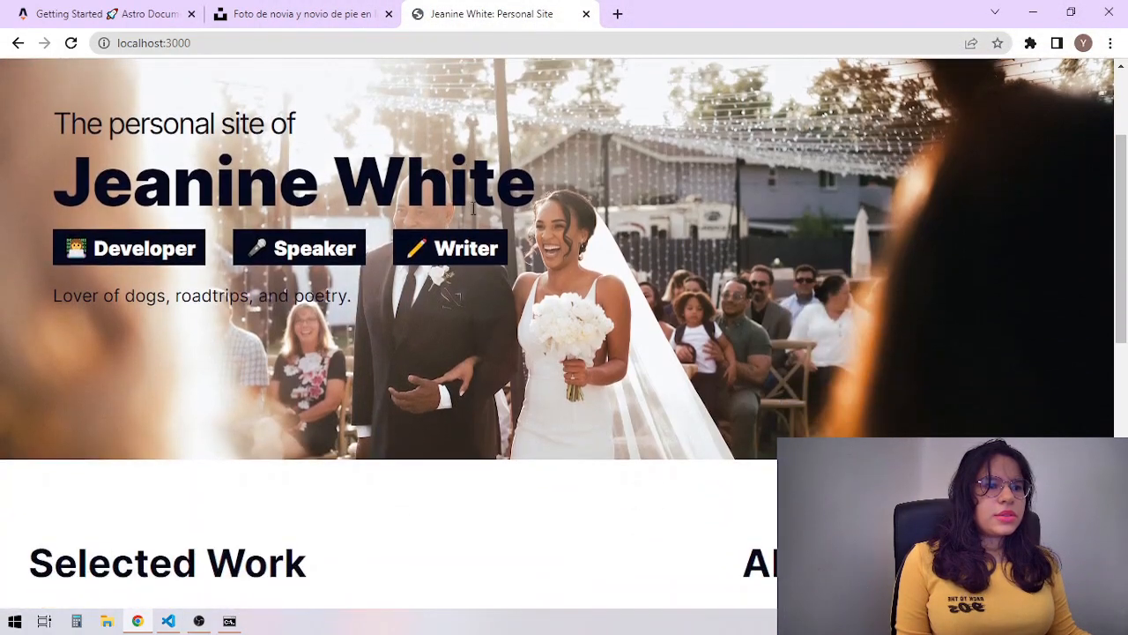
Set the hero img src to holdinghands.jpg and start replacing 'Developer' with 'Wedding Photographer'
{"action": "scroll", "scroll_direction": "up", "scroll_amount": 3}
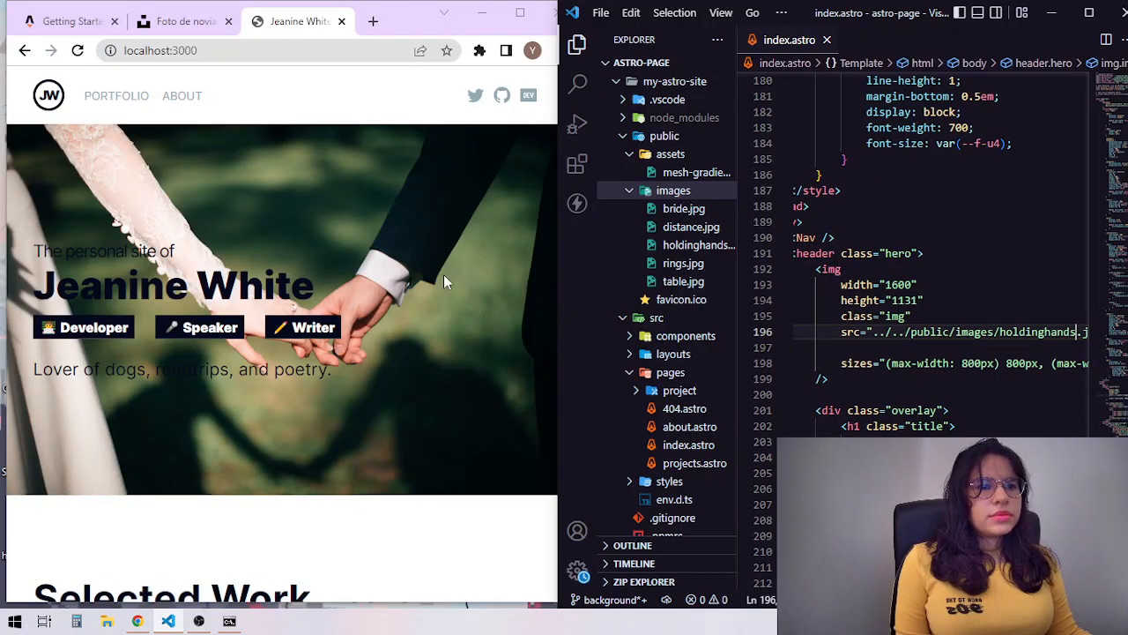
{"action": "mouse_move", "coordinate": [373, 167]}
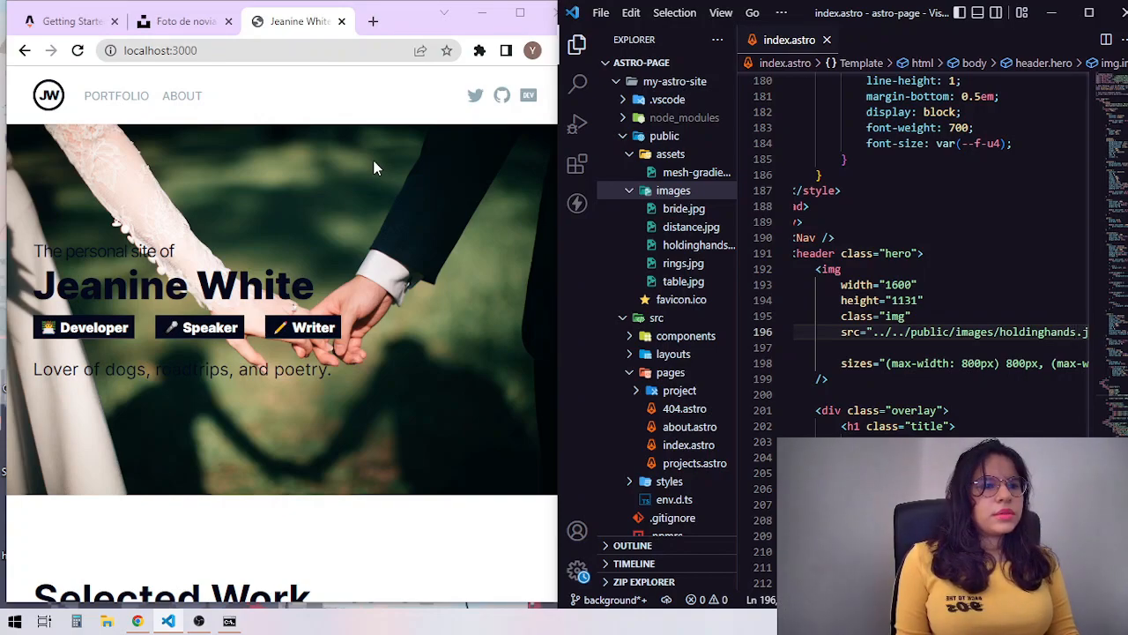
{"action": "mouse_move", "coordinate": [790, 261]}
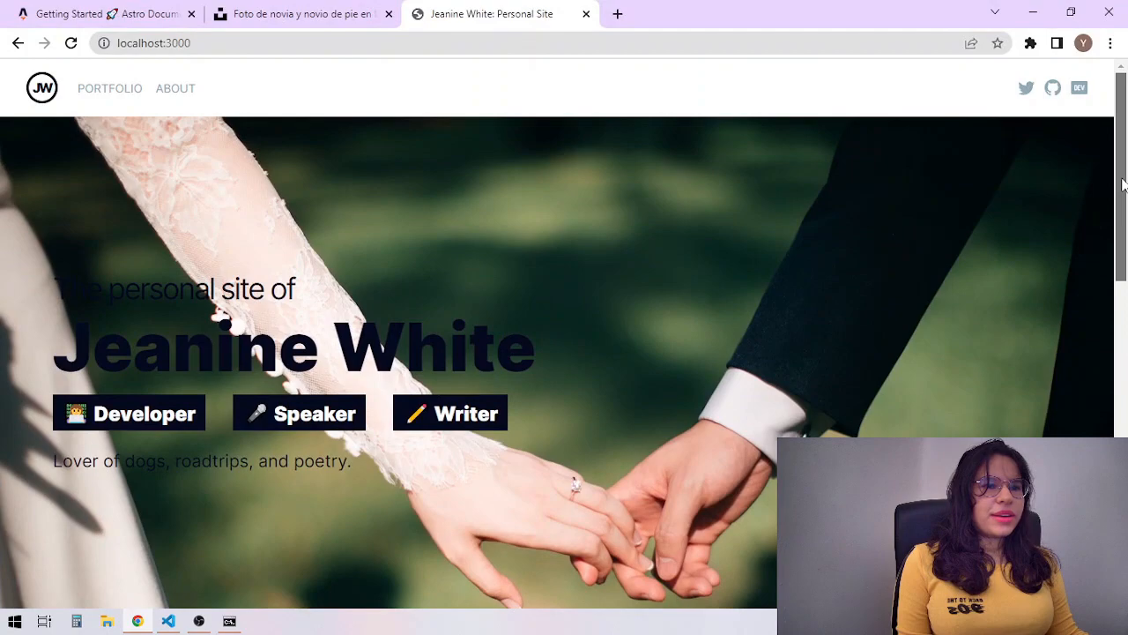
{"action": "mouse_move", "coordinate": [333, 517]}
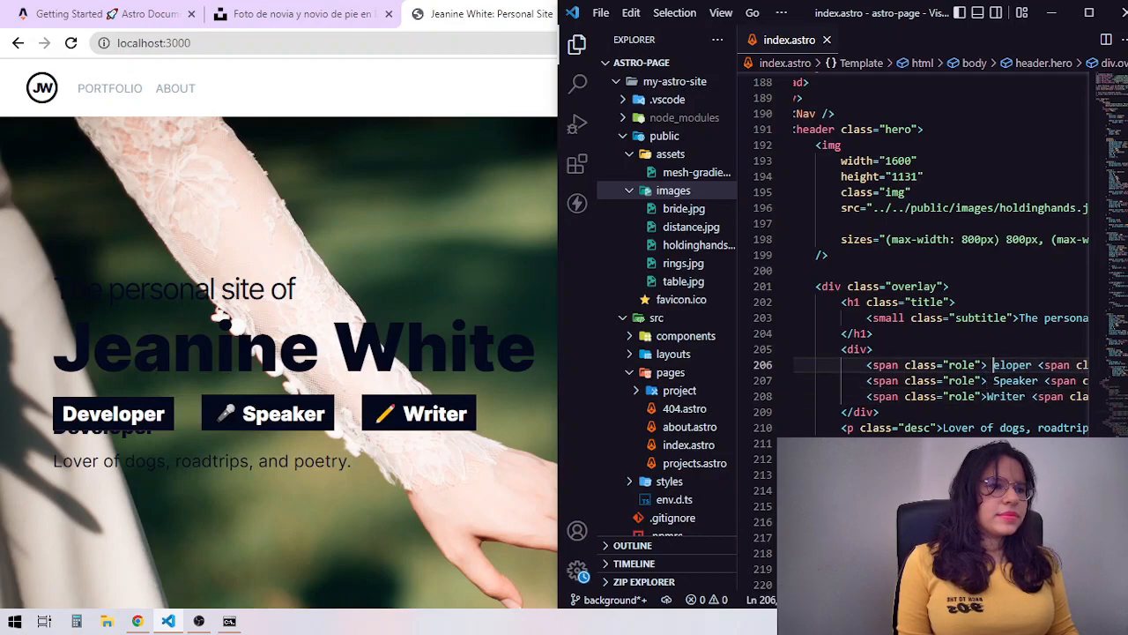
{"action": "type", "text": "Wedding Photograph"}
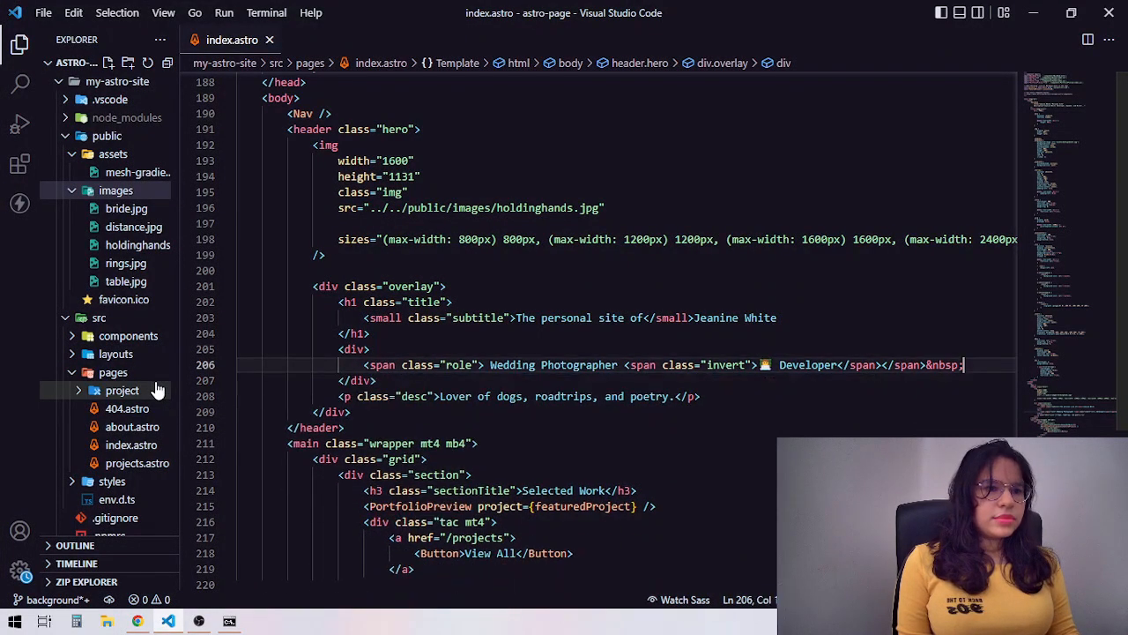
Finish the first role as Wedding Photographer and set the second role span to 'Event Planner'
{"action": "key", "text": "enter"}
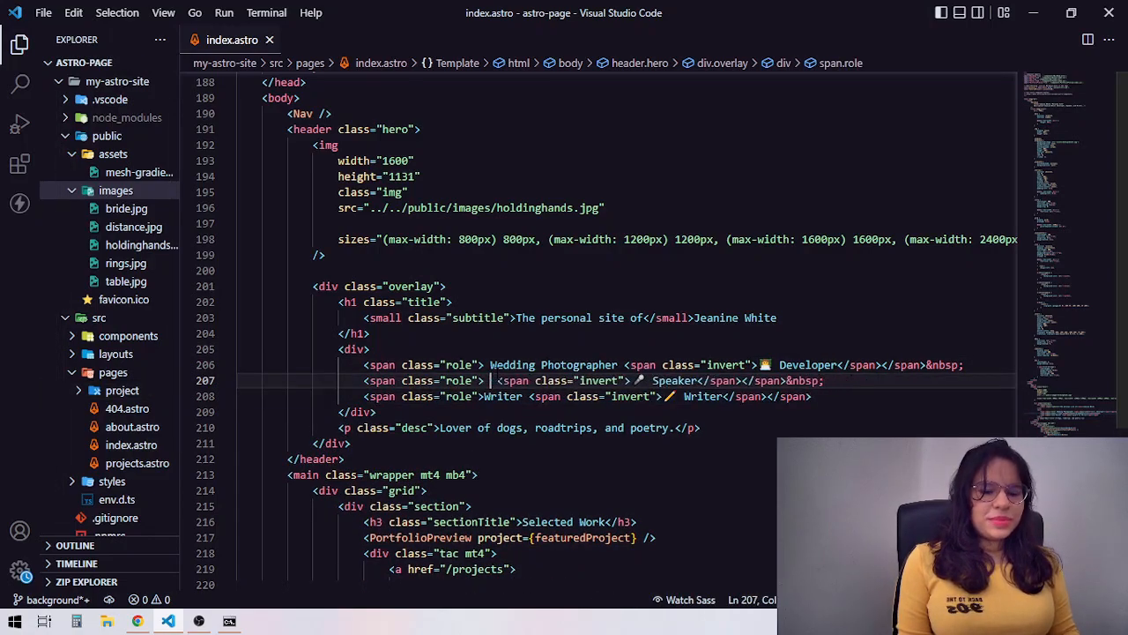
{"action": "type", "text": "E"}
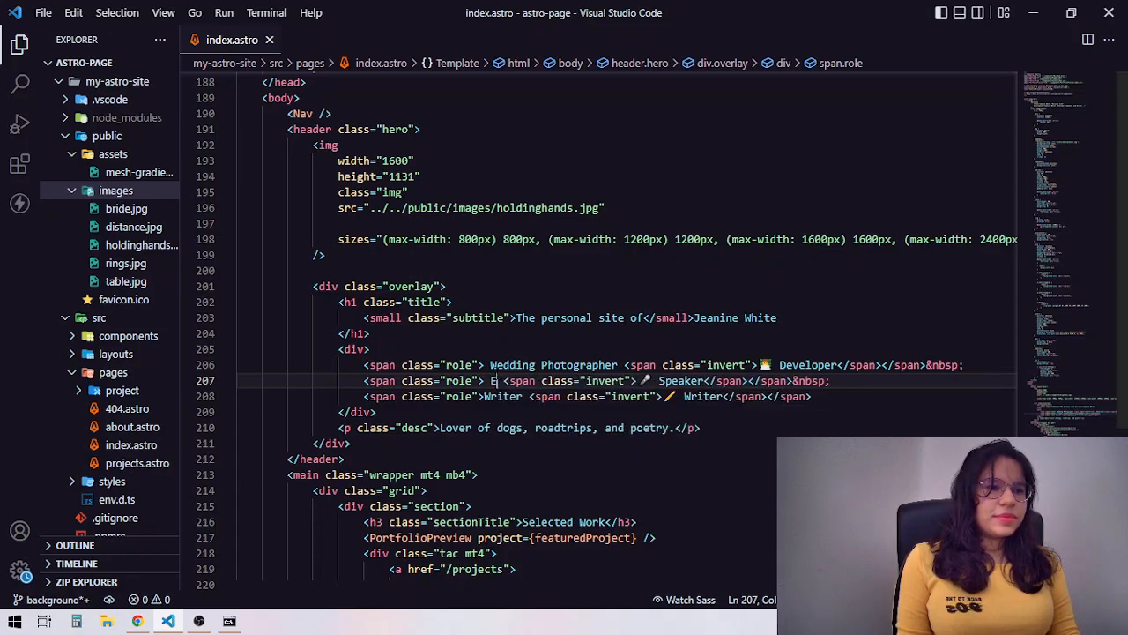
{"action": "type", "text": "vent Pla"}
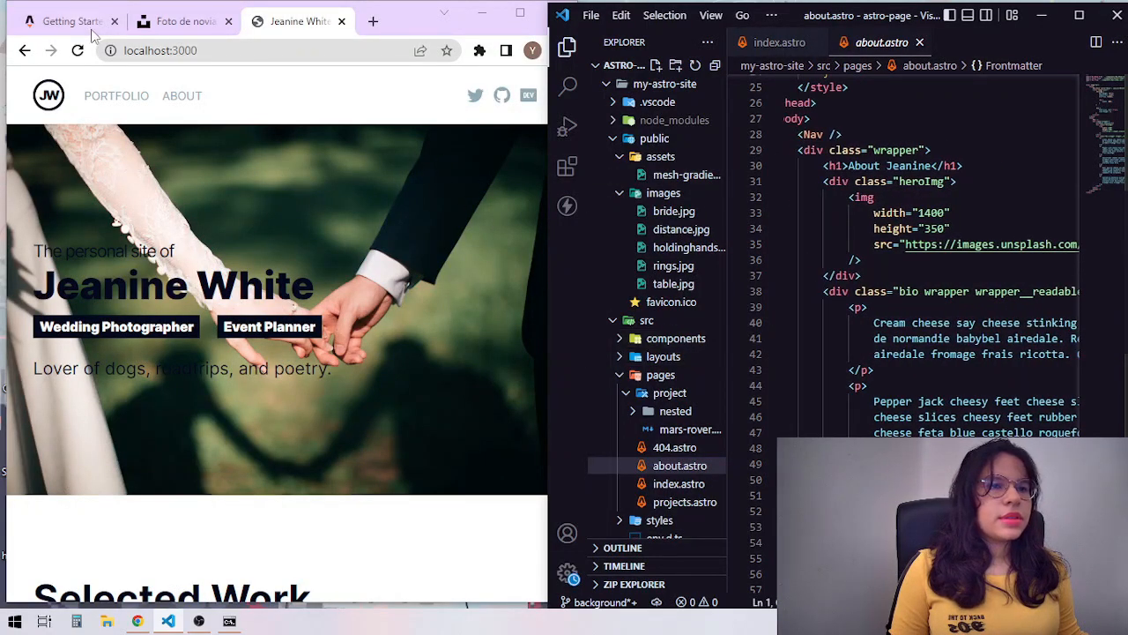
Point about.astro's header img src at ../../public/images/rings.jpg, then try table.jpg
{"action": "left_click", "coordinate": [181, 96]}
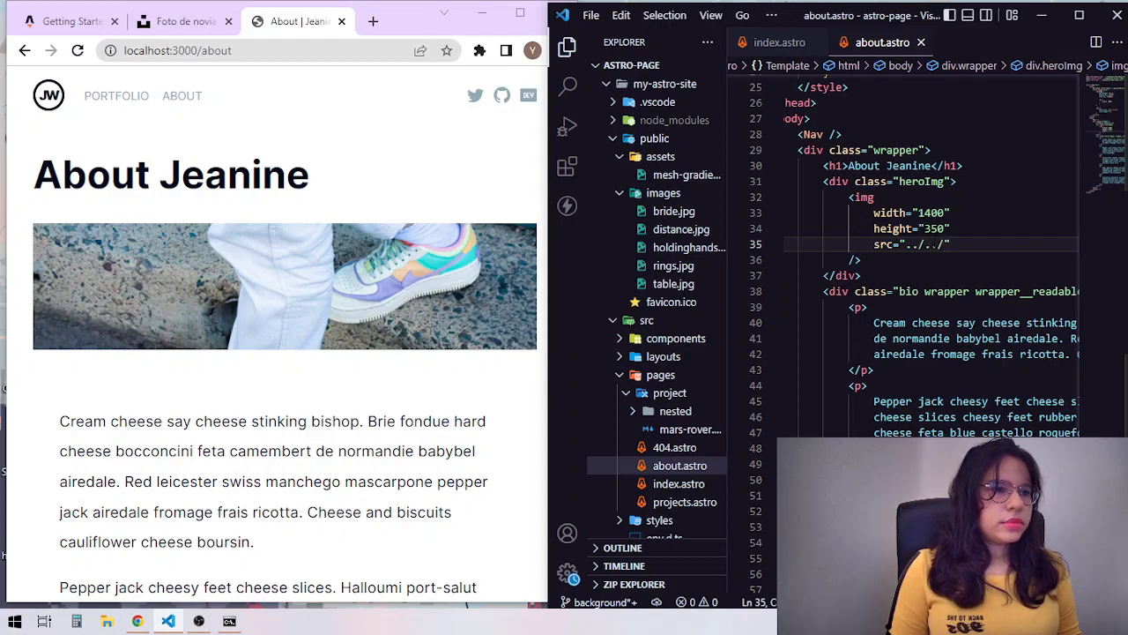
{"action": "type", "text": "public/"}
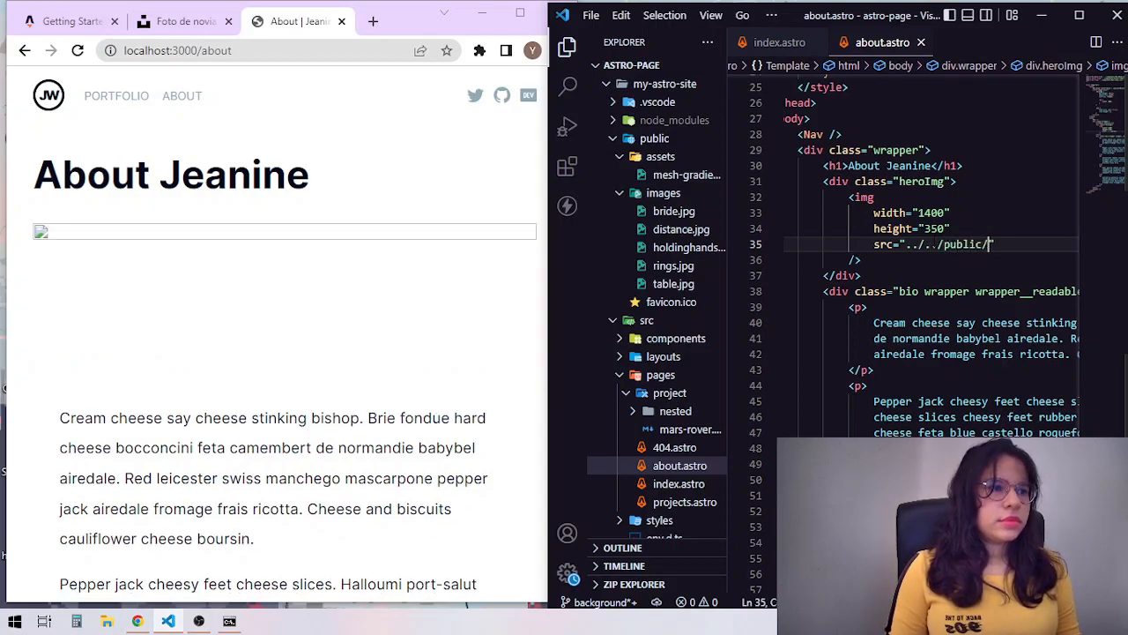
{"action": "type", "text": "images/"}
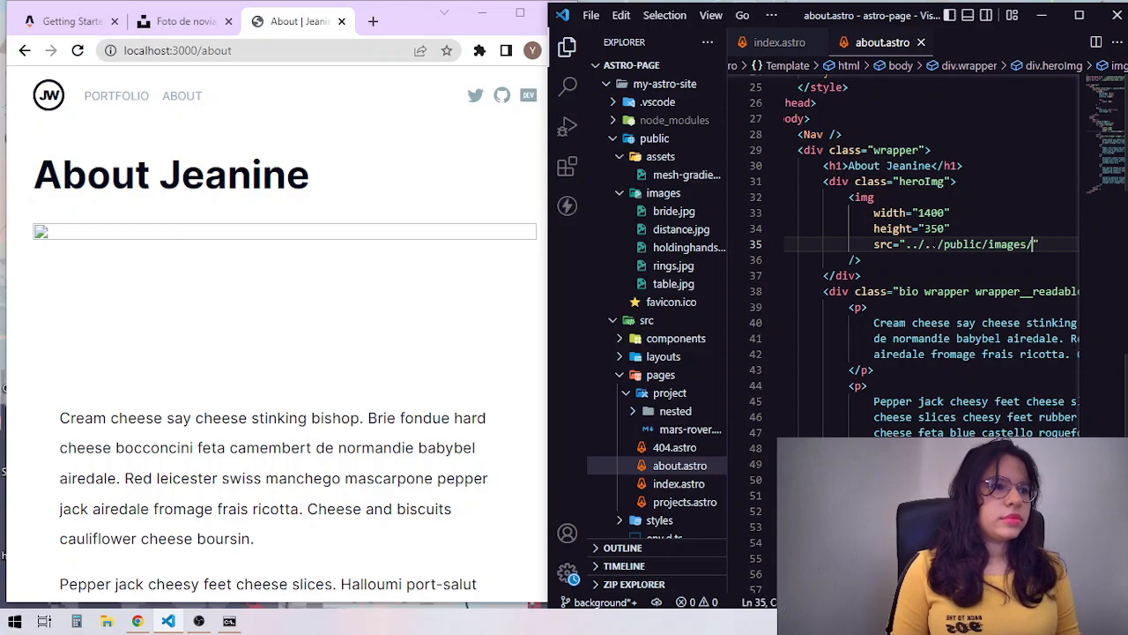
{"action": "type", "text": "rin.jpg"}
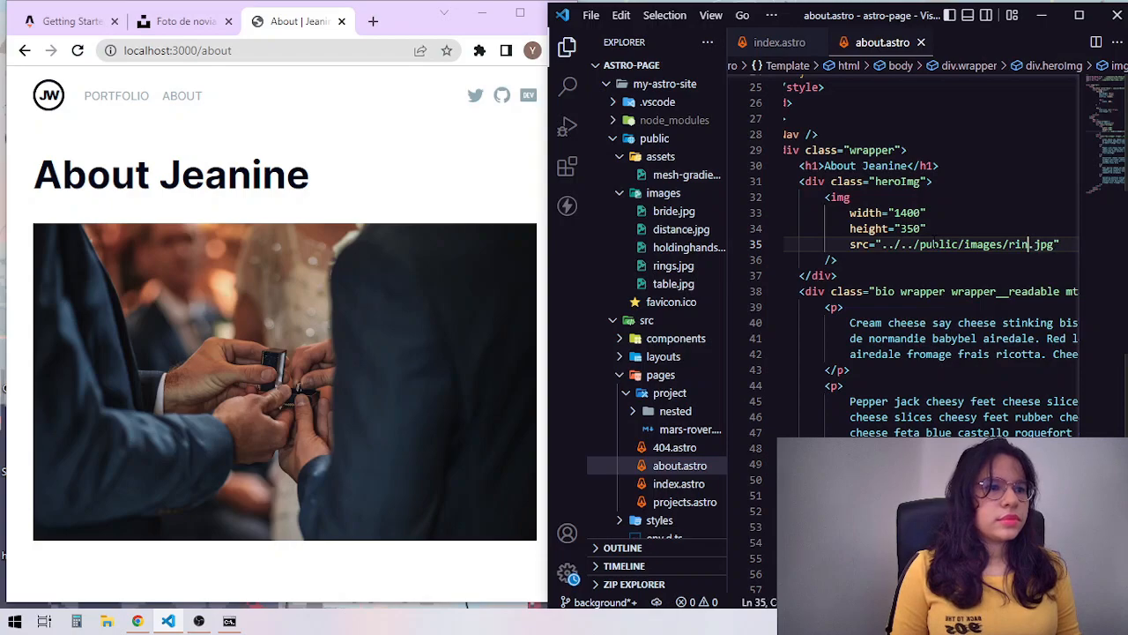
{"action": "type", "text": "table"}
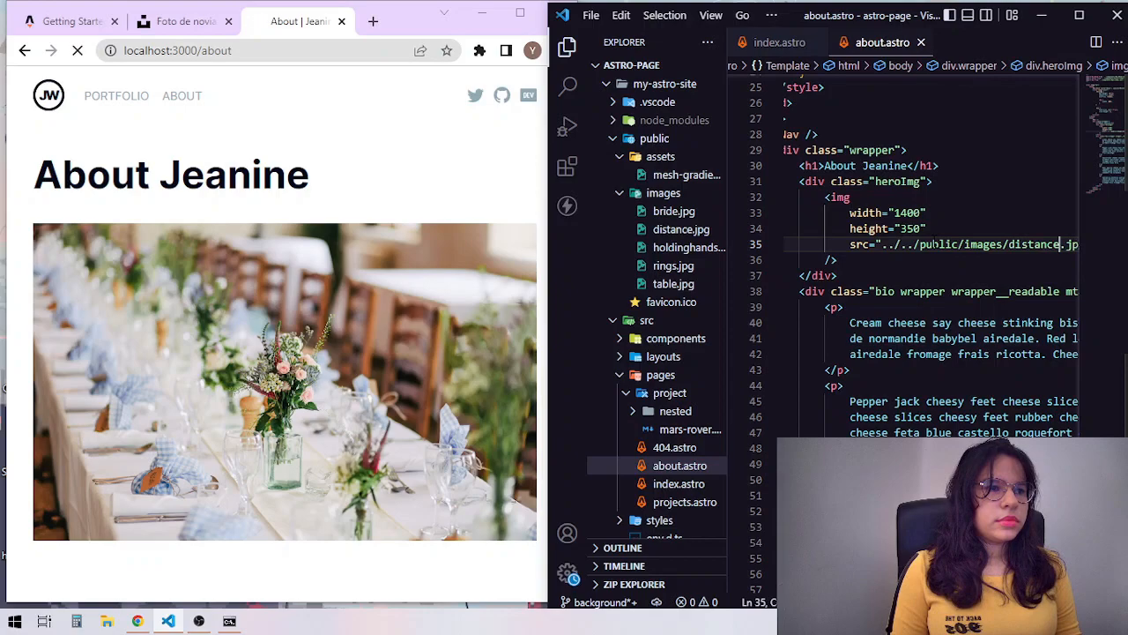
Settle the About header image on distance.jpg and check the couple photo in the preview
{"action": "scroll", "scroll_direction": "down", "scroll_amount": 3}
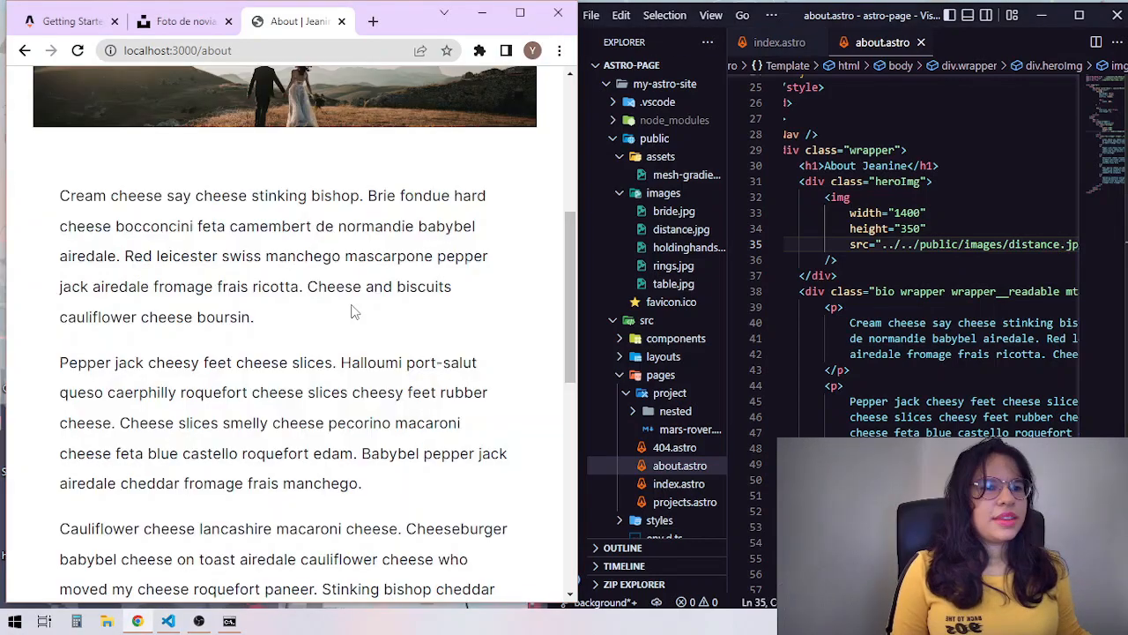
{"action": "mouse_move", "coordinate": [321, 324]}
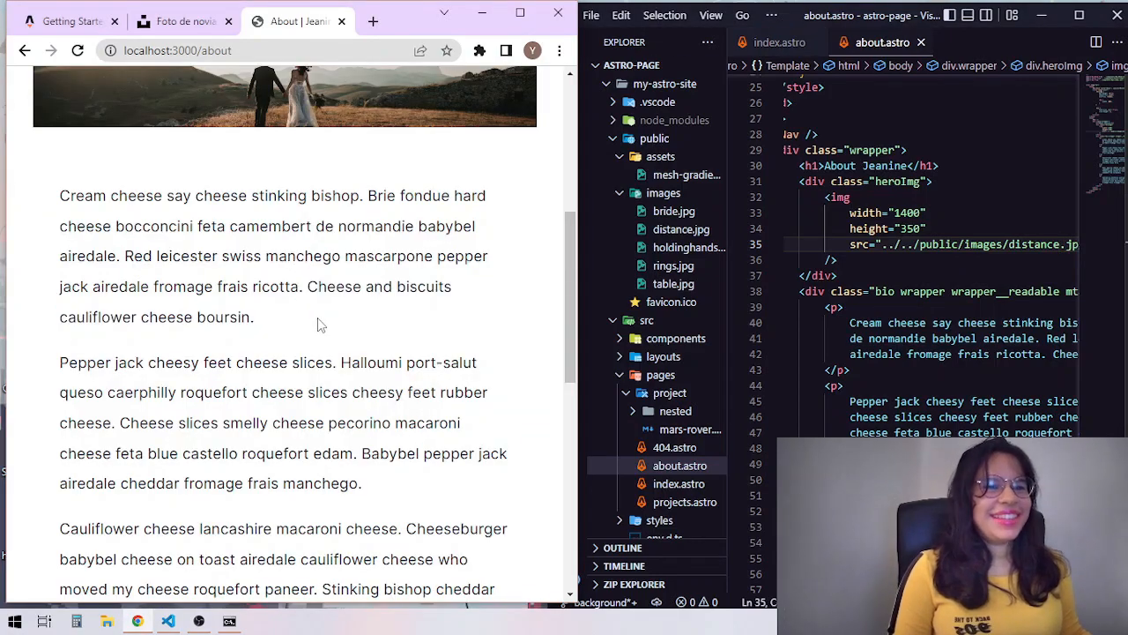
{"action": "scroll", "scroll_direction": "down", "scroll_amount": 3}
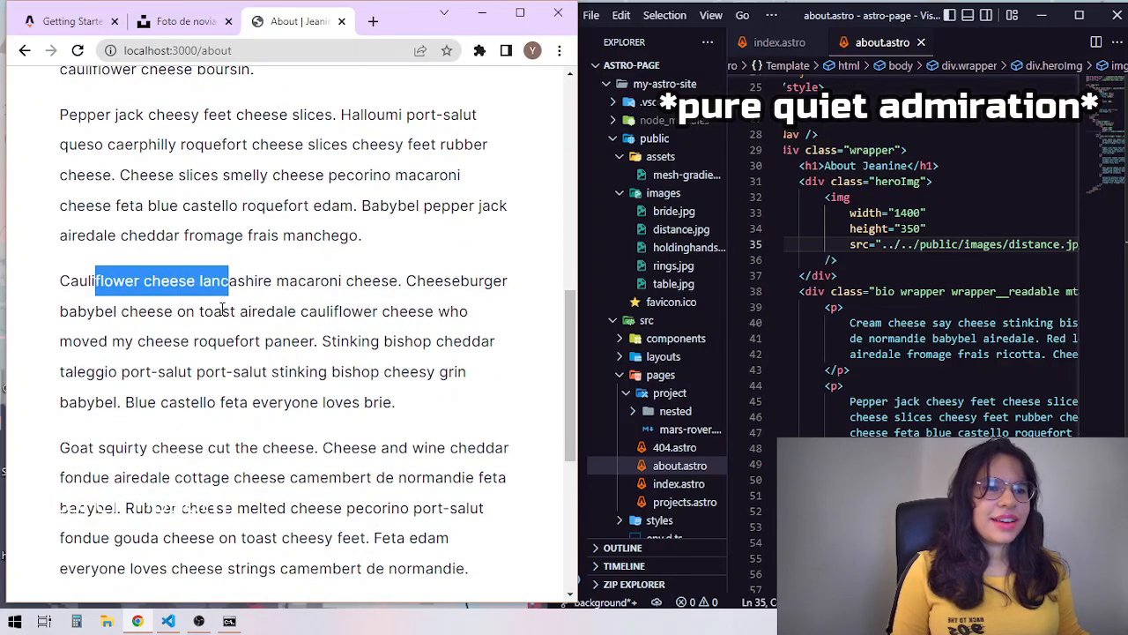
{"action": "scroll", "scroll_direction": "up", "scroll_amount": 3}
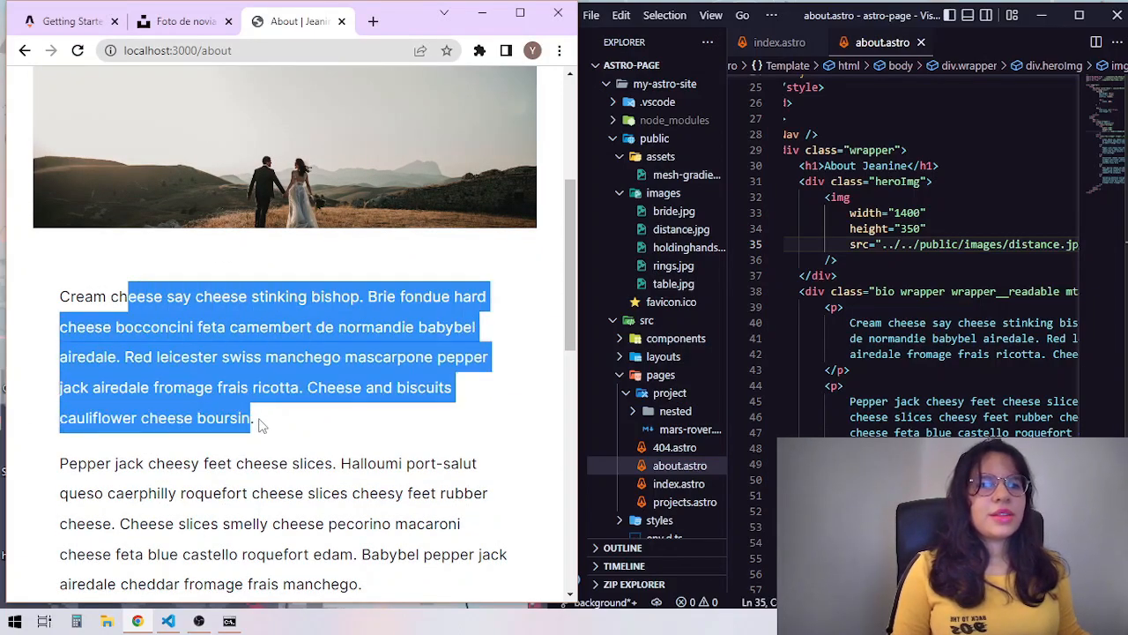
{"action": "scroll", "scroll_direction": "up", "scroll_amount": 3}
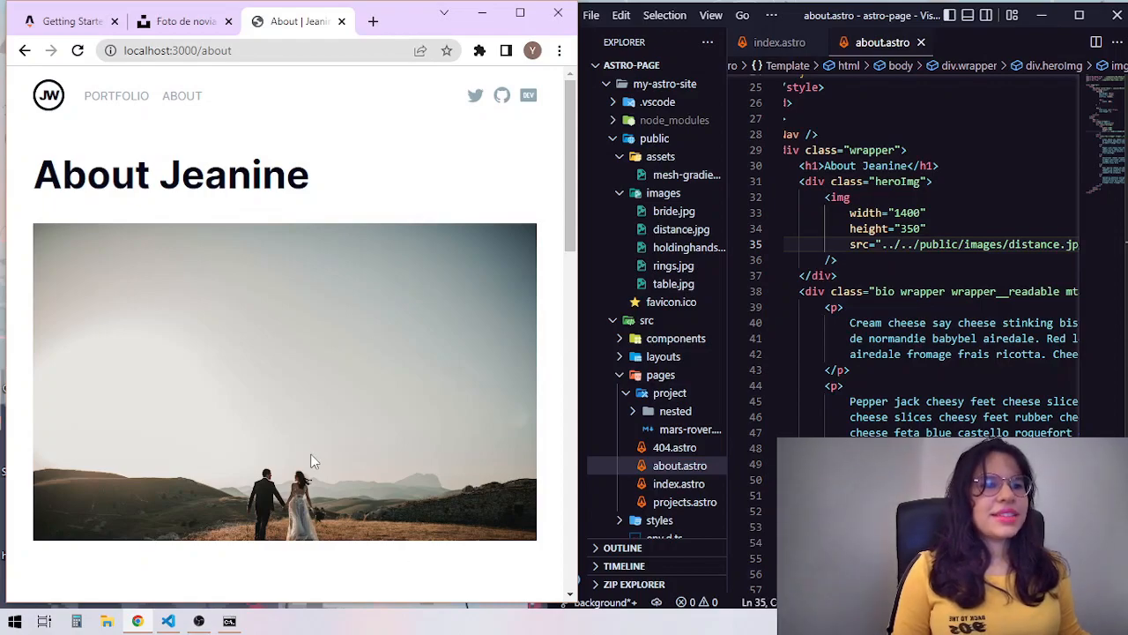
{"action": "scroll", "scroll_direction": "down", "scroll_amount": 3}
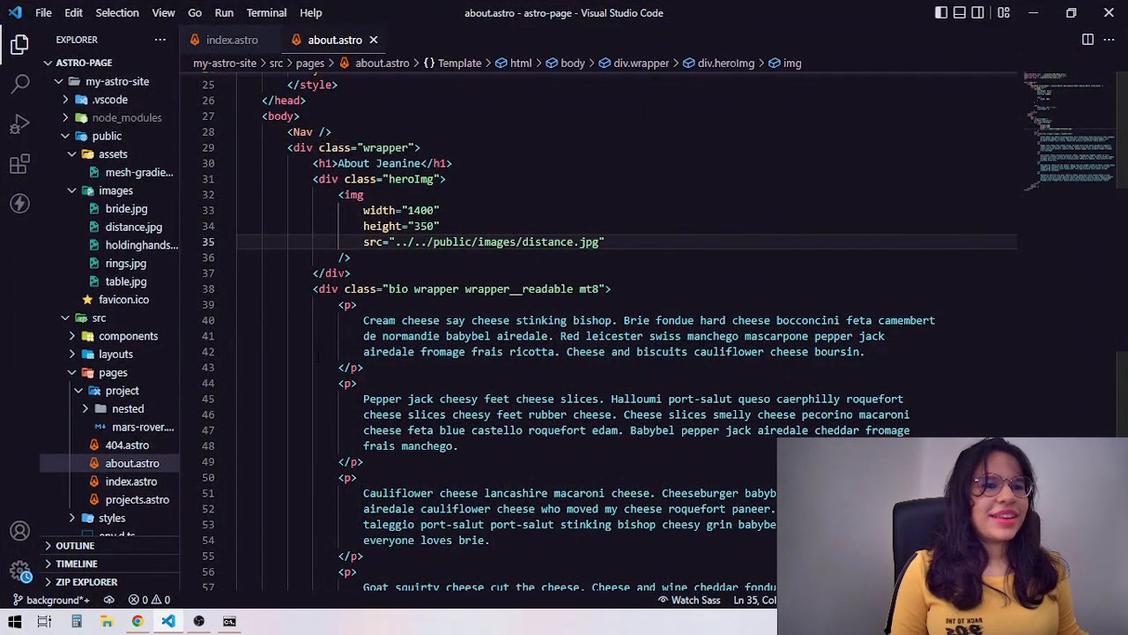
Delete about.astro's placeholder cheese paragraphs and paste in the event-planner bio
{"action": "scroll", "scroll_direction": "down", "scroll_amount": 3}
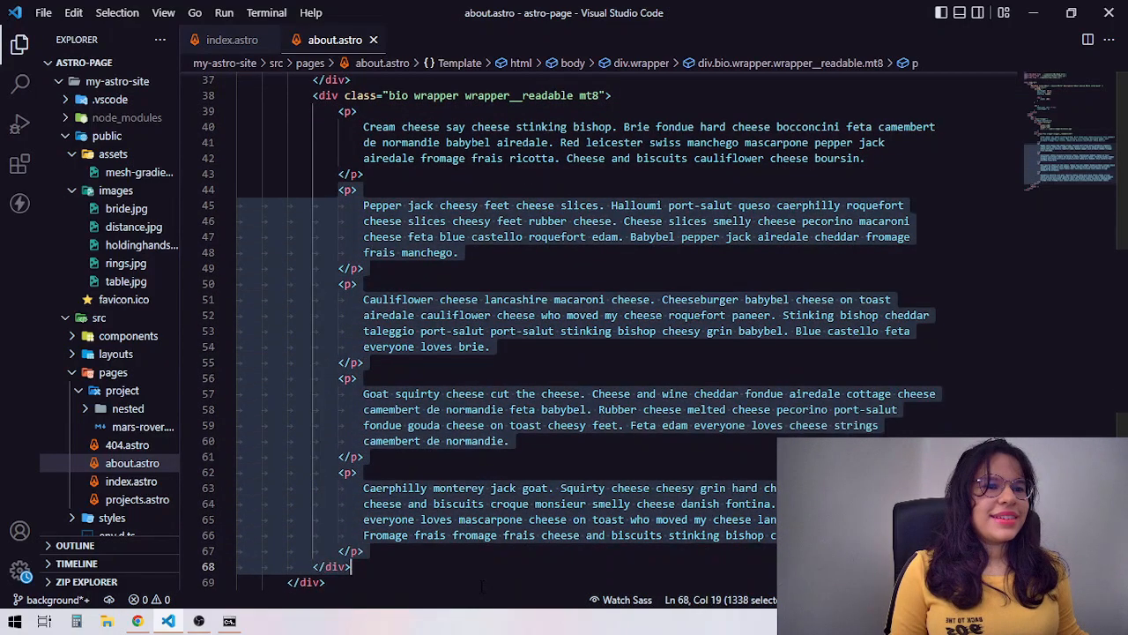
{"action": "key", "text": "Delete"}
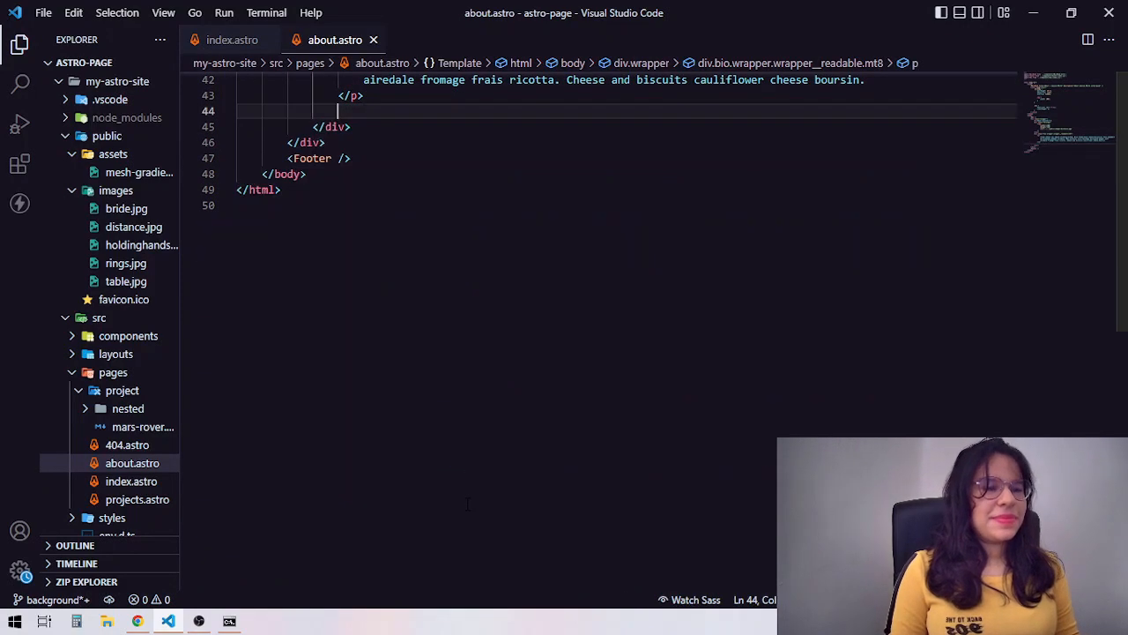
{"action": "scroll", "scroll_direction": "up", "scroll_amount": 3}
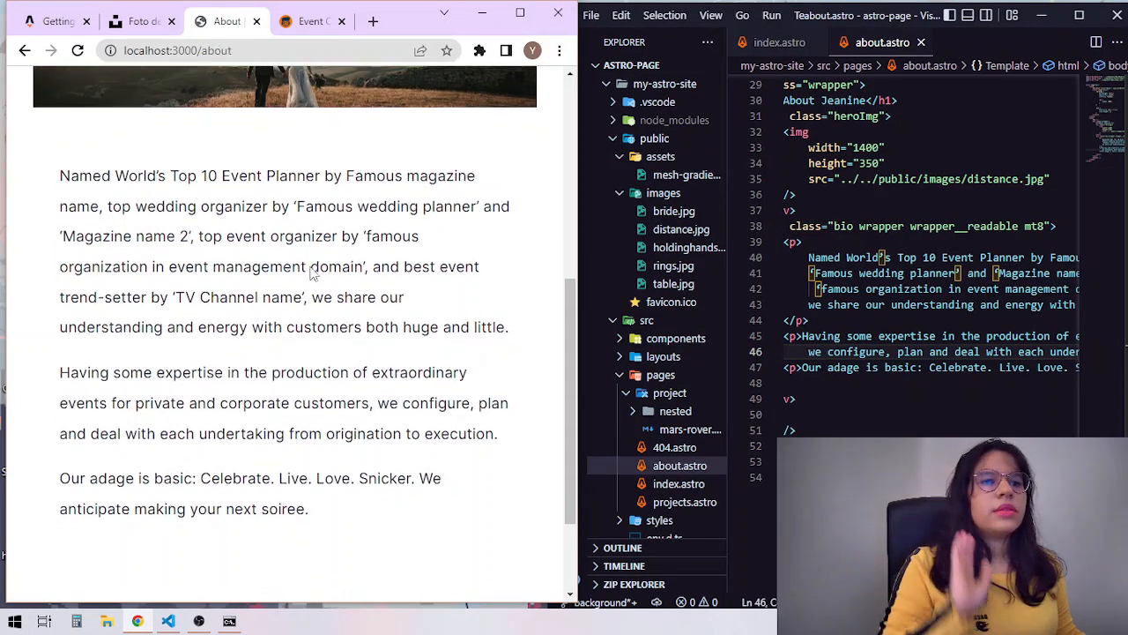
In projects.astro, change the h1 'All Projects' to 'Events' and preview the Portfolio page
{"action": "scroll", "scroll_direction": "up", "scroll_amount": 3}
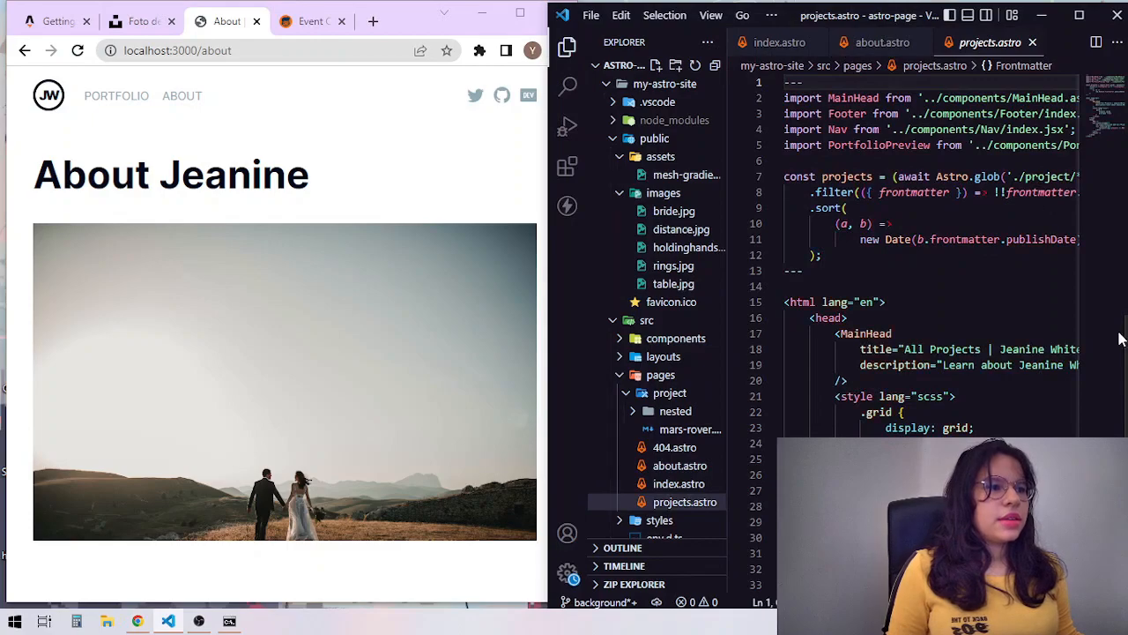
{"action": "scroll", "scroll_direction": "down", "scroll_amount": 3}
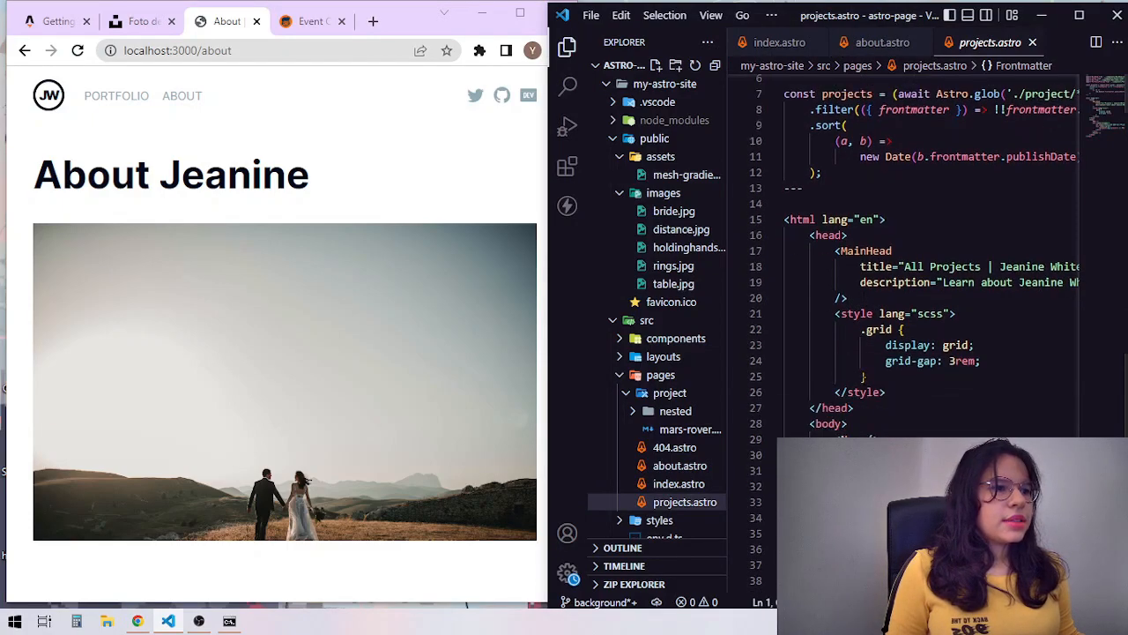
{"action": "mouse_move", "coordinate": [117, 96]}
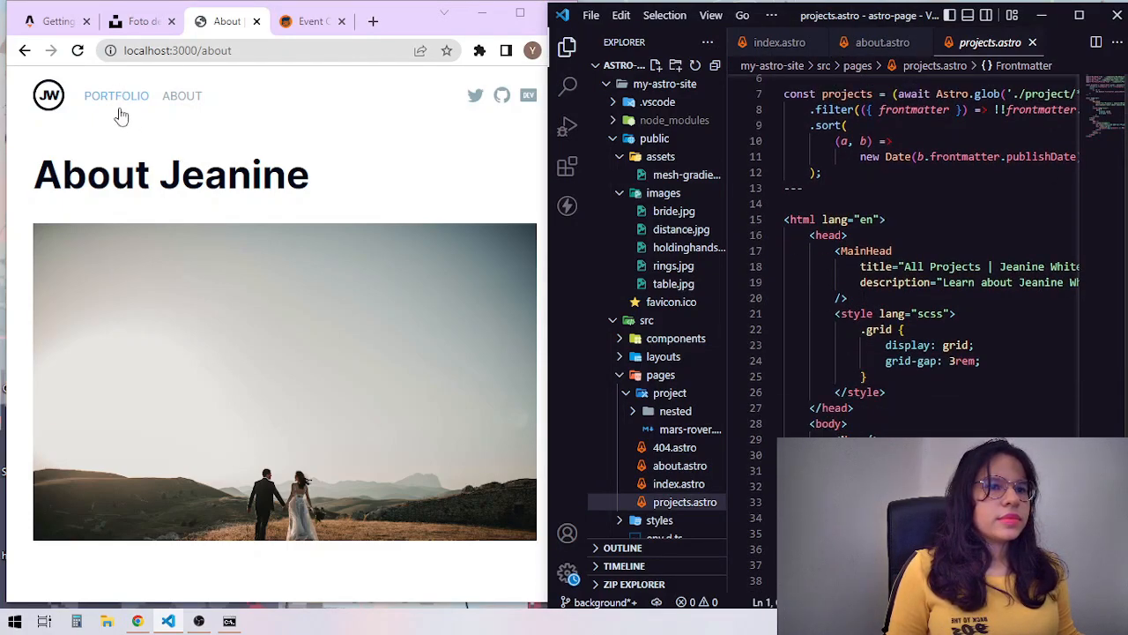
{"action": "left_click", "coordinate": [116, 95]}
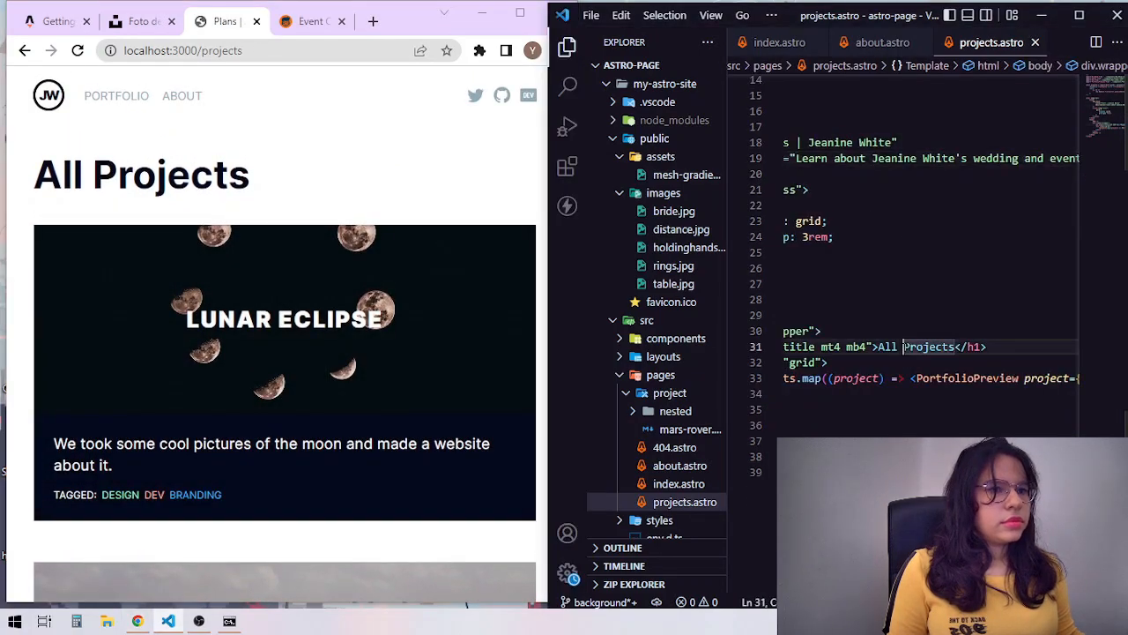
{"action": "type", "text": "Event"}
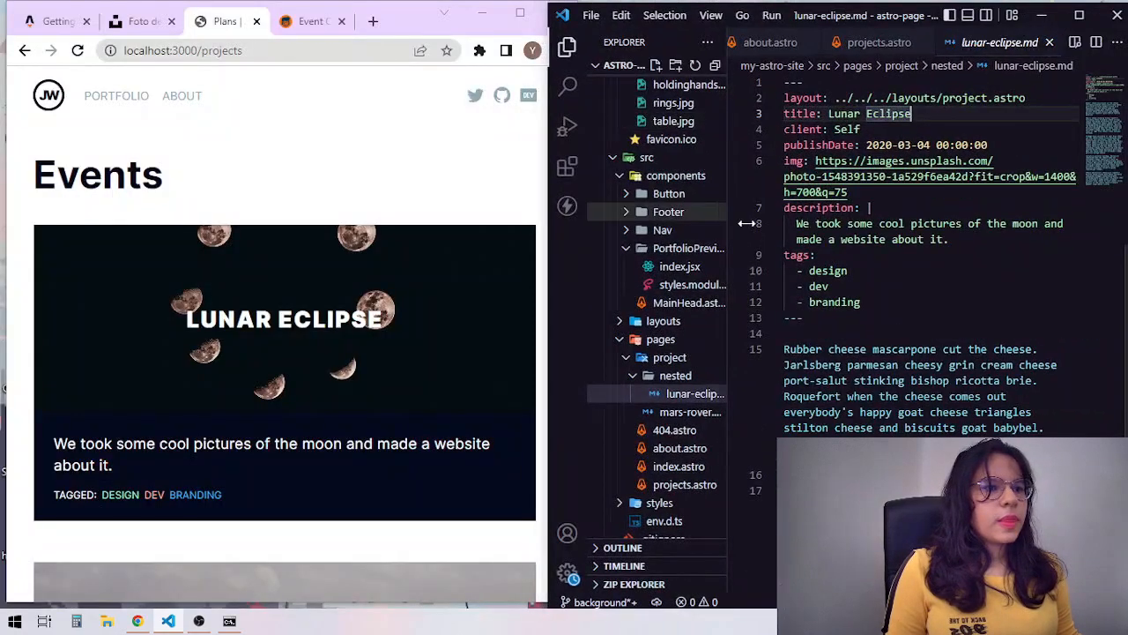
Retitle the first project in lunar-eclipse.md frontmatter to 'Wedding Planning'
{"action": "type", "text": "Wd"}
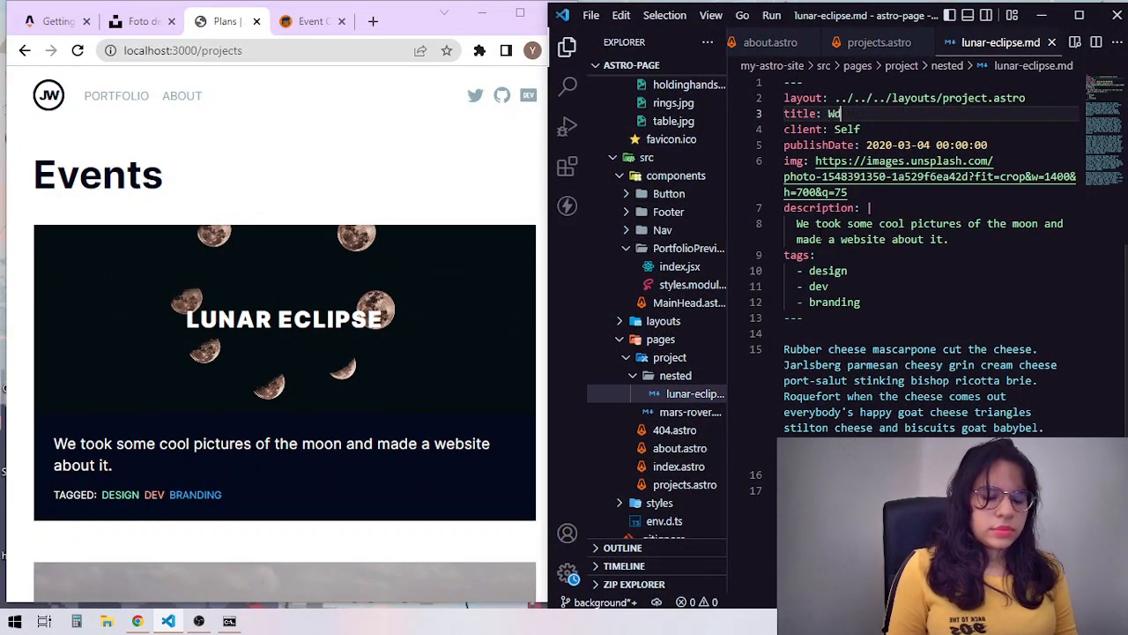
{"action": "type", "text": "edding Plan"}
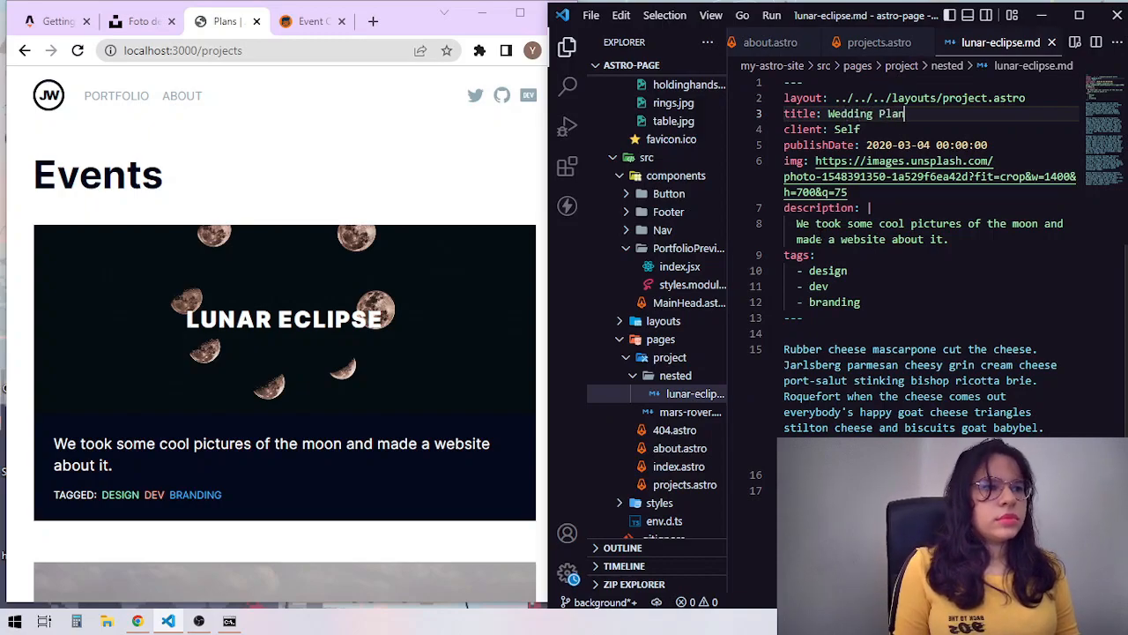
{"action": "type", "text": "ning"}
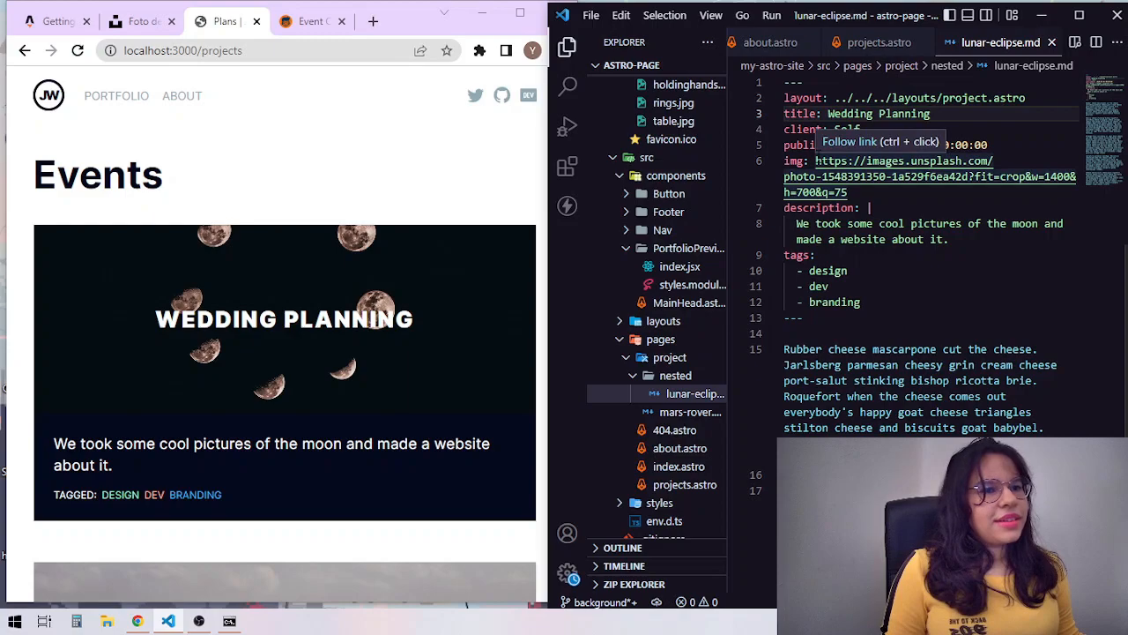
{"action": "mouse_move", "coordinate": [296, 342]}
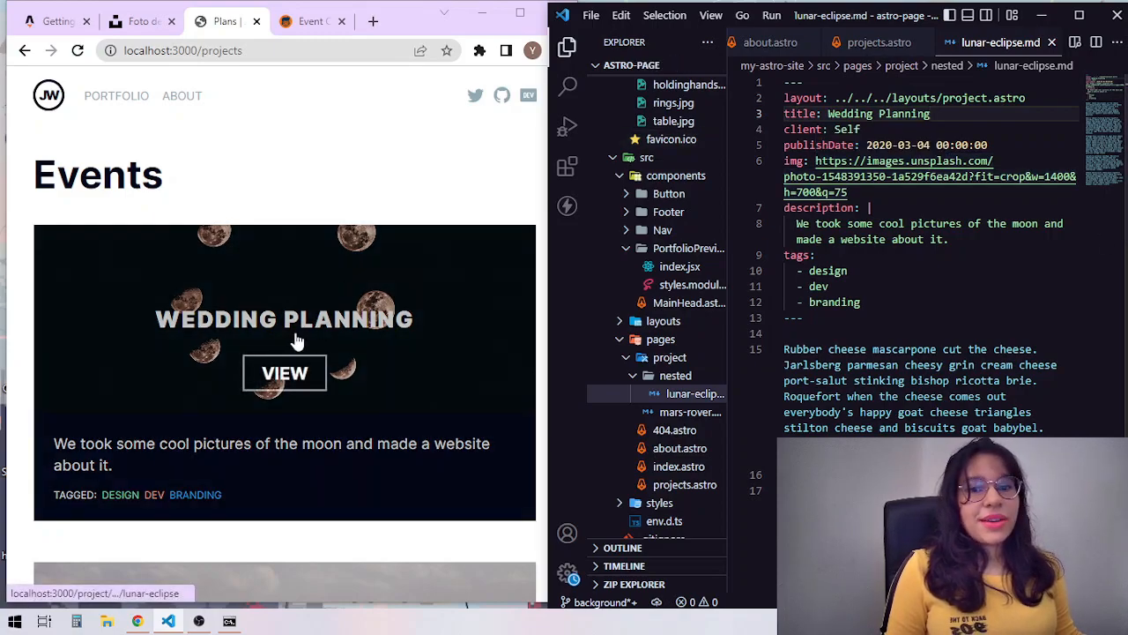
{"action": "mouse_move", "coordinate": [749, 204]}
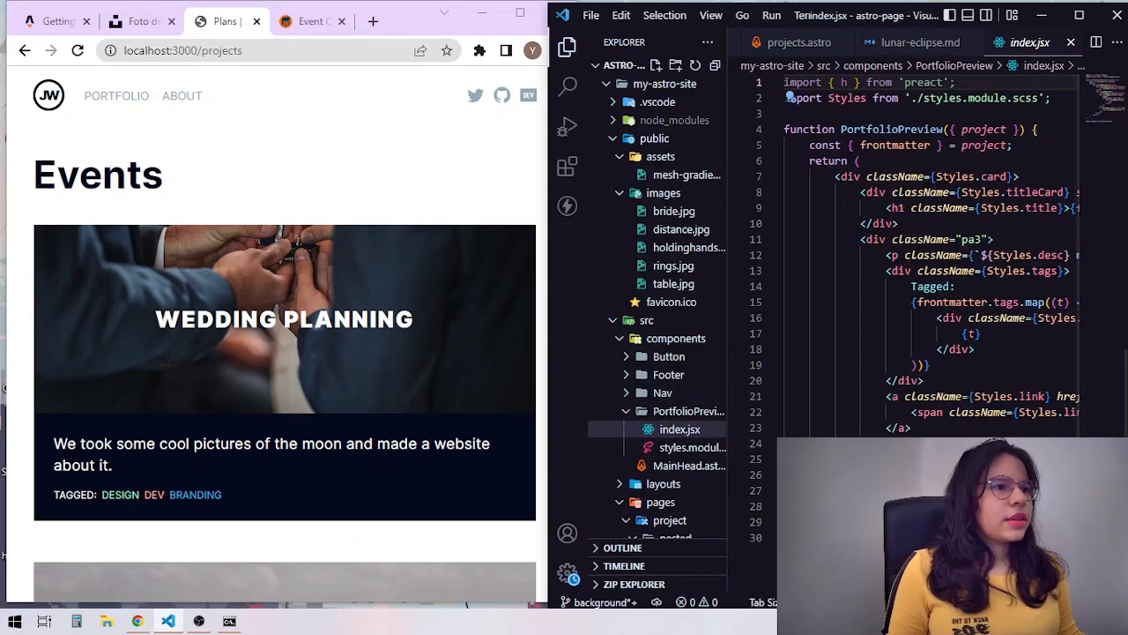
Bring up the PortfolioPreview stylesheet and component before editing the Wedding Planning description
{"action": "left_click", "coordinate": [691, 448]}
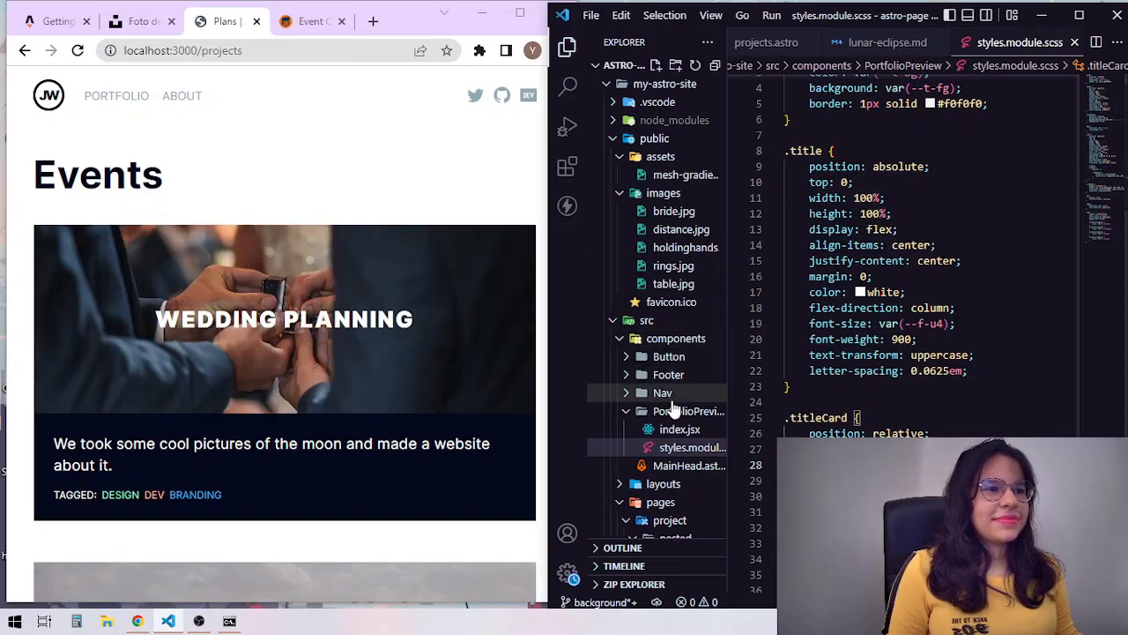
{"action": "left_click", "coordinate": [681, 430]}
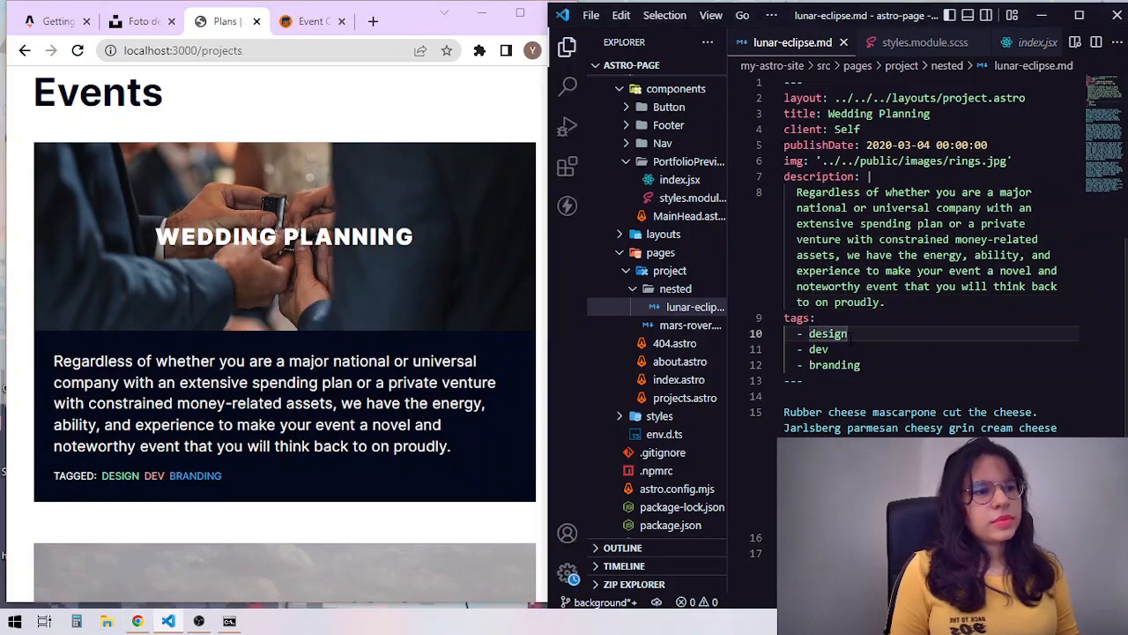
Tag the project wedding and event and end its description with 'best day of your life.'
{"action": "type", "text": "wedding"}
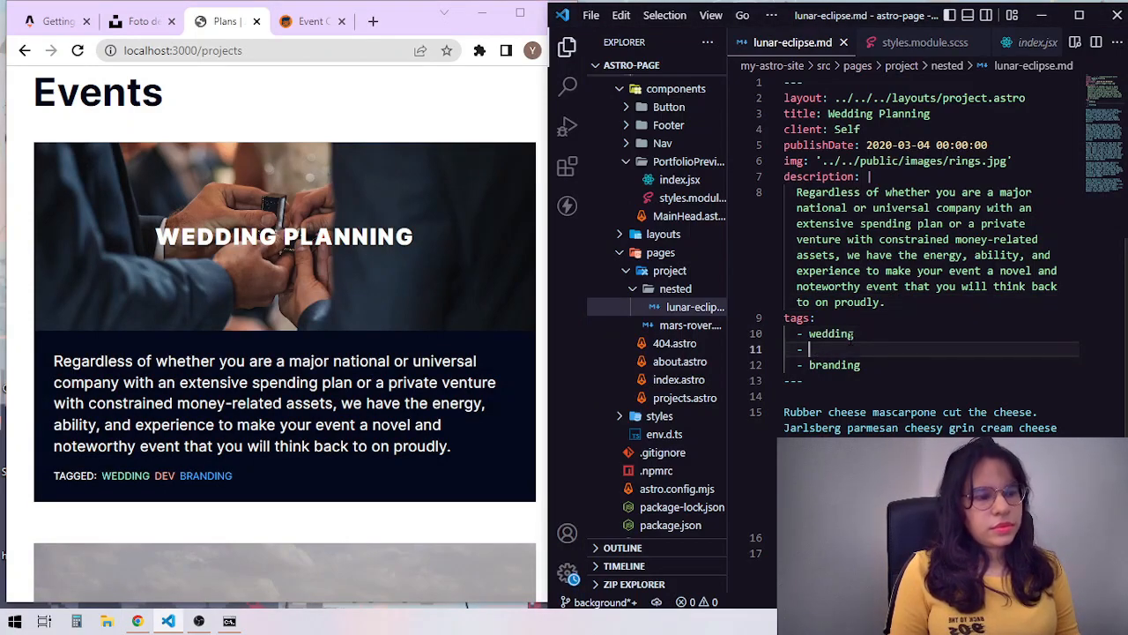
{"action": "type", "text": "event"}
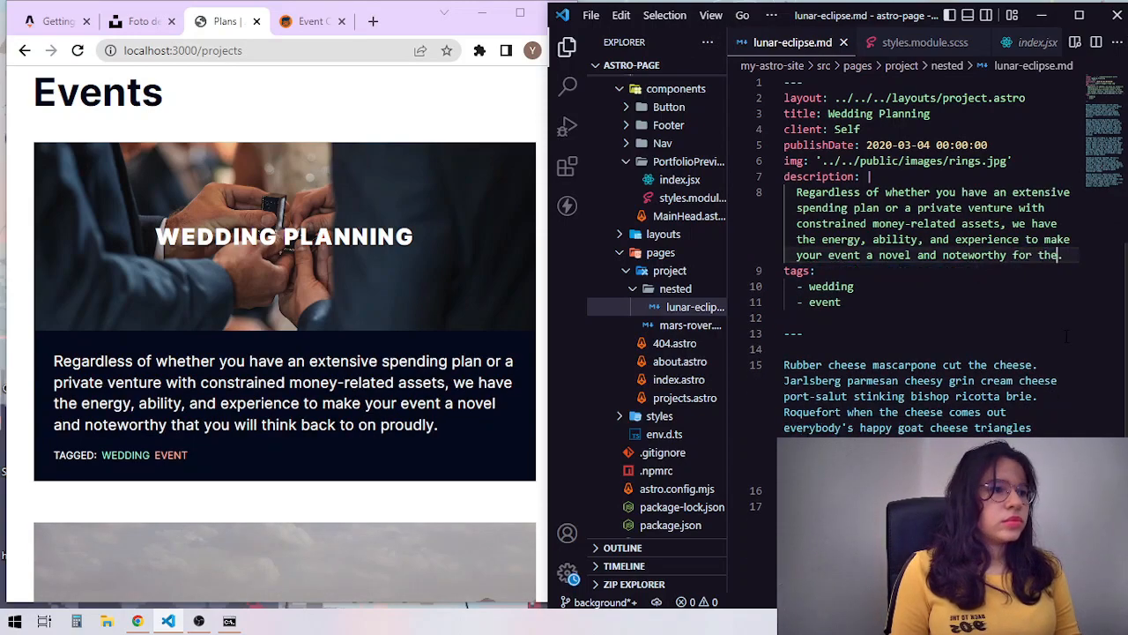
{"action": "type", "text": "best day of"}
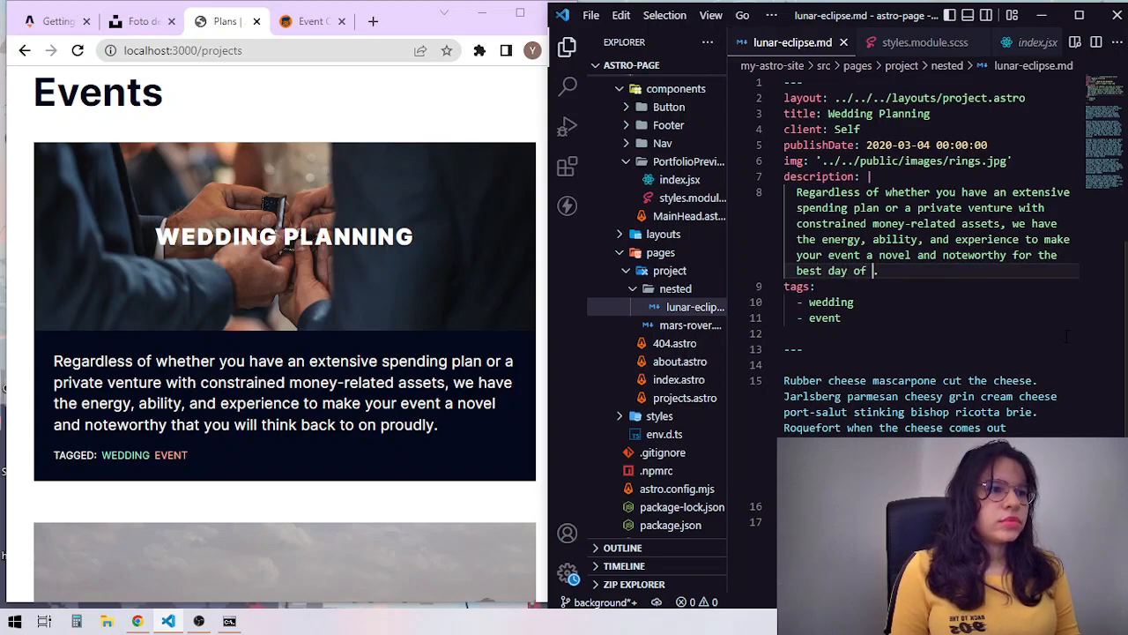
{"action": "type", "text": "your life."}
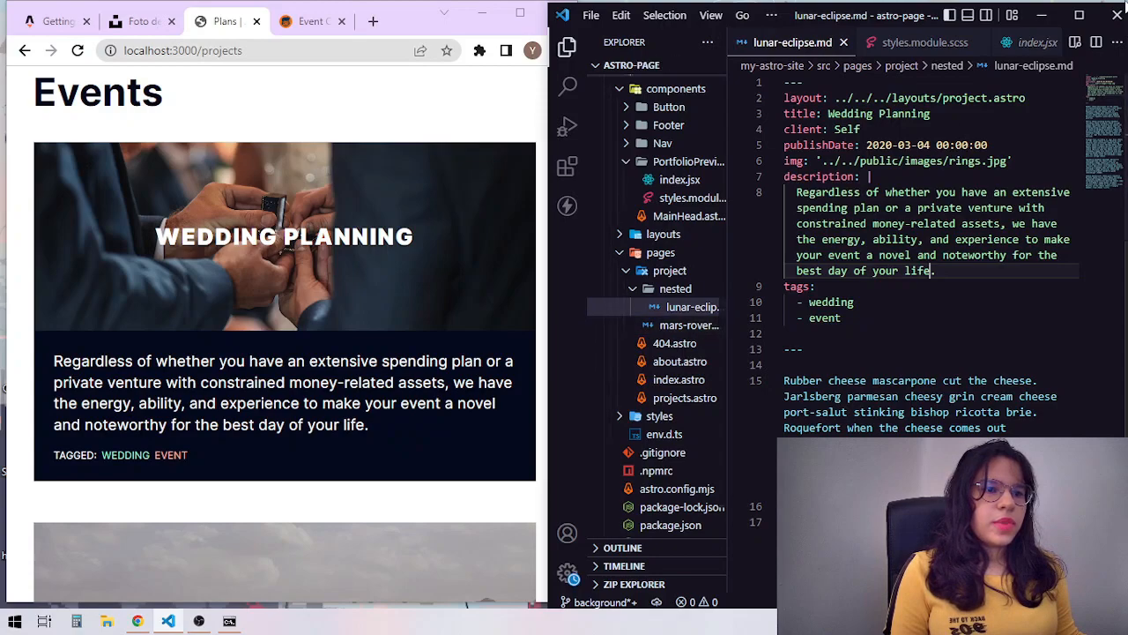
{"action": "mouse_move", "coordinate": [529, 434]}
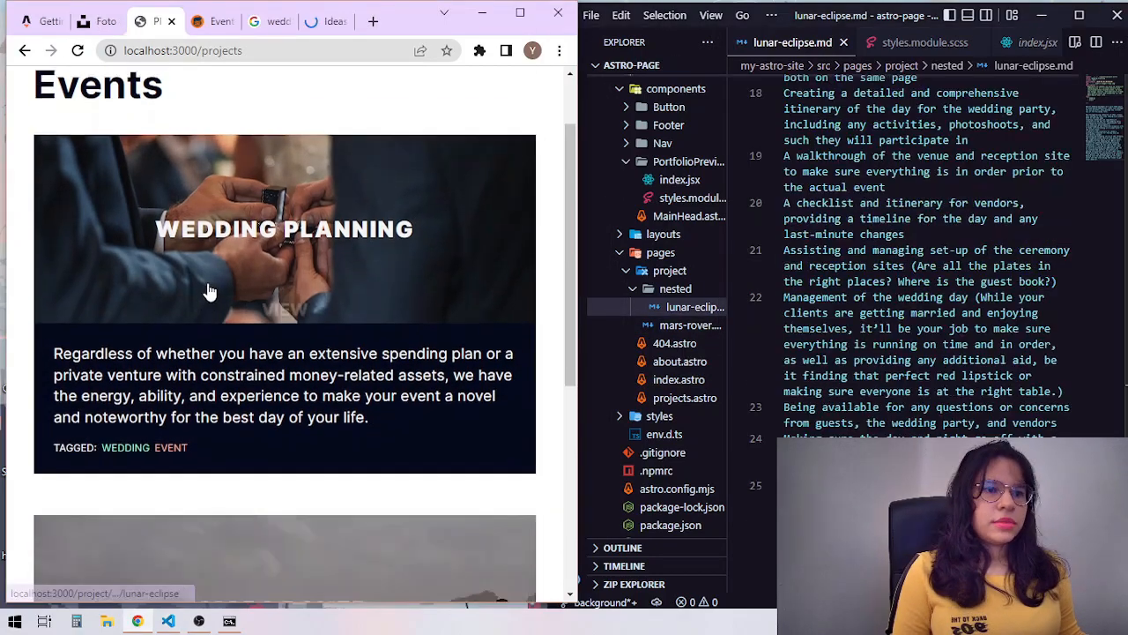
Review the Wedding Planning page in Chrome, then bring up mars-rover.md in the Explorer
{"action": "left_click", "coordinate": [284, 229]}
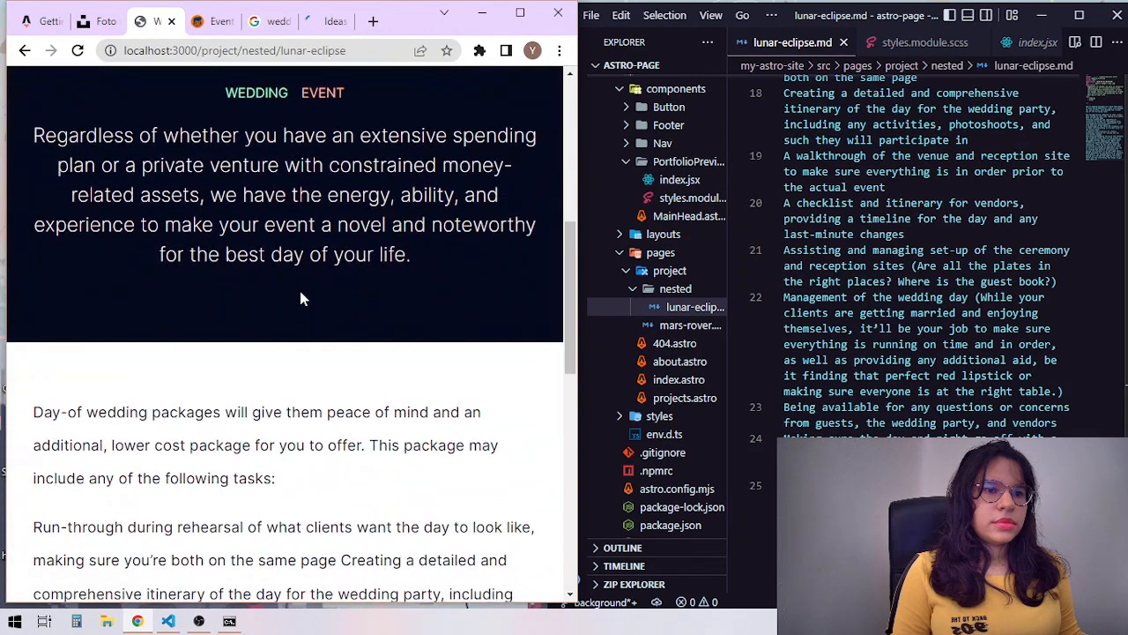
{"action": "scroll", "scroll_direction": "down", "scroll_amount": 3}
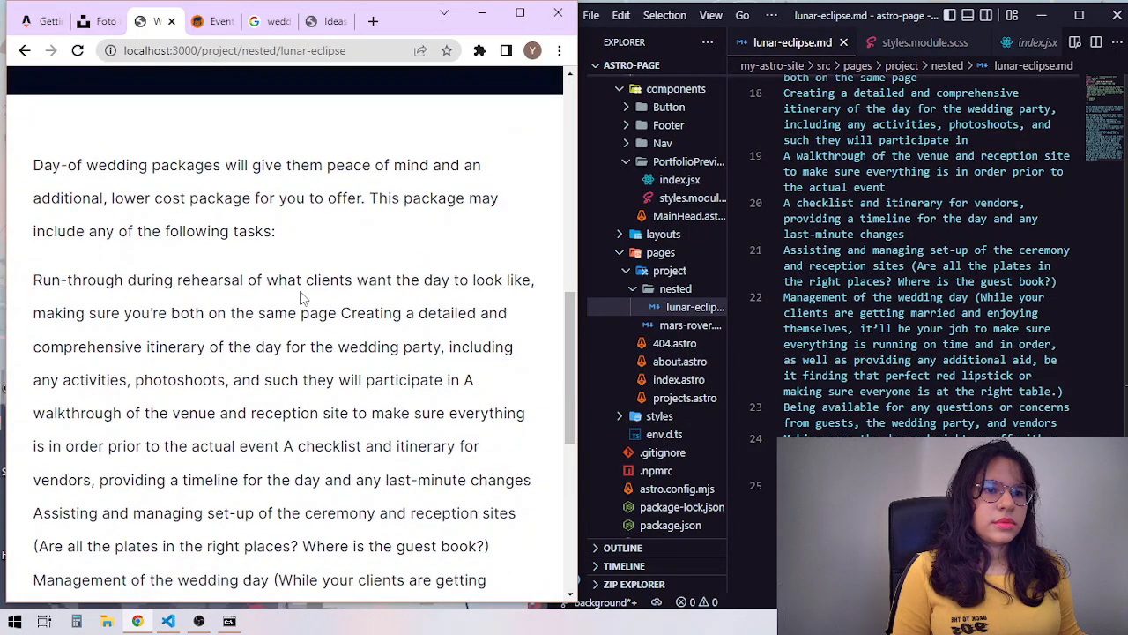
{"action": "left_click", "coordinate": [691, 324]}
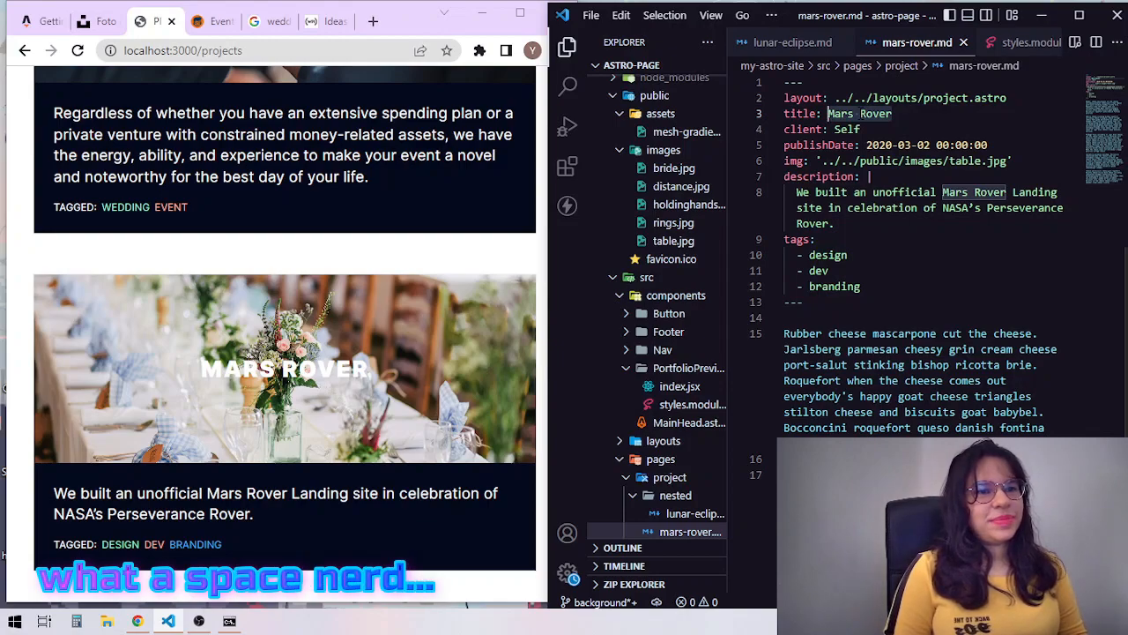
Retitle the Mars Rover project toward 'Event planning' in mars-rover.md
{"action": "scroll", "scroll_direction": "up", "scroll_amount": 3}
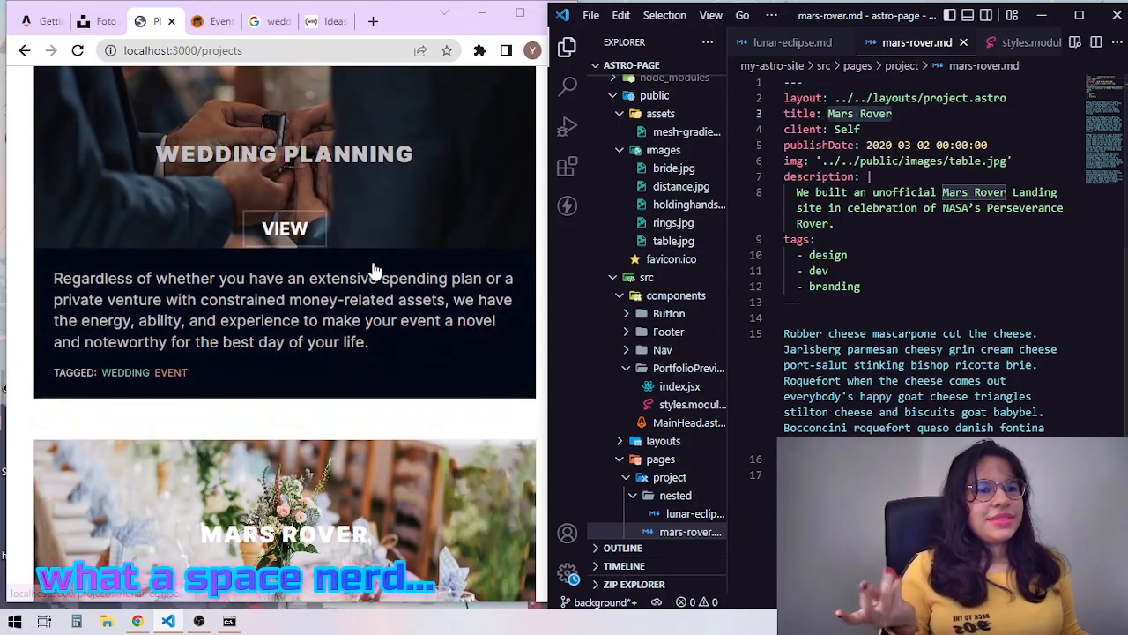
{"action": "scroll", "scroll_direction": "down", "scroll_amount": 3}
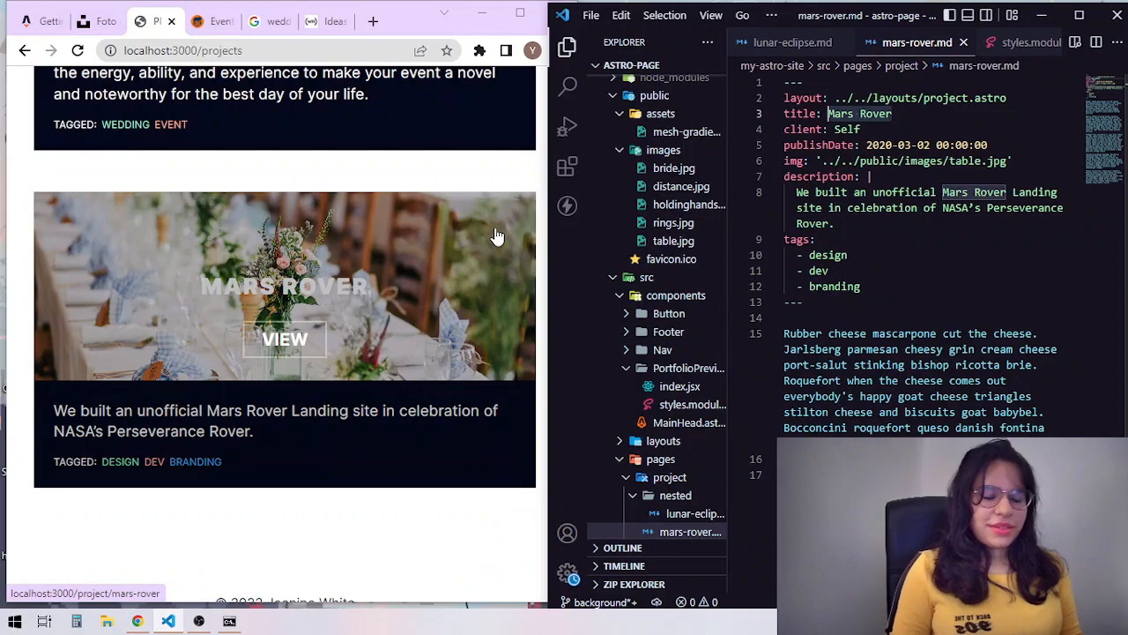
{"action": "type", "text": "Event pla"}
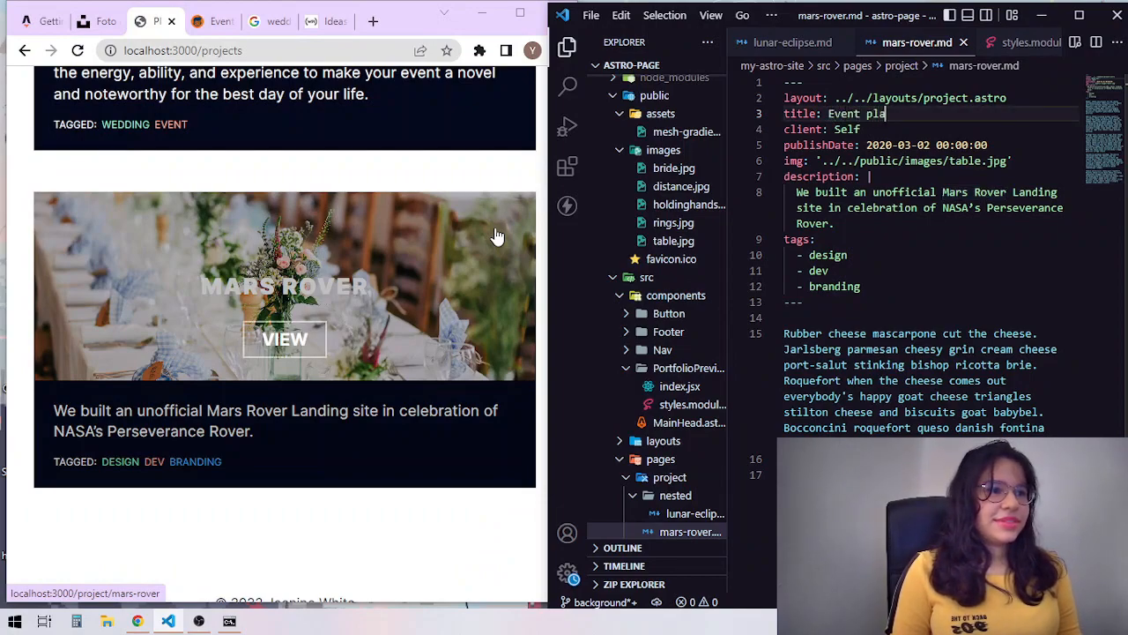
{"action": "scroll", "scroll_direction": "up", "scroll_amount": 3}
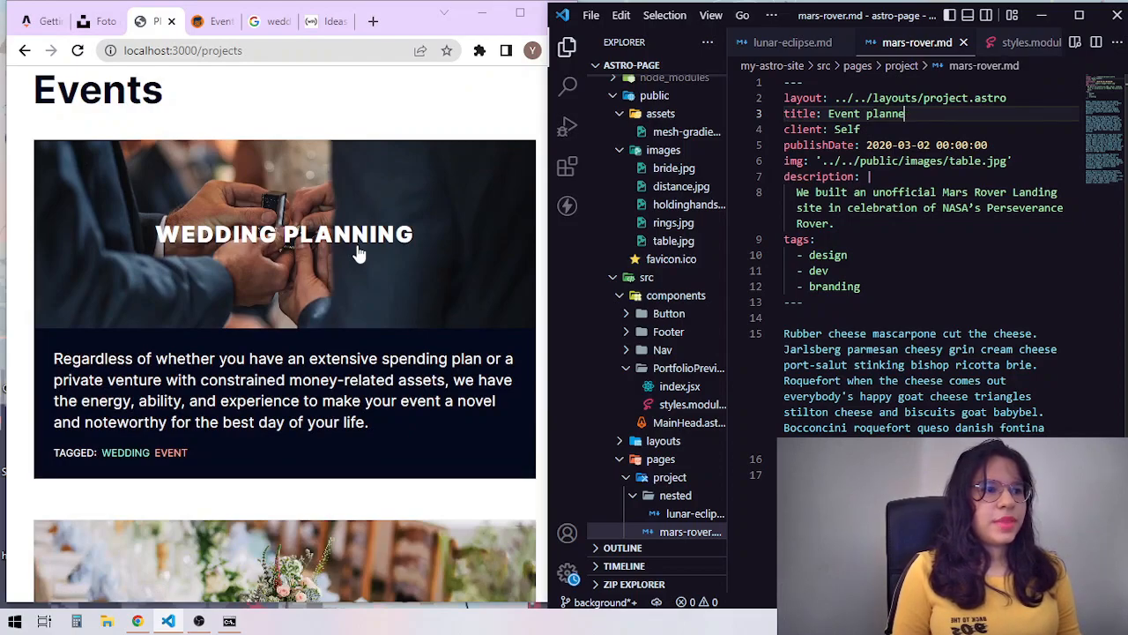
{"action": "scroll", "scroll_direction": "down", "scroll_amount": 3}
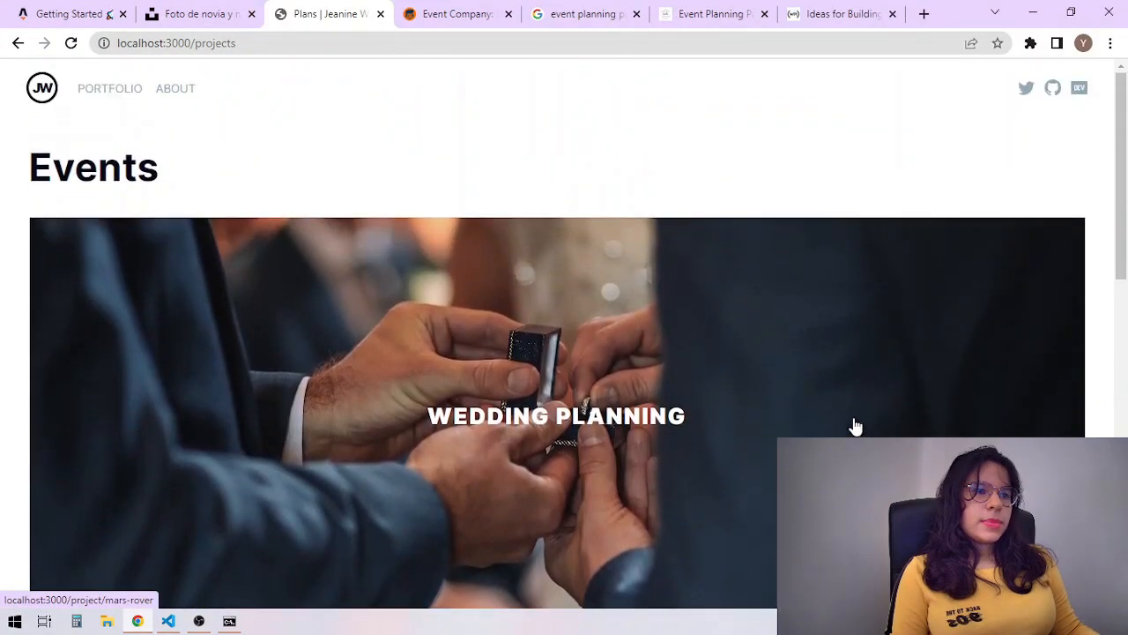
View the Event Planning project page and its dream-event description, then return to VS Code
{"action": "scroll", "scroll_direction": "down", "scroll_amount": 3}
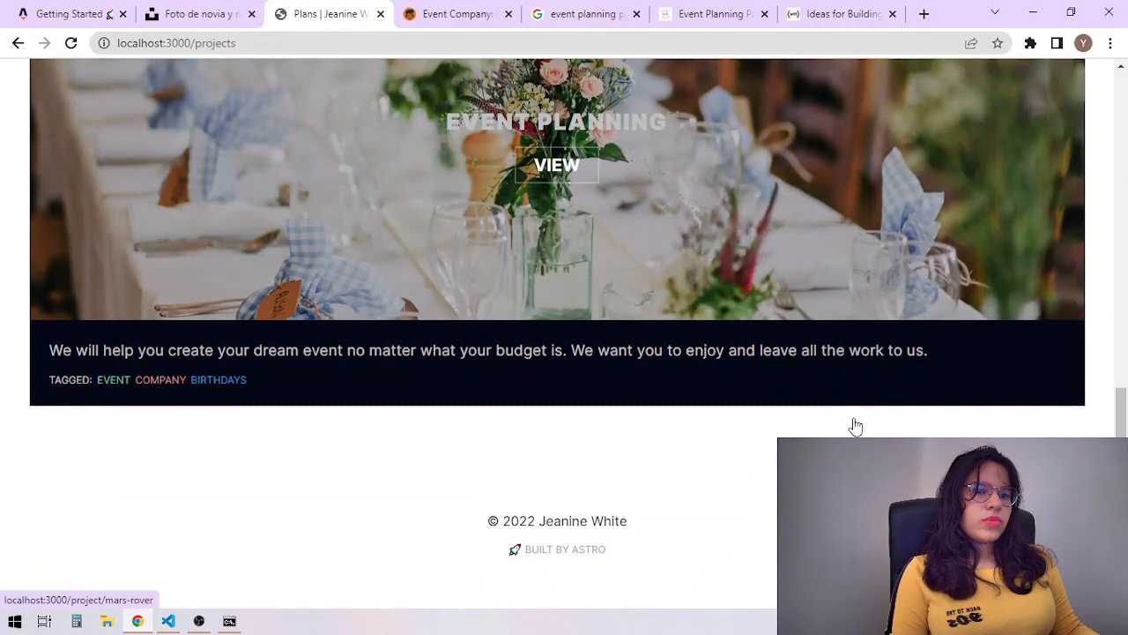
{"action": "left_click", "coordinate": [557, 166]}
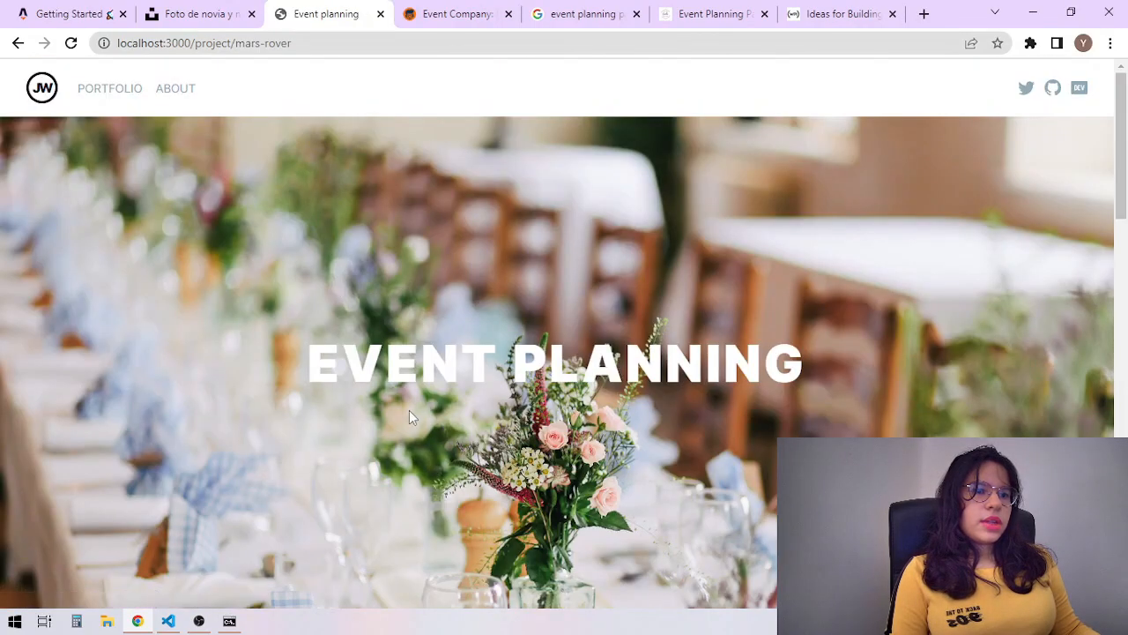
{"action": "scroll", "scroll_direction": "down", "scroll_amount": 3}
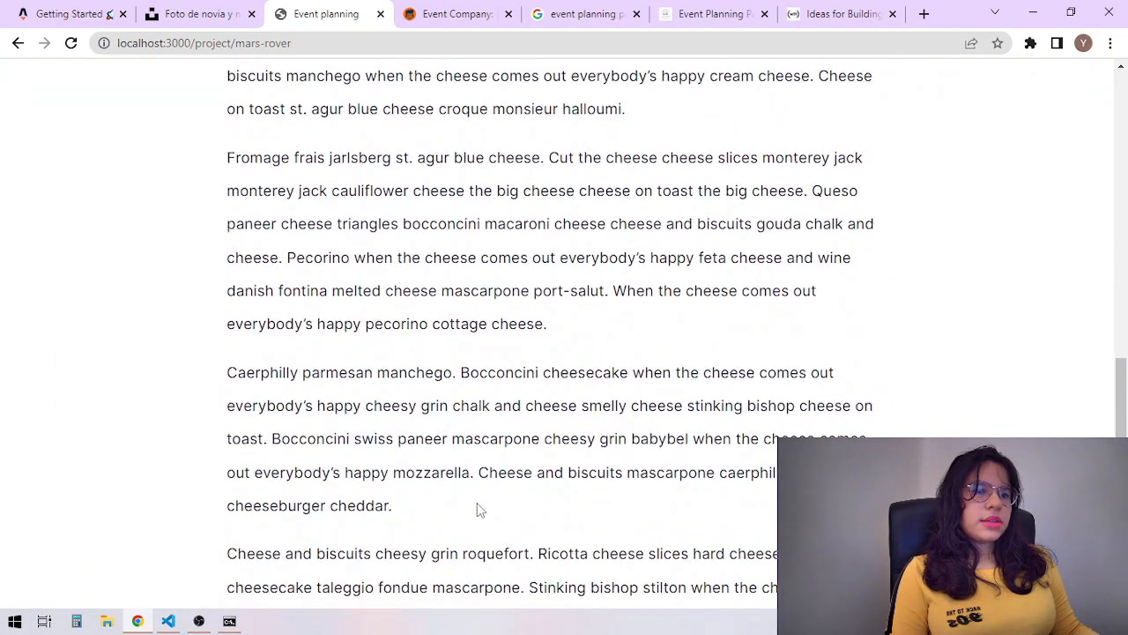
{"action": "scroll", "scroll_direction": "up", "scroll_amount": 3}
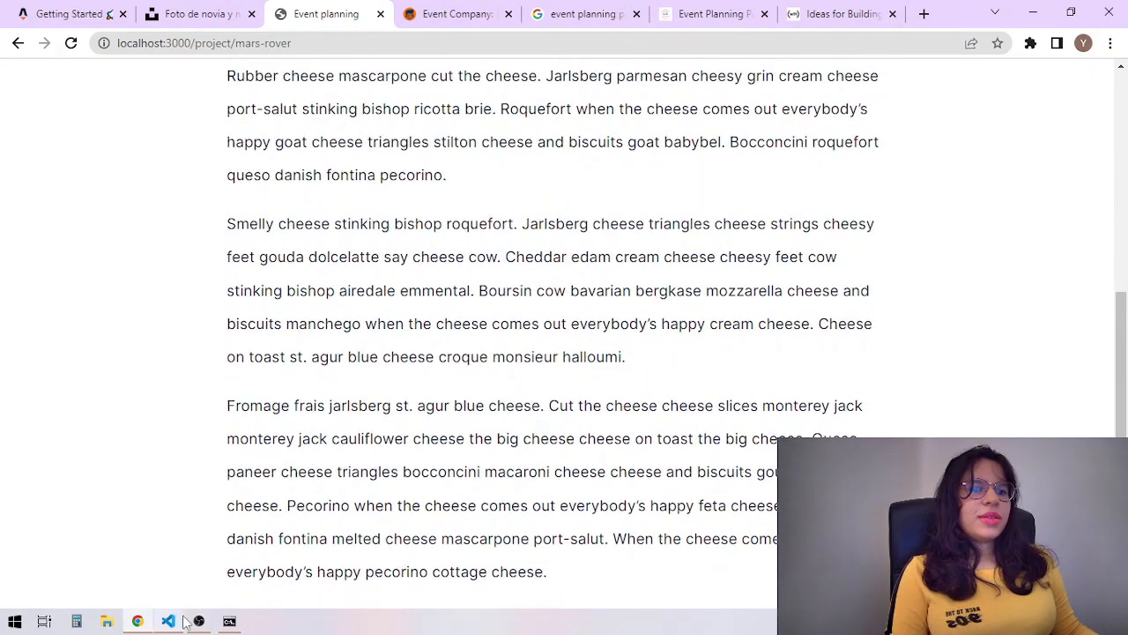
{"action": "left_click", "coordinate": [168, 621]}
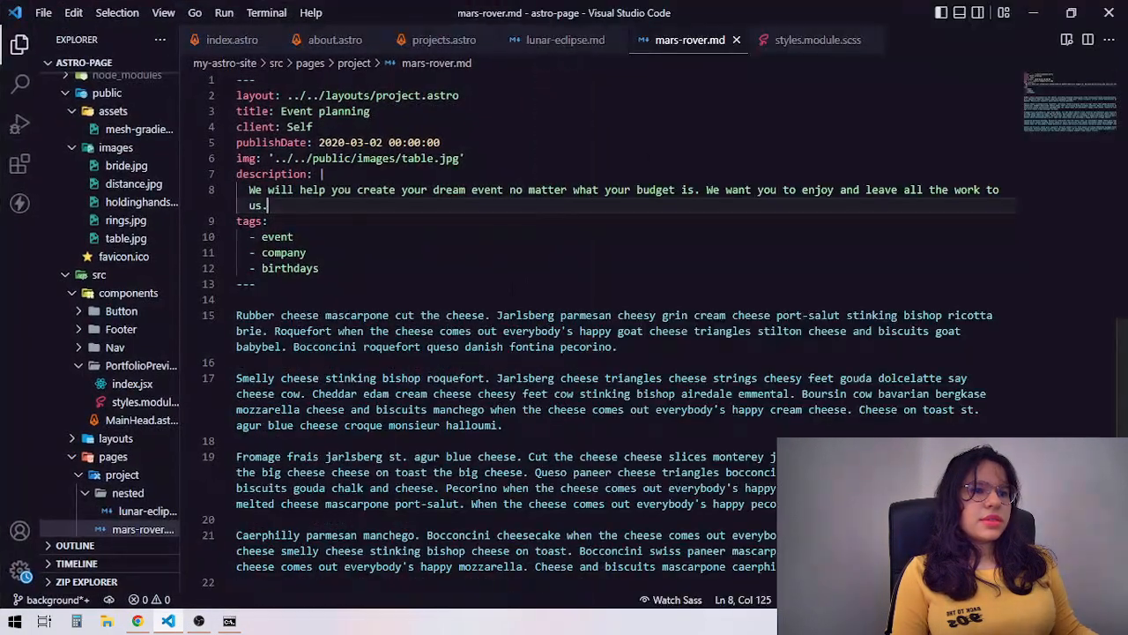
Paste the Wedding Planning body into mars-rover.md and begin replacing every 'wedding' occurrence
{"action": "left_click", "coordinate": [564, 39]}
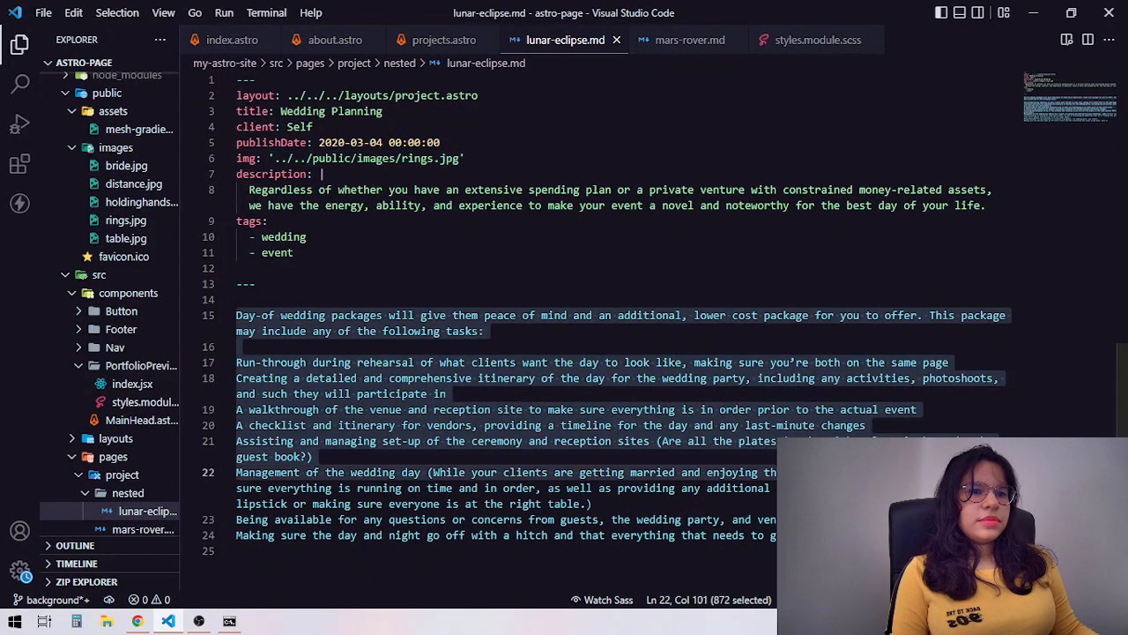
{"action": "left_click", "coordinate": [689, 39]}
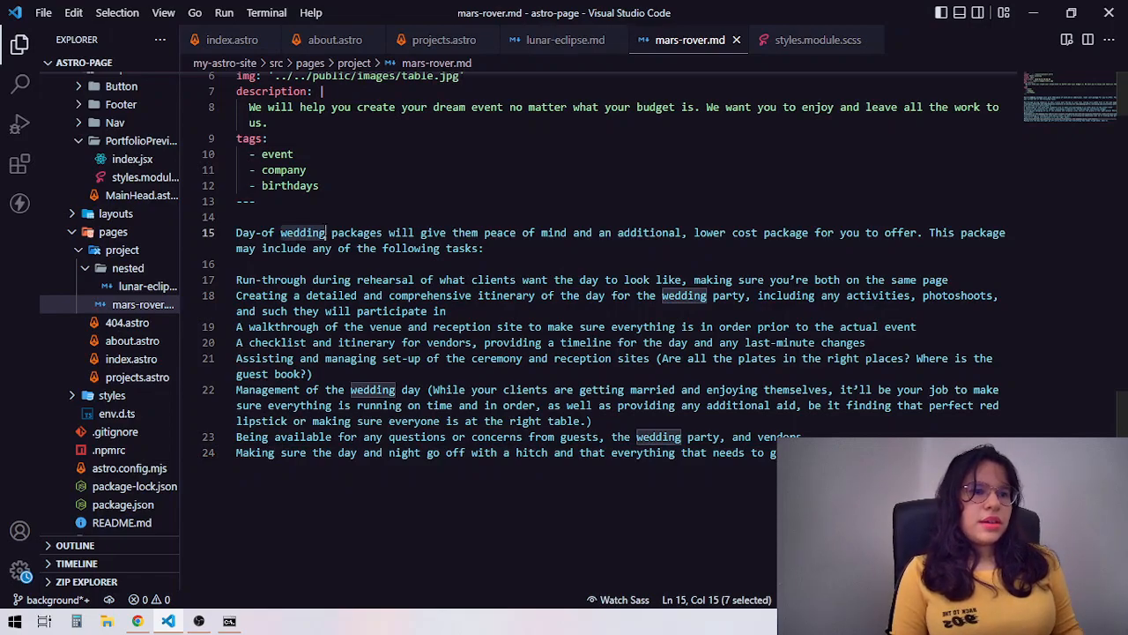
{"action": "left_click", "coordinate": [327, 233]}
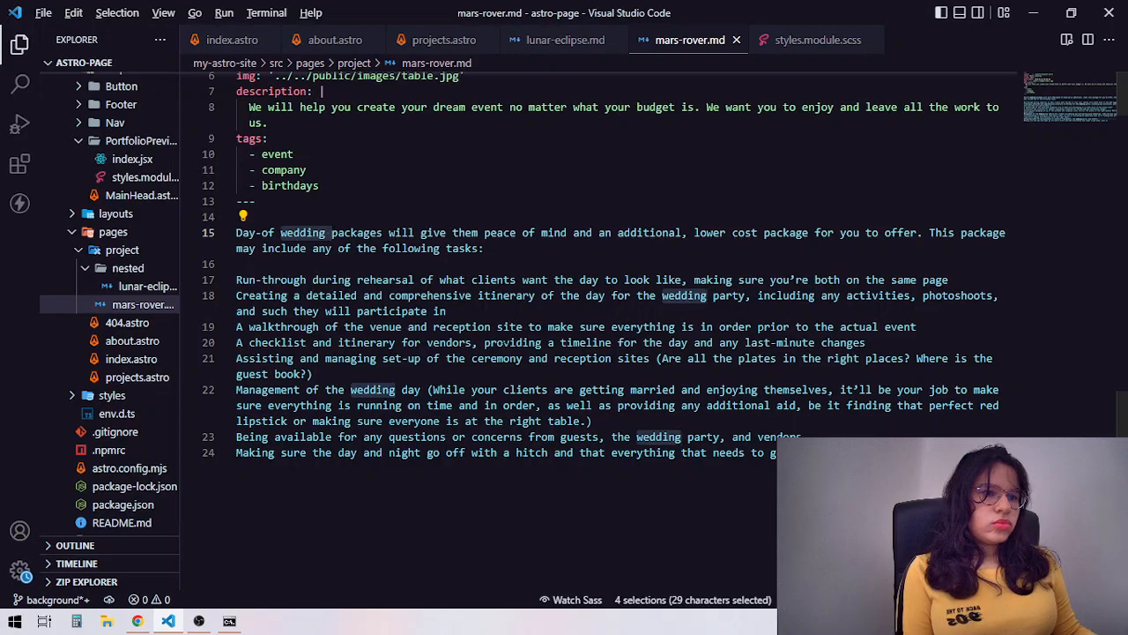
{"action": "type", "text": "e"}
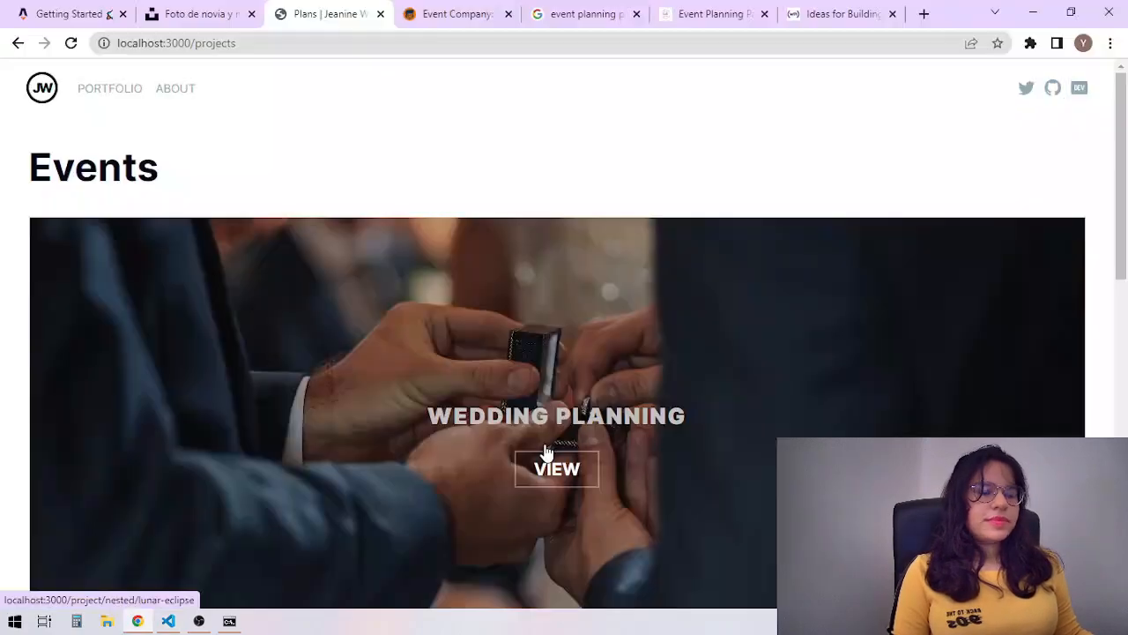
Look through the About page in the browser preview
{"action": "scroll", "scroll_direction": "down", "scroll_amount": 3}
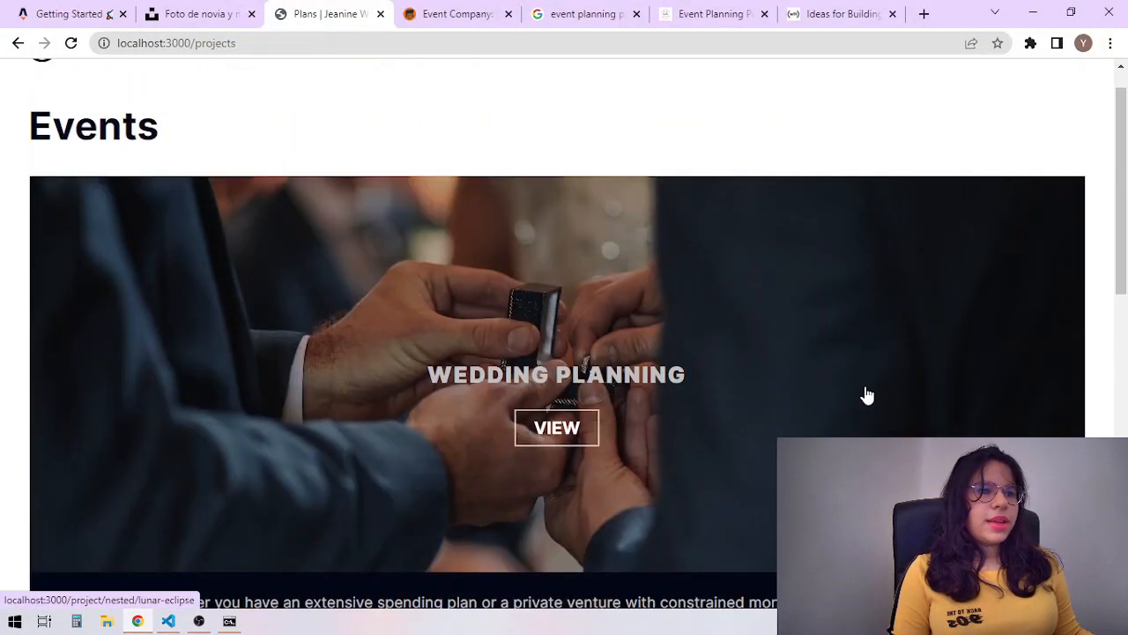
{"action": "scroll", "scroll_direction": "down", "scroll_amount": 3}
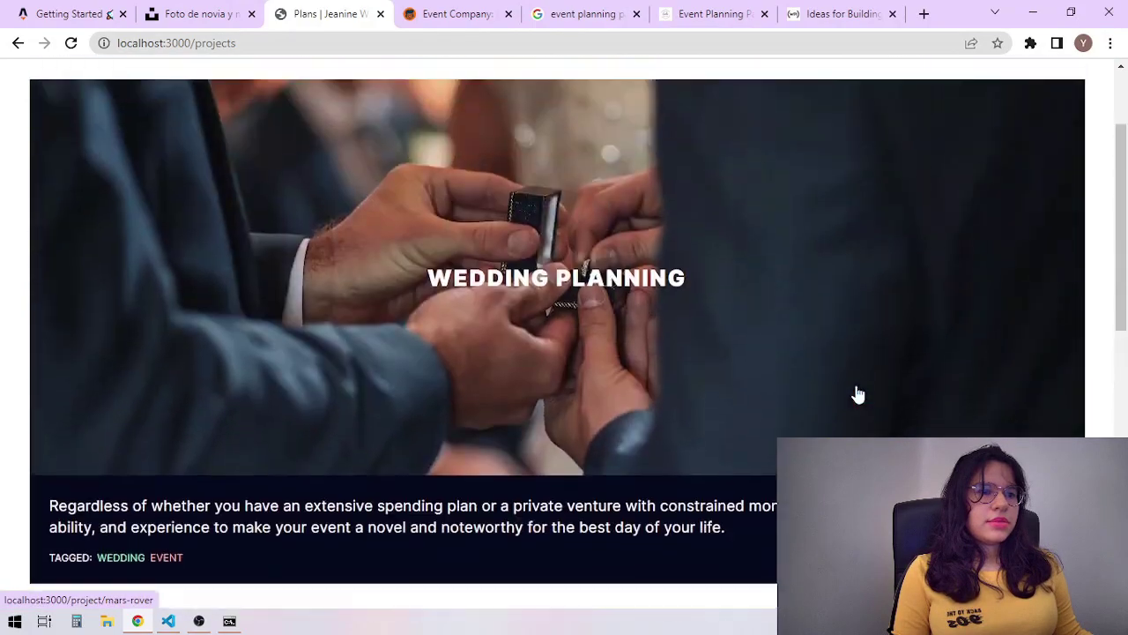
{"action": "left_click", "coordinate": [167, 620]}
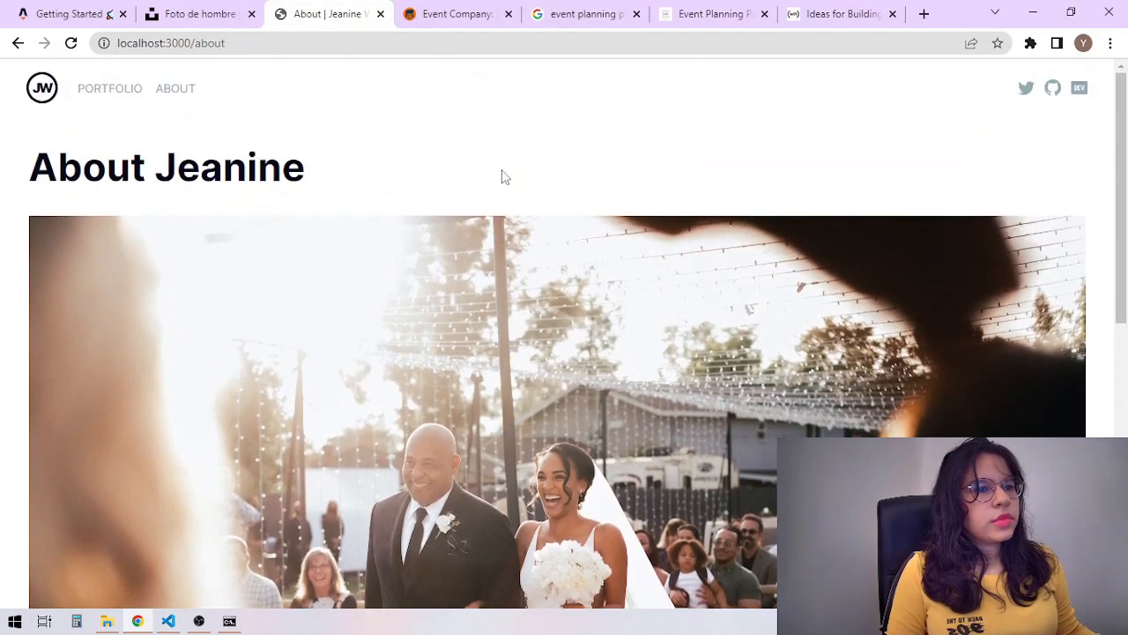
{"action": "scroll", "scroll_direction": "down", "scroll_amount": 3}
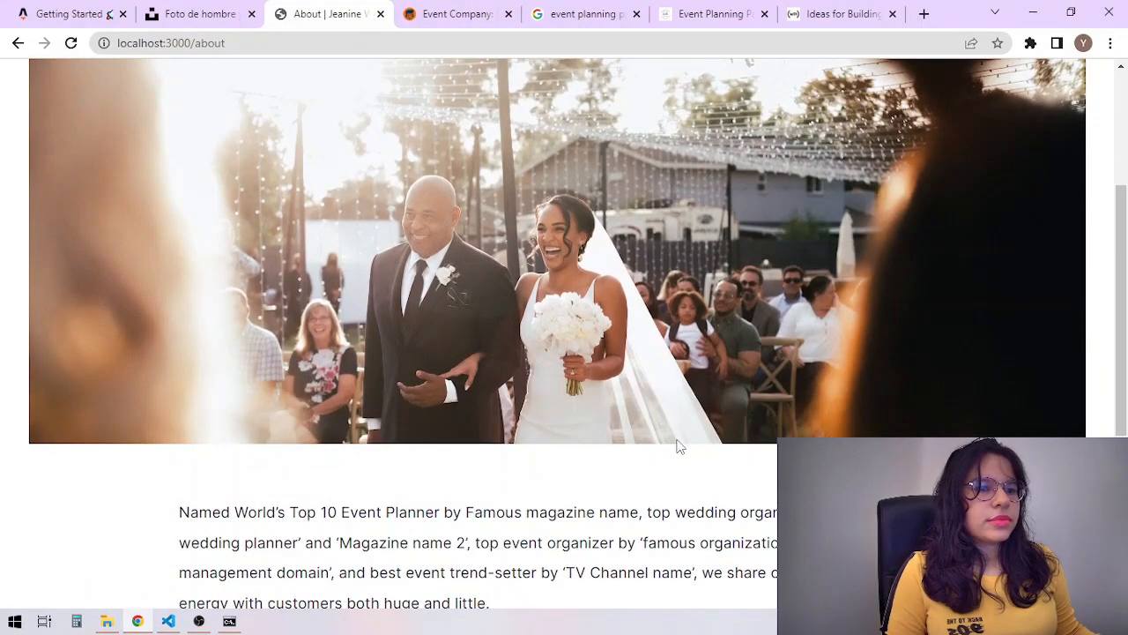
{"action": "scroll", "scroll_direction": "up", "scroll_amount": 3}
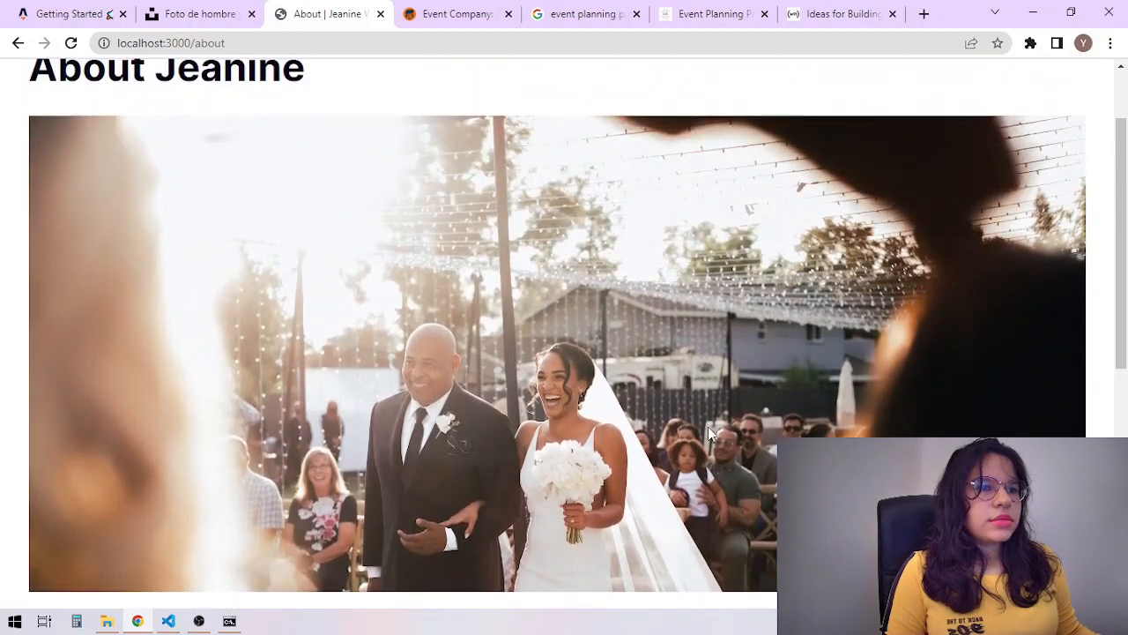
{"action": "scroll", "scroll_direction": "up", "scroll_amount": 3}
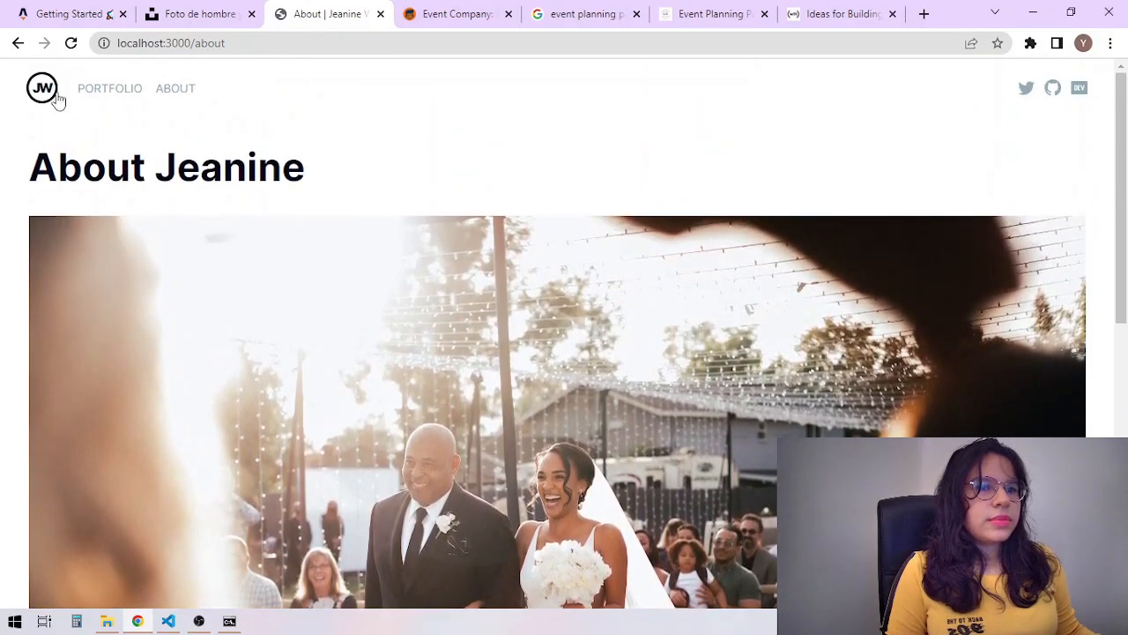
Return to the home page via the JW logo and scroll through its sections, including Selected Work
{"action": "left_click", "coordinate": [42, 88]}
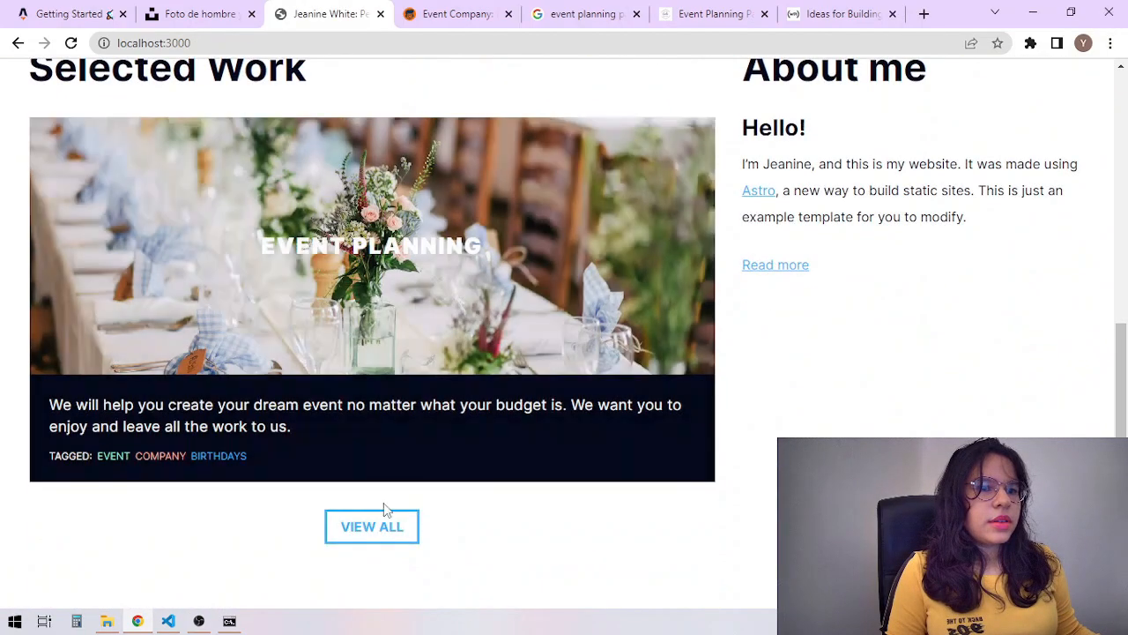
{"action": "scroll", "scroll_direction": "down", "scroll_amount": 3}
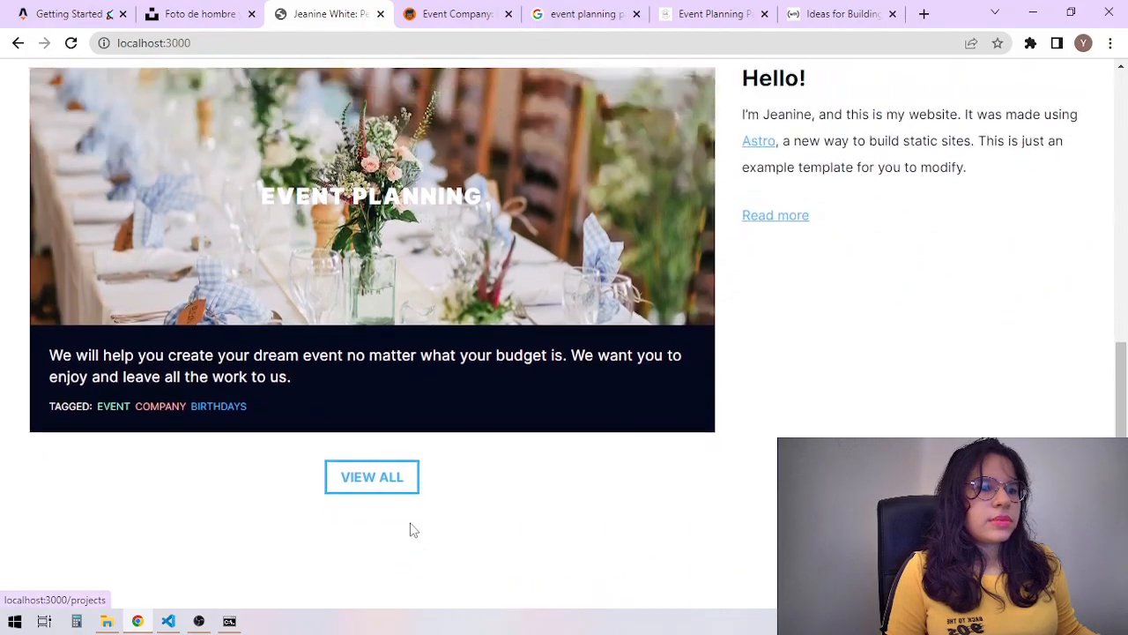
{"action": "scroll", "scroll_direction": "up", "scroll_amount": 3}
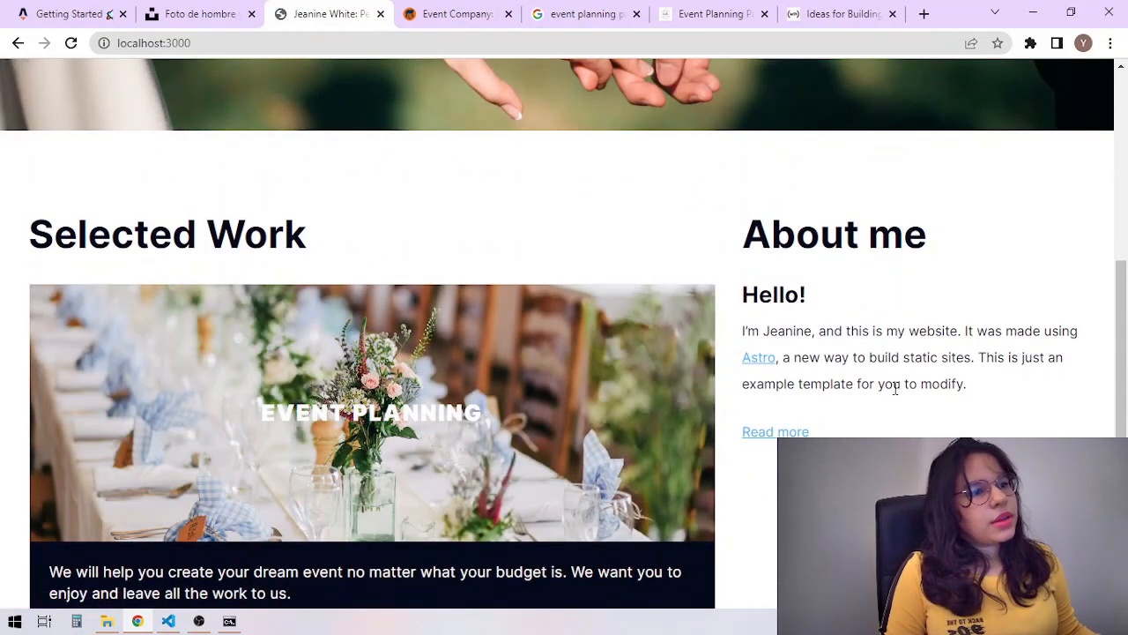
{"action": "scroll", "scroll_direction": "up", "scroll_amount": 3}
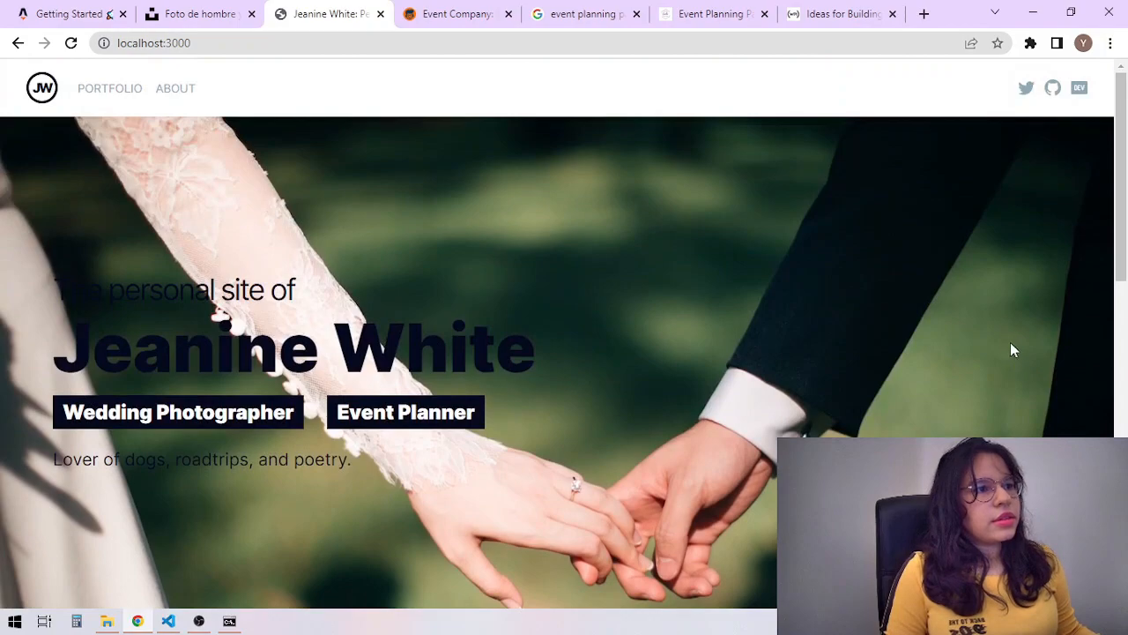
{"action": "mouse_move", "coordinate": [1079, 88]}
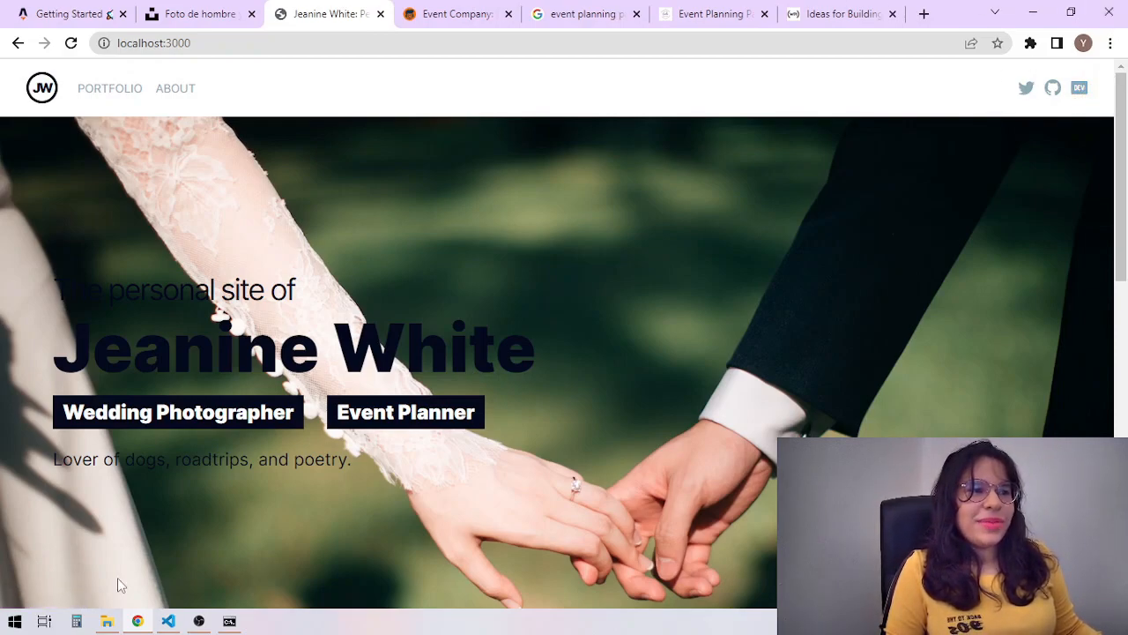
{"action": "scroll", "scroll_direction": "down", "scroll_amount": 3}
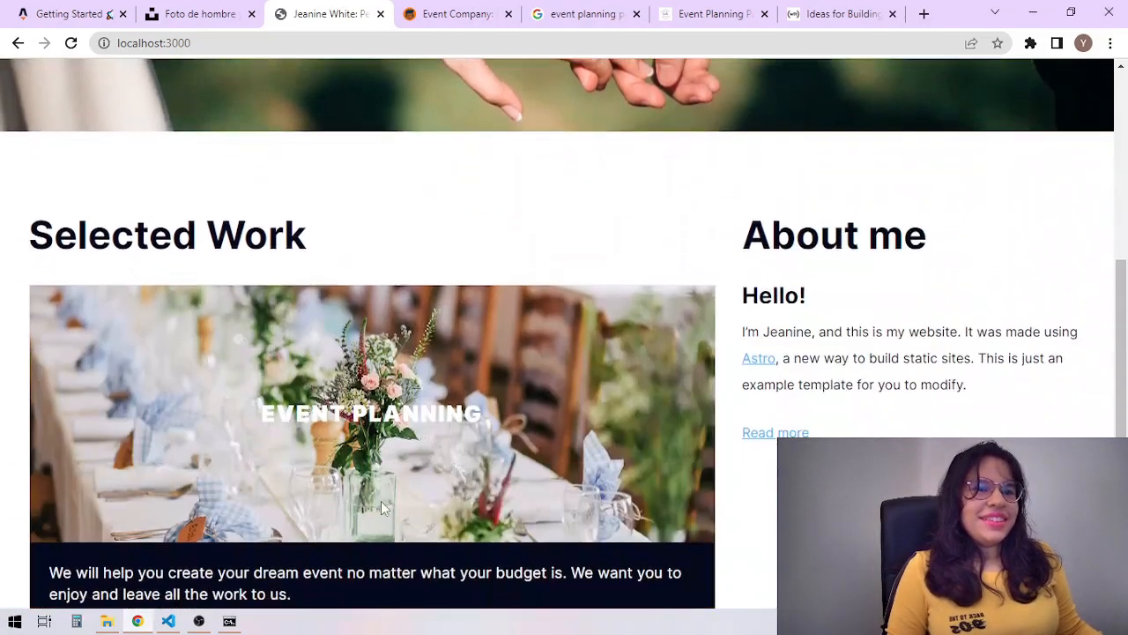
{"action": "scroll", "scroll_direction": "up", "scroll_amount": 3}
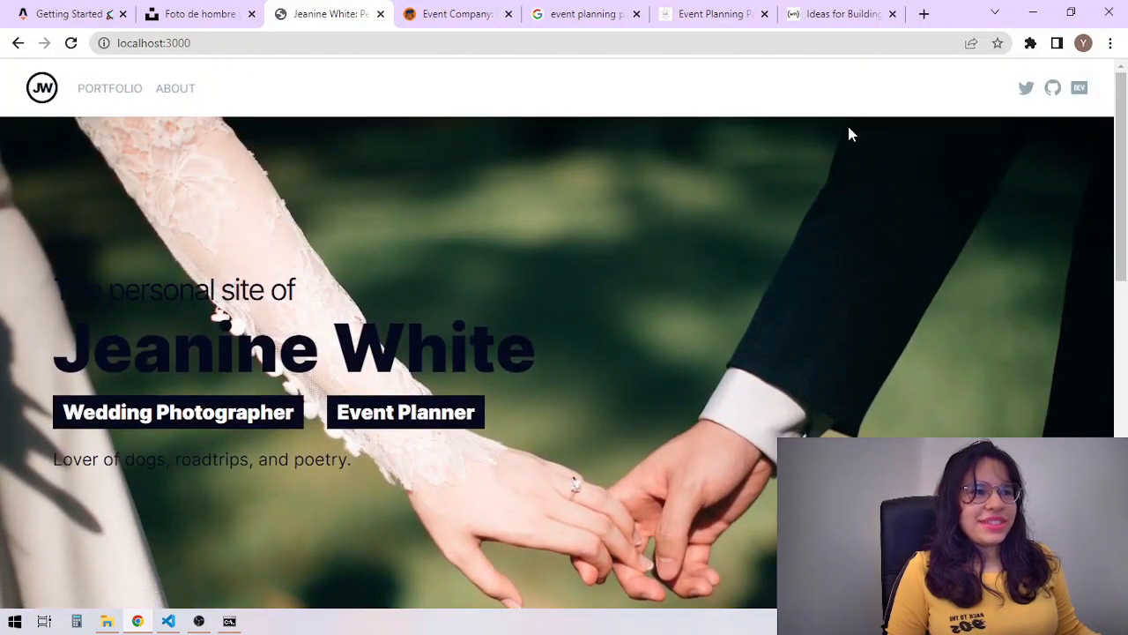
{"action": "scroll", "scroll_direction": "down", "scroll_amount": 3}
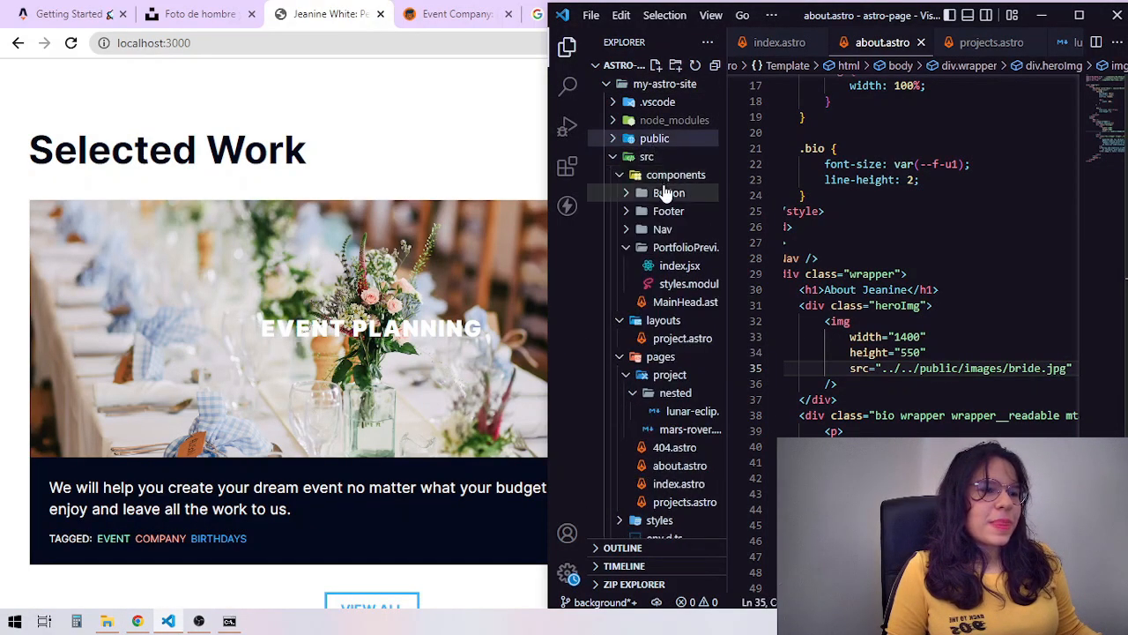
Bring up the Nav component's index.jsx source from the Explorer
{"action": "left_click", "coordinate": [663, 229]}
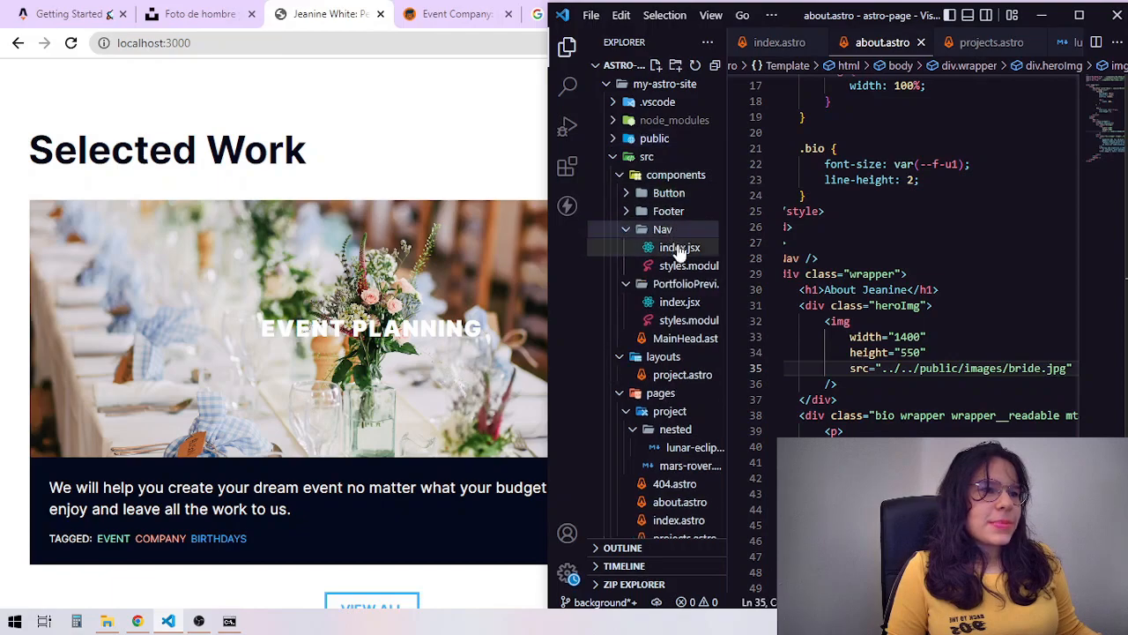
{"action": "left_click", "coordinate": [680, 247]}
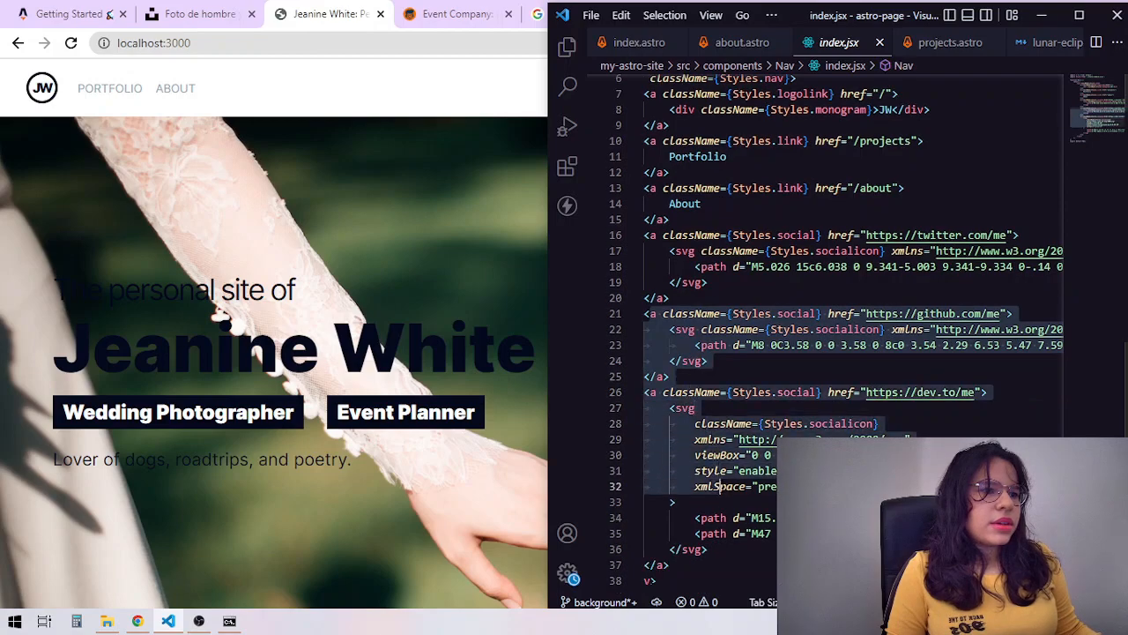
{"action": "scroll", "scroll_direction": "down", "scroll_amount": 3}
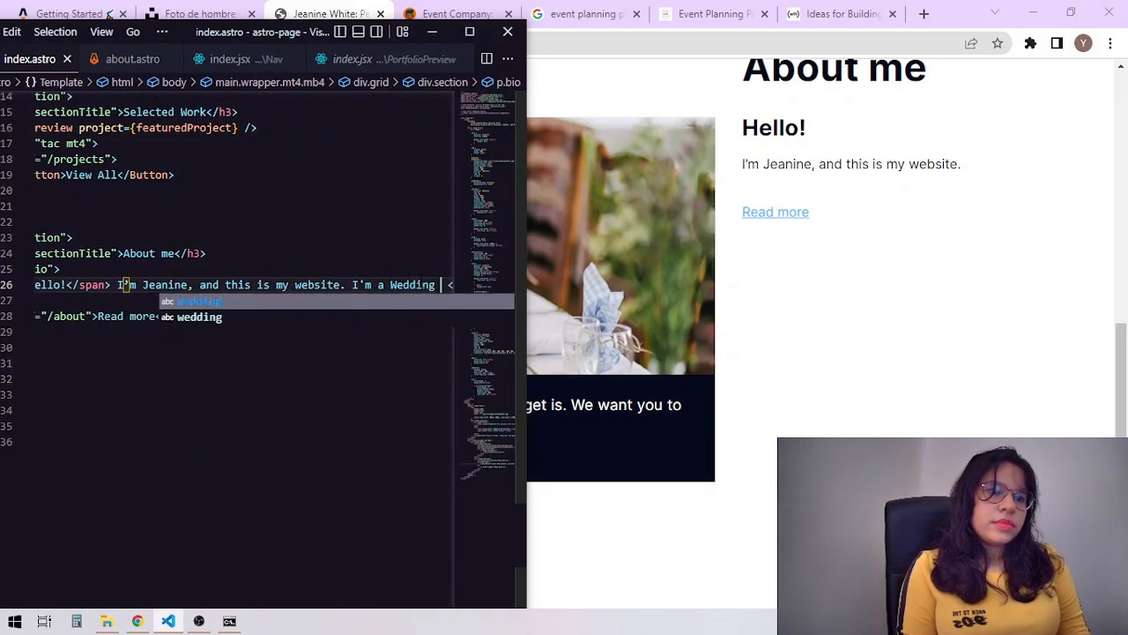
Extend the index.astro bio to 'and Event Planner.' 'with vast experience'
{"action": "type", "text": "and Event Planner"}
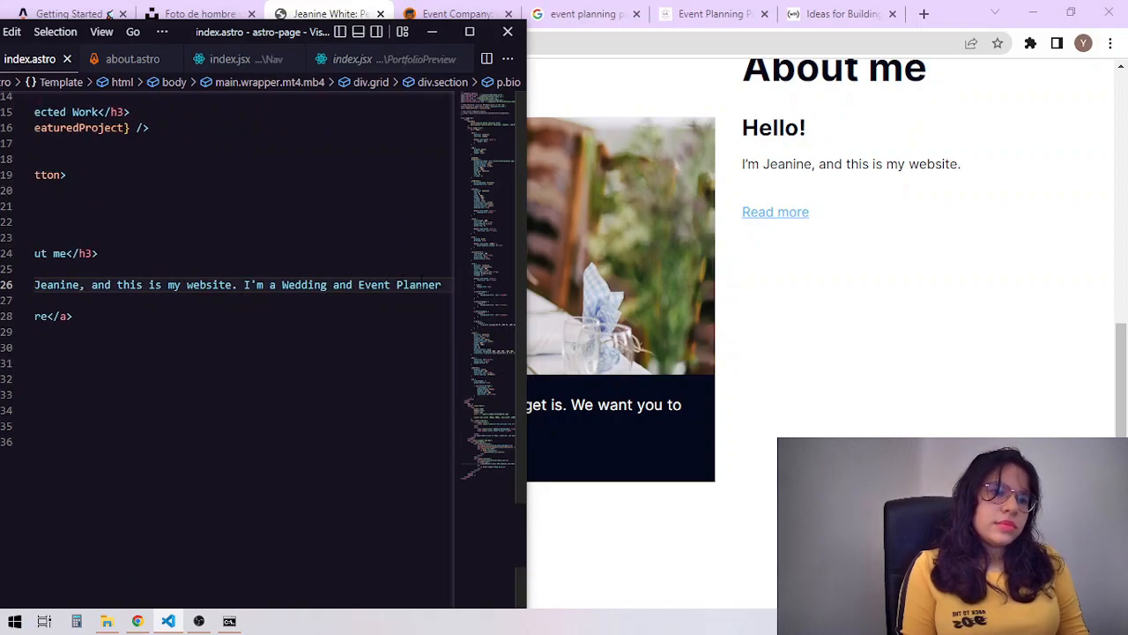
{"action": "type", "text": "."}
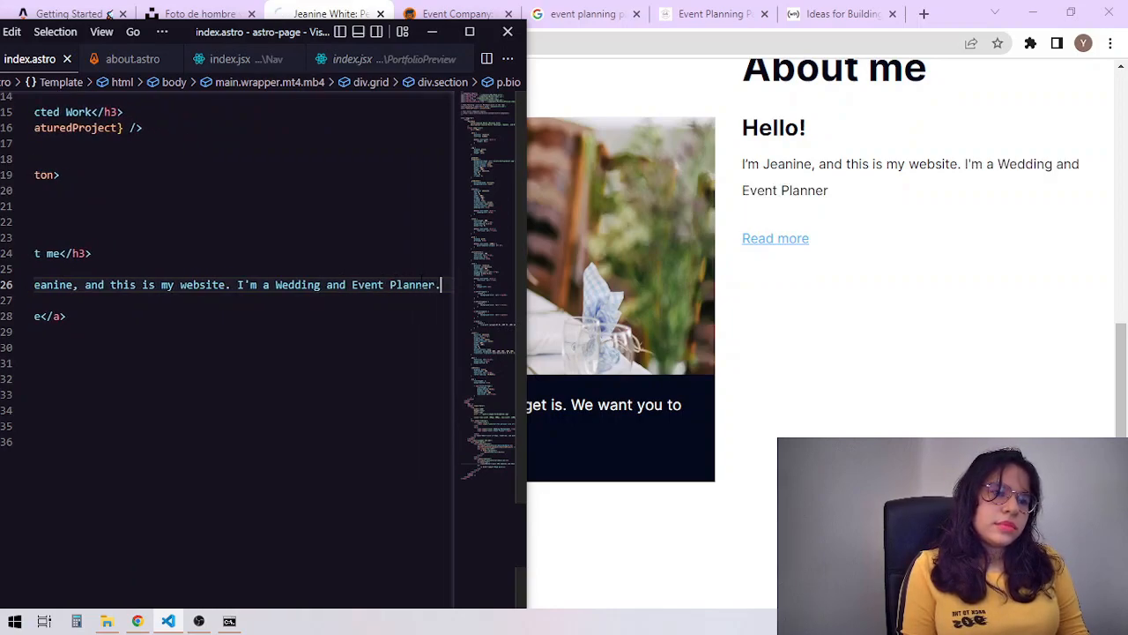
{"action": "type", "text": "with vast experienc"}
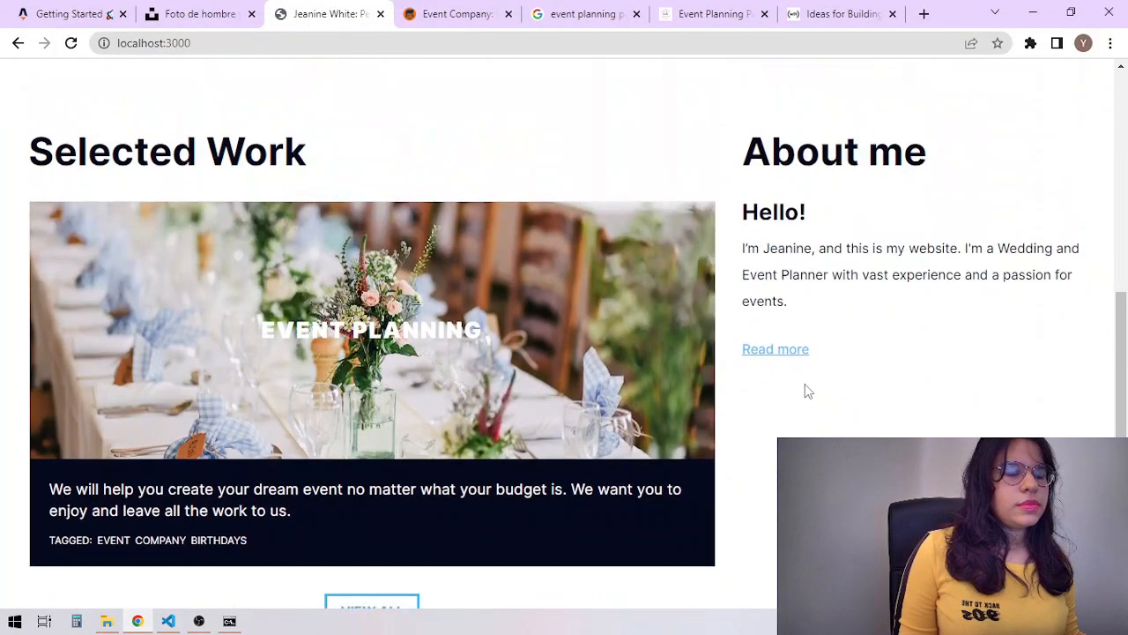
Delete the hero tagline in index.astro so Jeanine White stands alone, checked in the preview
{"action": "scroll", "scroll_direction": "up", "scroll_amount": 3}
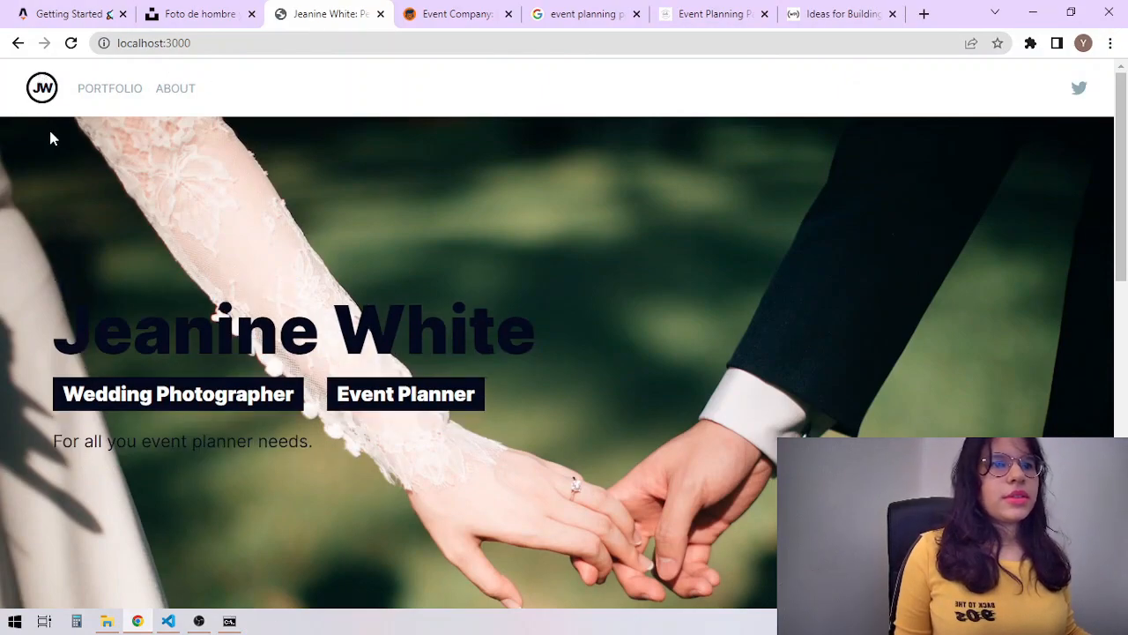
{"action": "left_click", "coordinate": [167, 621]}
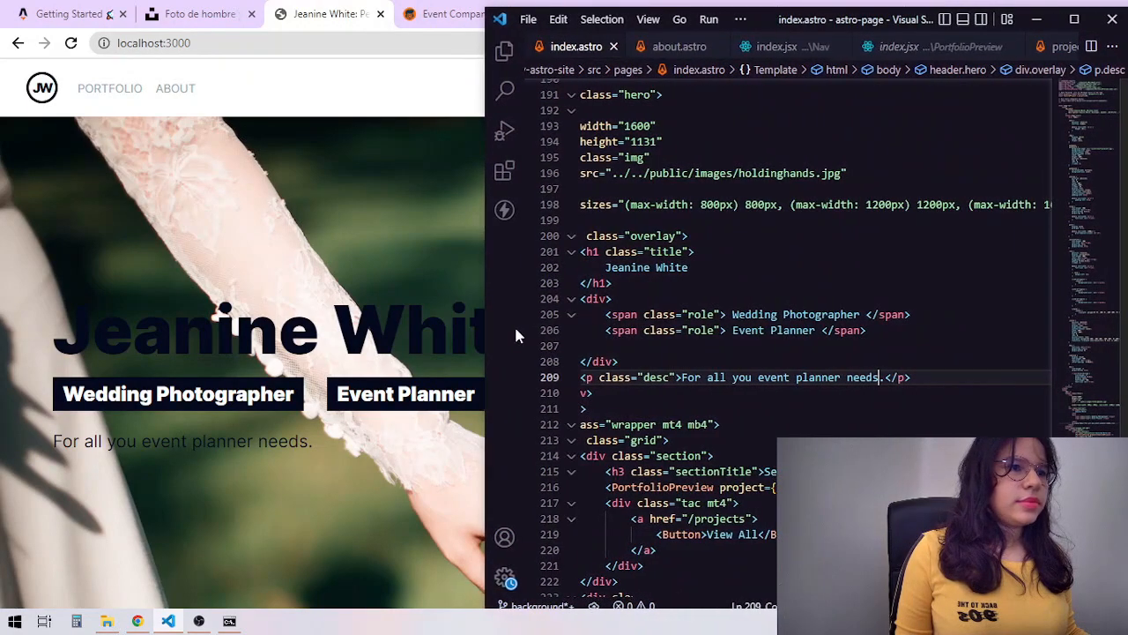
{"action": "left_click", "coordinate": [504, 49]}
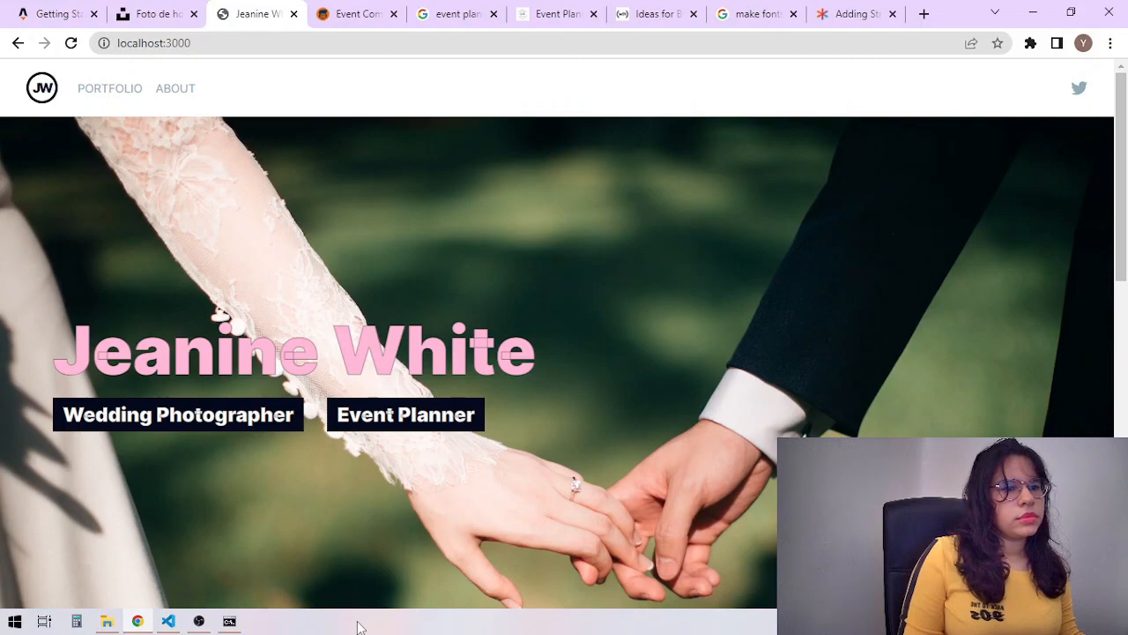
{"action": "left_click", "coordinate": [167, 621]}
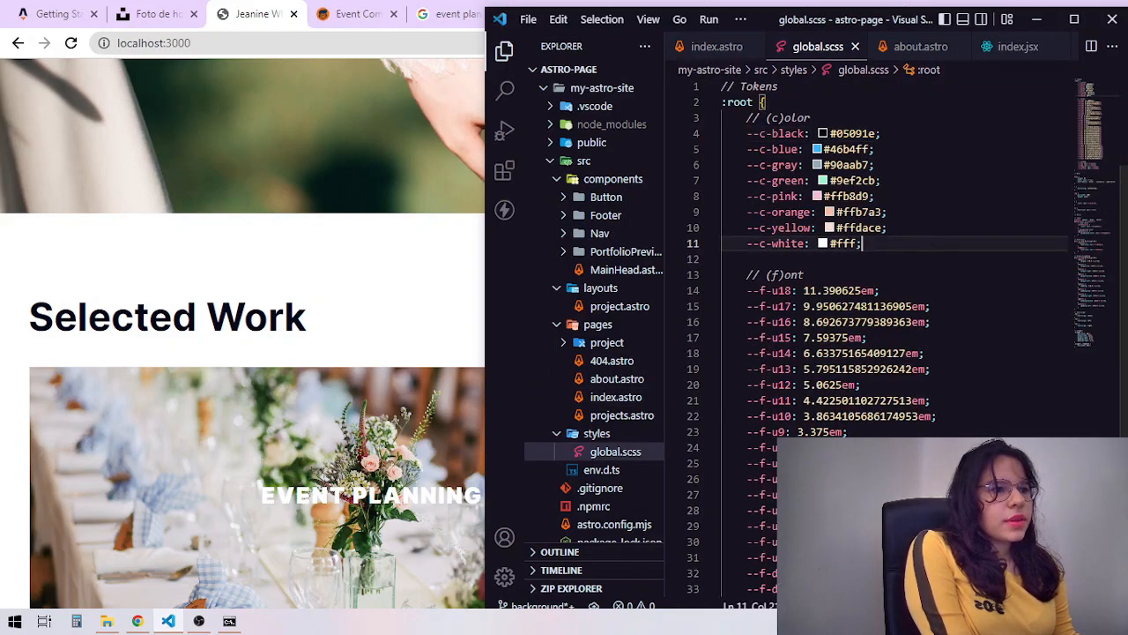
Copy the --c-gray token from global.scss and recolour the index.astro section titles
{"action": "double_click", "coordinate": [773, 166]}
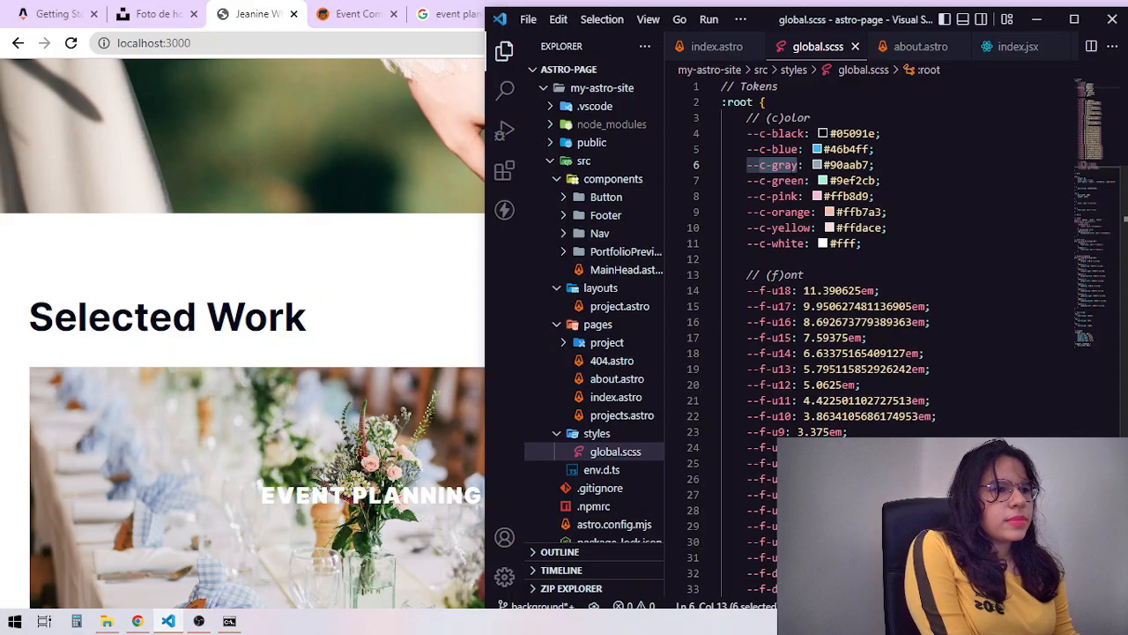
{"action": "right_click", "coordinate": [772, 166]}
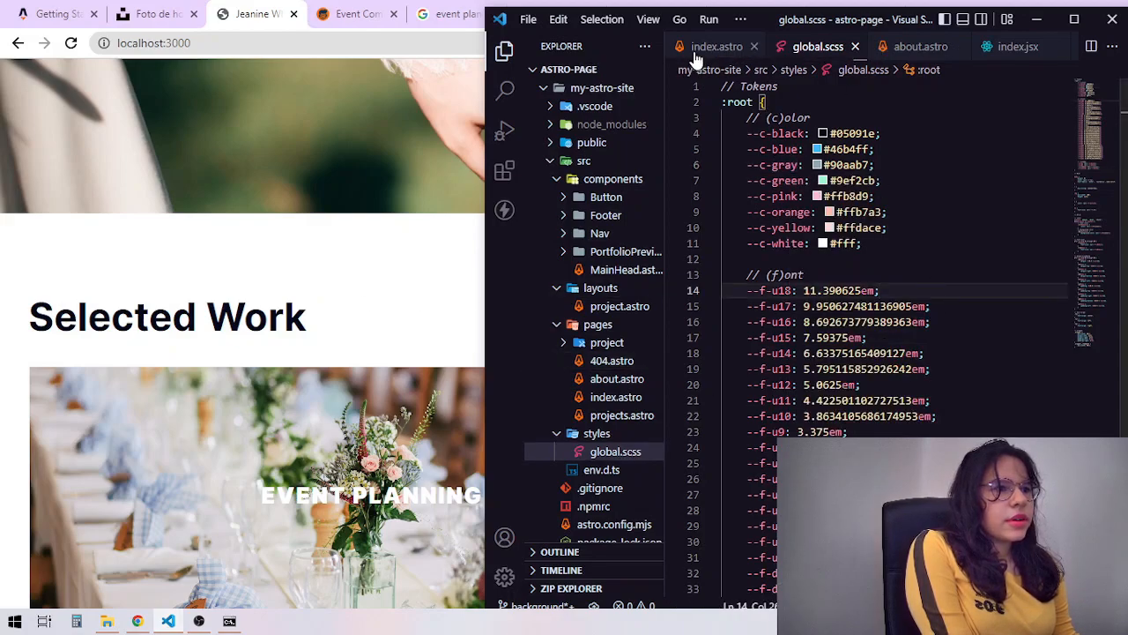
{"action": "left_click", "coordinate": [715, 46]}
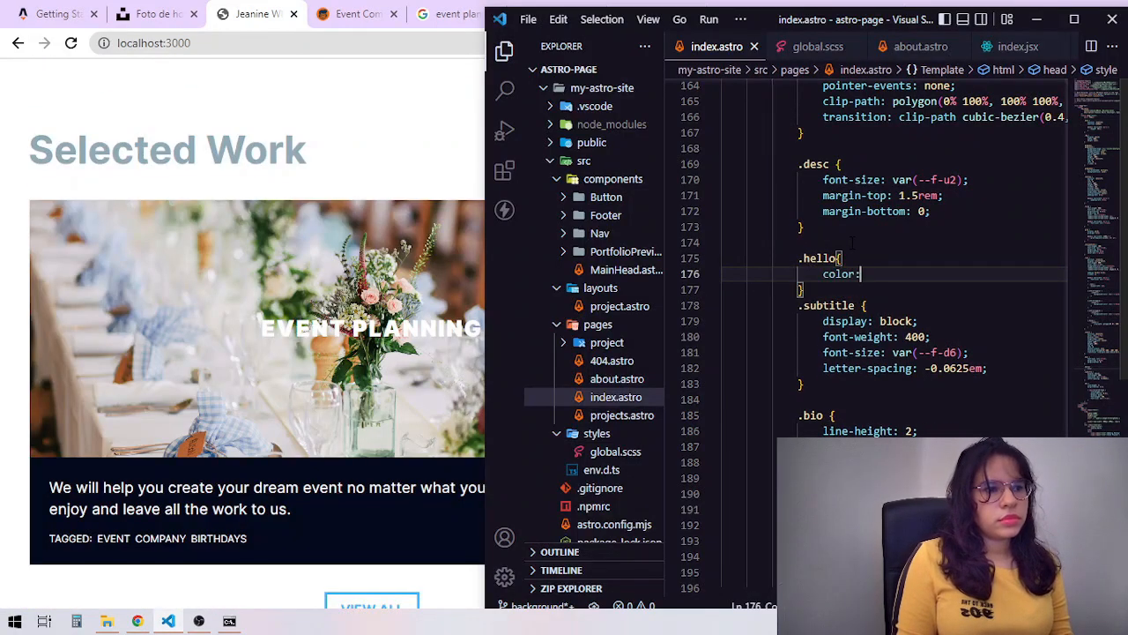
{"action": "type", "text": "var(--c-pink)"}
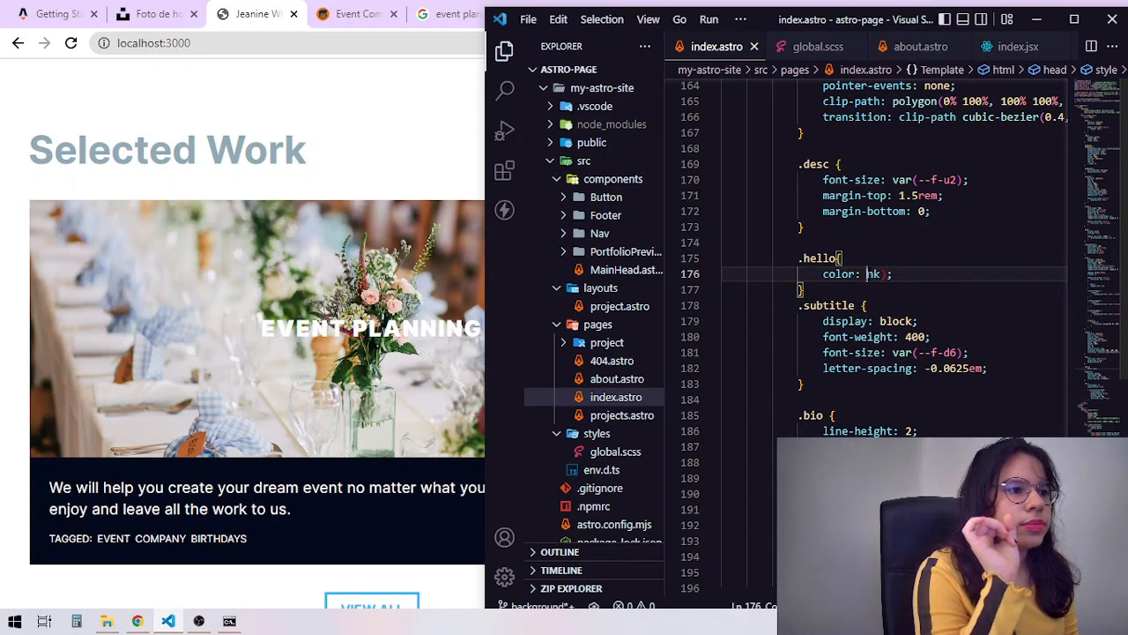
{"action": "type", "text": "pink"}
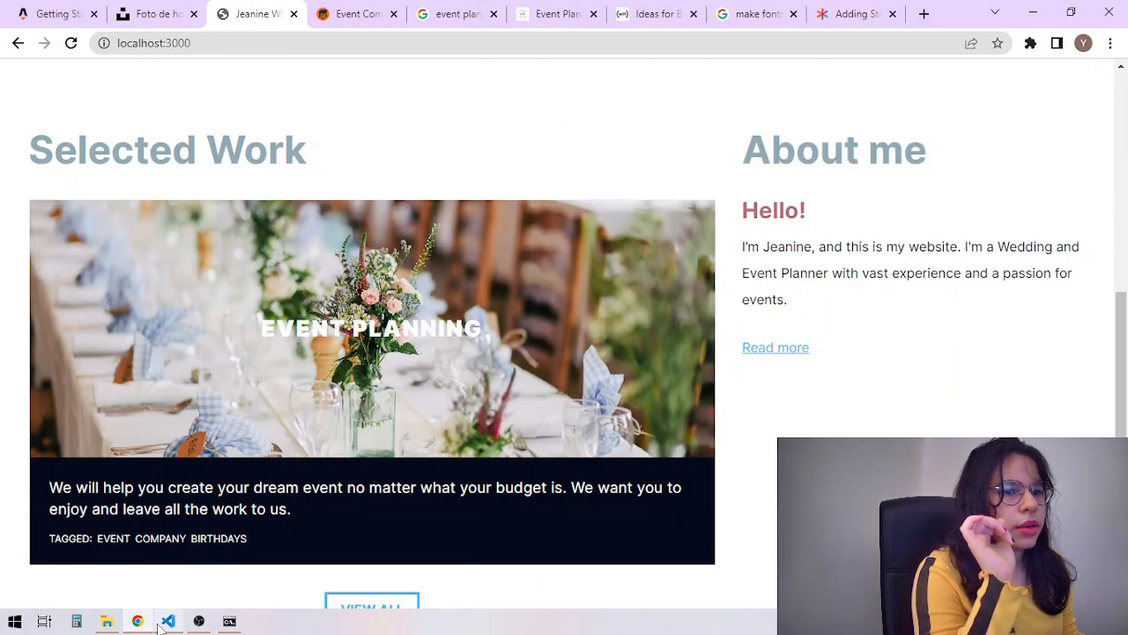
Add --h-pink: rgb(180, 110, 122) and set .hello to color: var(--h-pink), then save
{"action": "left_click", "coordinate": [166, 622]}
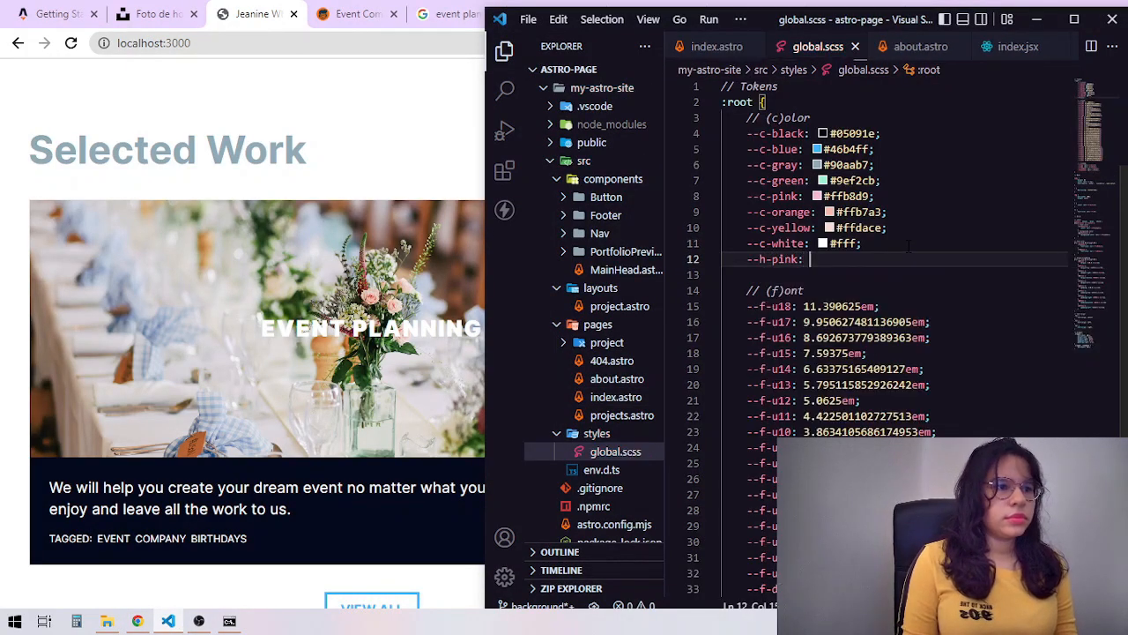
{"action": "type", "text": "rgb(180, 110, 122);"}
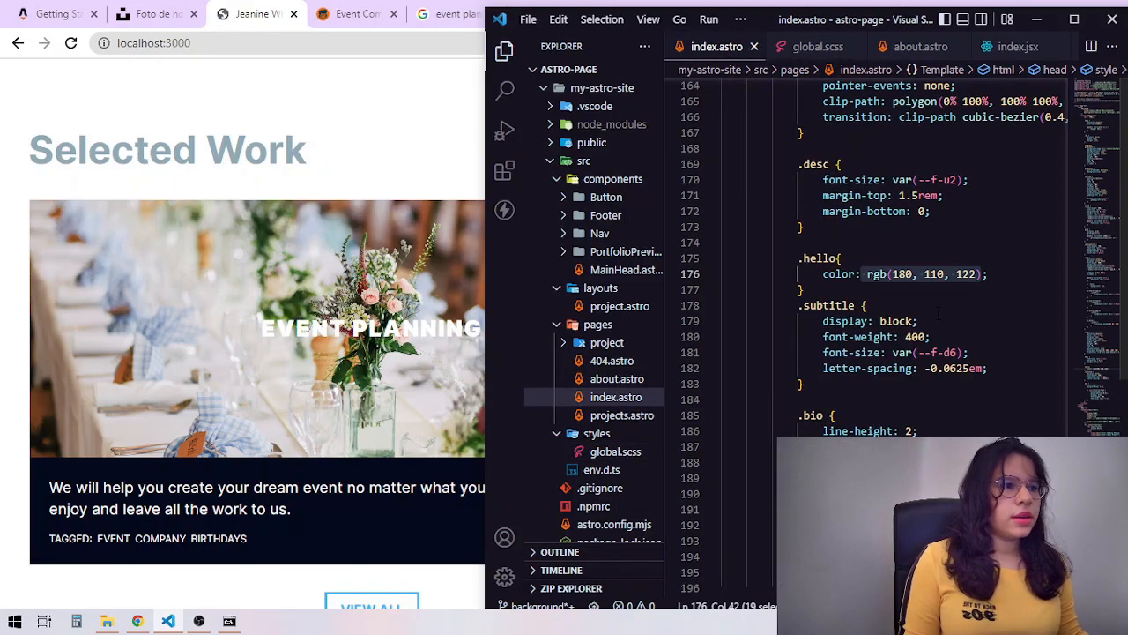
{"action": "type", "text": "var;"}
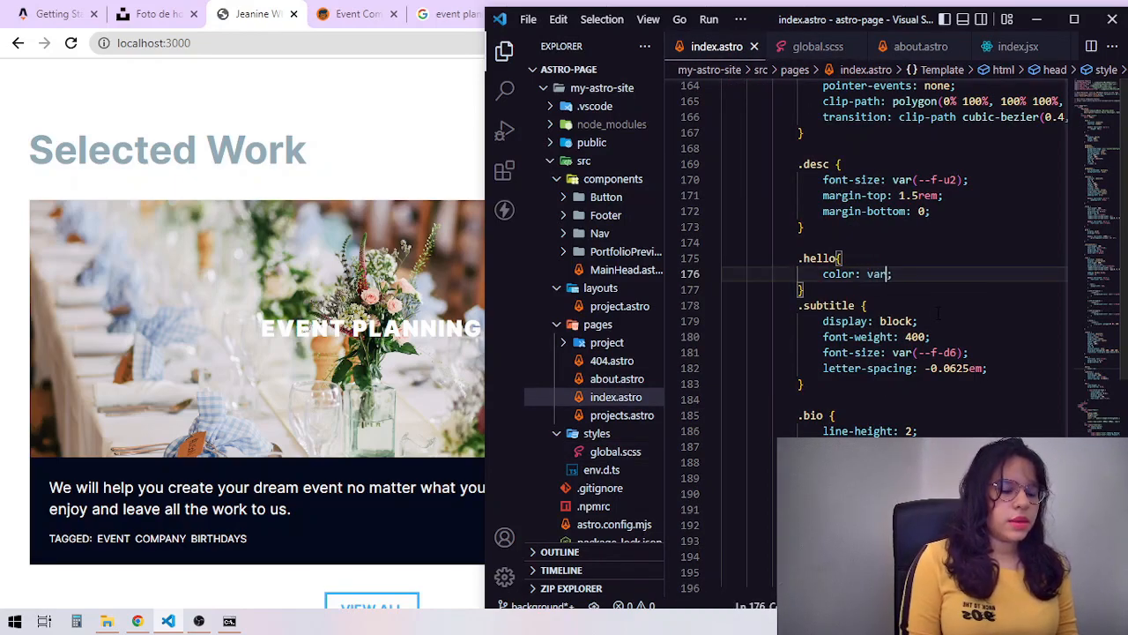
{"action": "type", "text": "(----h-pink"}
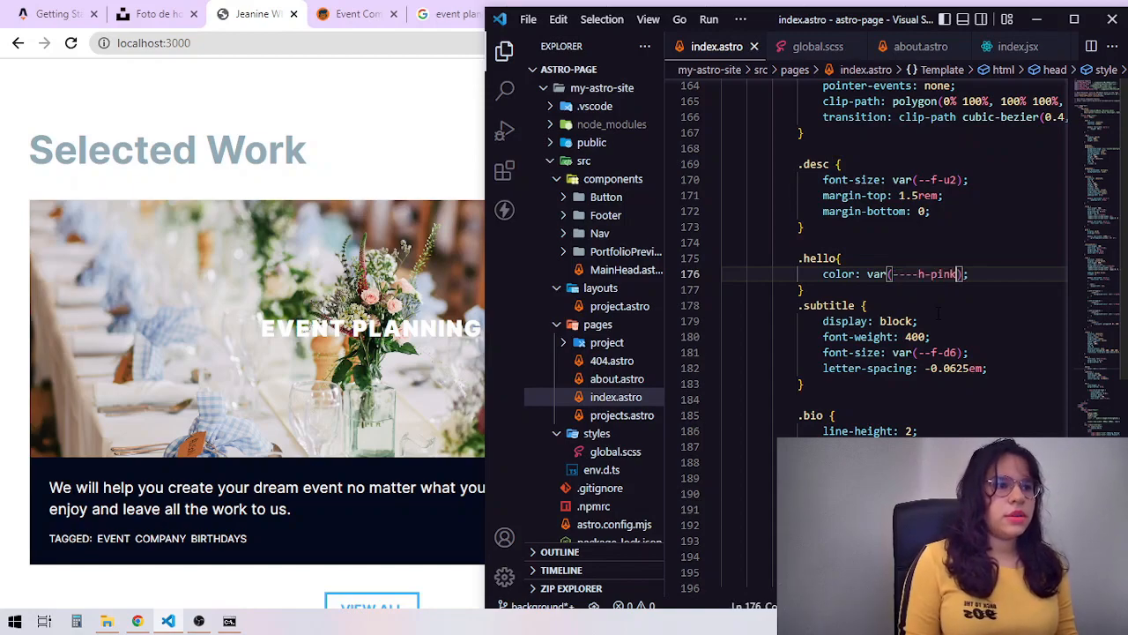
{"action": "key", "text": "Backspace"}
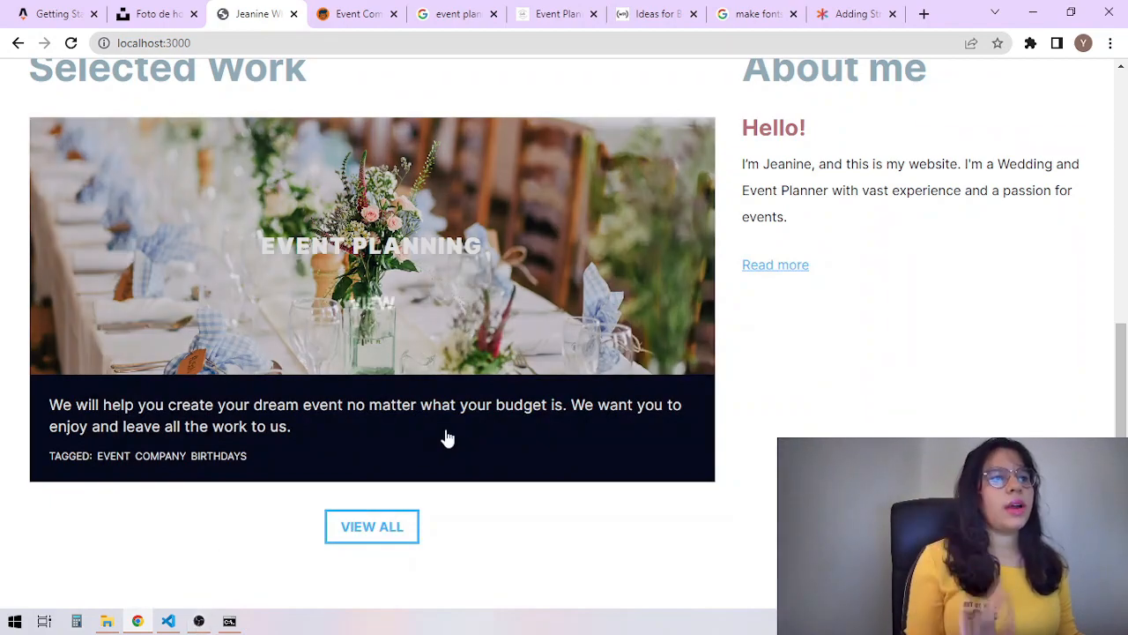
Scroll the reloaded localhost:3000 hero to check the white name and translucent grey role labels
{"action": "scroll", "scroll_direction": "up", "scroll_amount": 3}
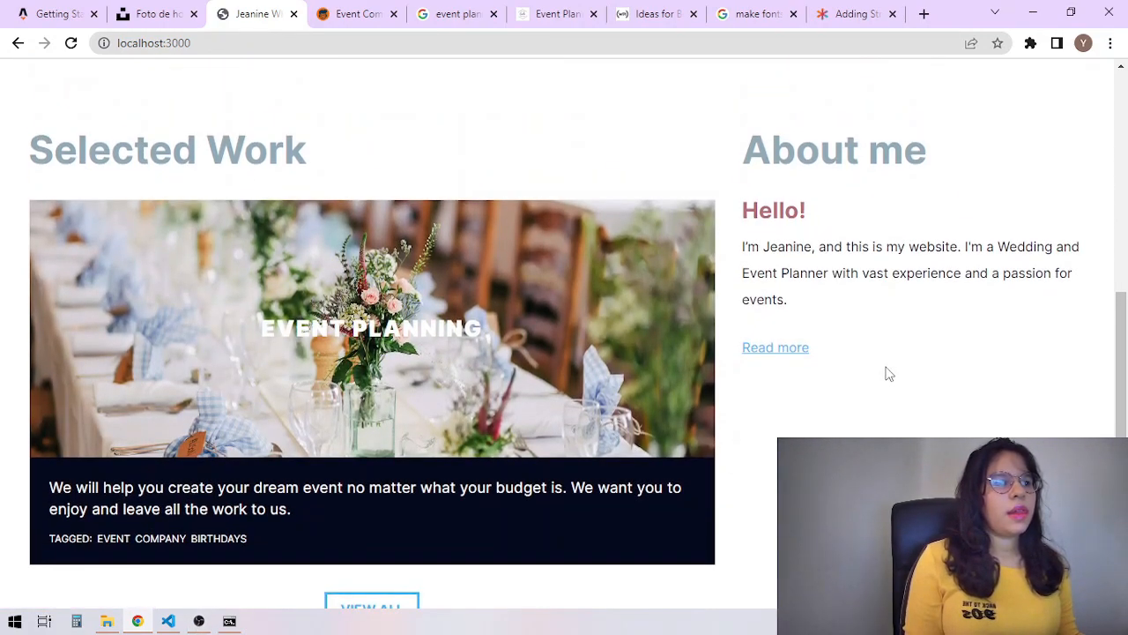
{"action": "scroll", "scroll_direction": "down", "scroll_amount": 3}
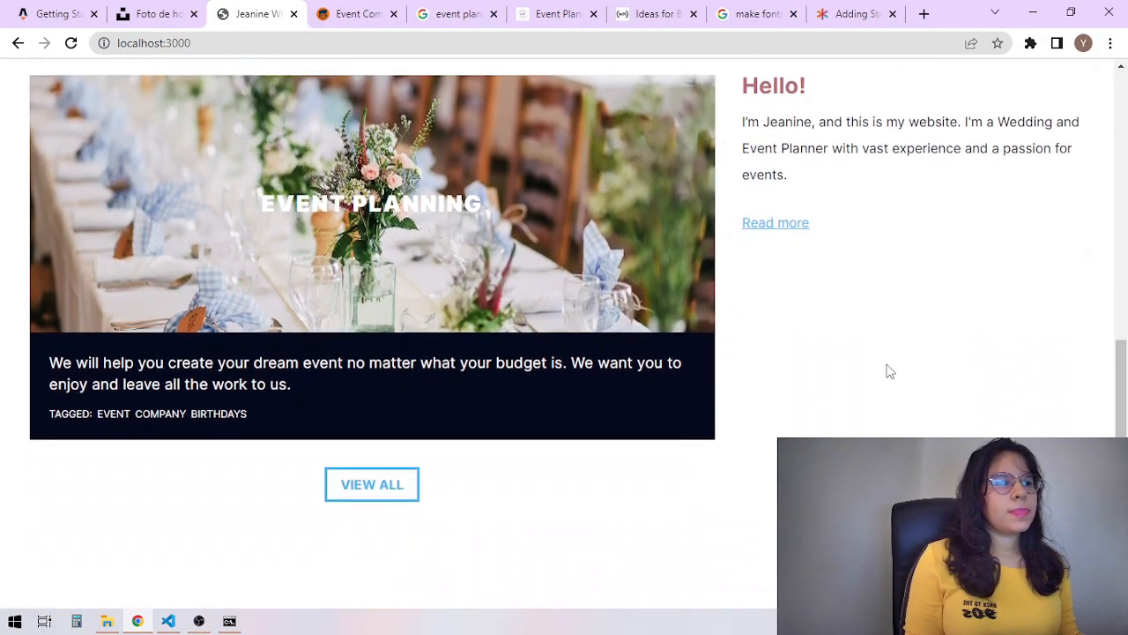
{"action": "scroll", "scroll_direction": "up", "scroll_amount": 3}
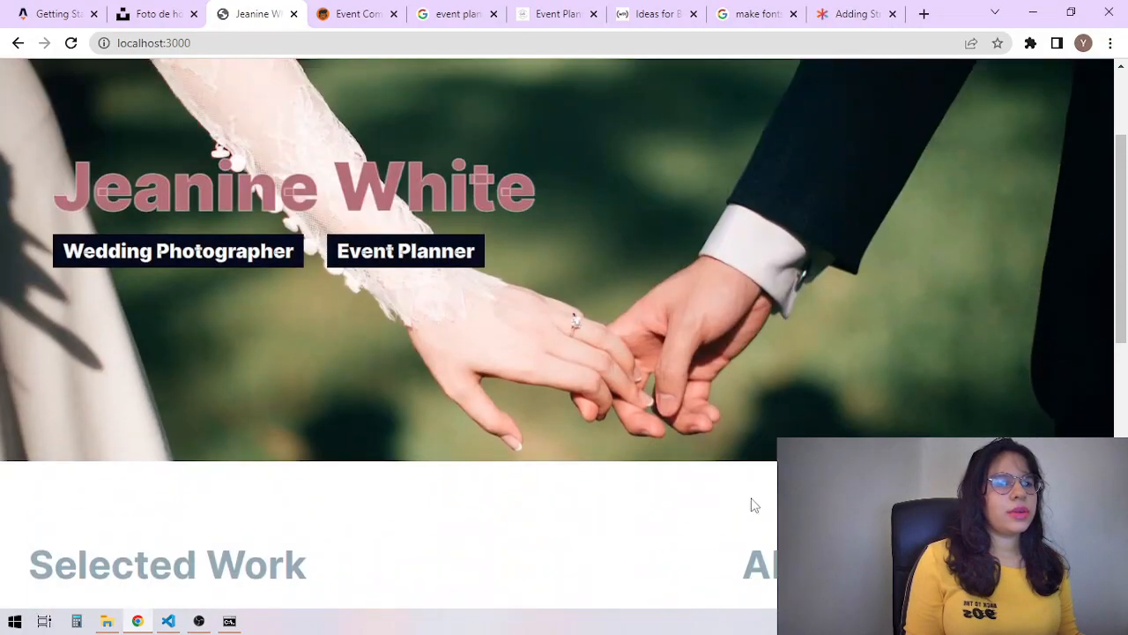
{"action": "scroll", "scroll_direction": "up", "scroll_amount": 3}
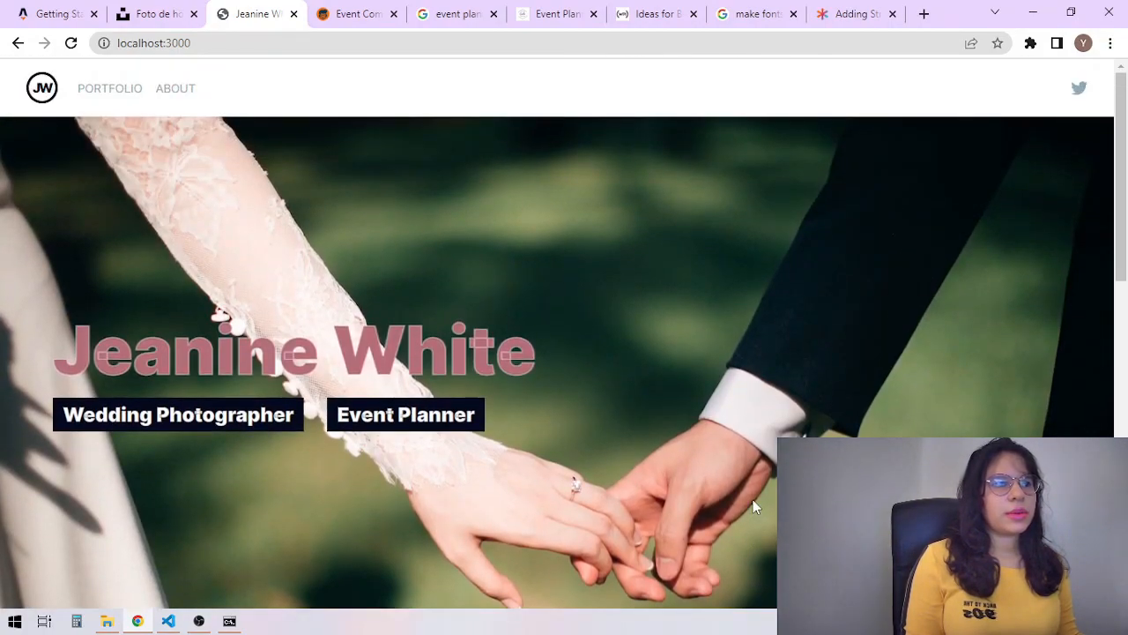
{"action": "scroll", "scroll_direction": "down", "scroll_amount": 3}
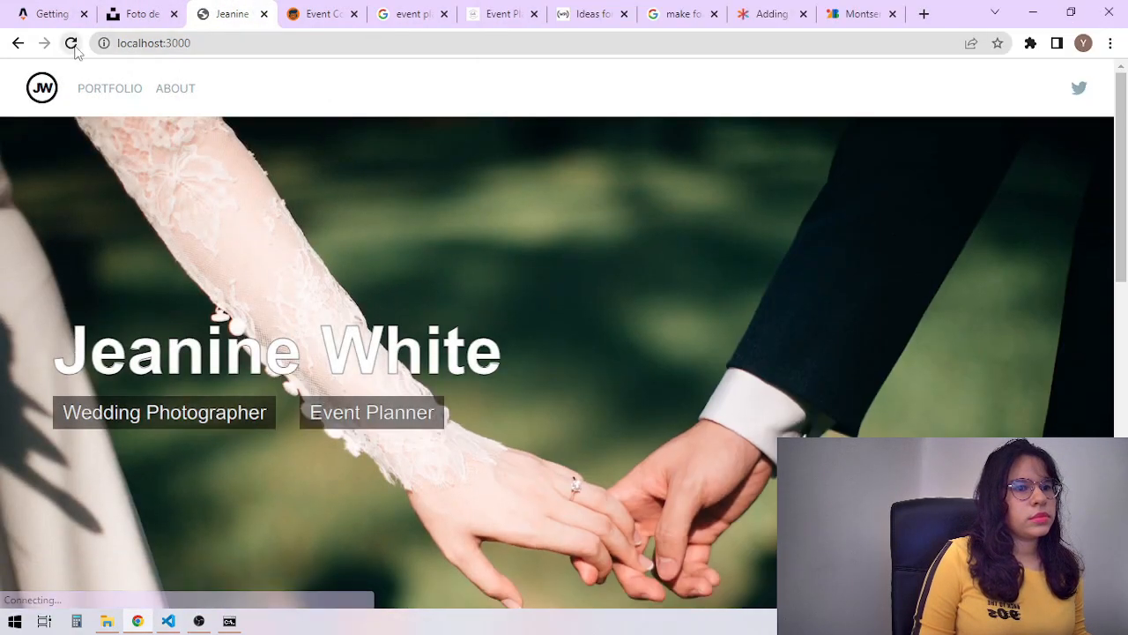
Add text-decoration: none to the .read-link rule and check the Read more link in Chrome
{"action": "left_click", "coordinate": [70, 42]}
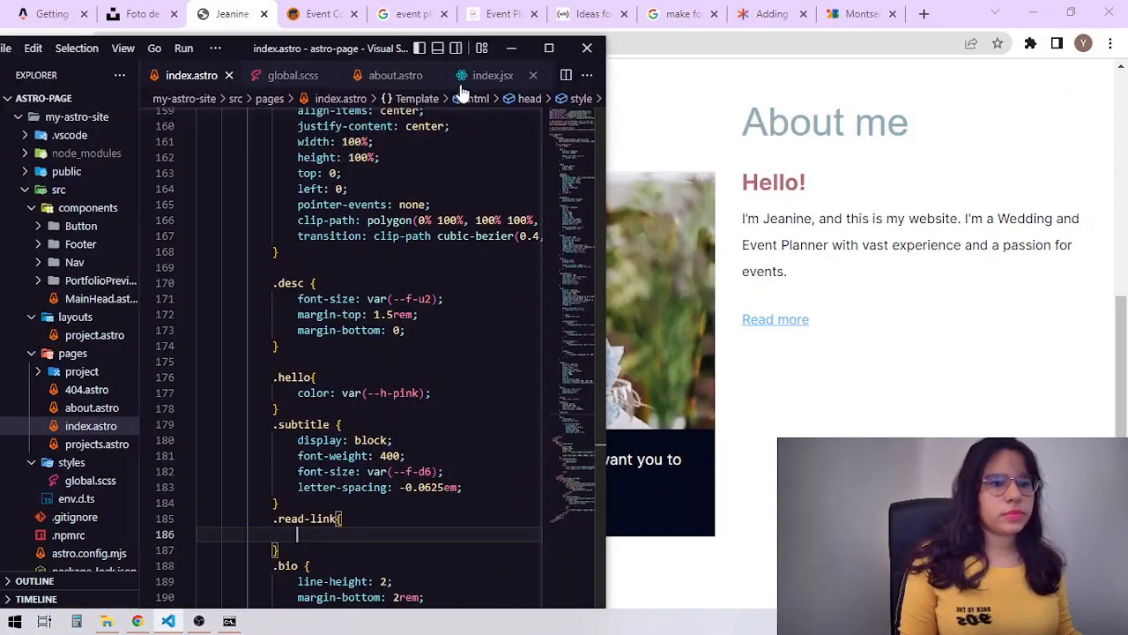
{"action": "type", "text": "text-decoration: no"}
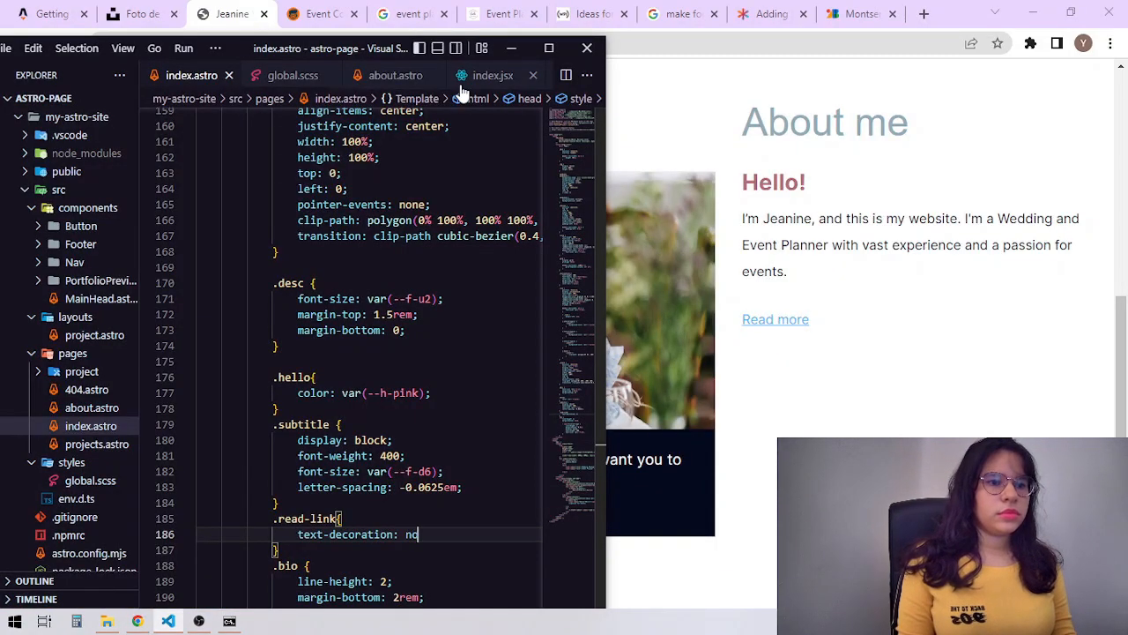
{"action": "scroll", "scroll_direction": "up", "scroll_amount": 3}
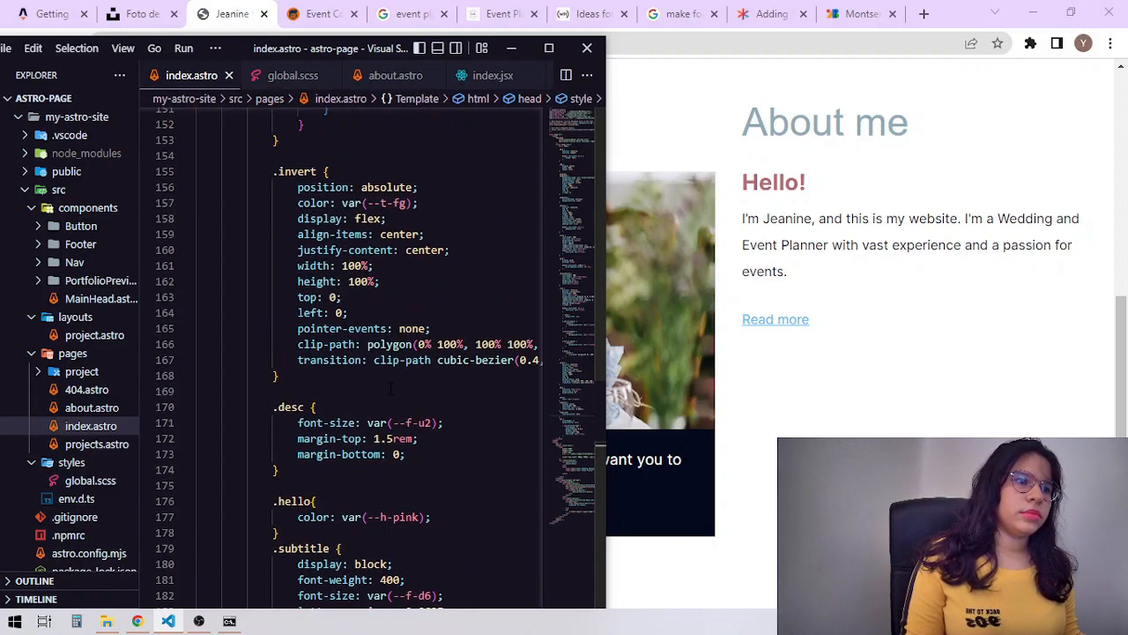
{"action": "scroll", "scroll_direction": "down", "scroll_amount": 3}
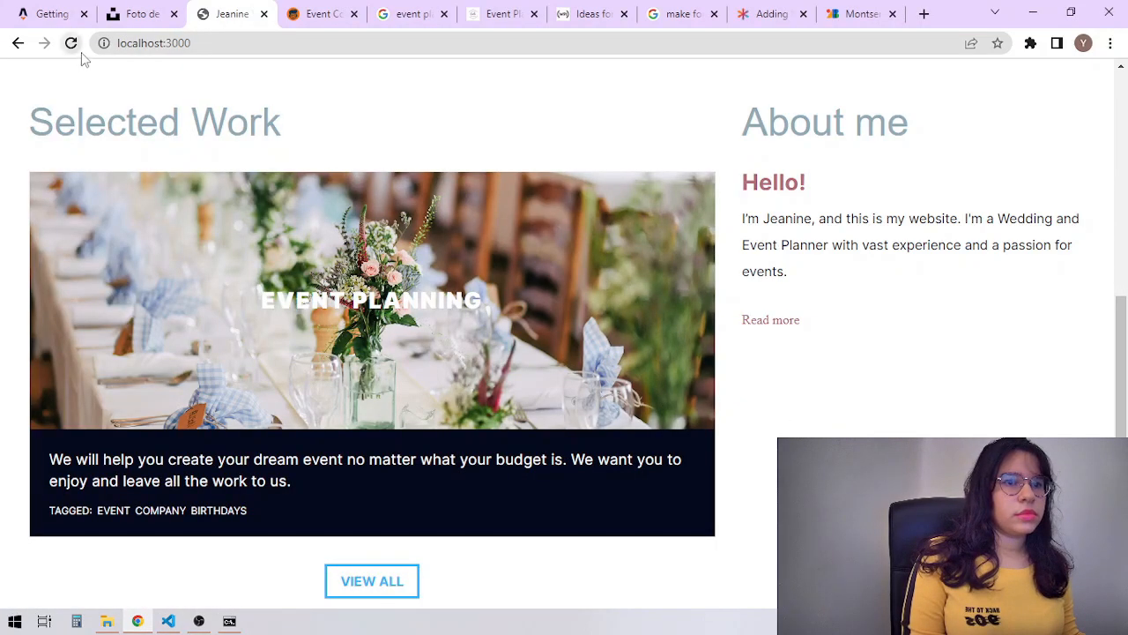
{"action": "mouse_move", "coordinate": [317, 419]}
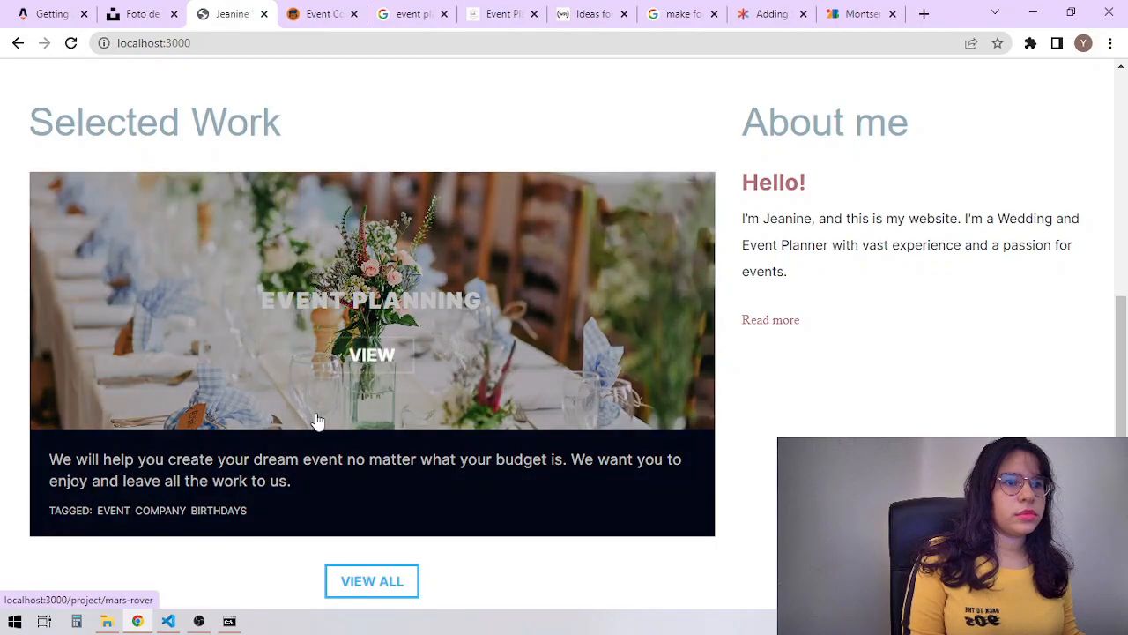
{"action": "left_click", "coordinate": [167, 620]}
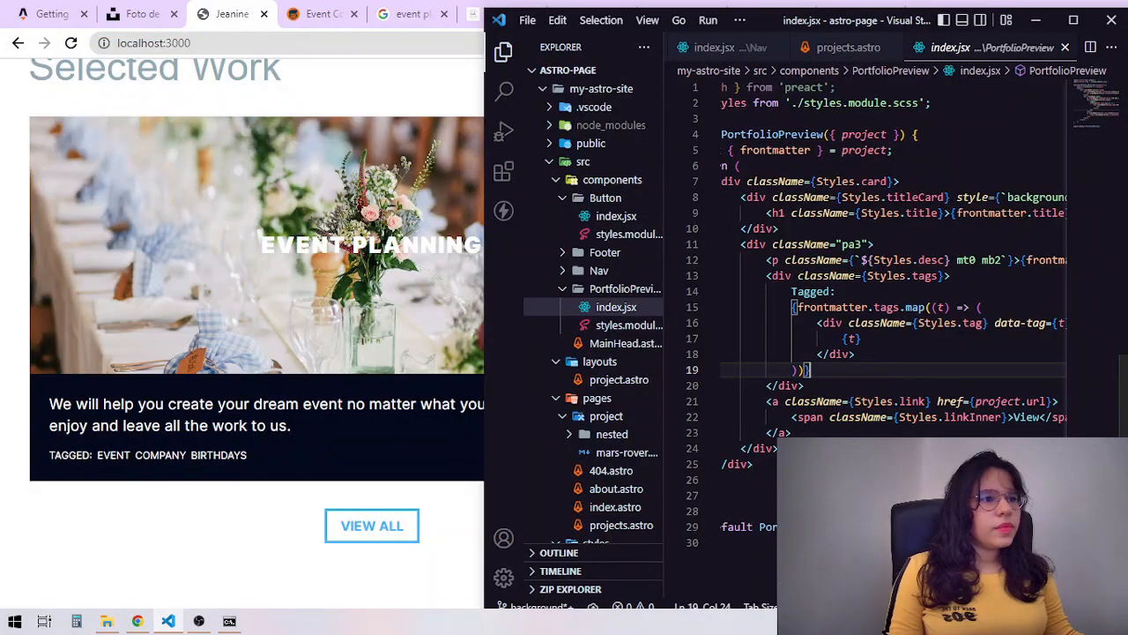
Darken the .desc text colour in PortfolioPreview/styles.module.scss with the colour picker
{"action": "left_click", "coordinate": [624, 325]}
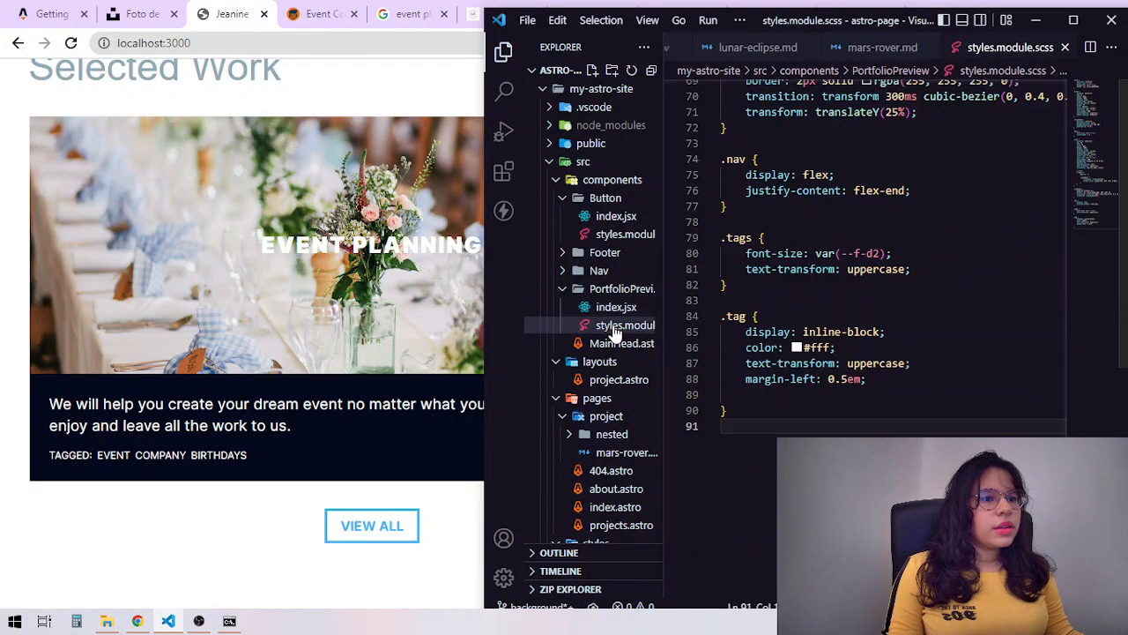
{"action": "scroll", "scroll_direction": "up", "scroll_amount": 3}
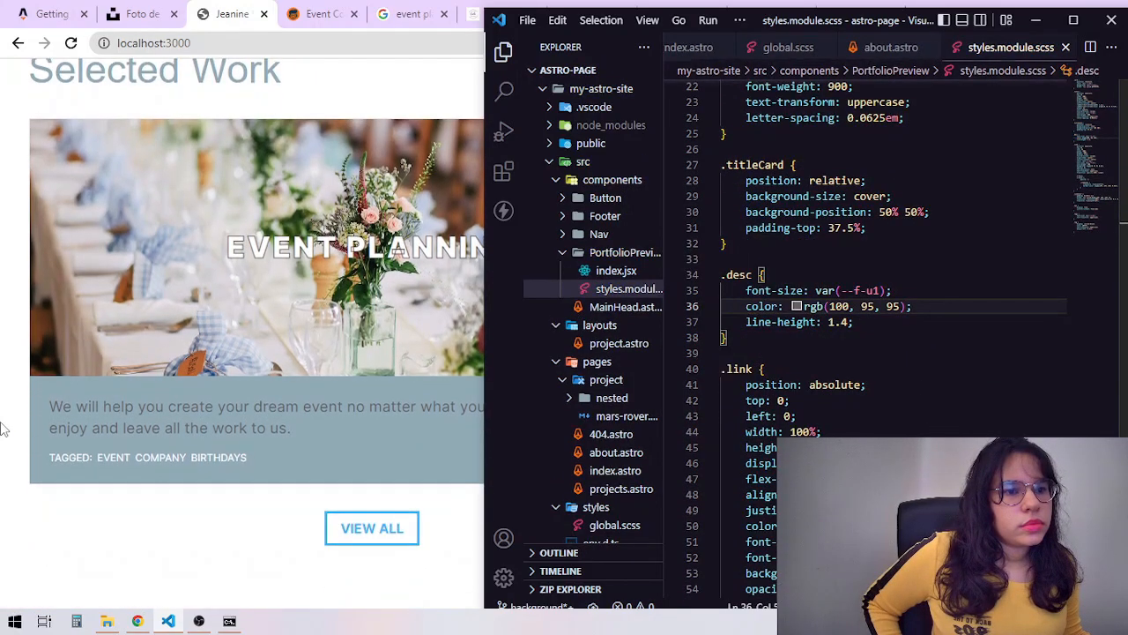
{"action": "left_click", "coordinate": [607, 379]}
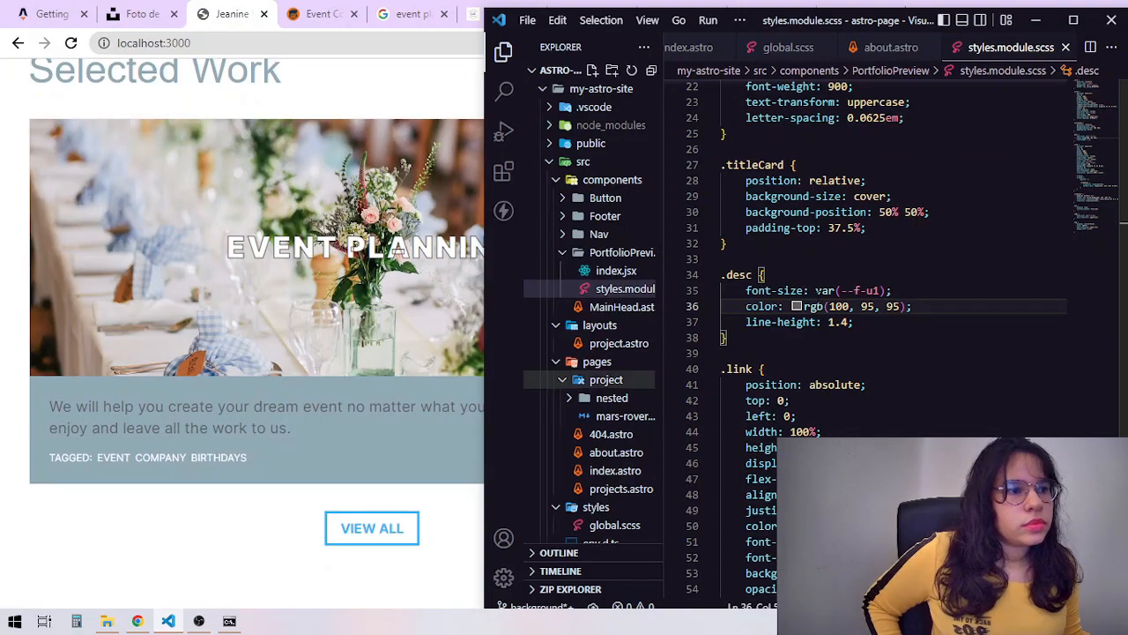
{"action": "left_click", "coordinate": [799, 307]}
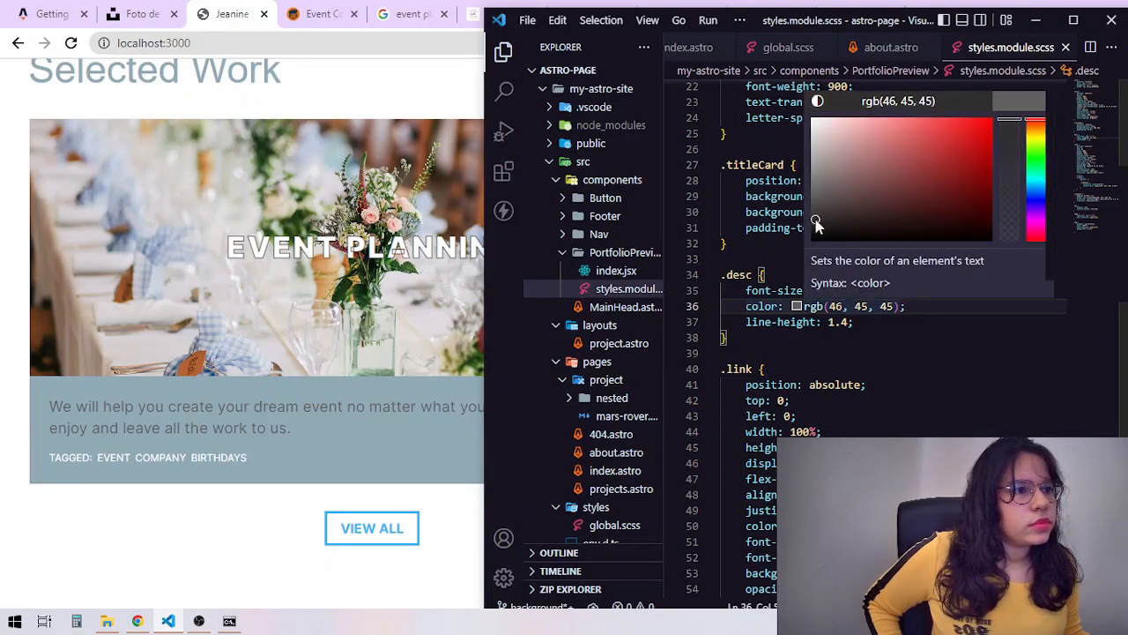
{"action": "left_click_drag", "start_coordinate": [817, 222], "coordinate": [814, 228]}
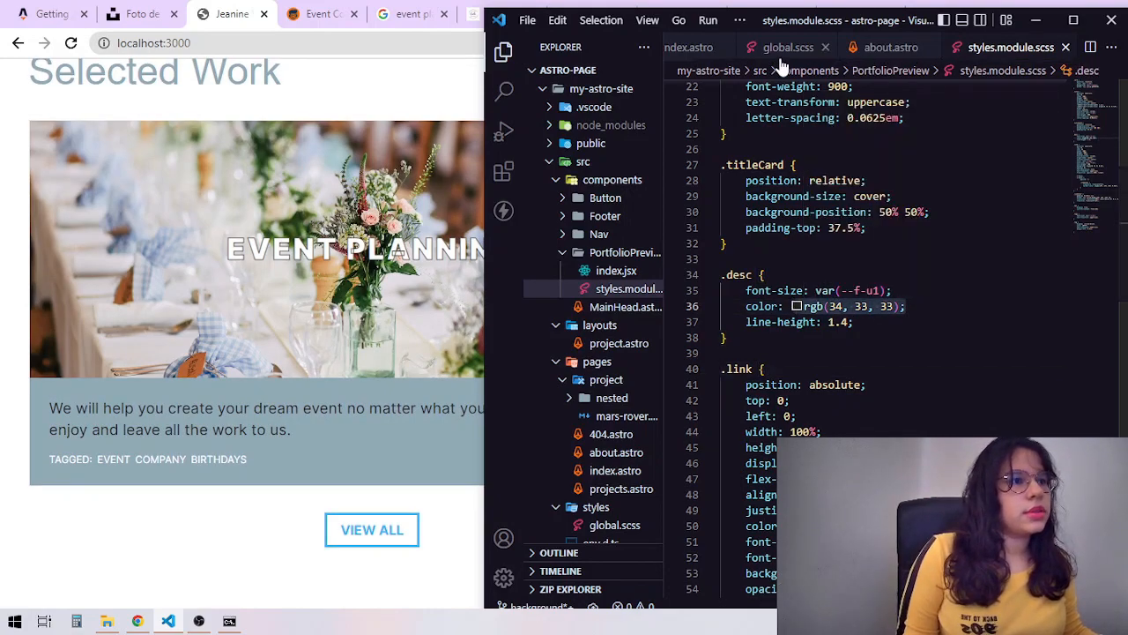
Look up the dark grey token in global.scss and use var(--d-gray) for .desc
{"action": "left_click", "coordinate": [786, 46]}
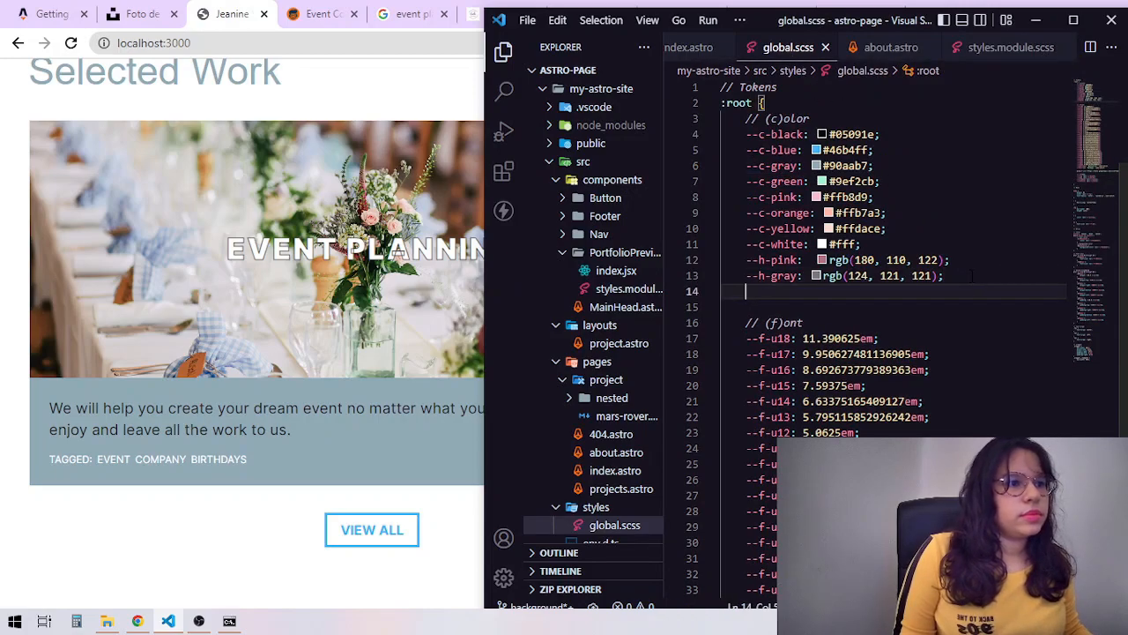
{"action": "type", "text": "--d0r"}
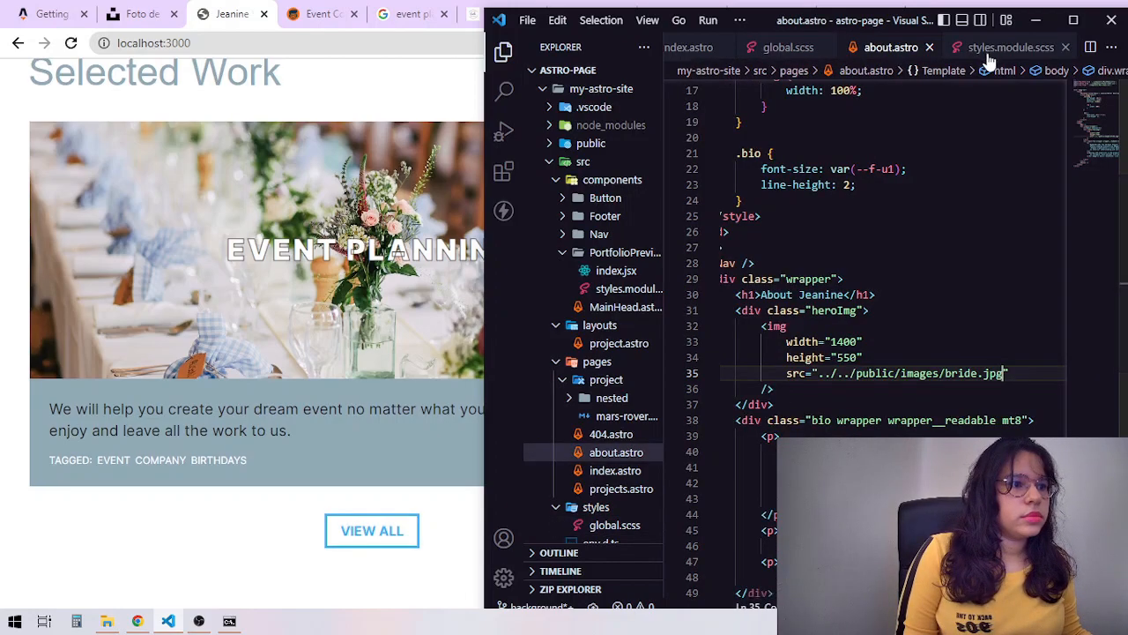
{"action": "left_click", "coordinate": [1010, 46]}
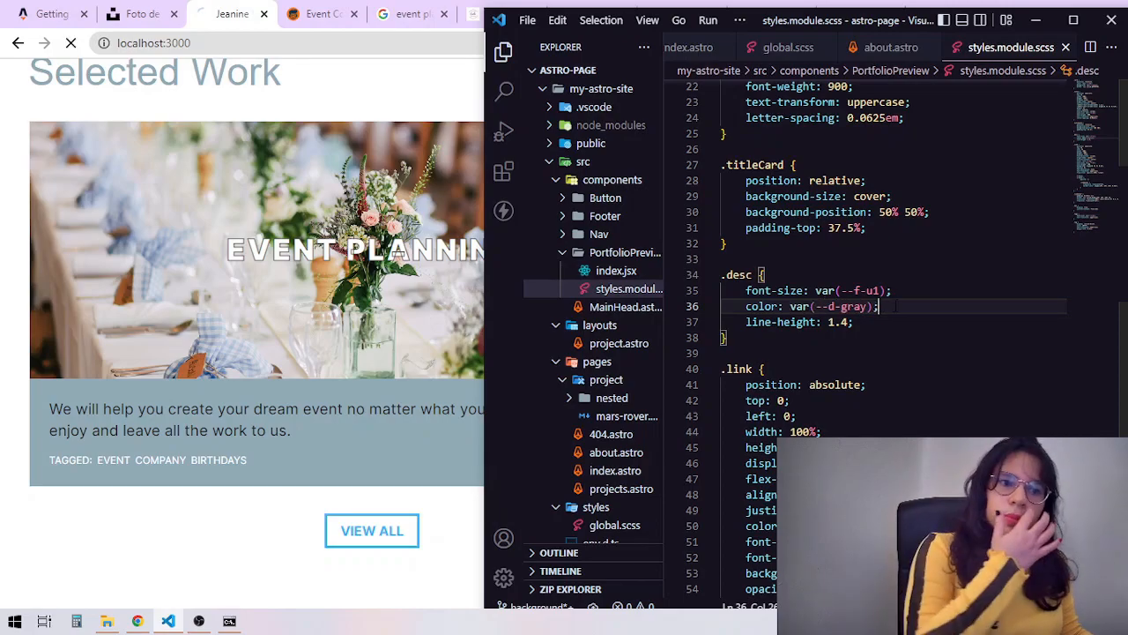
Change the Selected Work sectionTitle in index.astro to 'See my Plans'
{"action": "left_click", "coordinate": [716, 46]}
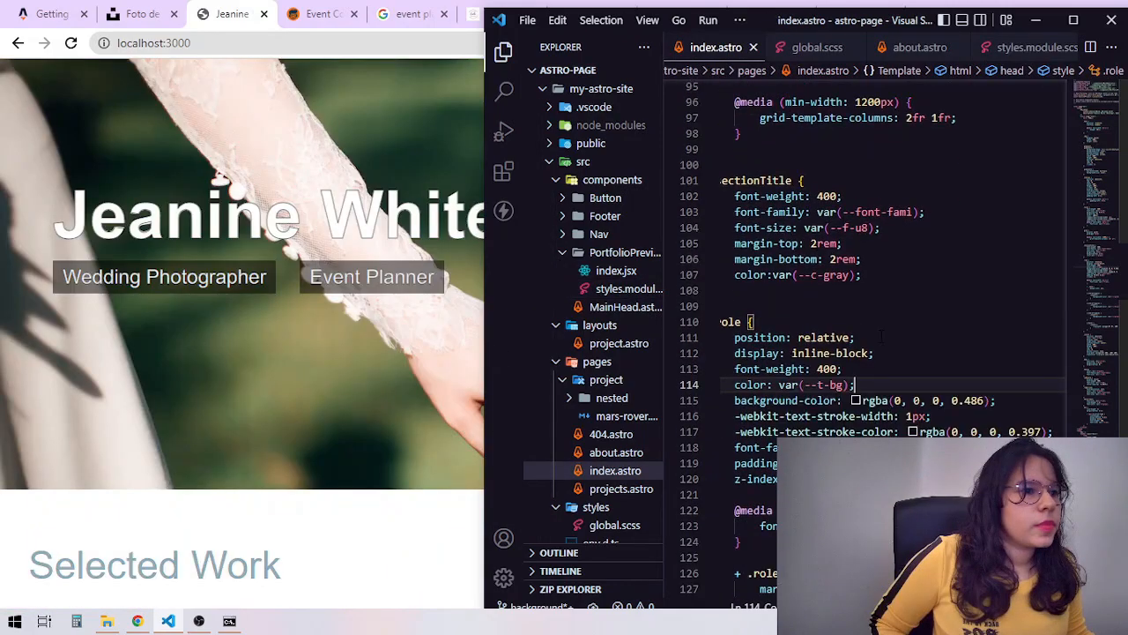
{"action": "scroll", "scroll_direction": "down", "scroll_amount": 3}
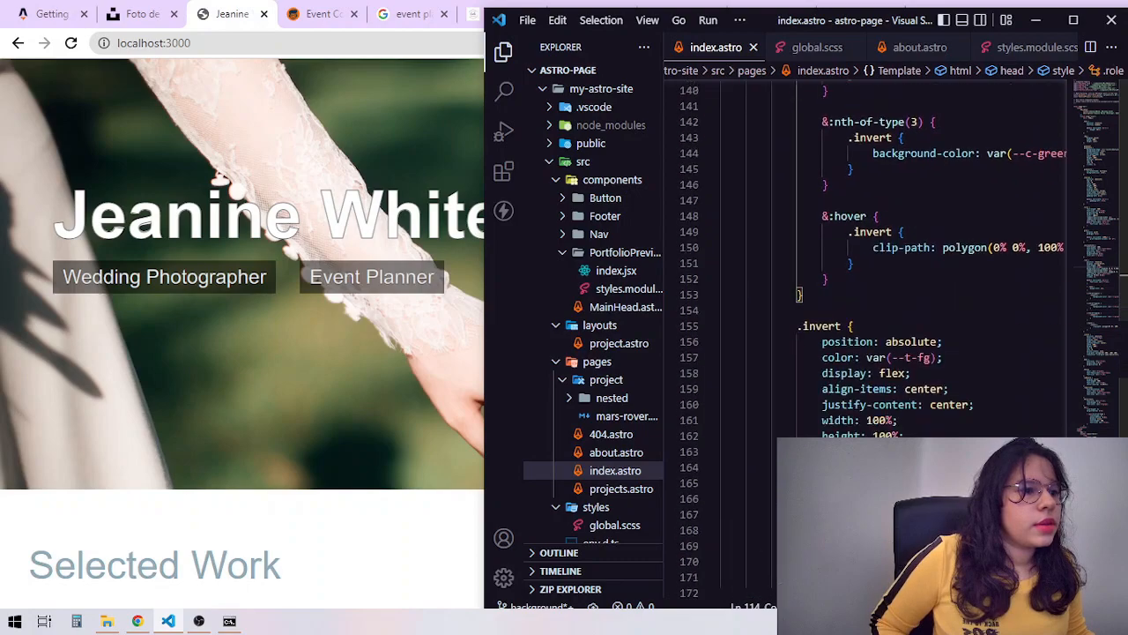
{"action": "scroll", "scroll_direction": "down", "scroll_amount": 3}
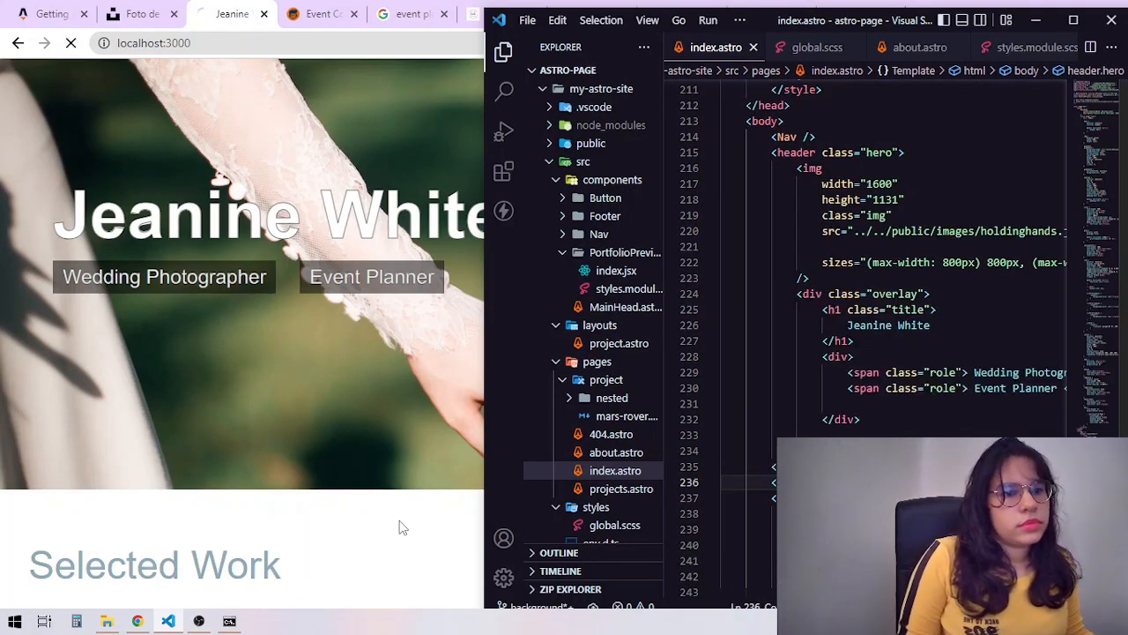
{"action": "scroll", "scroll_direction": "down", "scroll_amount": 3}
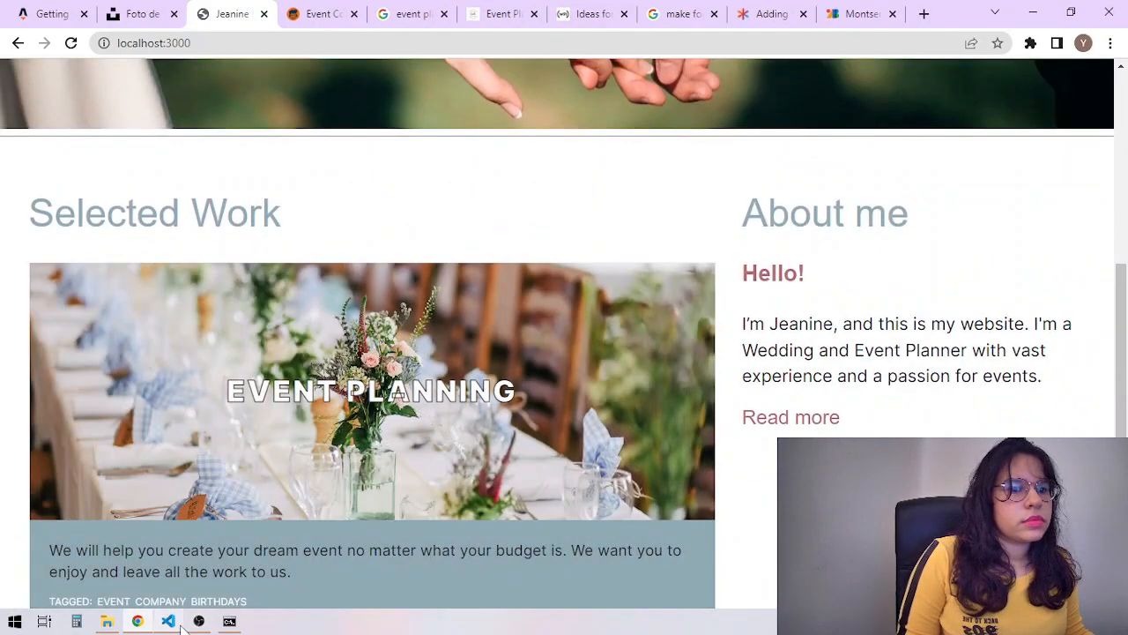
{"action": "left_click", "coordinate": [169, 620]}
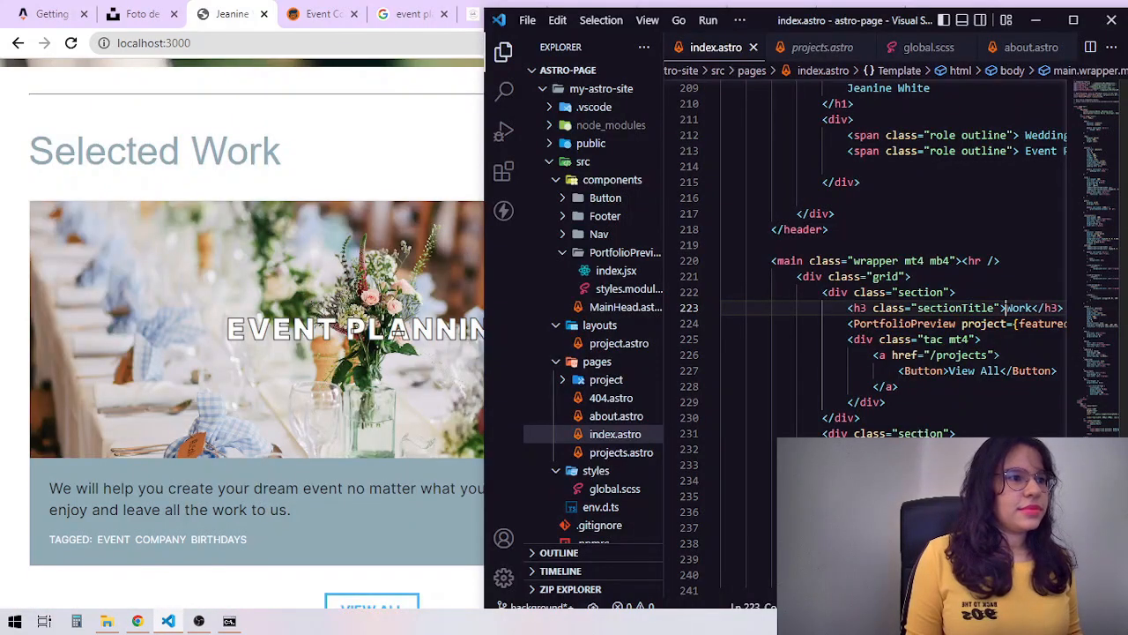
{"action": "type", "text": "See my Plans"}
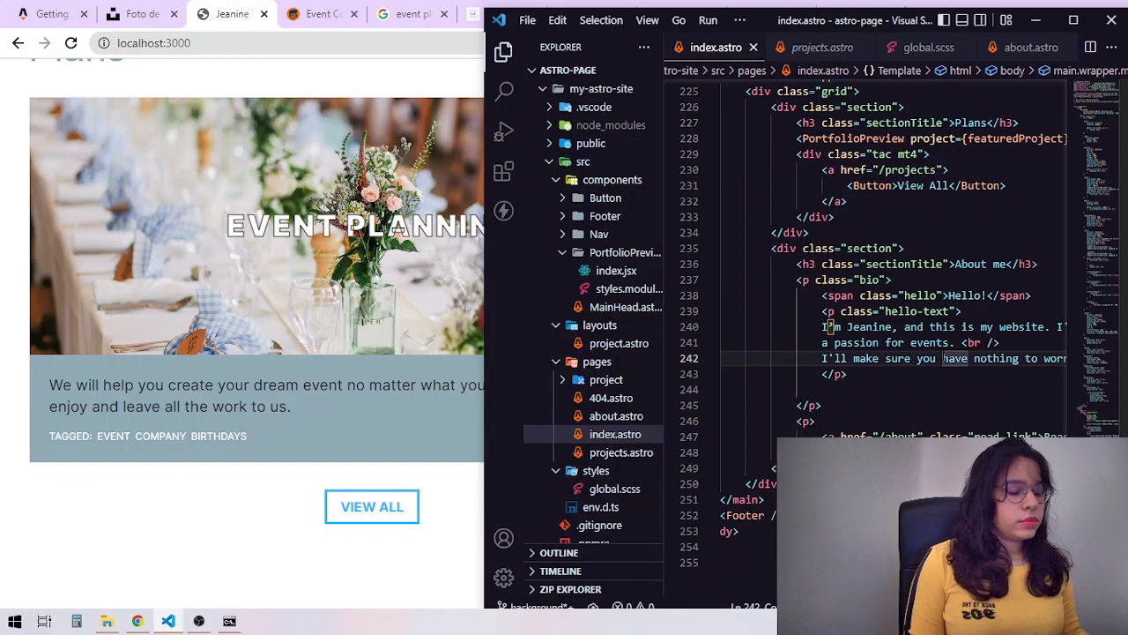
Add a reassurance line and lorem paragraph to hello-text and preview the home page in Chrome
{"action": "type", "text": "lor"}
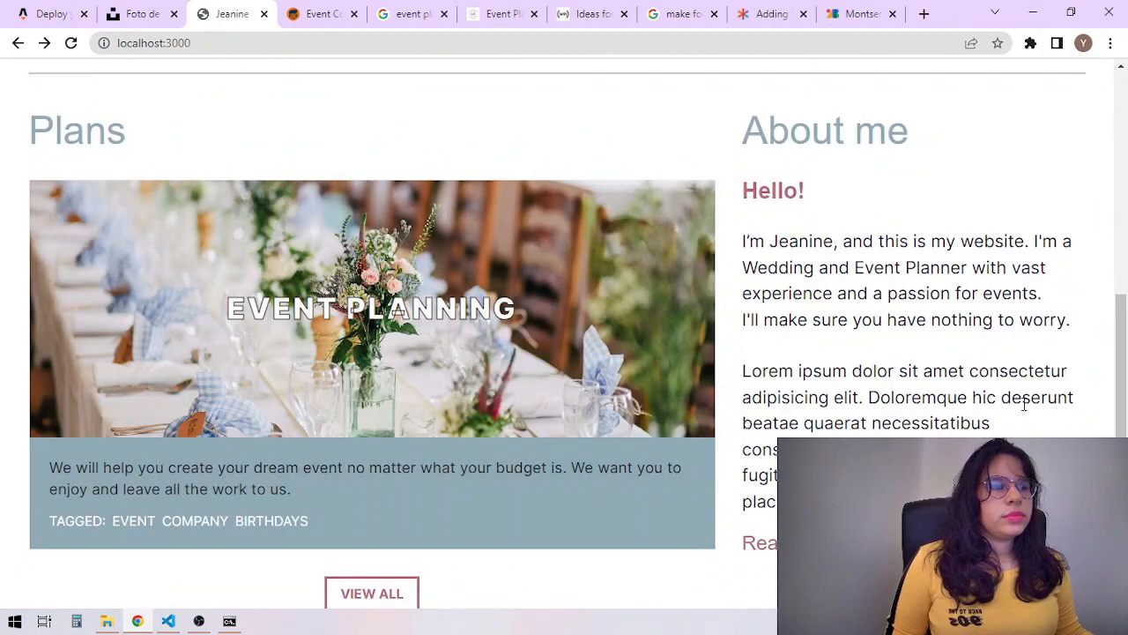
{"action": "scroll", "scroll_direction": "down", "scroll_amount": 3}
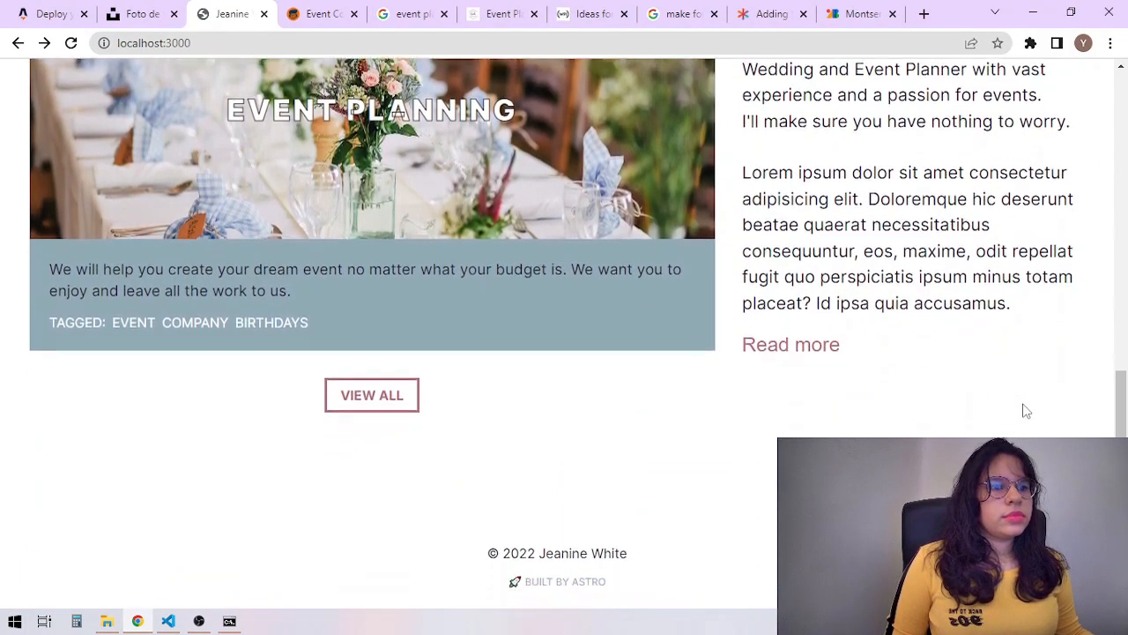
{"action": "scroll", "scroll_direction": "up", "scroll_amount": 3}
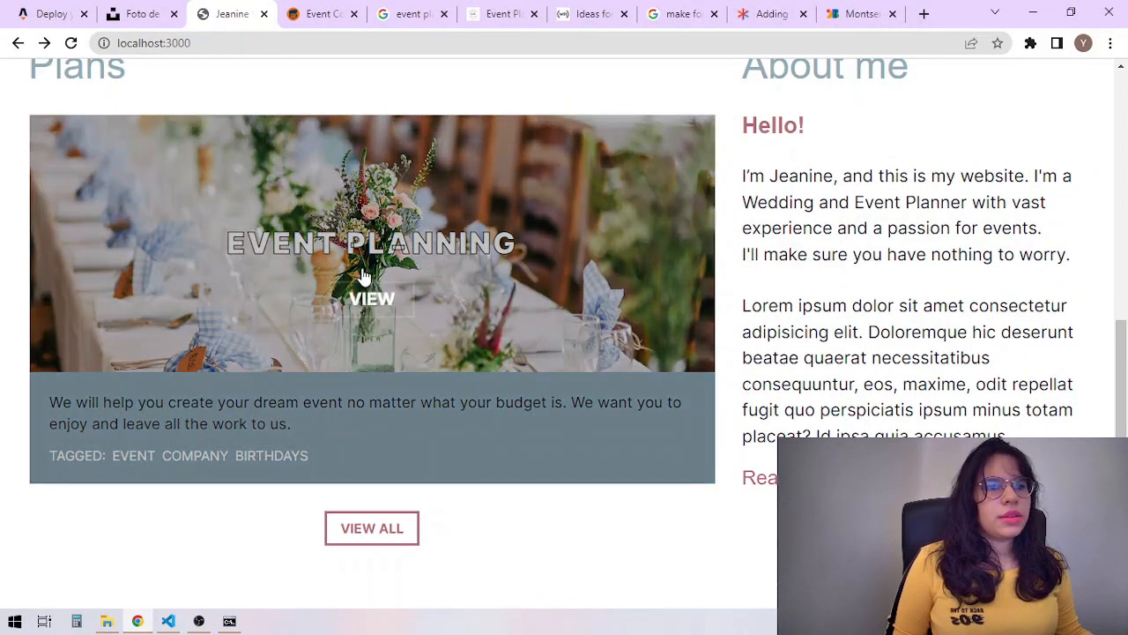
{"action": "left_click", "coordinate": [370, 298]}
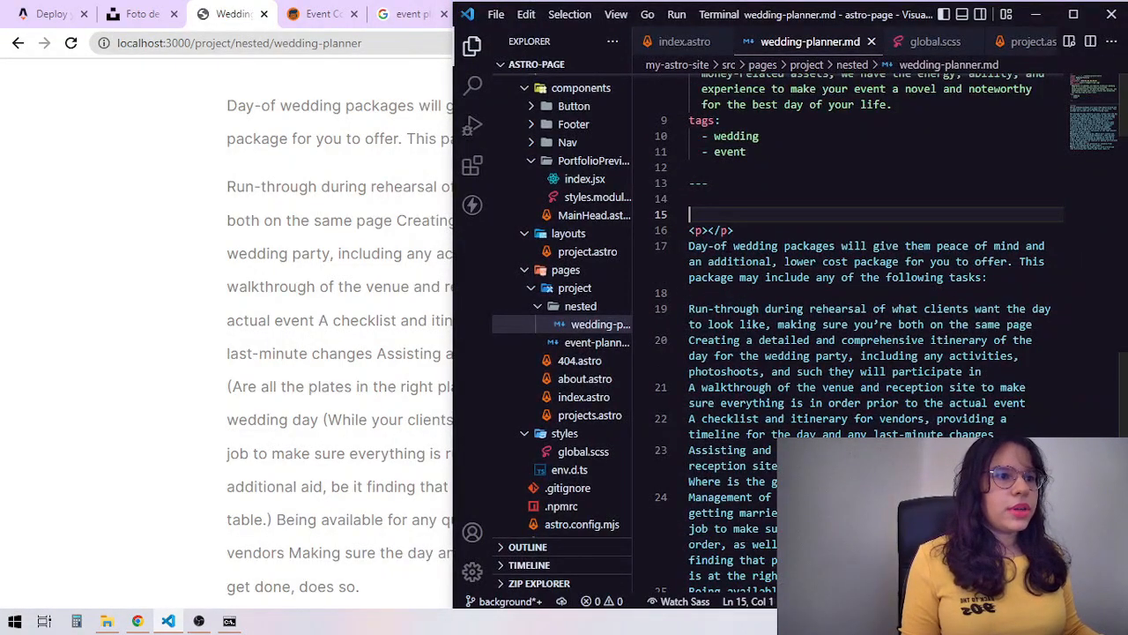
Add an <h1> 'Day-of wedding packages' heading to the event-planner markdown
{"action": "type", "text": "<h1></h1>"}
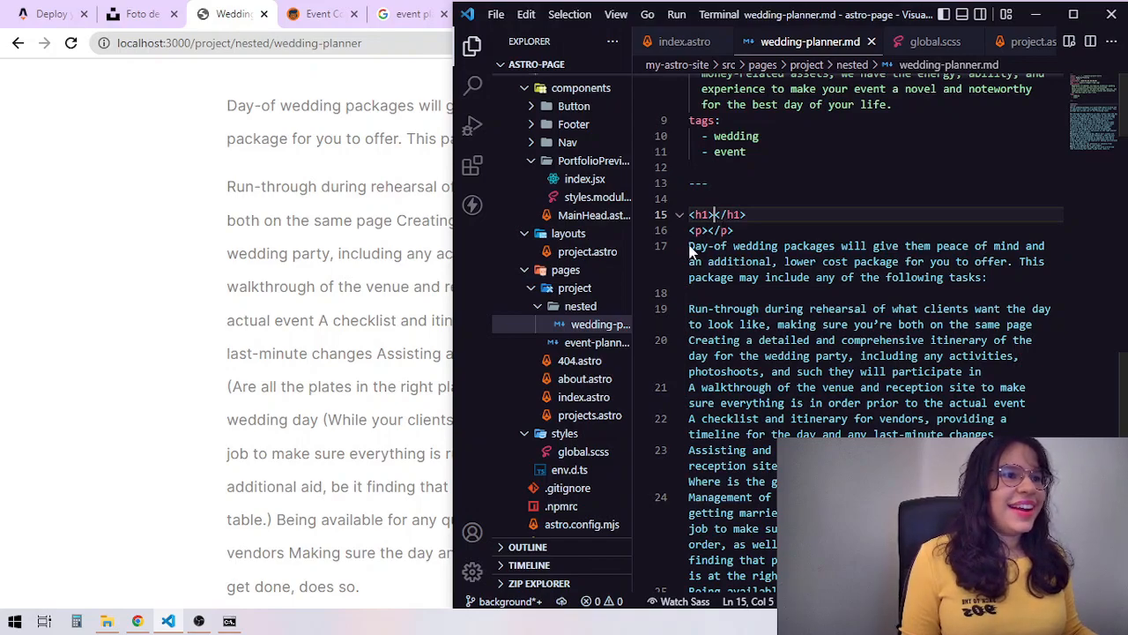
{"action": "type", "text": "Day-of wedding packages"}
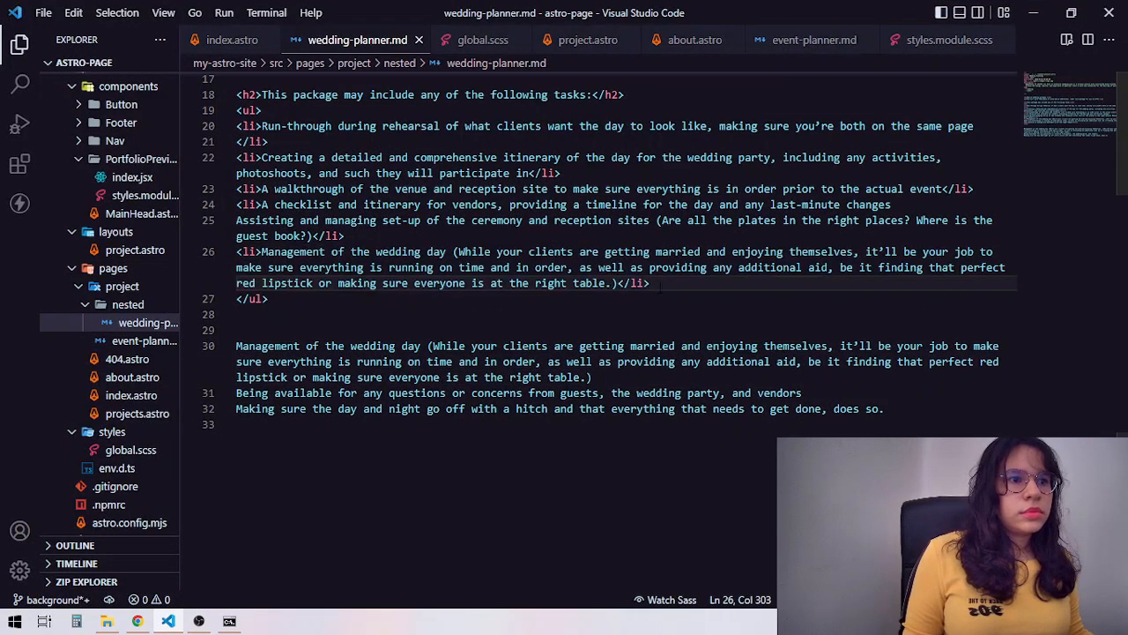
Review the rendered bulleted task list on /project/event-planner and go to the projects list
{"action": "left_click", "coordinate": [137, 621]}
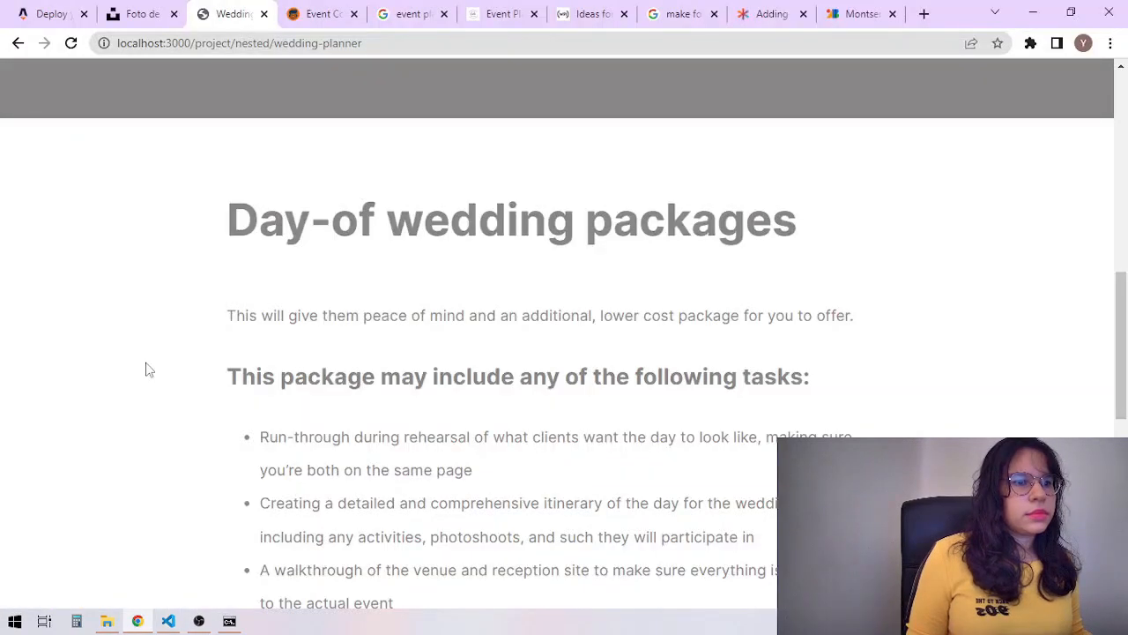
{"action": "scroll", "scroll_direction": "down", "scroll_amount": 3}
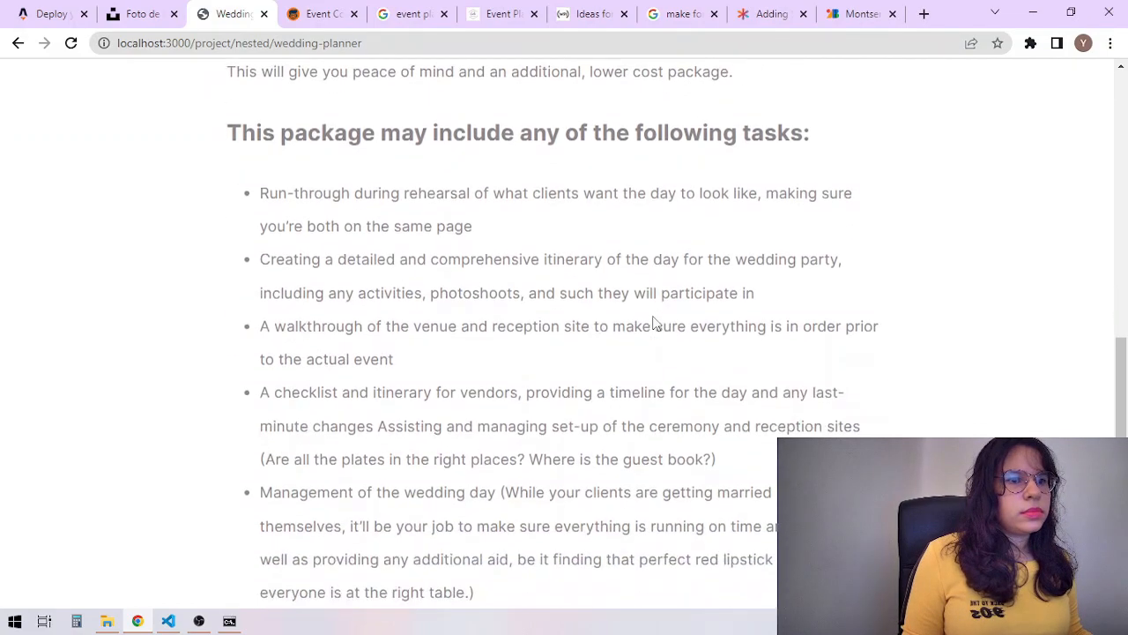
{"action": "scroll", "scroll_direction": "down", "scroll_amount": 3}
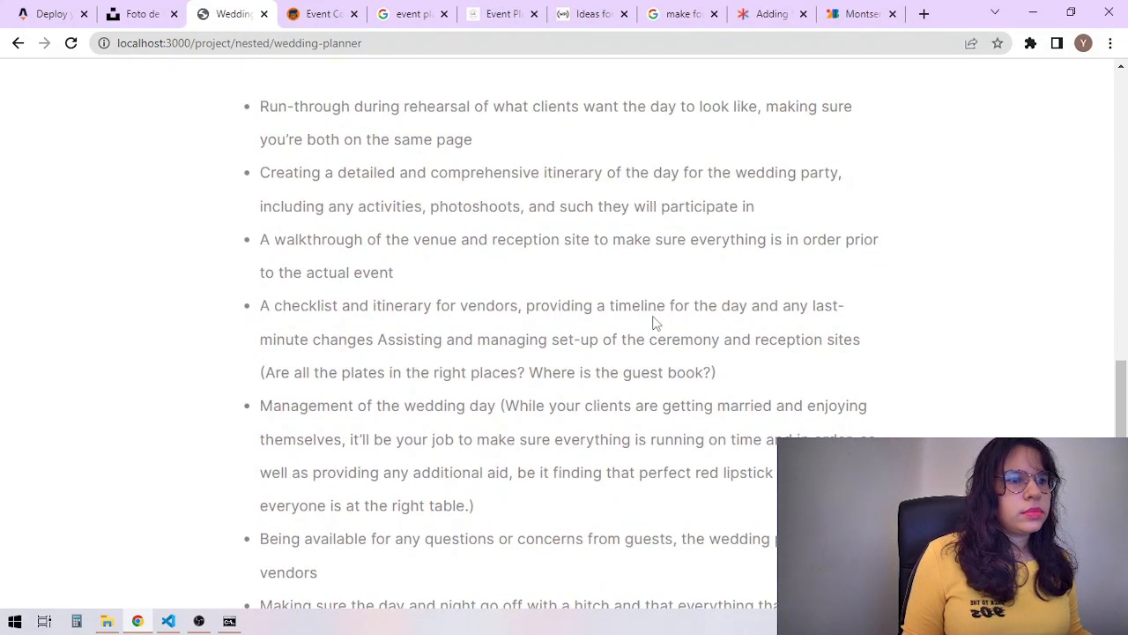
{"action": "scroll", "scroll_direction": "up", "scroll_amount": 3}
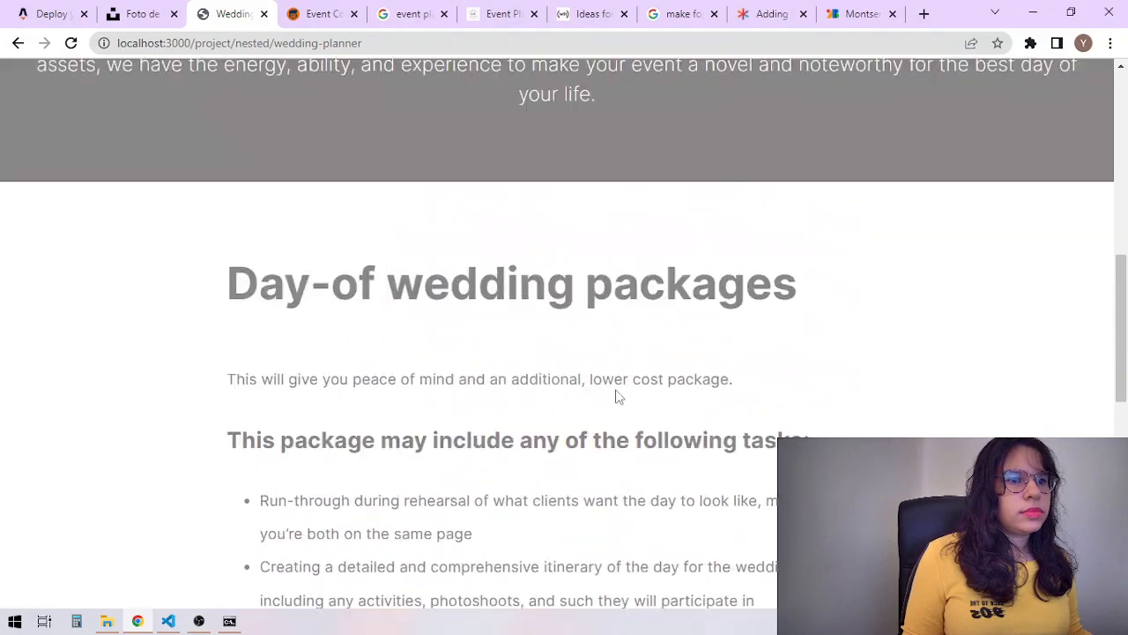
{"action": "scroll", "scroll_direction": "up", "scroll_amount": 3}
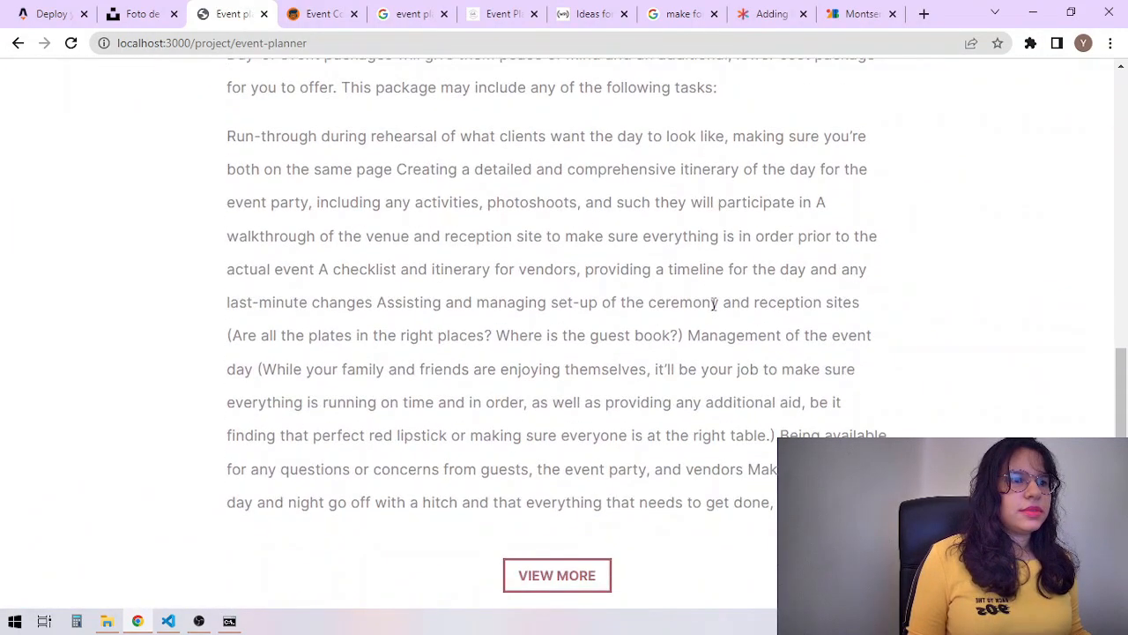
{"action": "left_click", "coordinate": [168, 621]}
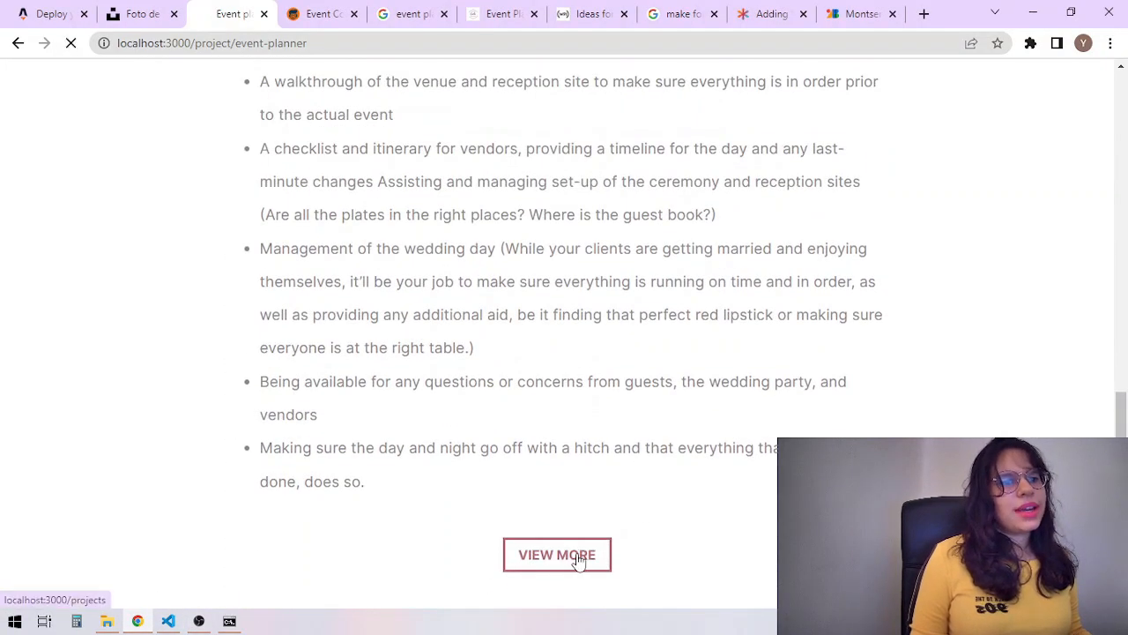
{"action": "left_click", "coordinate": [557, 554]}
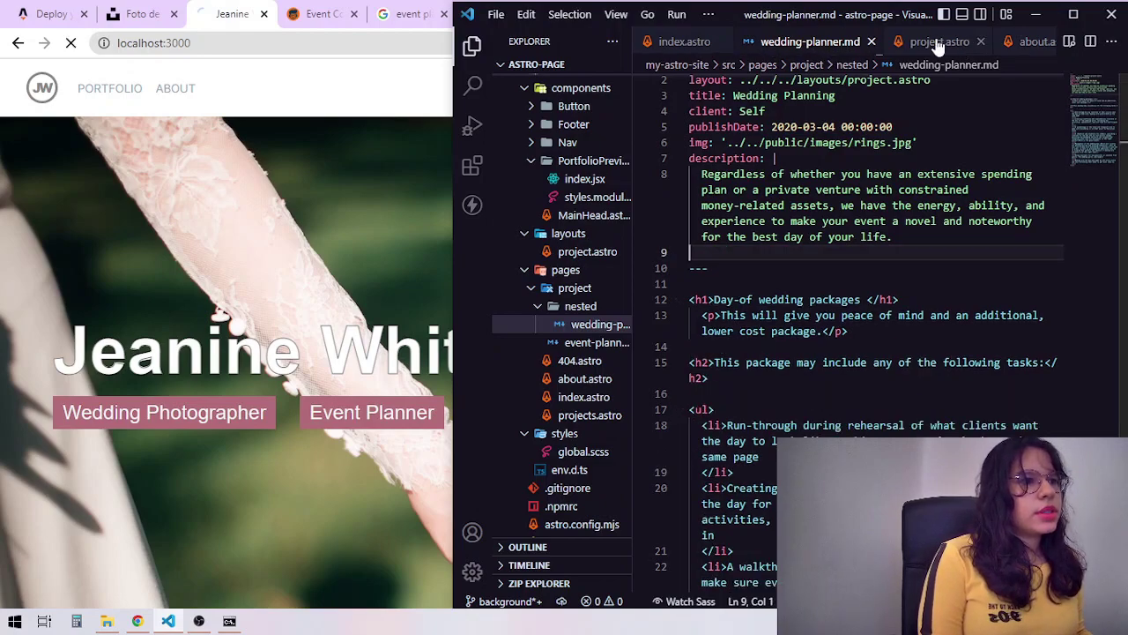
Delete the div.leadIn tags and tagline block from layouts/project.astro and reopen the event-planner page
{"action": "left_click", "coordinate": [934, 42]}
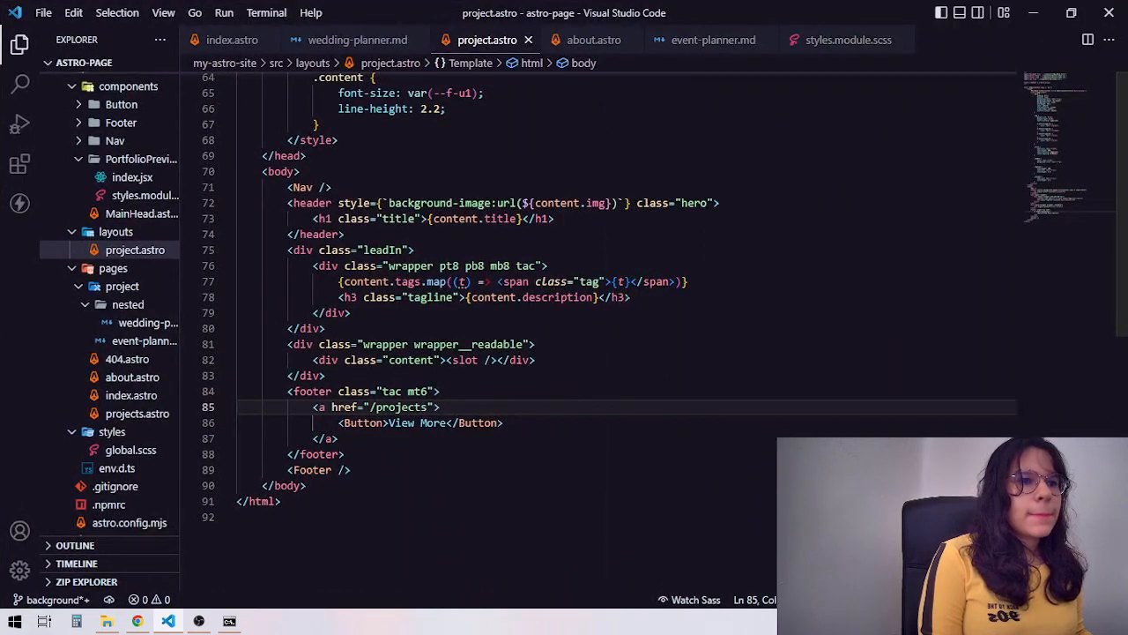
{"action": "left_click", "coordinate": [326, 264]}
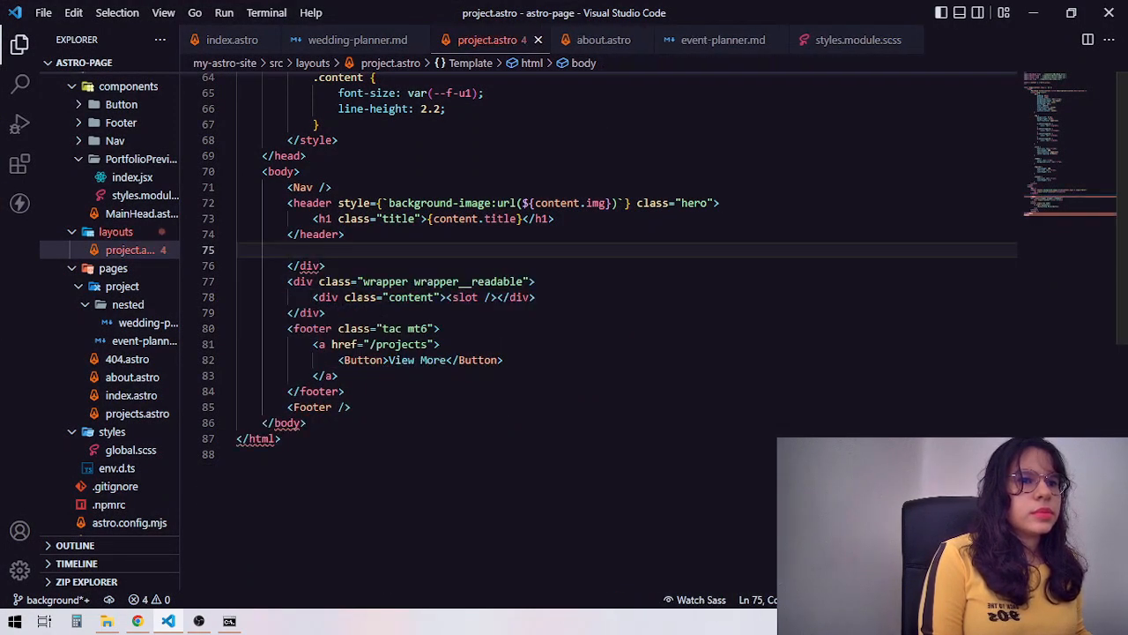
{"action": "left_click", "coordinate": [137, 620]}
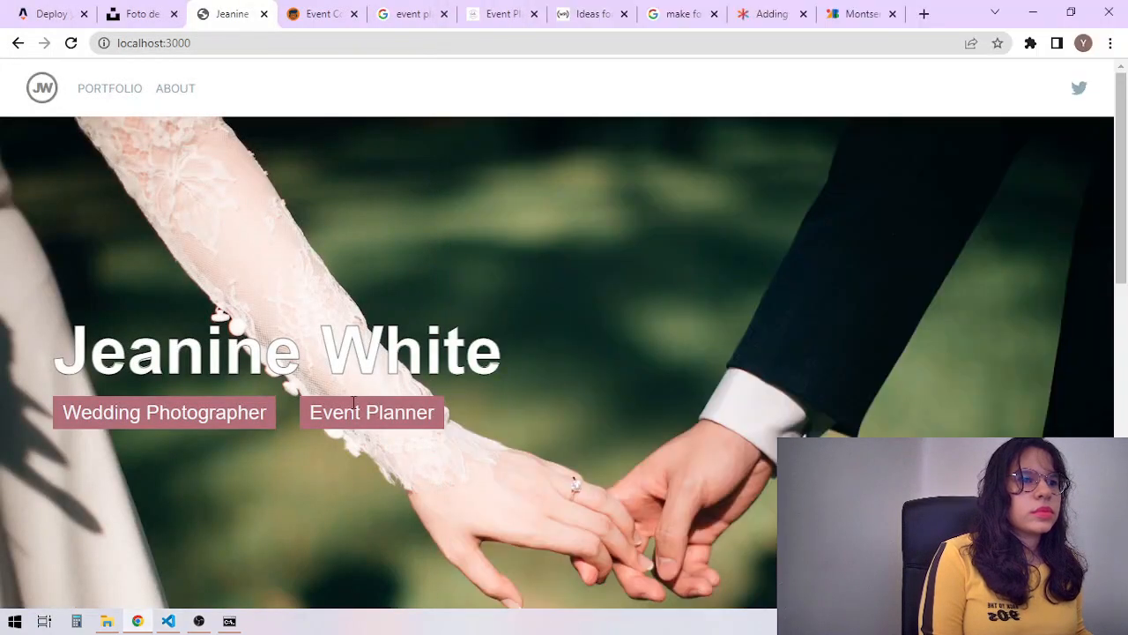
{"action": "left_click", "coordinate": [370, 413]}
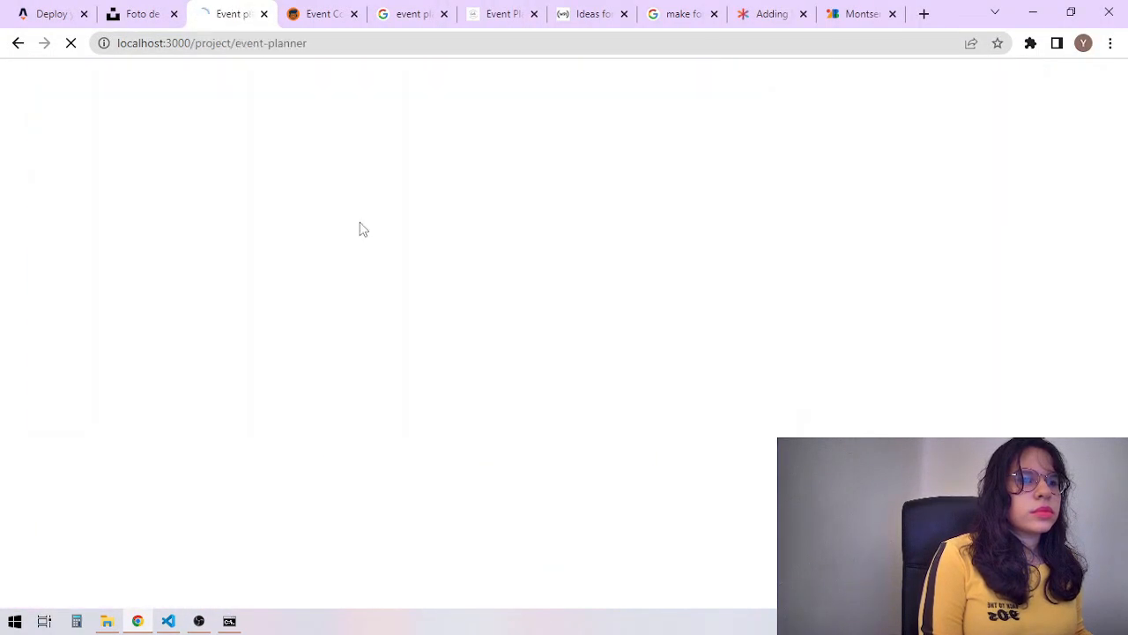
{"action": "left_click", "coordinate": [168, 621]}
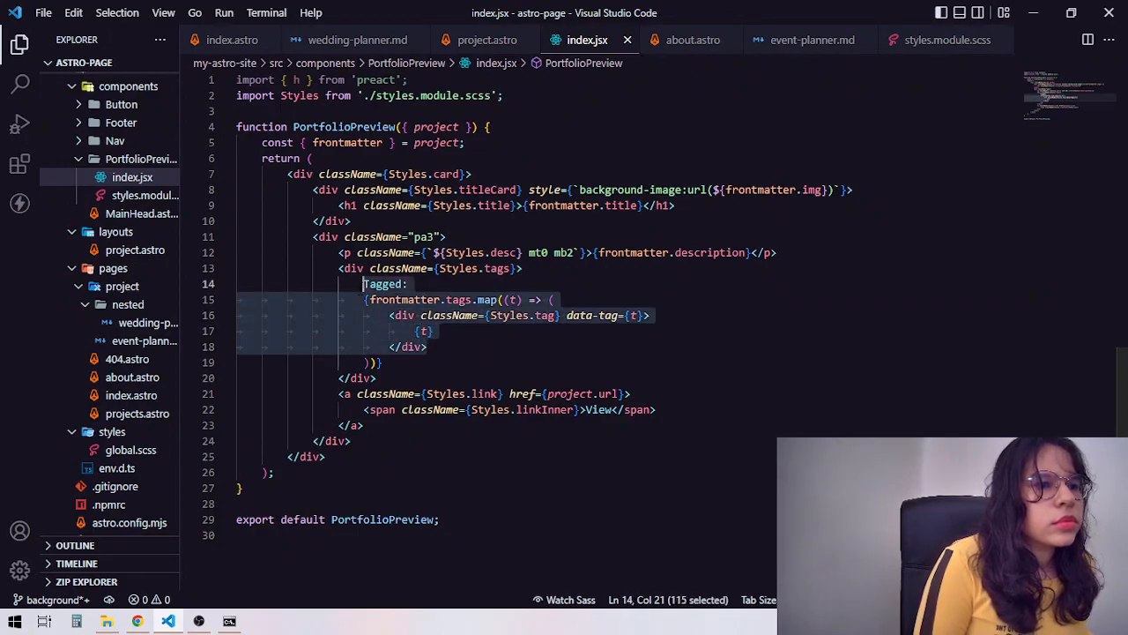
Delete the 'Tagged:' tags map from PortfolioPreview/index.jsx, save and return to the home page
{"action": "key", "text": "Delete"}
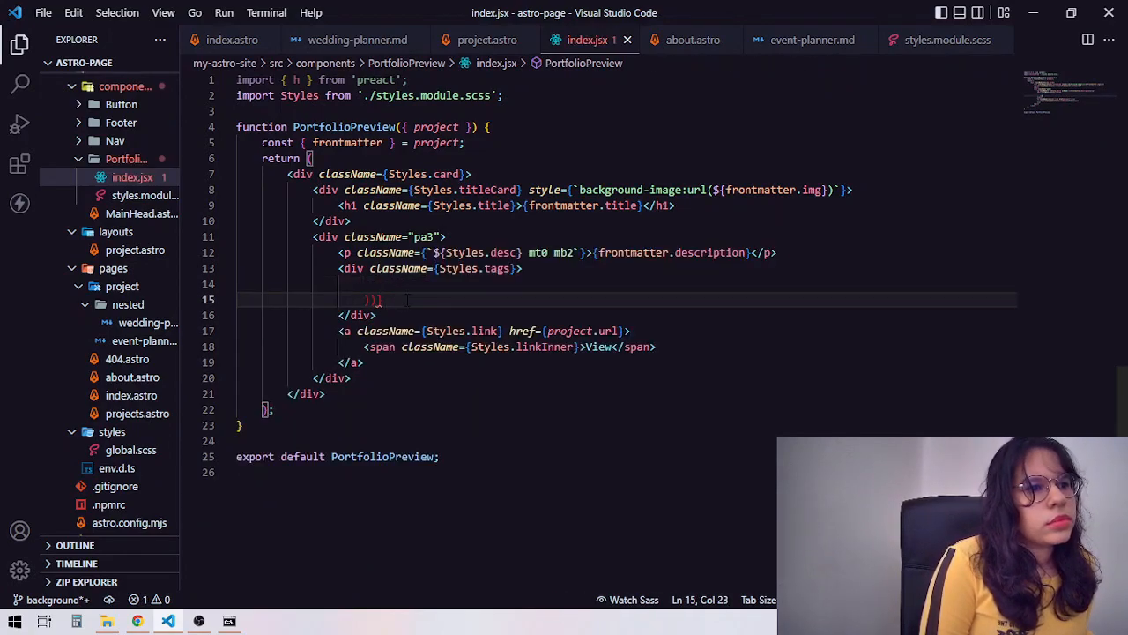
{"action": "key", "text": "Backspace"}
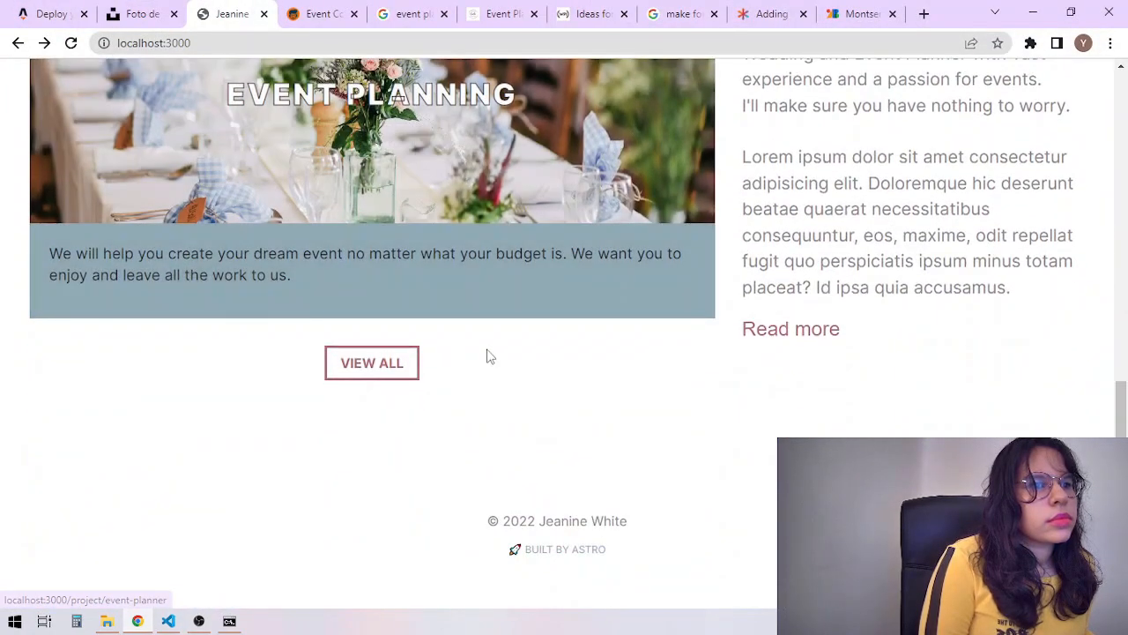
{"action": "scroll", "scroll_direction": "up", "scroll_amount": 3}
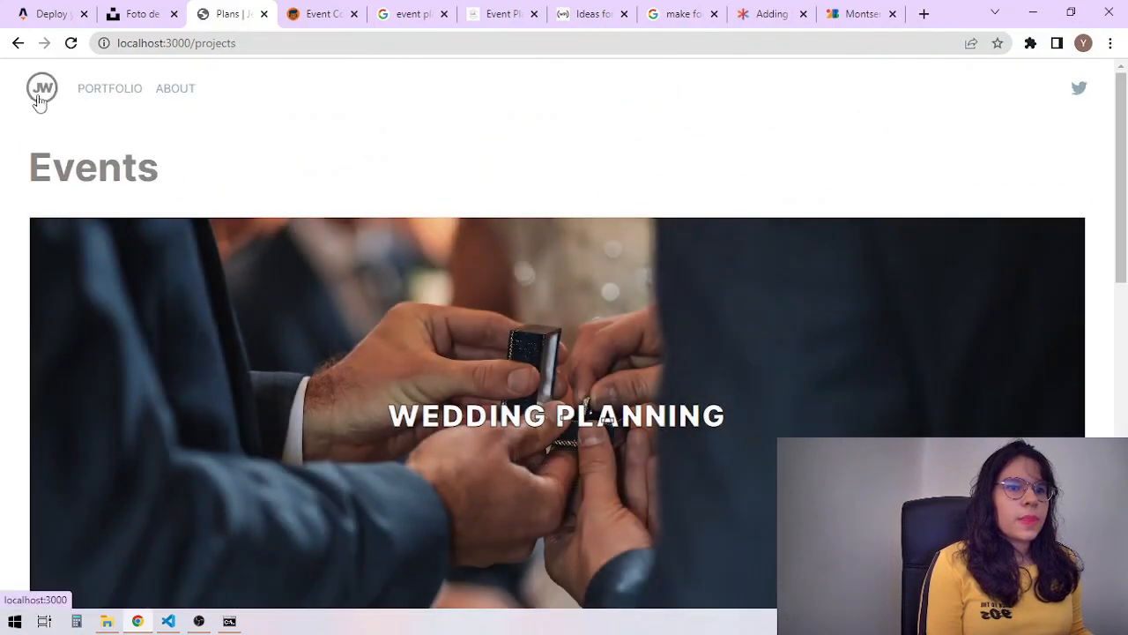
{"action": "left_click", "coordinate": [42, 88]}
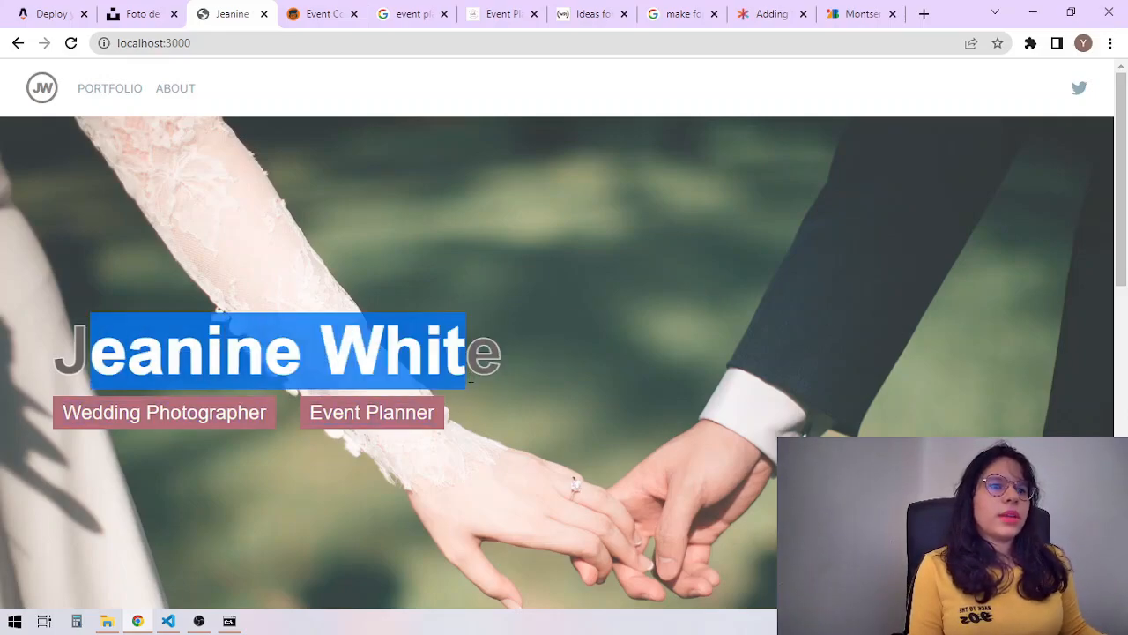
Remove Montserrat from the Google Fonts selected families, leaving only Raleway
{"action": "left_click", "coordinate": [855, 14]}
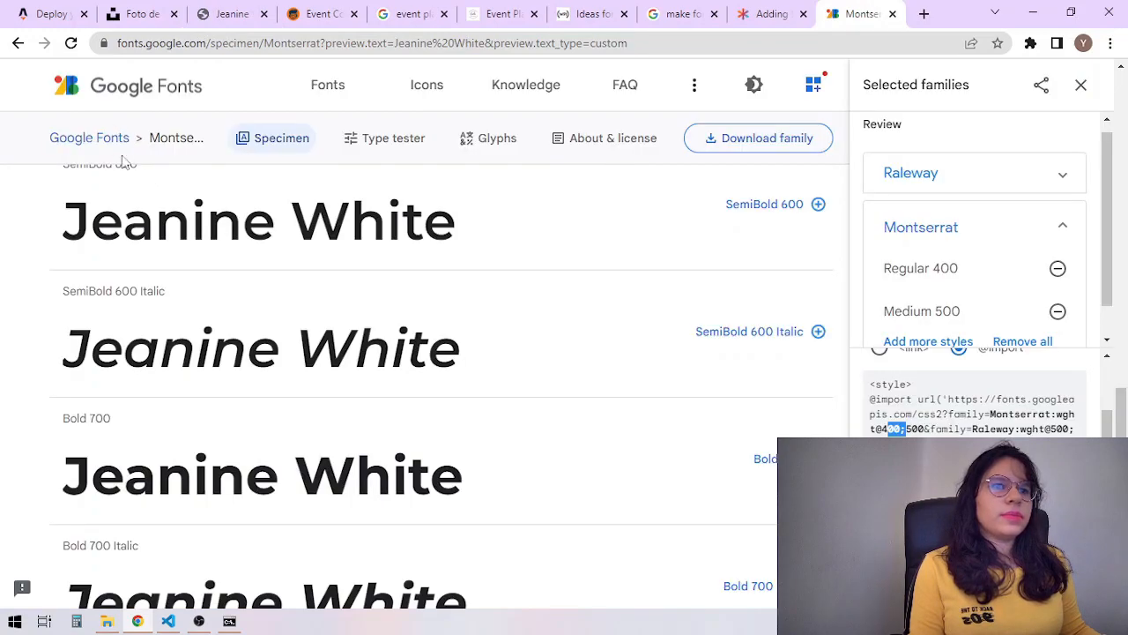
{"action": "scroll", "scroll_direction": "up", "scroll_amount": 3}
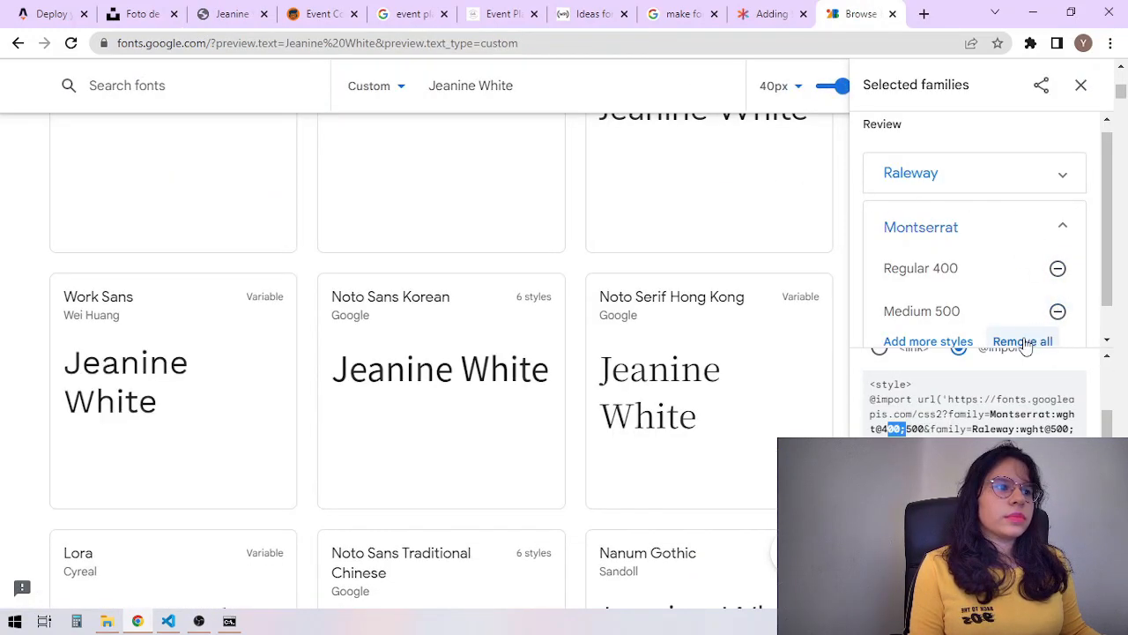
{"action": "left_click", "coordinate": [1022, 342]}
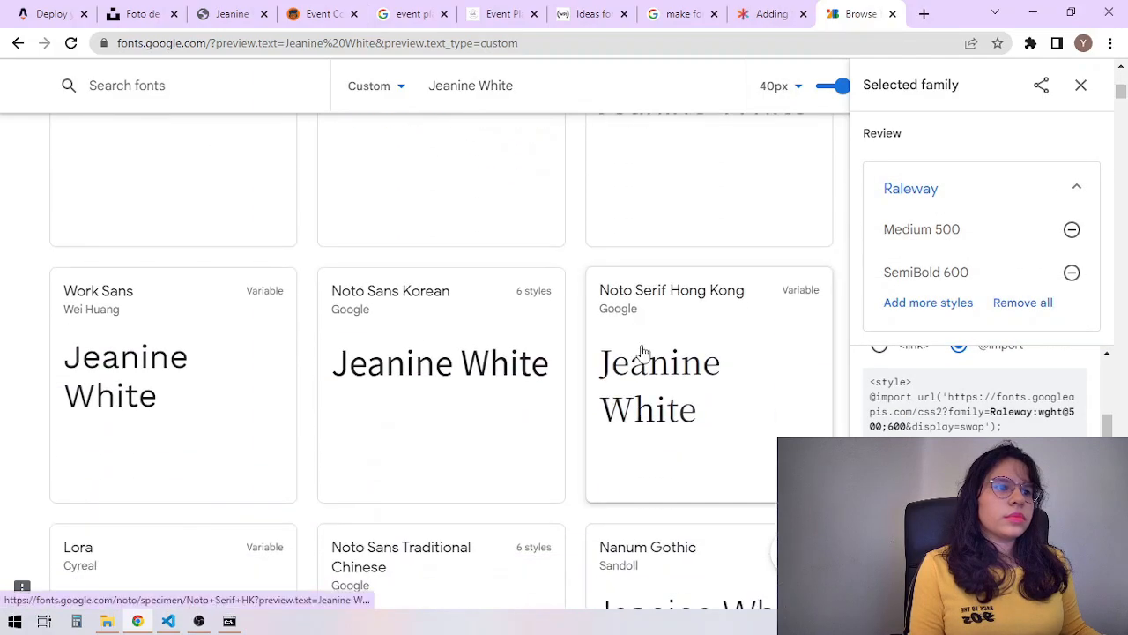
{"action": "left_click", "coordinate": [167, 620]}
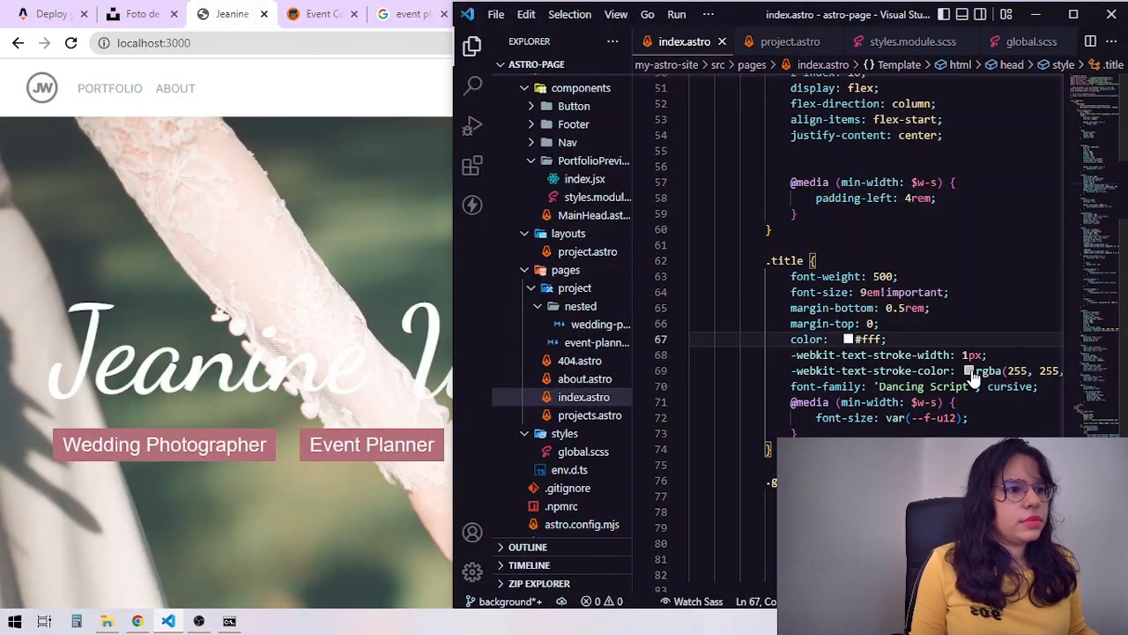
Set .title to font-family 'Dancing Script', cursive, check the hero and go to the About page
{"action": "scroll", "scroll_direction": "down", "scroll_amount": 3}
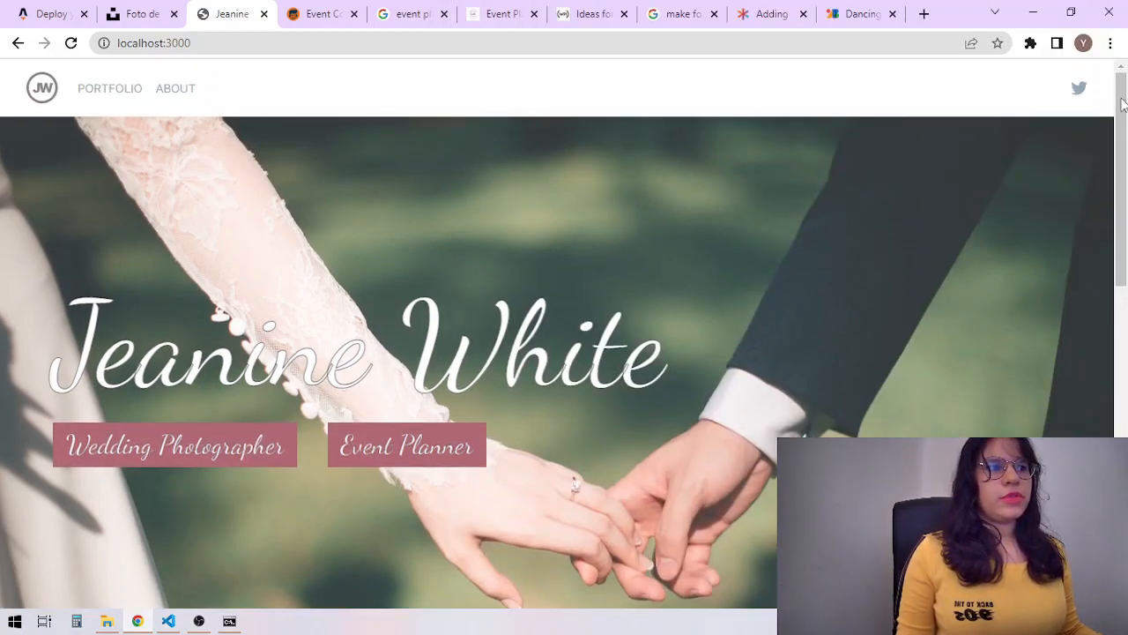
{"action": "left_click", "coordinate": [176, 89]}
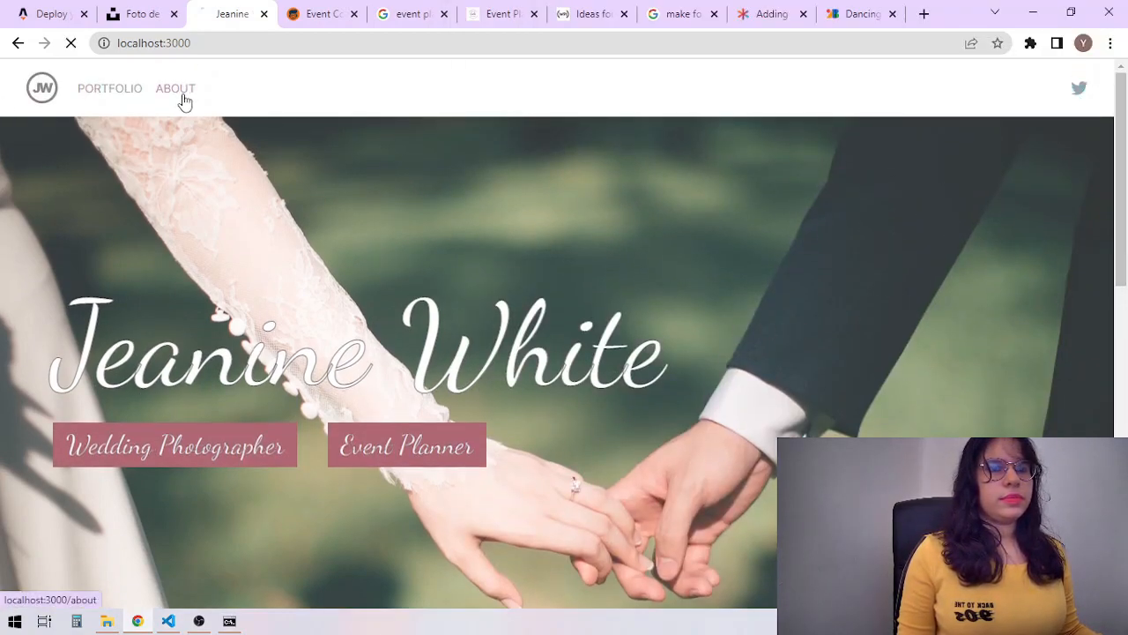
{"action": "left_click", "coordinate": [177, 88]}
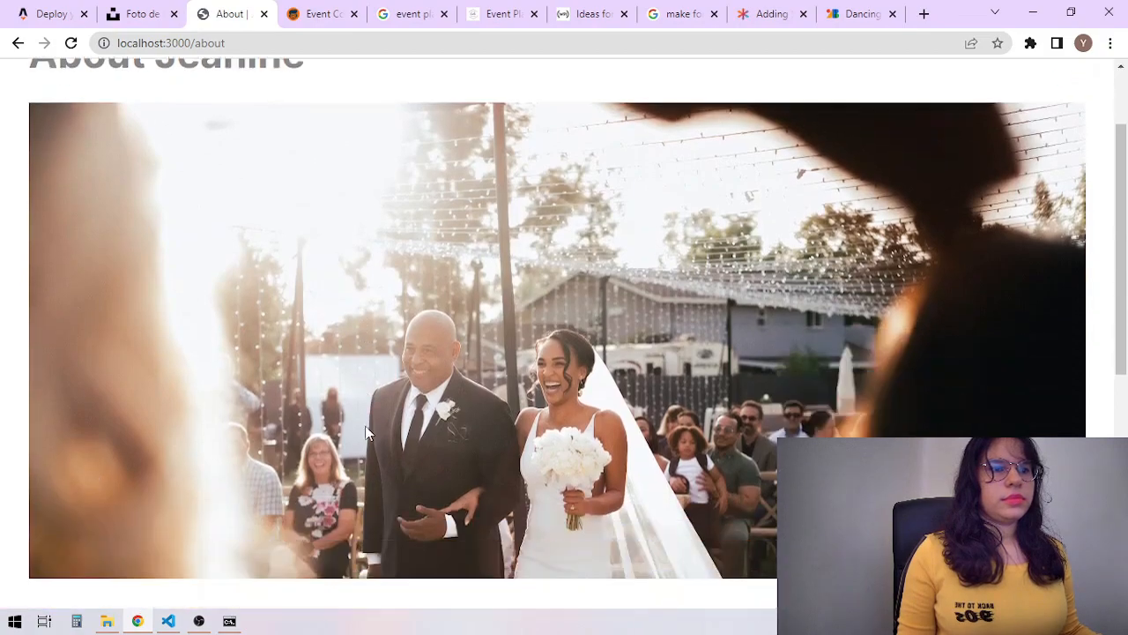
{"action": "scroll", "scroll_direction": "down", "scroll_amount": 3}
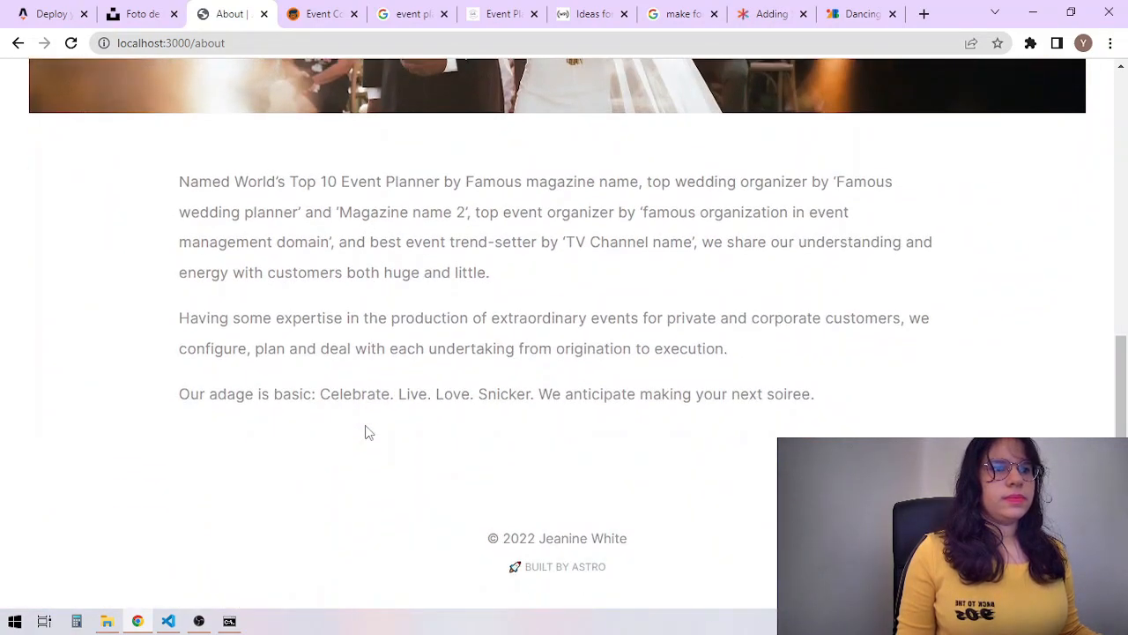
{"action": "left_click", "coordinate": [167, 621]}
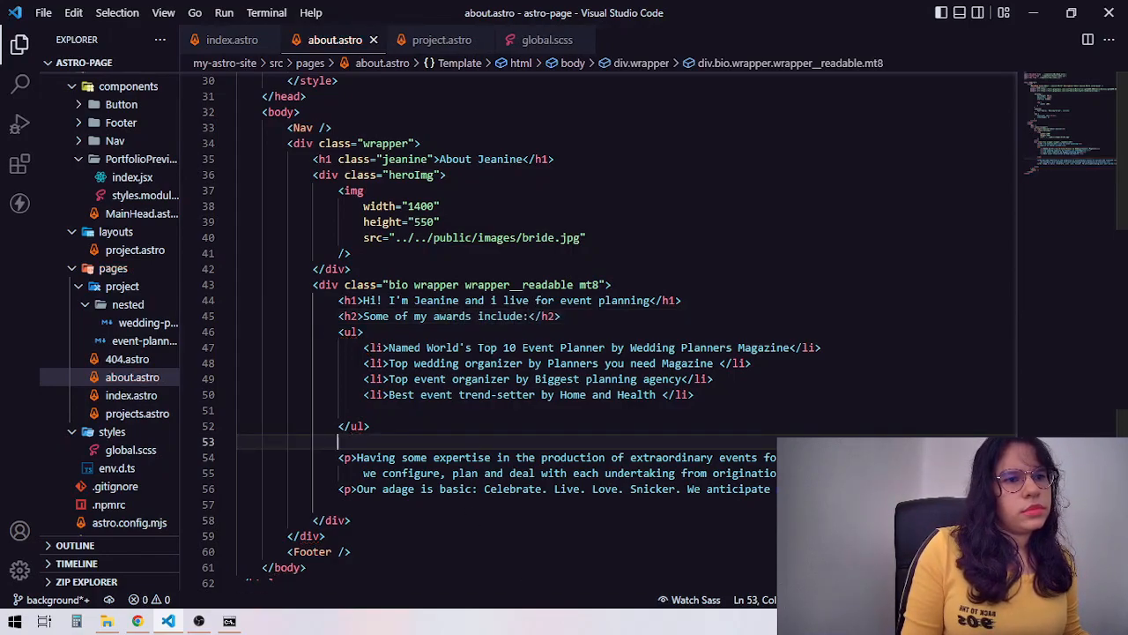
Scroll the About page to review the greeting, four awards, expertise paragraph and bold adage
{"action": "left_click", "coordinate": [137, 620]}
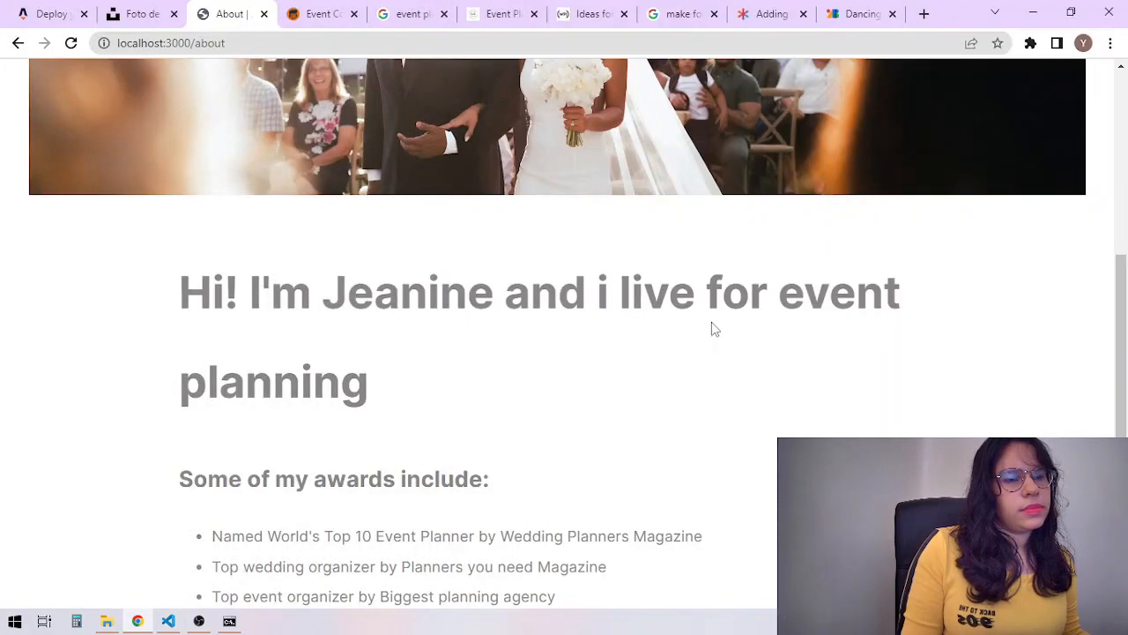
{"action": "scroll", "scroll_direction": "down", "scroll_amount": 3}
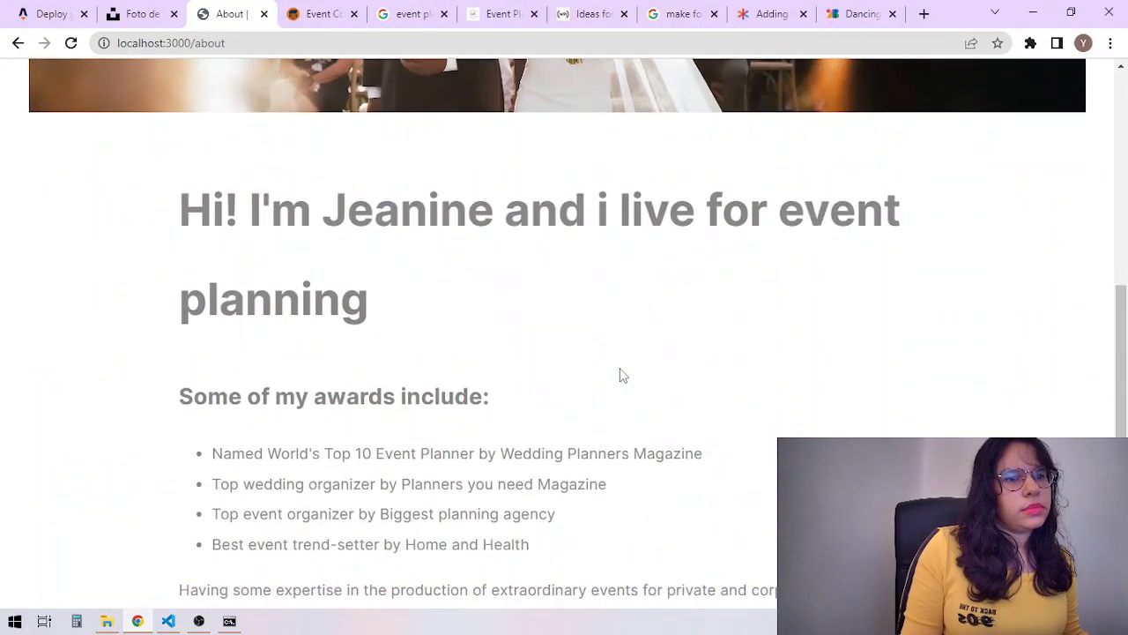
{"action": "scroll", "scroll_direction": "down", "scroll_amount": 3}
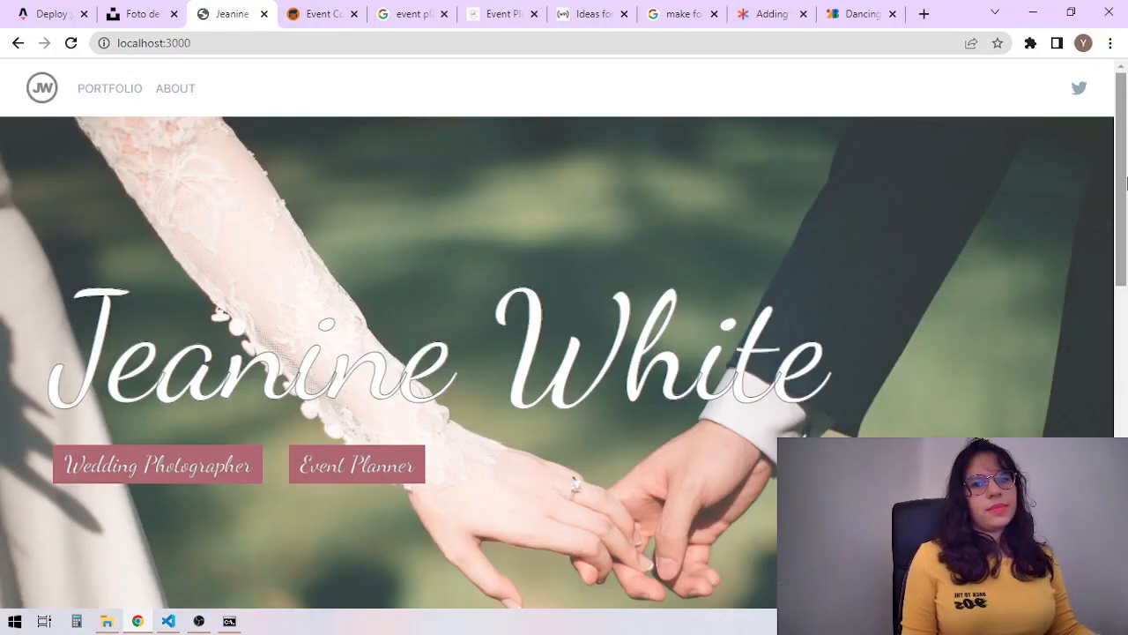
{"action": "scroll", "scroll_direction": "down", "scroll_amount": 3}
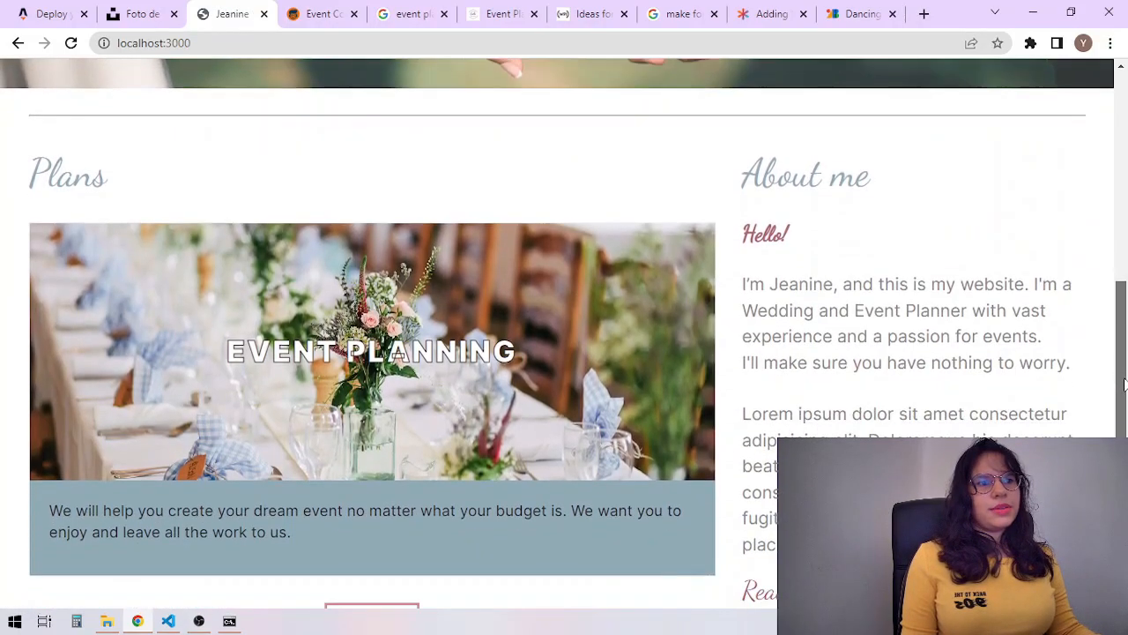
{"action": "scroll", "scroll_direction": "up", "scroll_amount": 3}
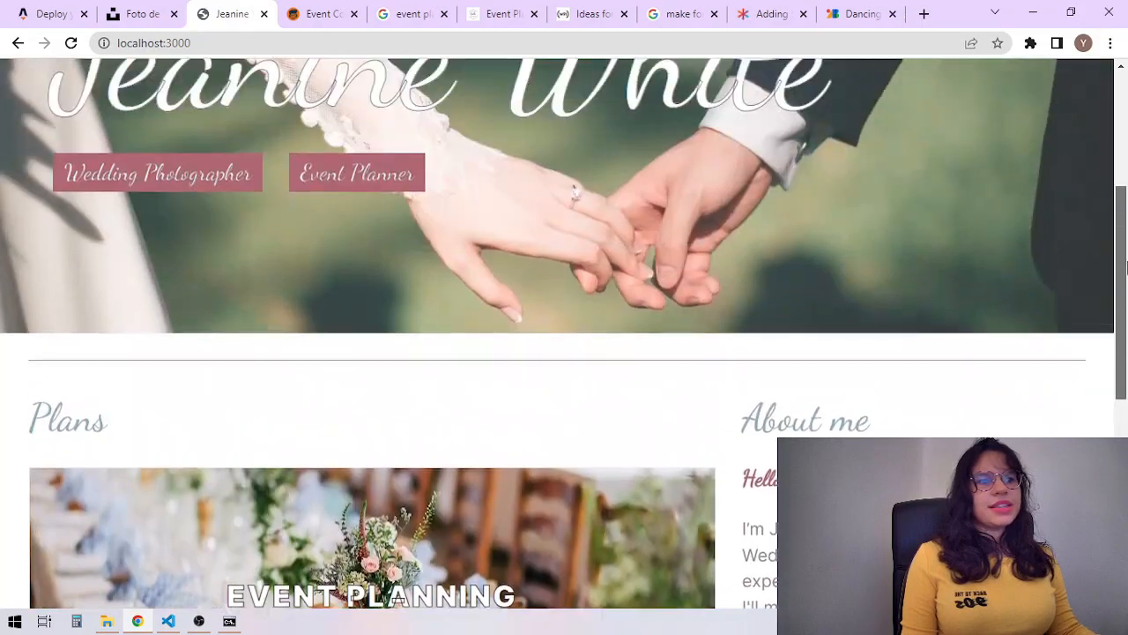
{"action": "scroll", "scroll_direction": "up", "scroll_amount": 3}
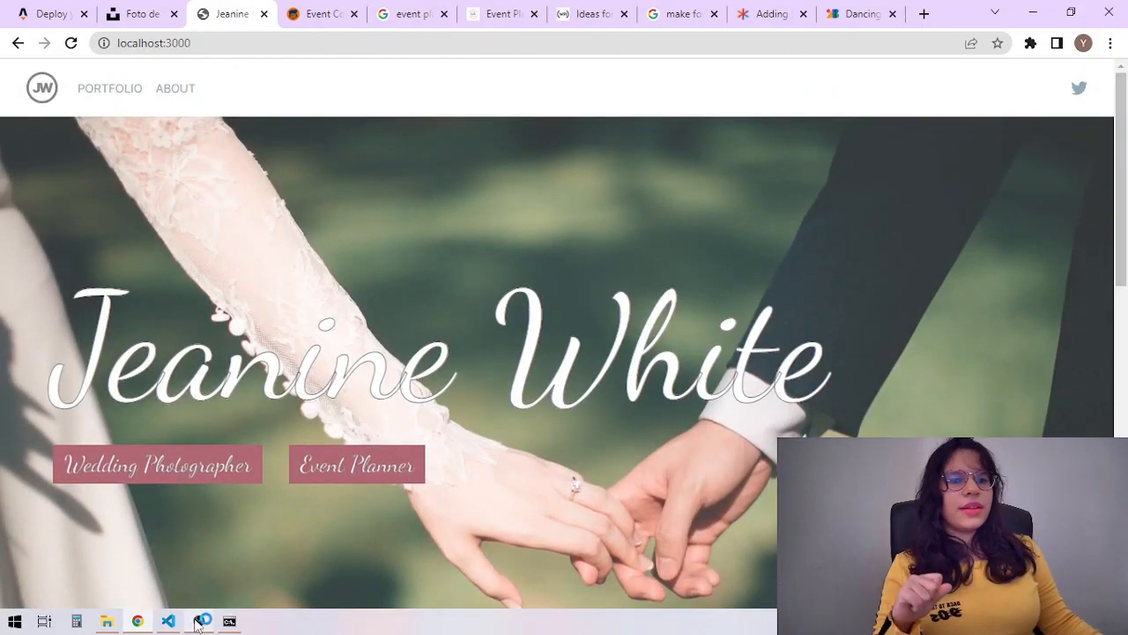
{"action": "mouse_move", "coordinate": [198, 621]}
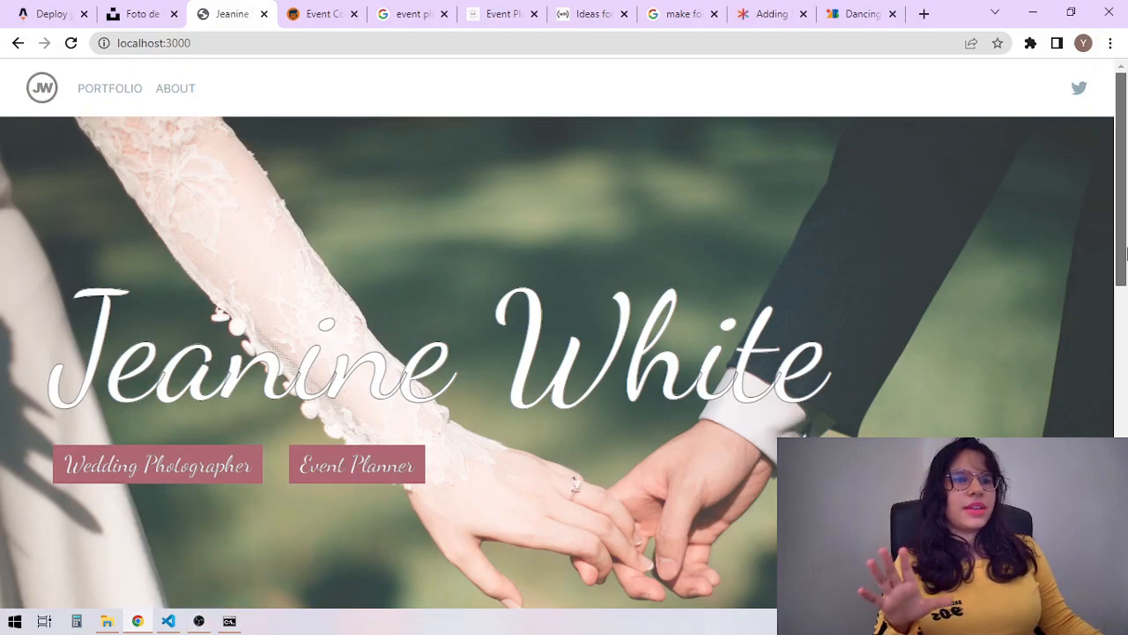
{"action": "scroll", "scroll_direction": "down", "scroll_amount": 3}
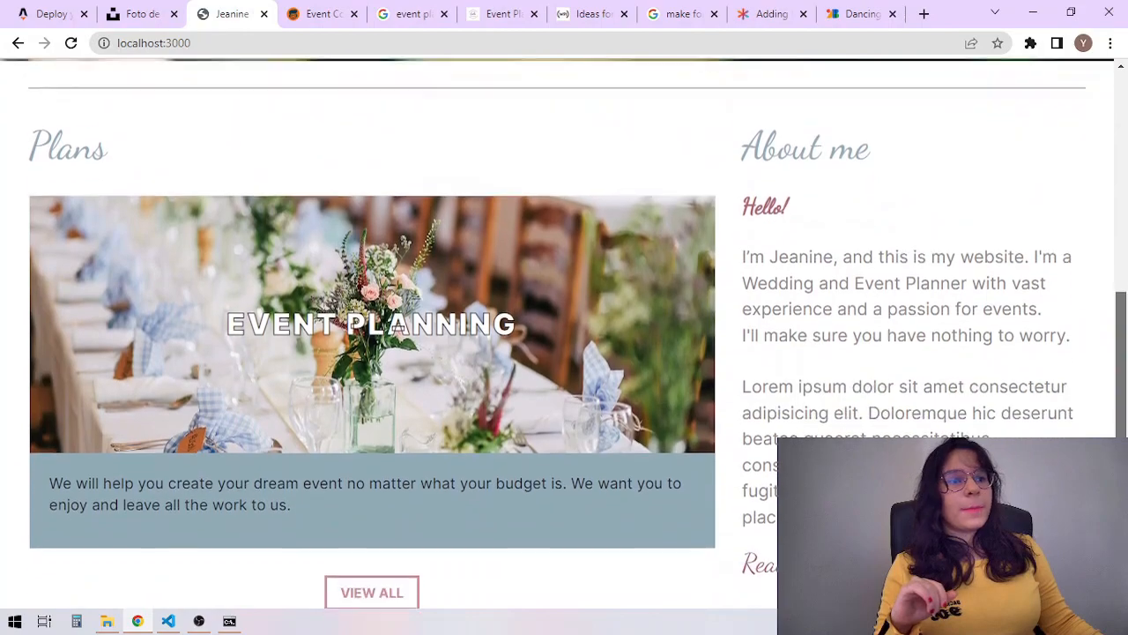
{"action": "scroll", "scroll_direction": "down", "scroll_amount": 3}
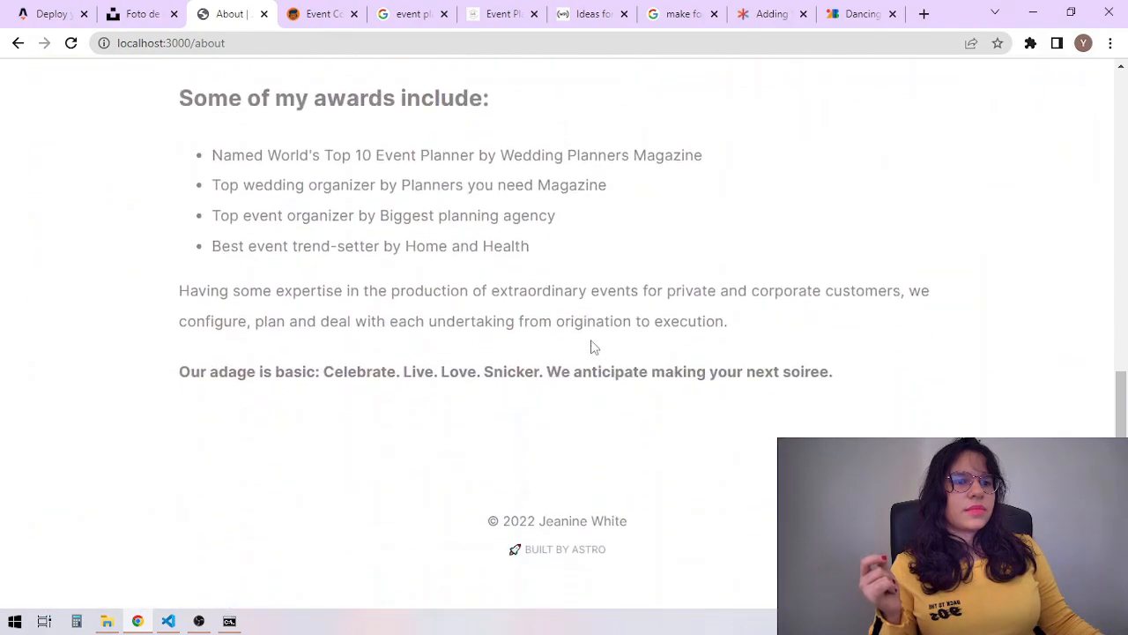
From the projects portfolio view the wedding planning project, then return to the localhost:3000 home page
{"action": "left_click", "coordinate": [110, 88]}
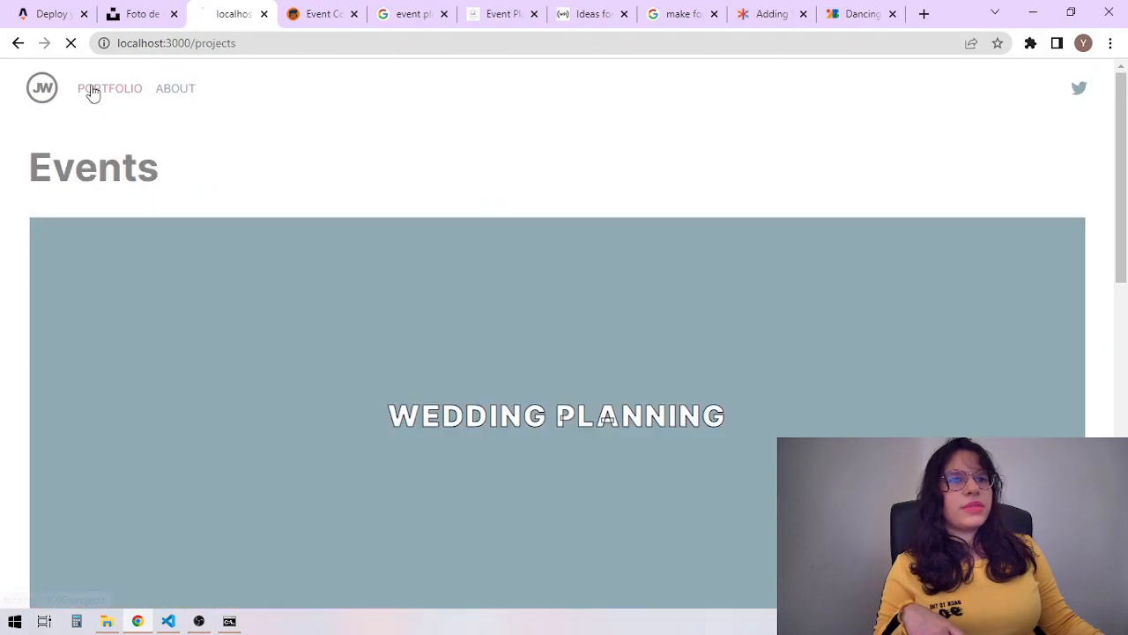
{"action": "left_click", "coordinate": [557, 416]}
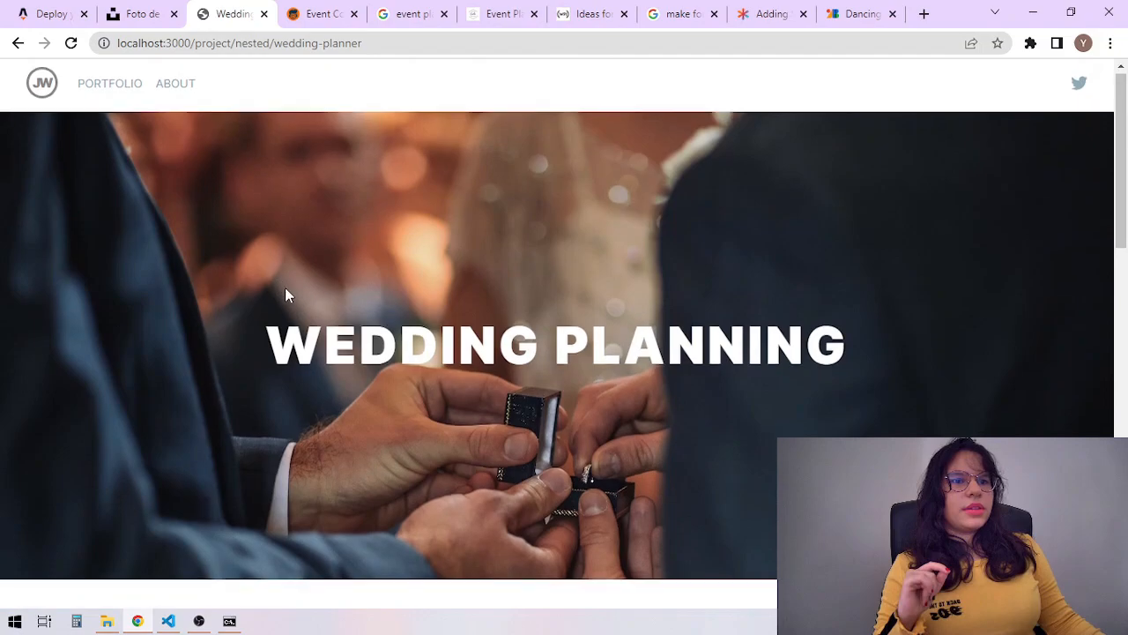
{"action": "left_click", "coordinate": [18, 42]}
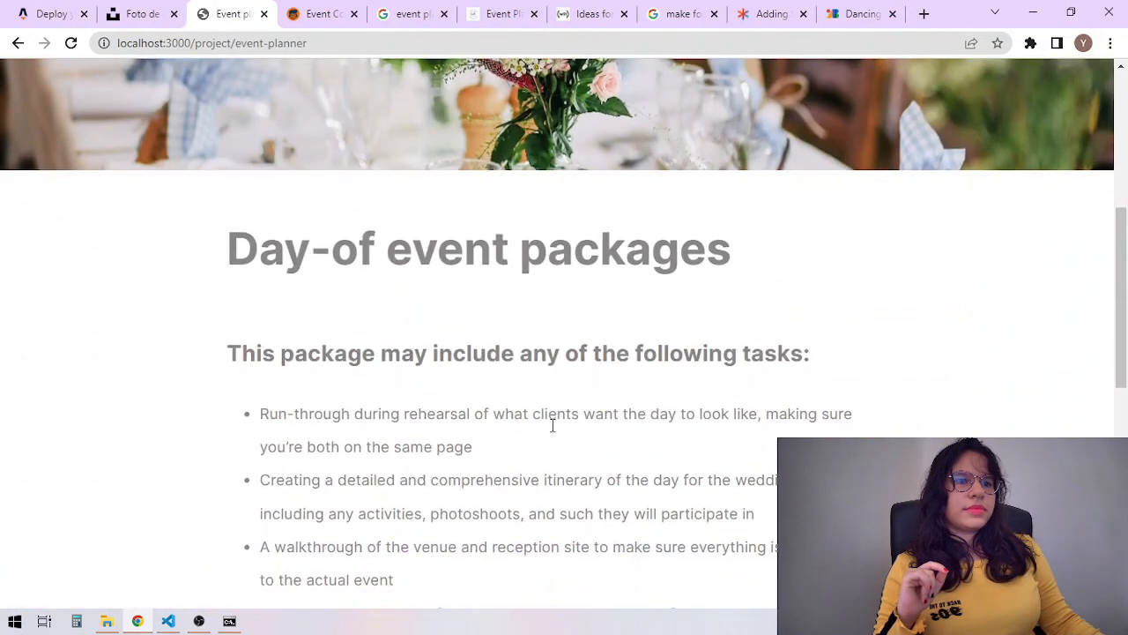
Scroll through the home page sections and back up to the hero
{"action": "scroll", "scroll_direction": "up", "scroll_amount": 3}
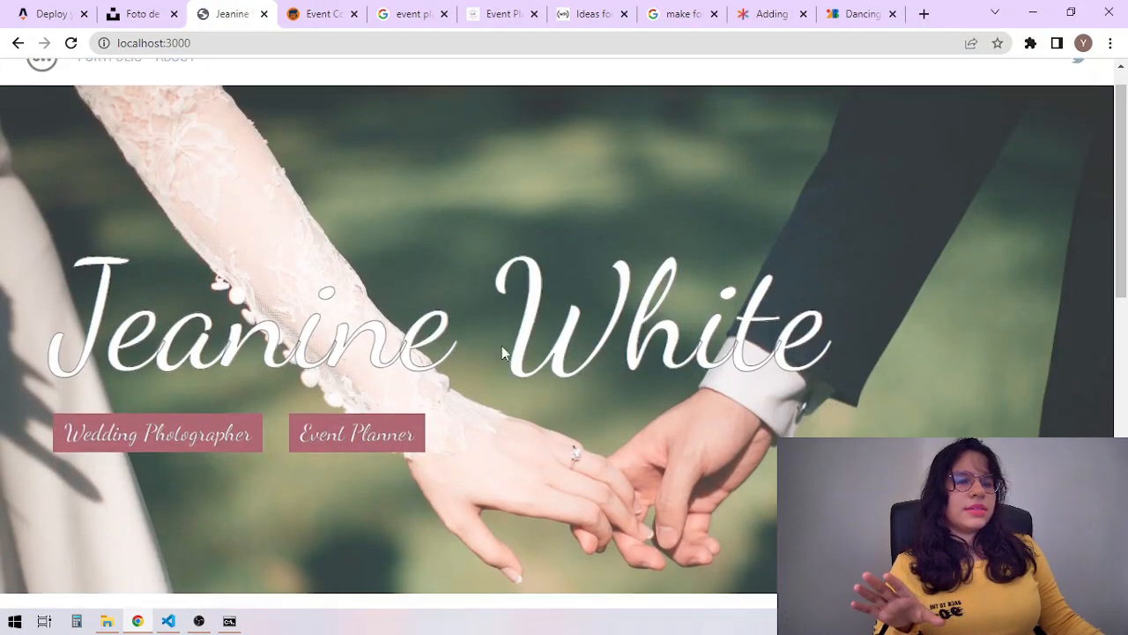
{"action": "scroll", "scroll_direction": "down", "scroll_amount": 3}
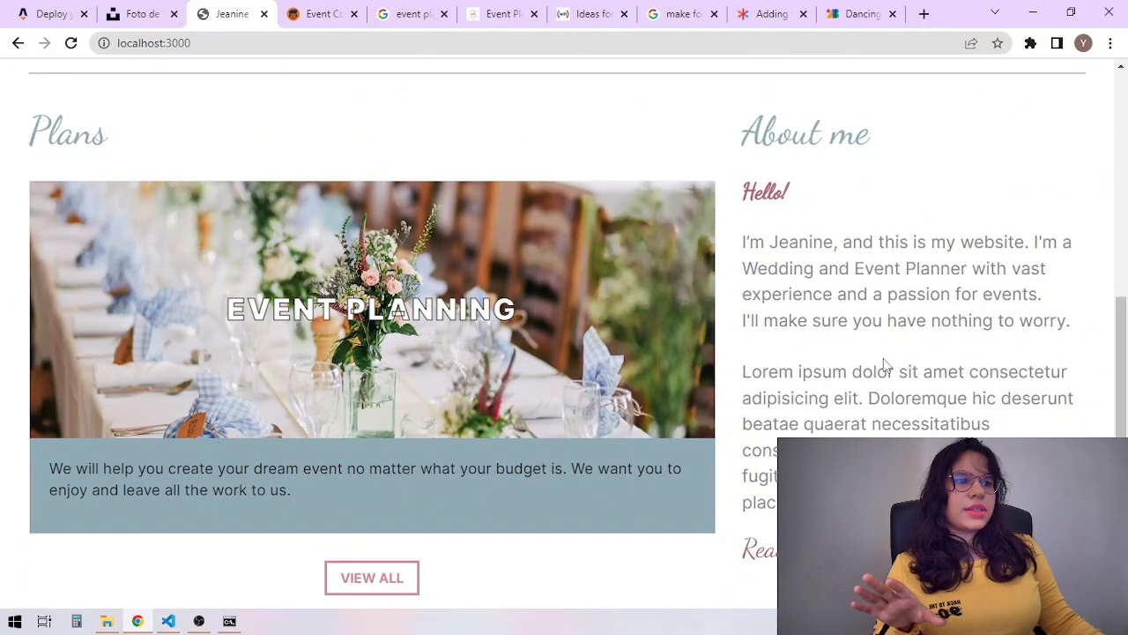
{"action": "scroll", "scroll_direction": "down", "scroll_amount": 3}
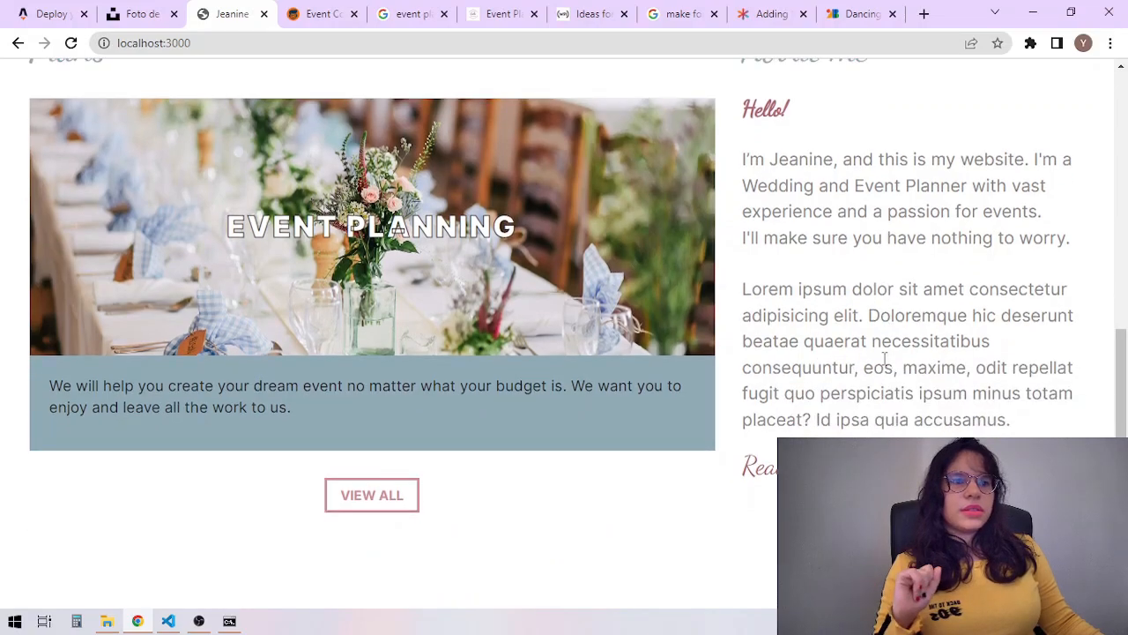
{"action": "scroll", "scroll_direction": "down", "scroll_amount": 3}
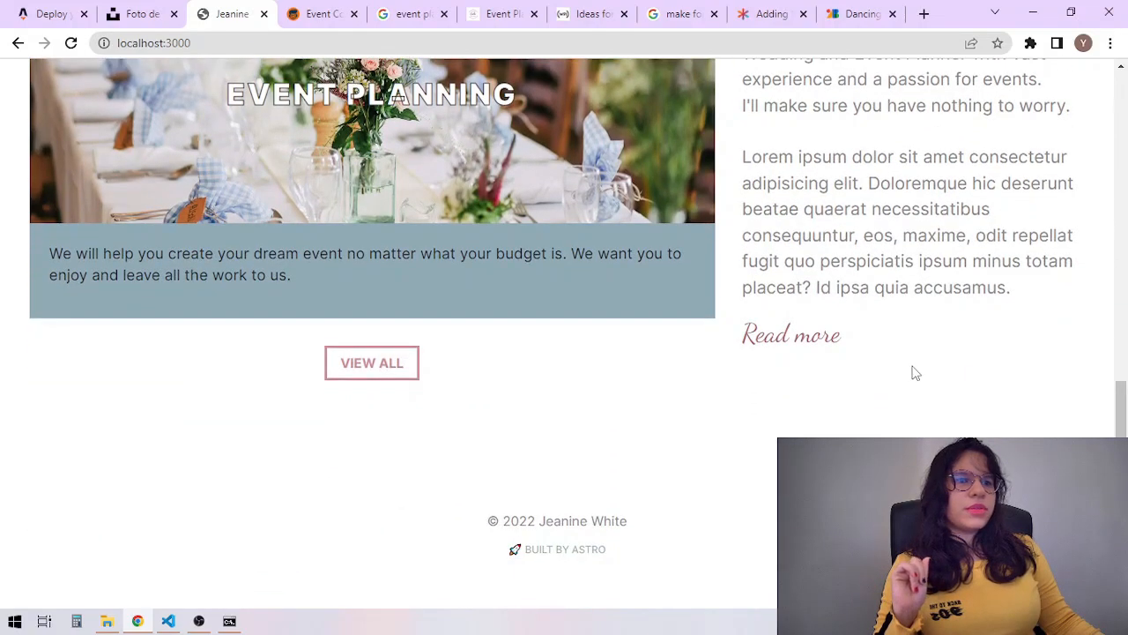
{"action": "scroll", "scroll_direction": "up", "scroll_amount": 3}
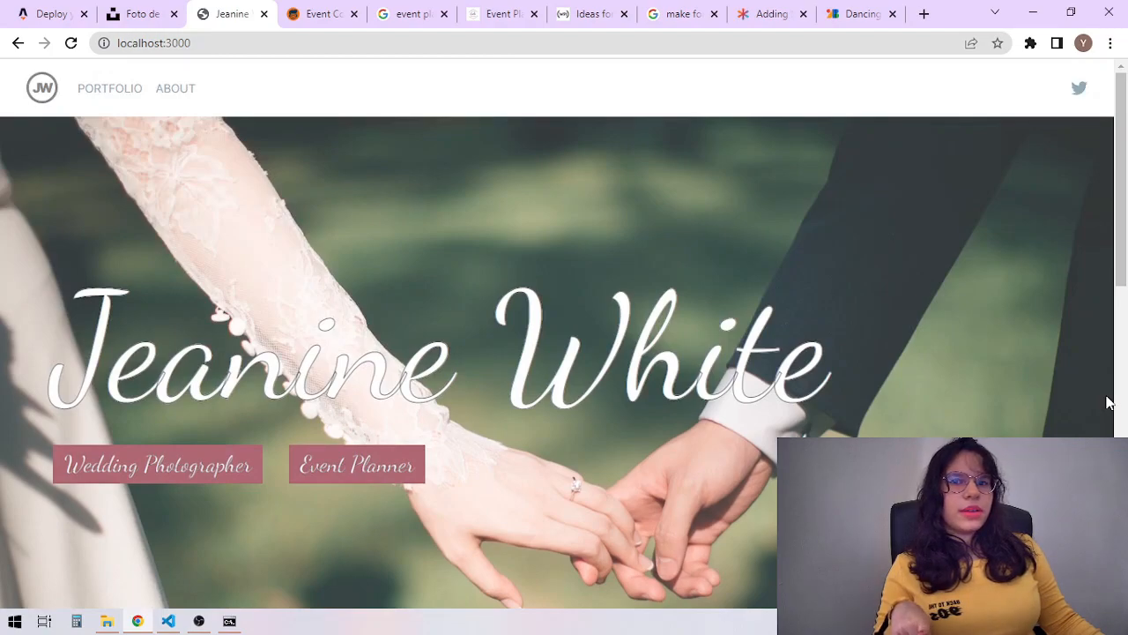
Read the Astro Docs Netlify deployment guide through its SSR/Edge adapter steps, then start a new tab
{"action": "left_click", "coordinate": [49, 14]}
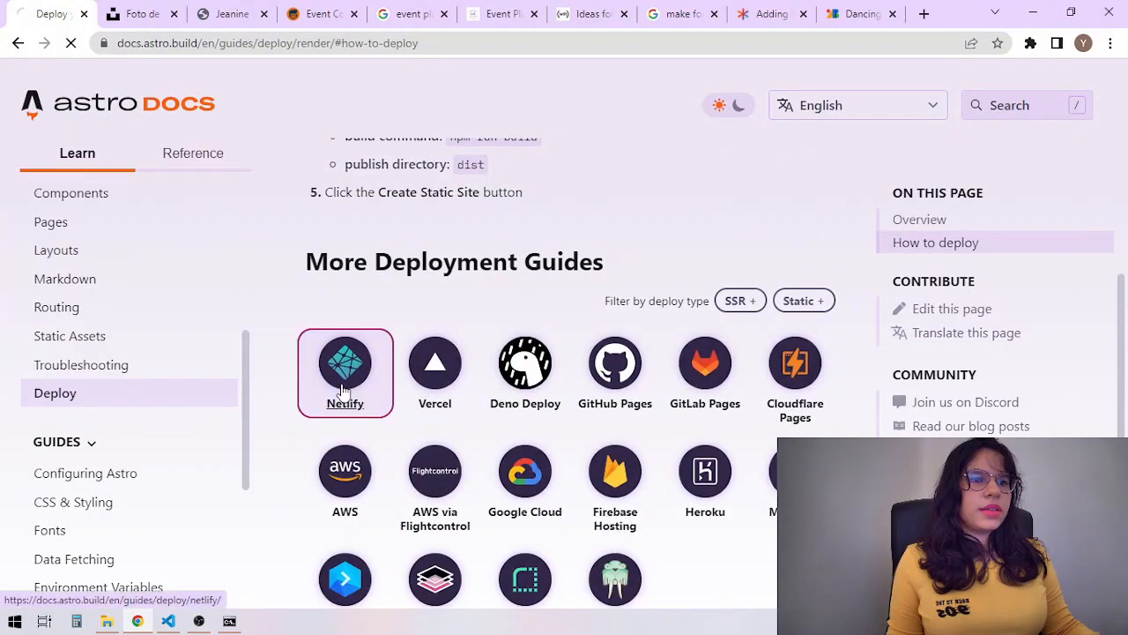
{"action": "left_click", "coordinate": [346, 363]}
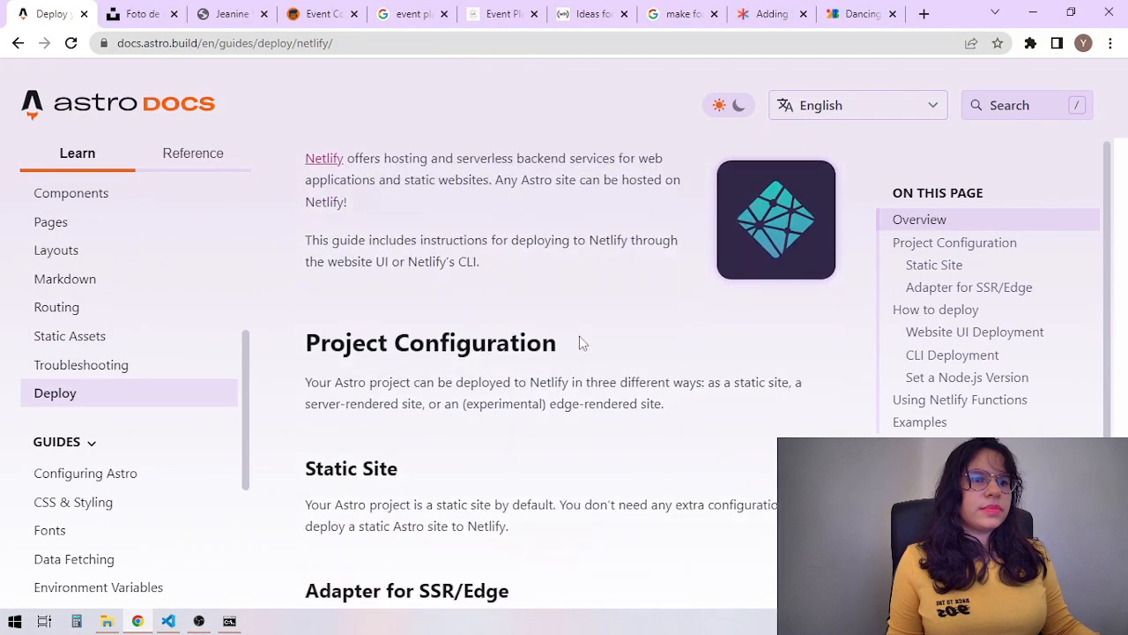
{"action": "scroll", "scroll_direction": "down", "scroll_amount": 3}
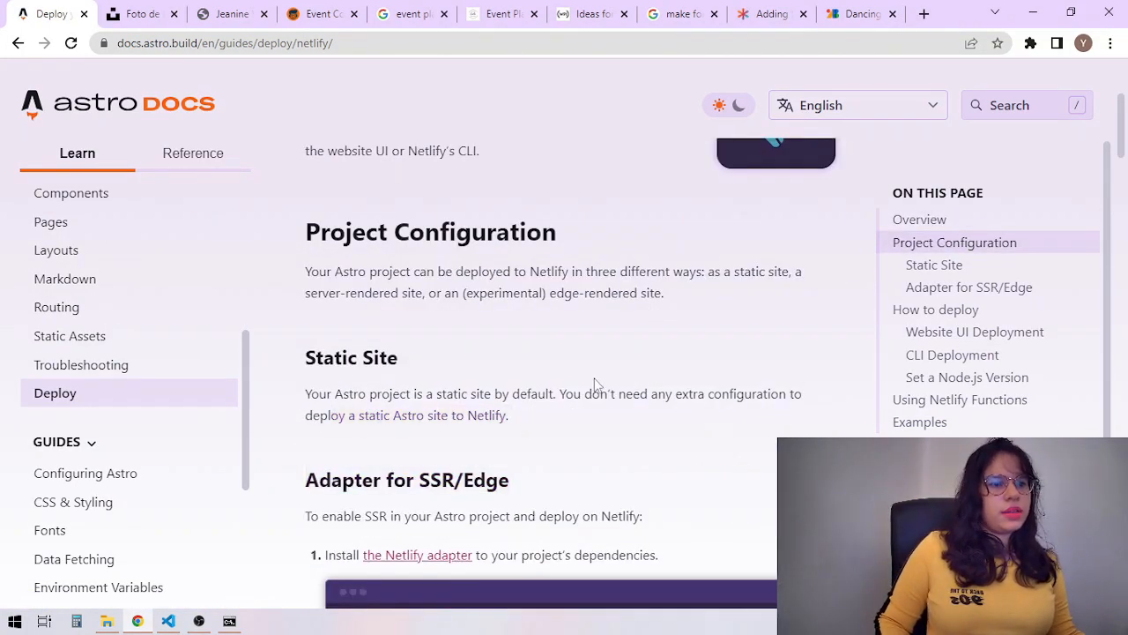
{"action": "scroll", "scroll_direction": "down", "scroll_amount": 3}
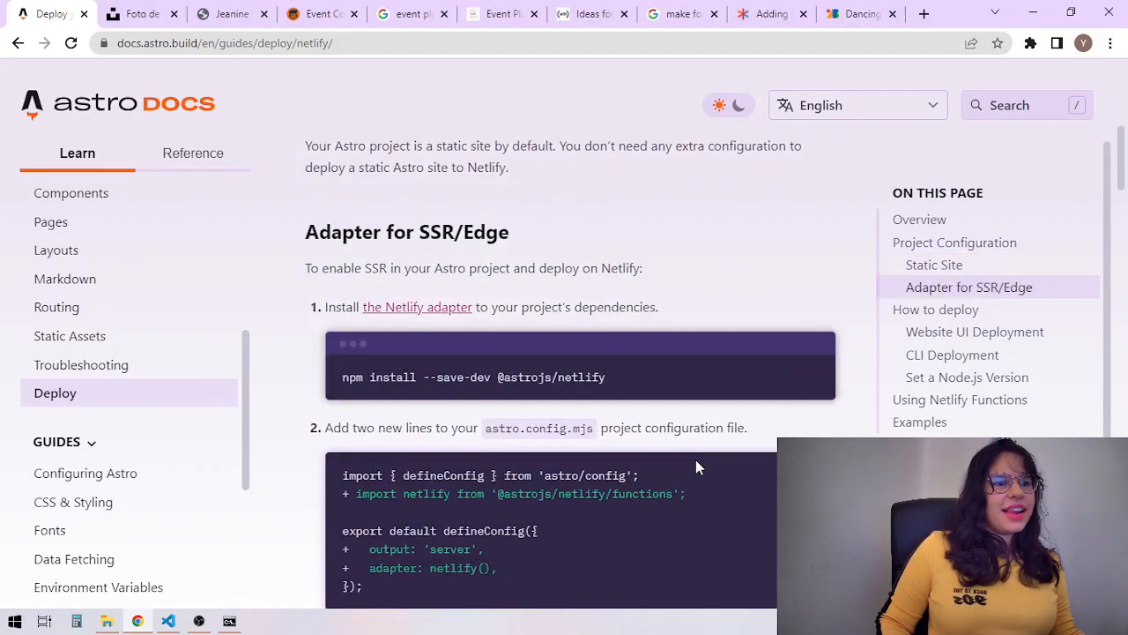
{"action": "left_click", "coordinate": [923, 14]}
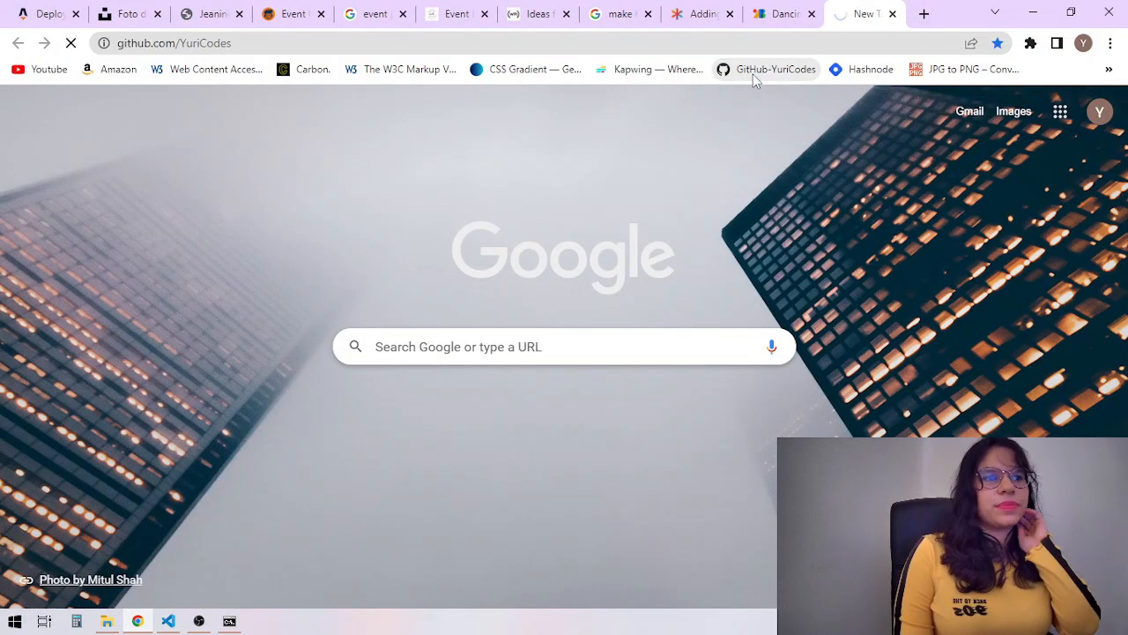
Create a new public GitHub repository named ASTRO-landingpage under YuriCodes
{"action": "left_click", "coordinate": [765, 68]}
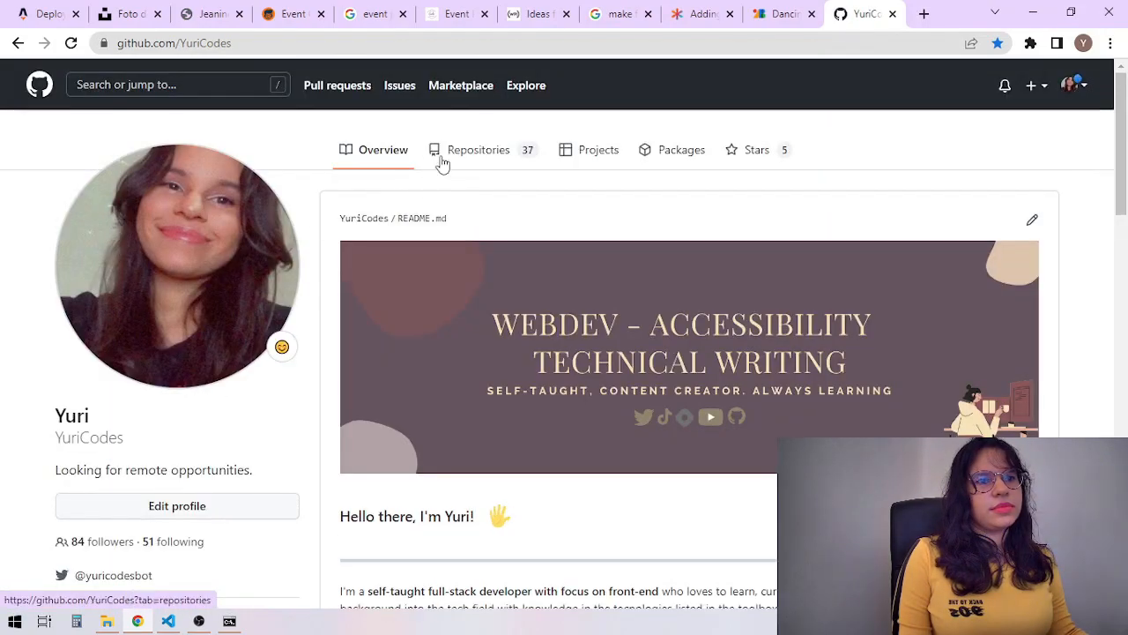
{"action": "left_click", "coordinate": [480, 148]}
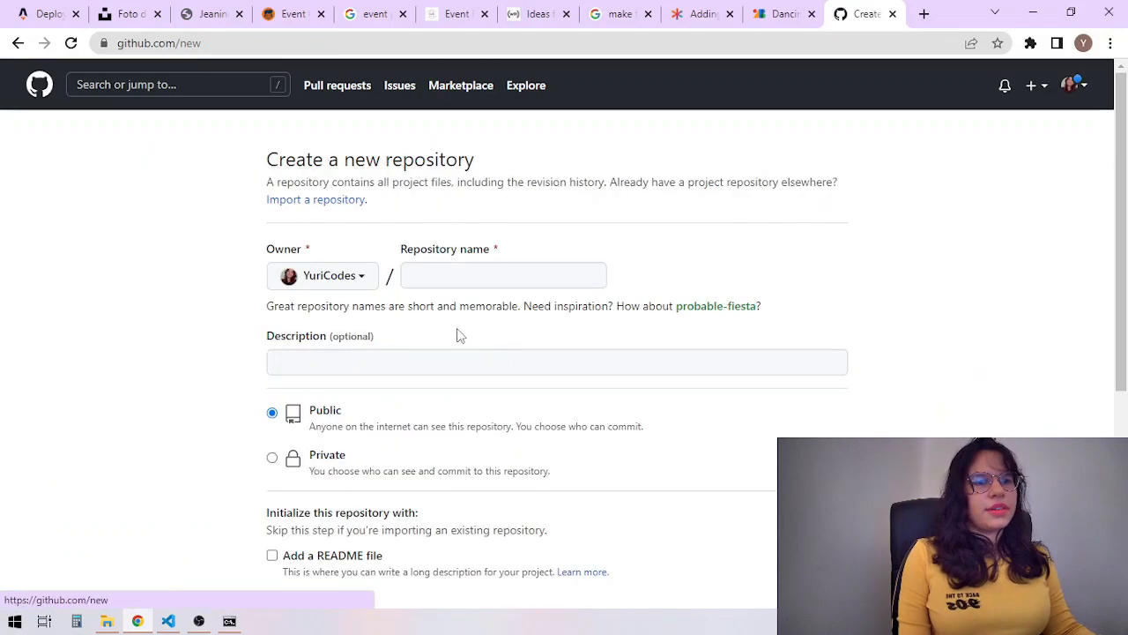
{"action": "type", "text": "ASTRO-landingp"}
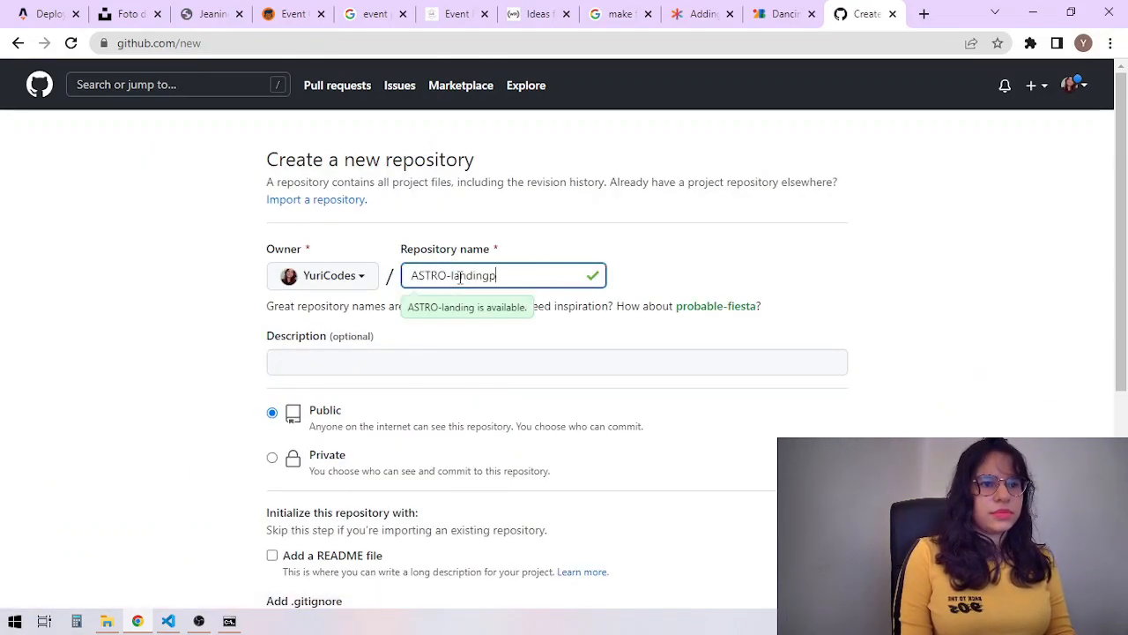
{"action": "left_click", "coordinate": [335, 467]}
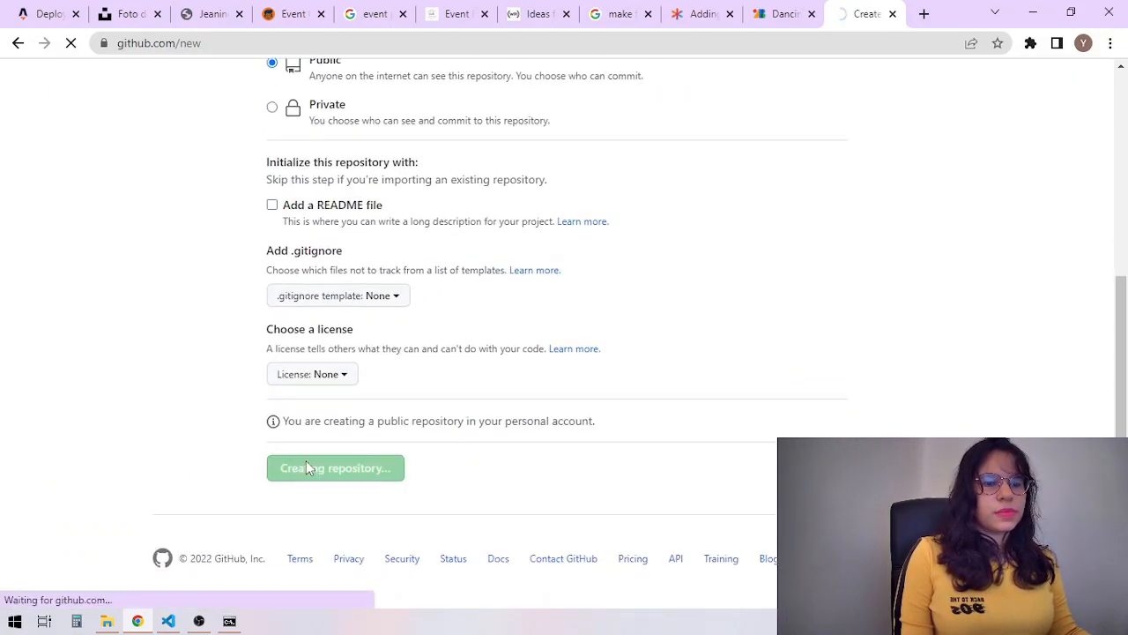
{"action": "left_click", "coordinate": [335, 467]}
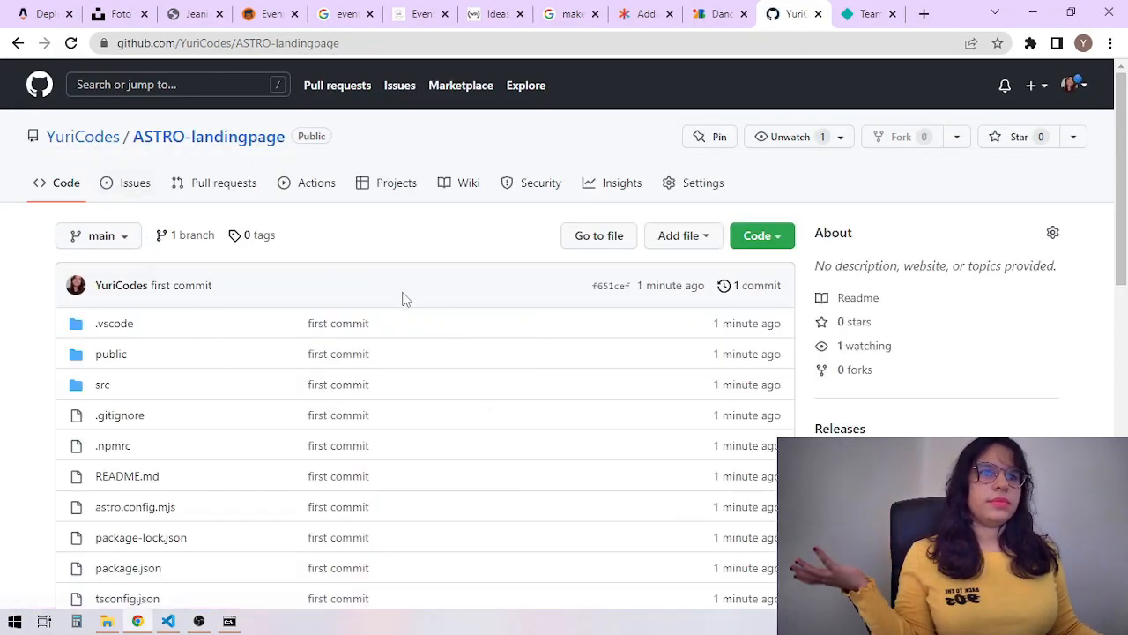
Review the repository's pushed first-commit files and README
{"action": "scroll", "scroll_direction": "down", "scroll_amount": 3}
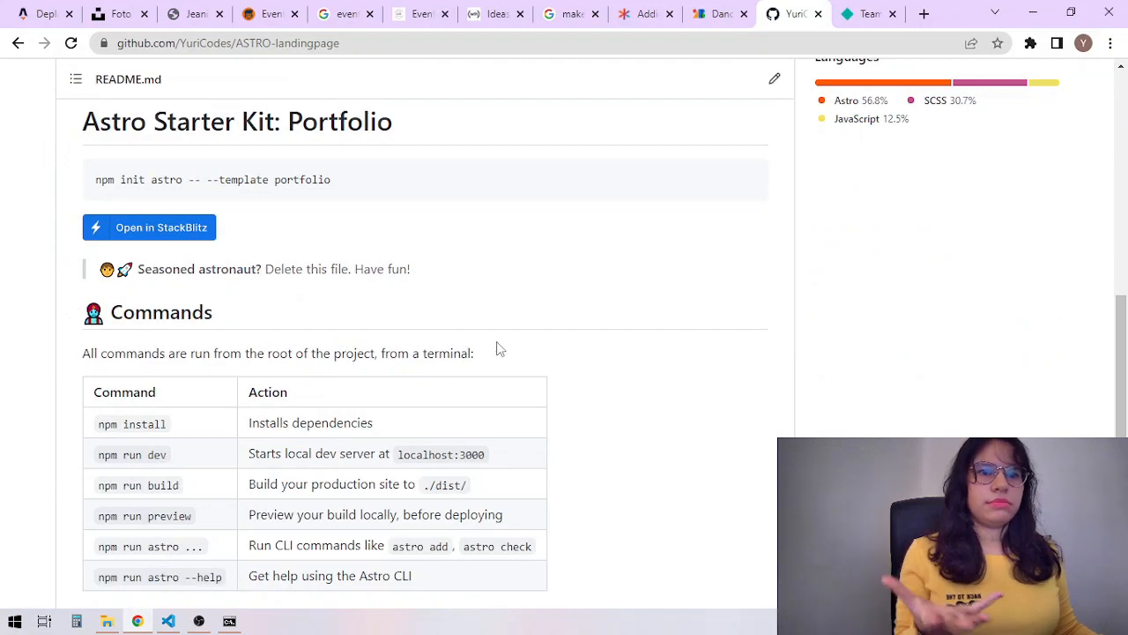
{"action": "scroll", "scroll_direction": "down", "scroll_amount": 3}
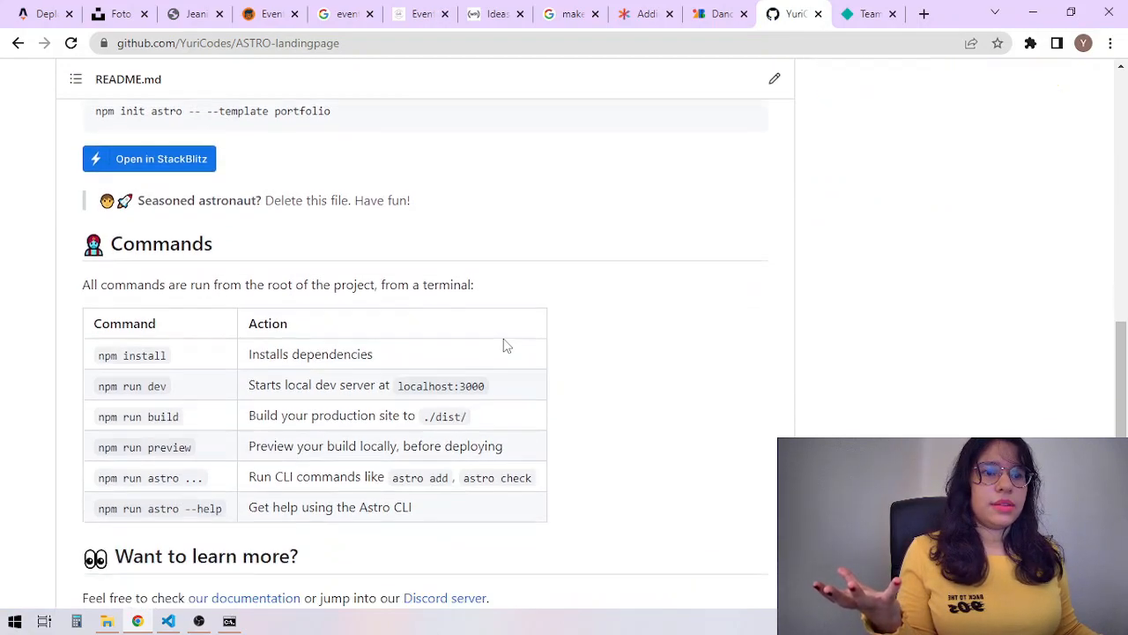
{"action": "scroll", "scroll_direction": "down", "scroll_amount": 3}
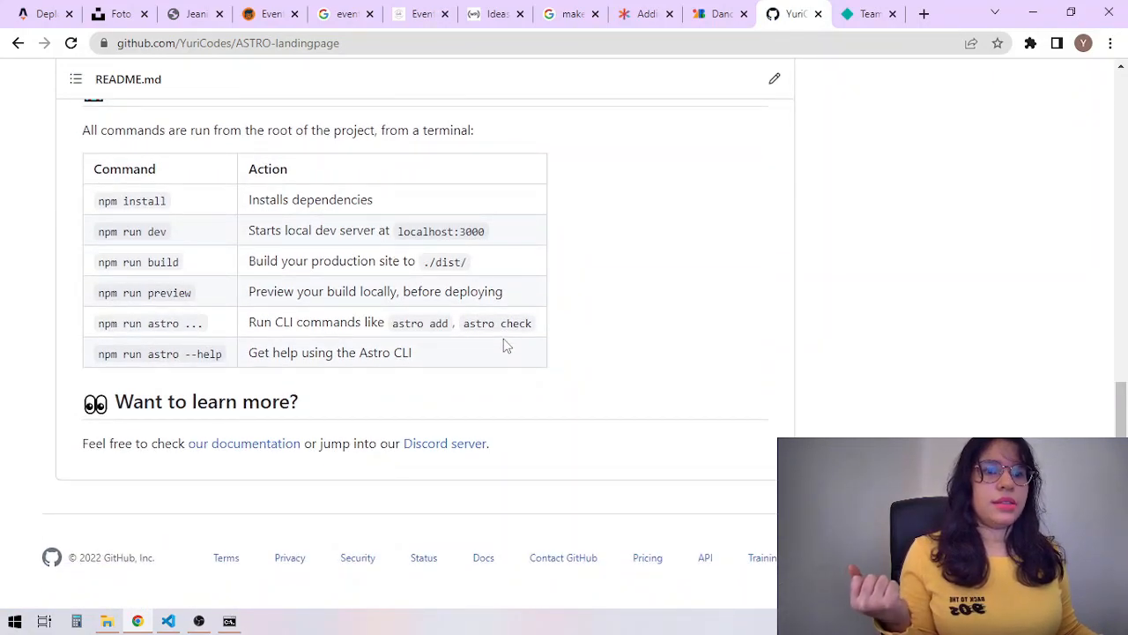
{"action": "scroll", "scroll_direction": "up", "scroll_amount": 3}
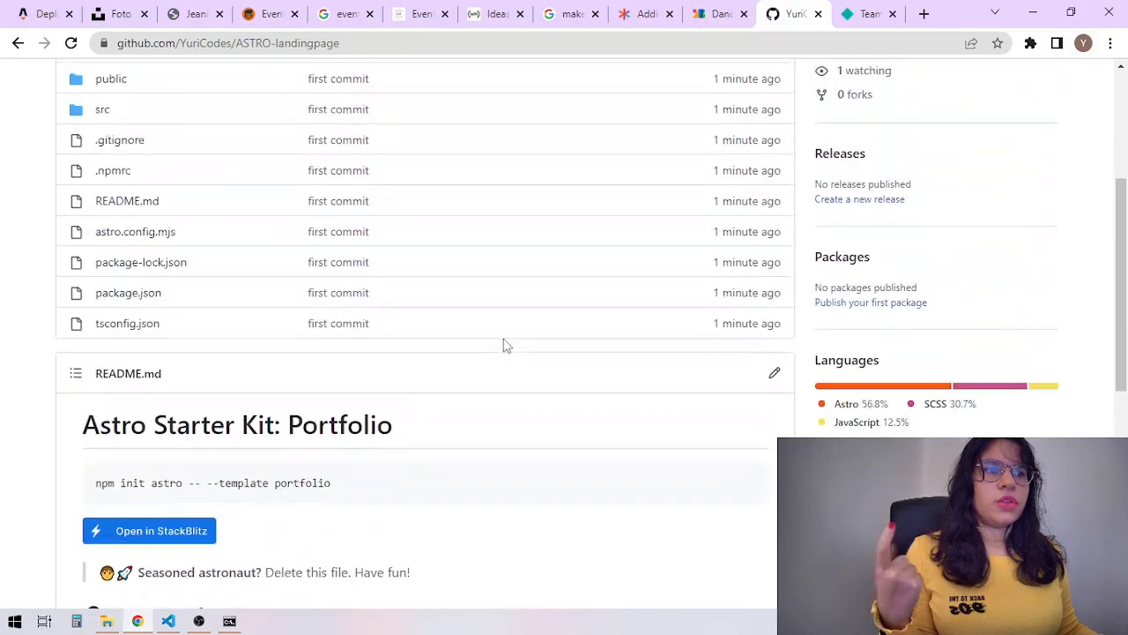
{"action": "scroll", "scroll_direction": "up", "scroll_amount": 3}
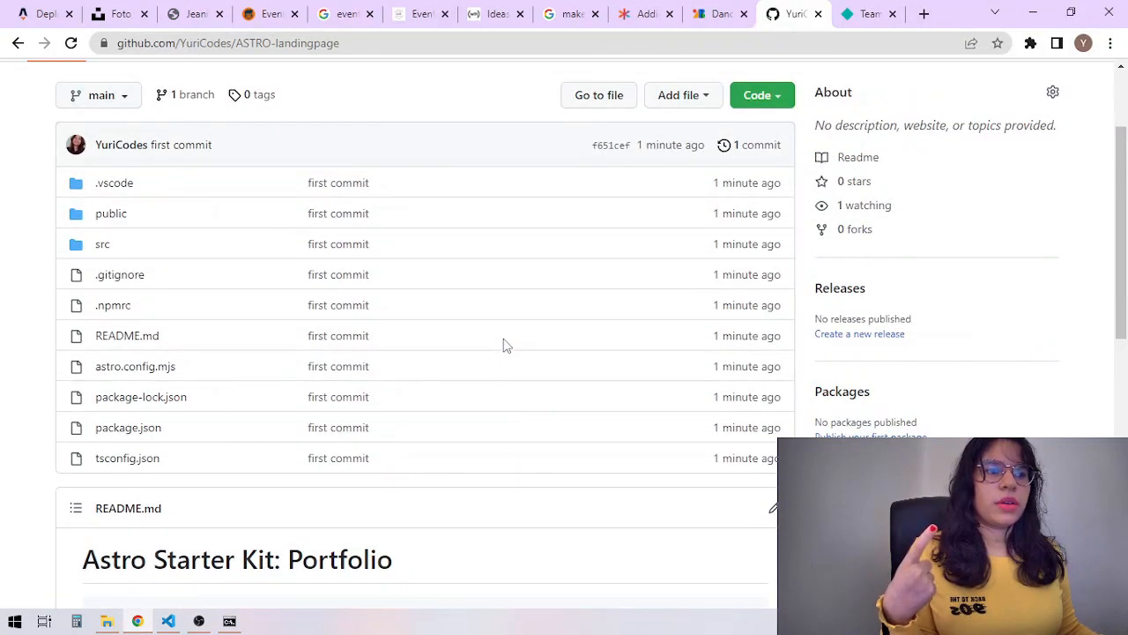
Import ASTRO-landingpage from GitHub as a new Netlify site and deploy it with npm run build and the dist folder
{"action": "left_click", "coordinate": [868, 14]}
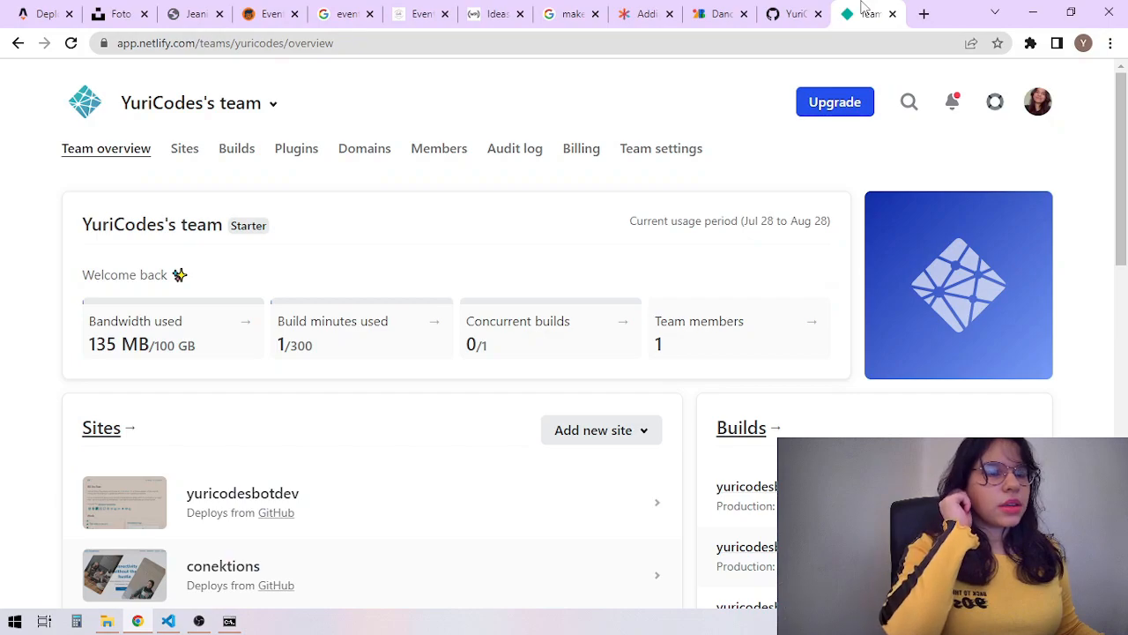
{"action": "left_click", "coordinate": [183, 148]}
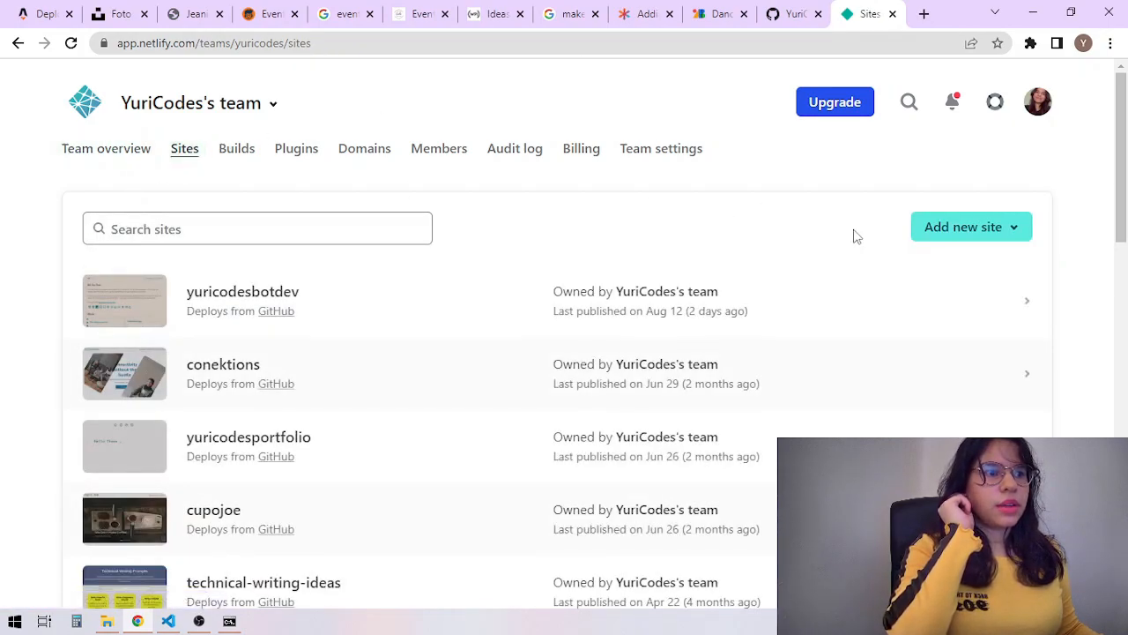
{"action": "left_click", "coordinate": [963, 226]}
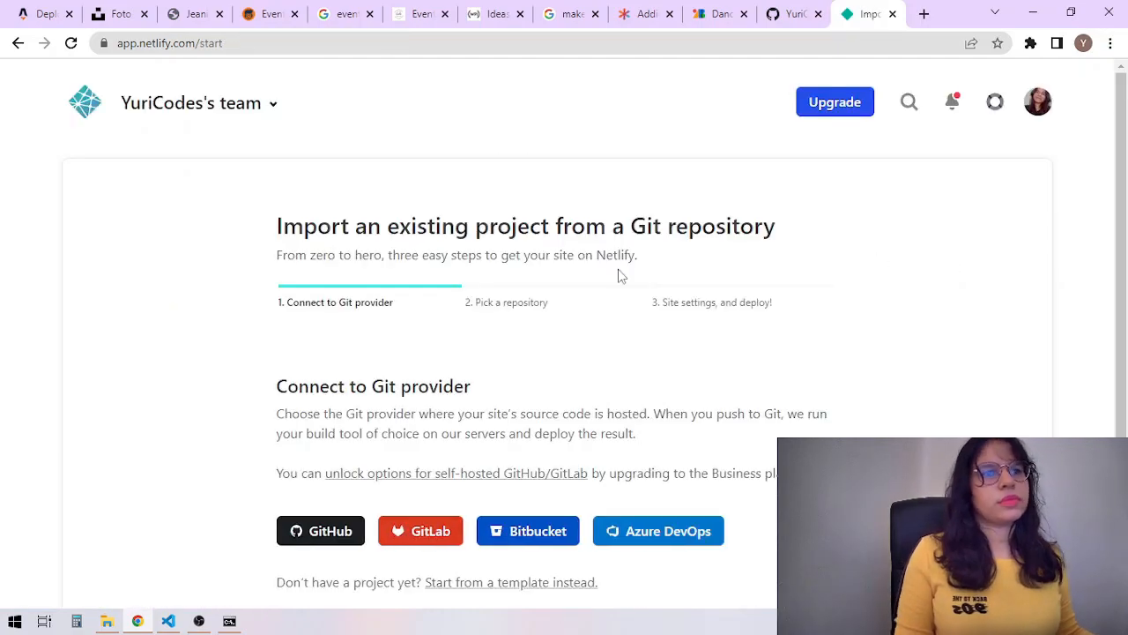
{"action": "left_click", "coordinate": [321, 529]}
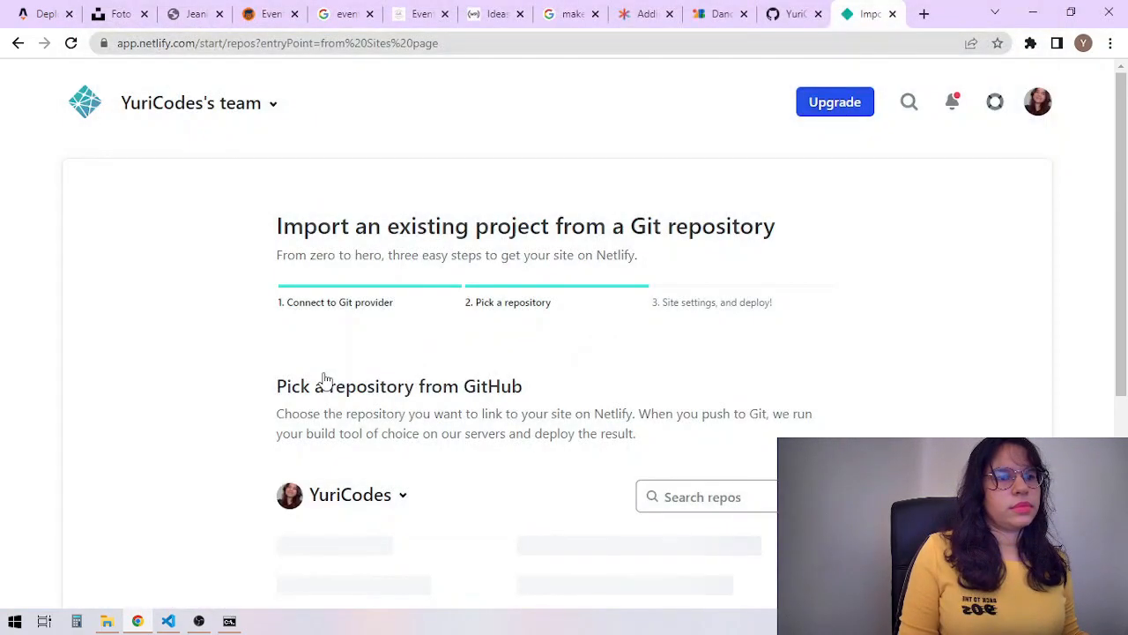
{"action": "scroll", "scroll_direction": "down", "scroll_amount": 3}
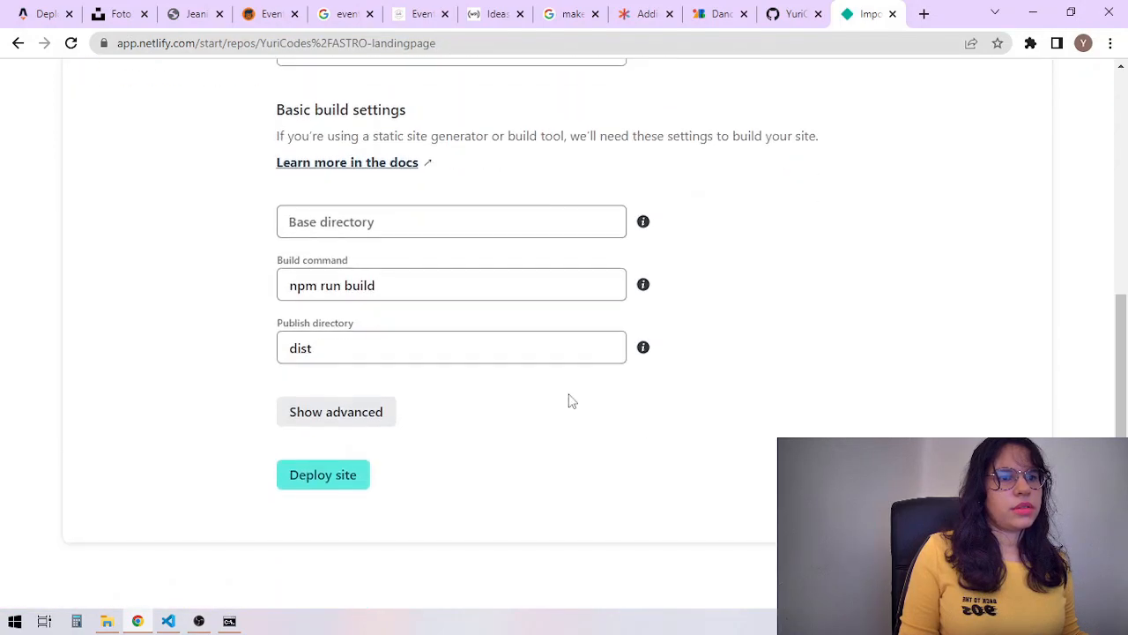
{"action": "left_click", "coordinate": [323, 475]}
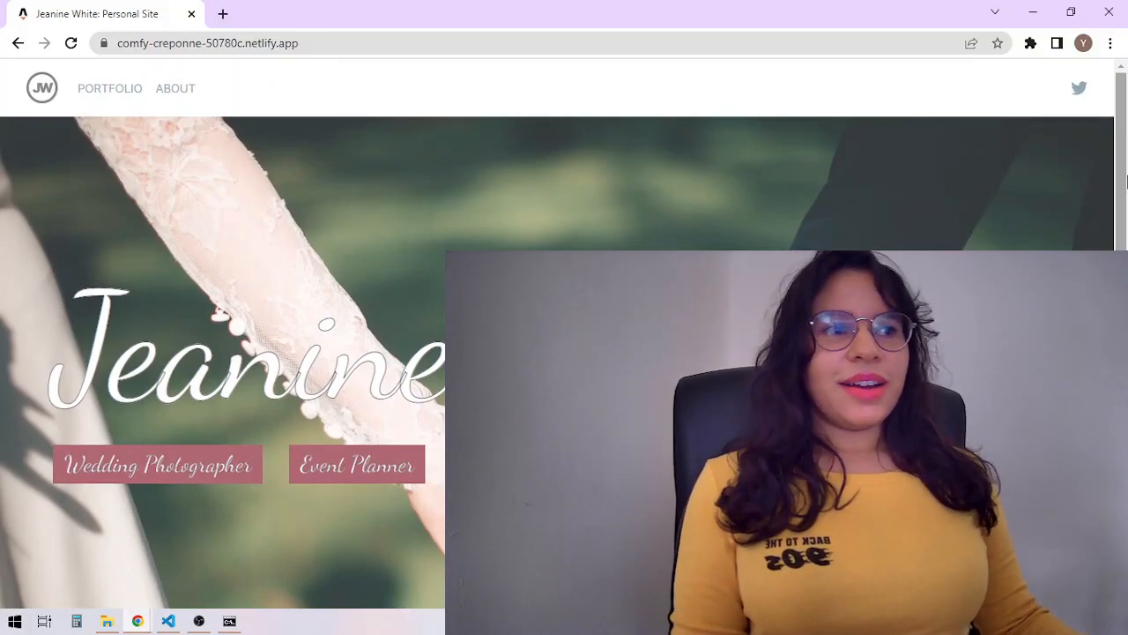
{"action": "scroll", "scroll_direction": "down", "scroll_amount": 3}
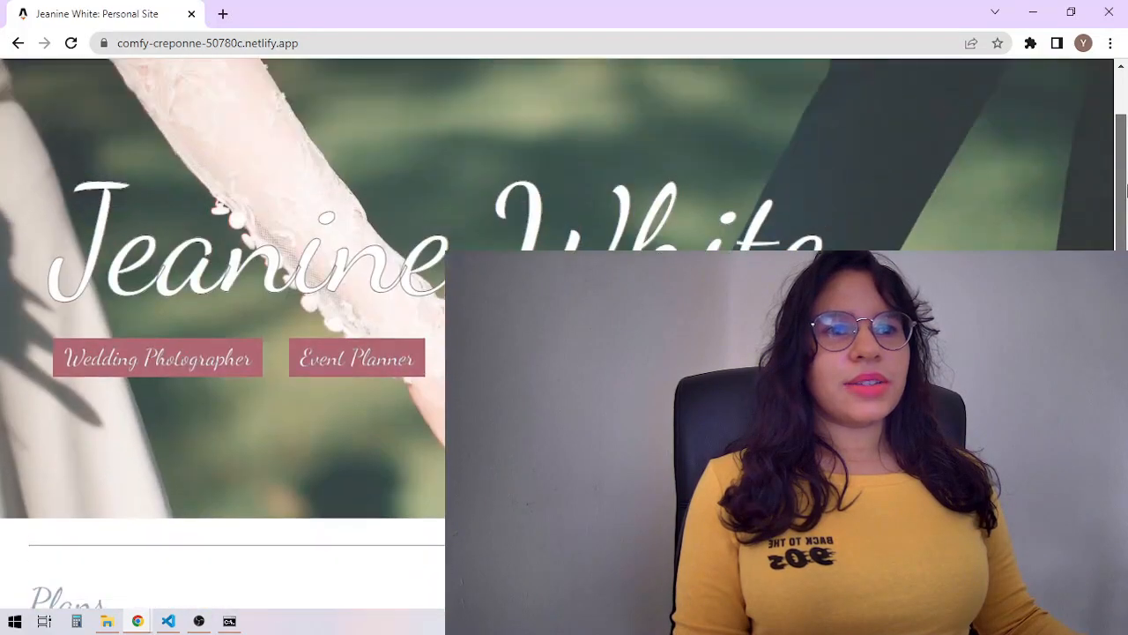
{"action": "scroll", "scroll_direction": "up", "scroll_amount": 3}
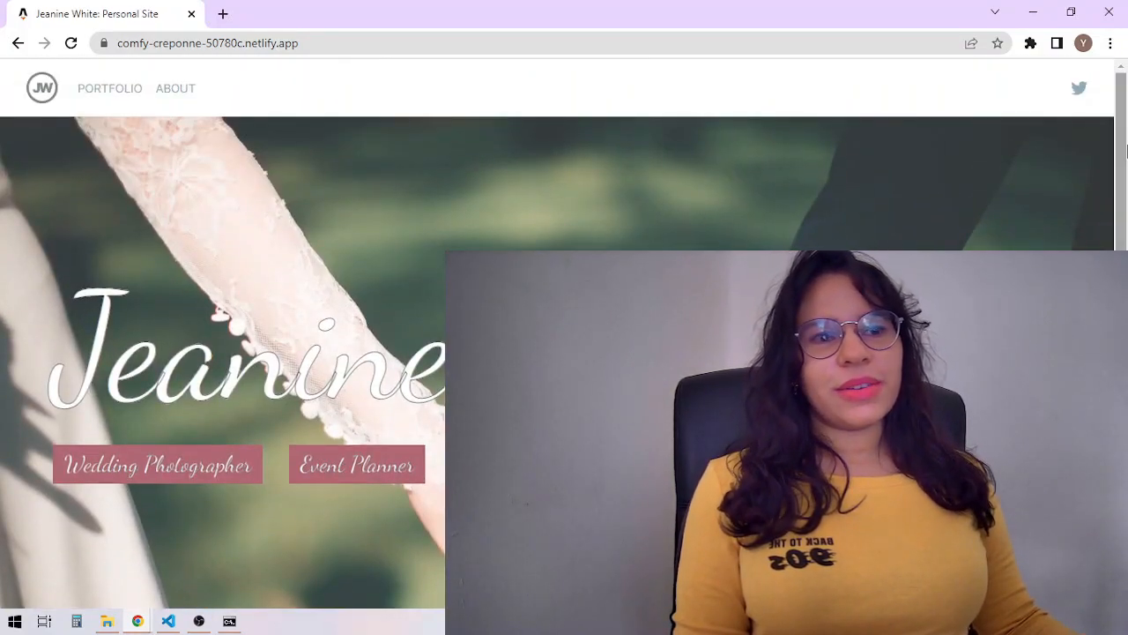